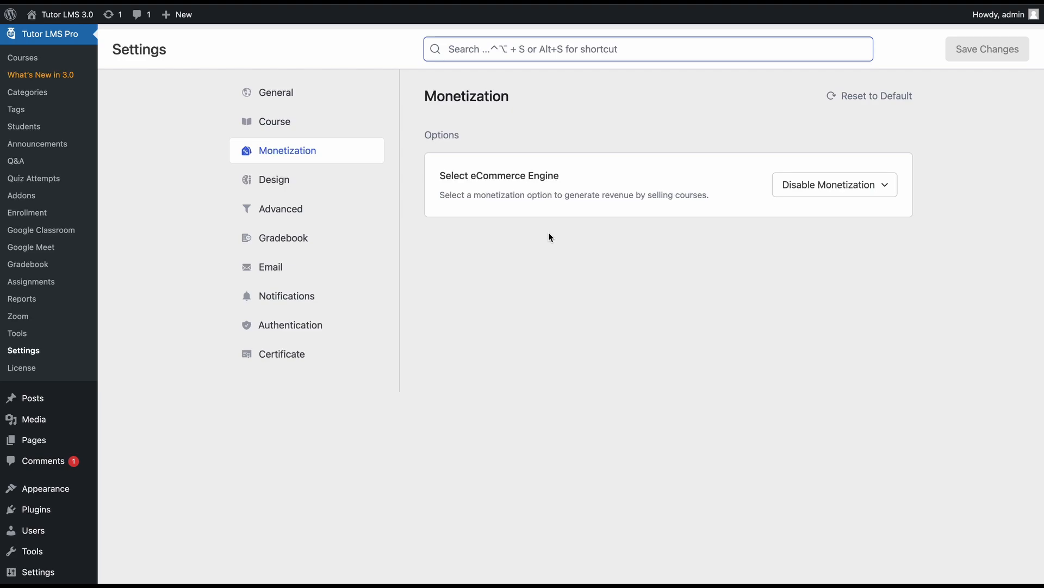
{"action": "mouse_move", "coordinate": [668, 230]}
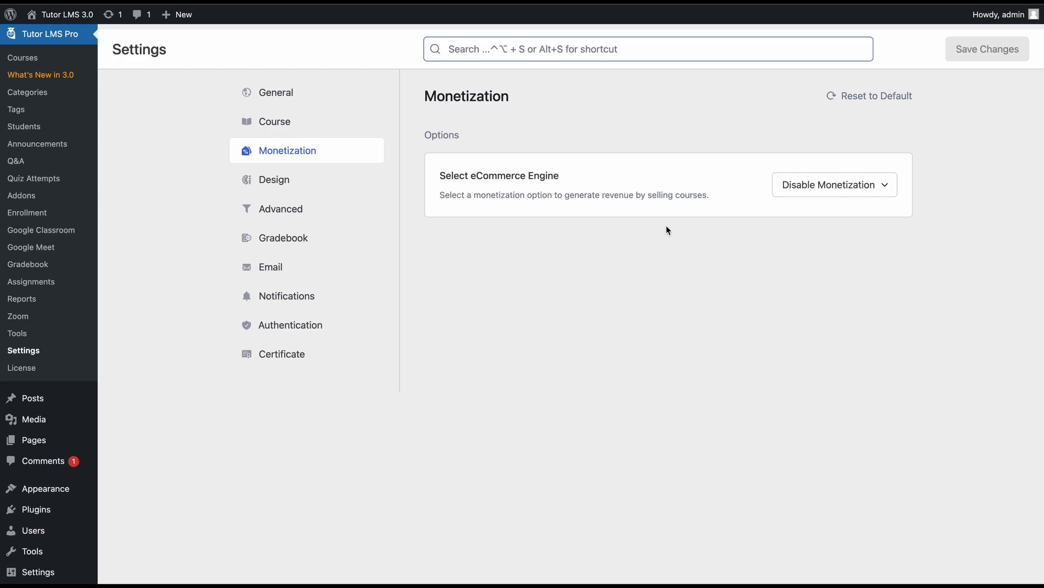
{"action": "mouse_move", "coordinate": [2, 355]}
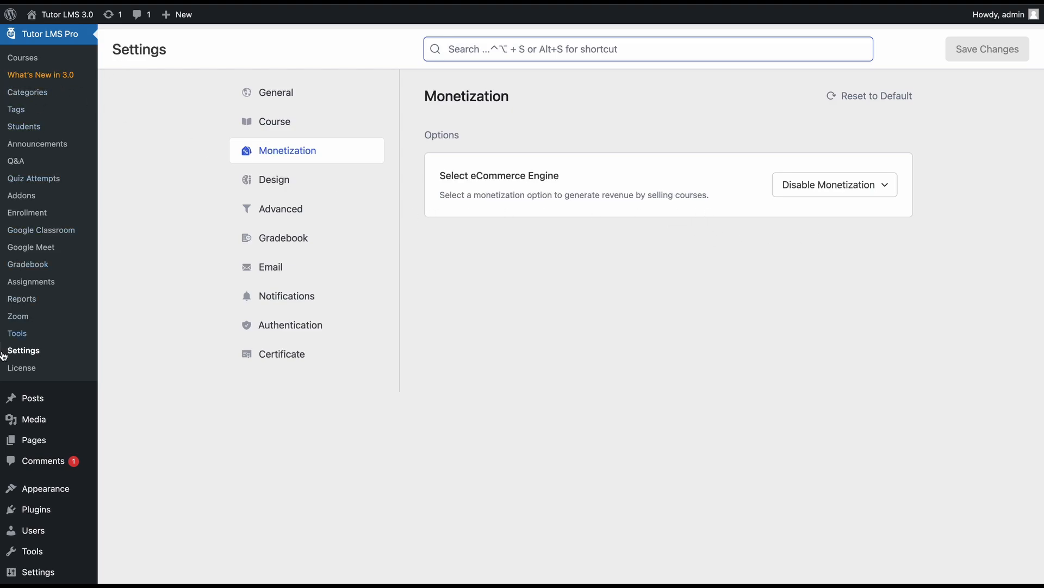
{"action": "mouse_move", "coordinate": [876, 196]}
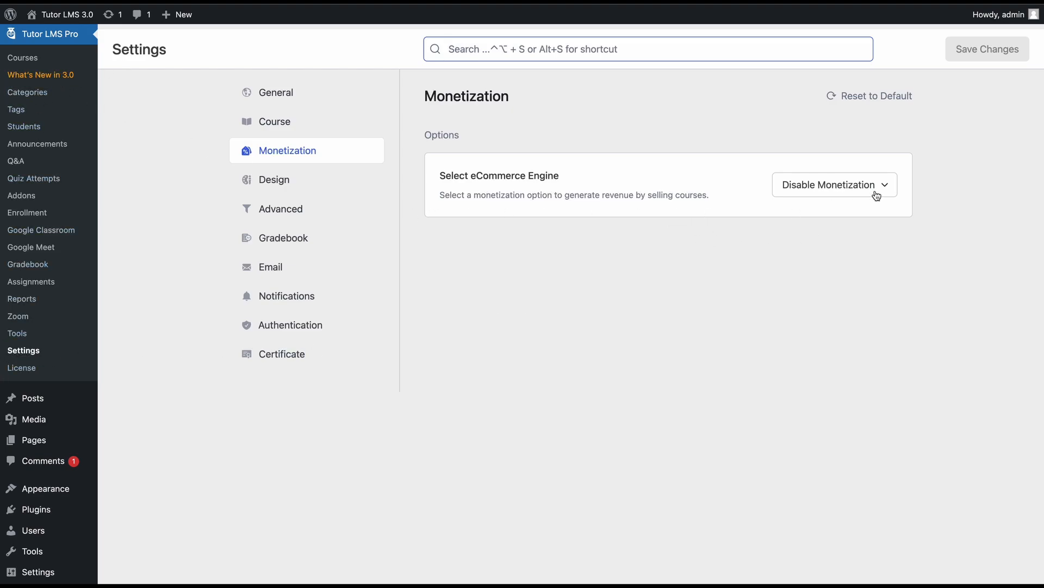
{"action": "mouse_move", "coordinate": [733, 229]}
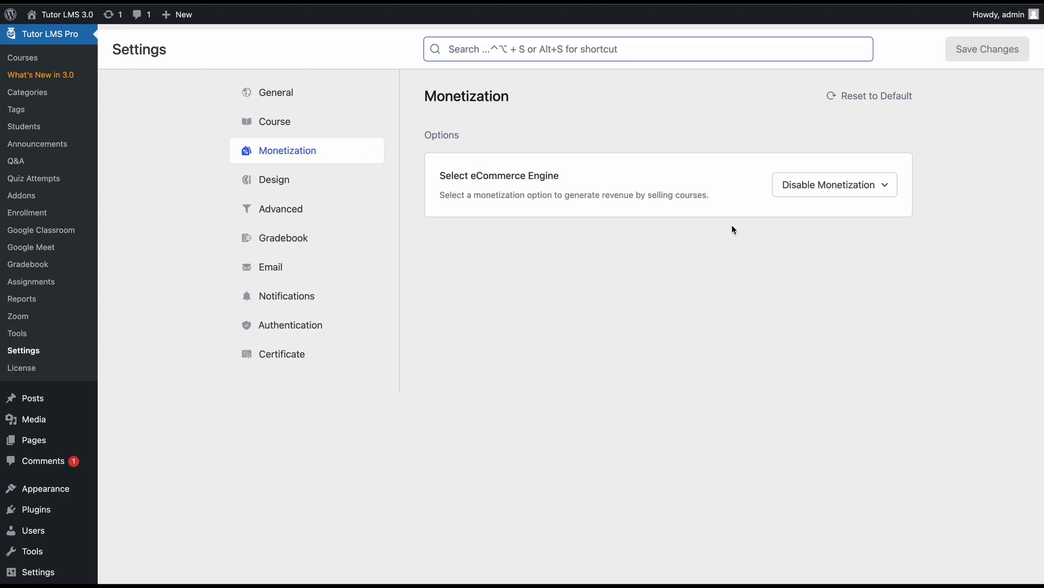
Set the Select eCommerce Engine dropdown to Native
{"action": "left_click", "coordinate": [834, 184]}
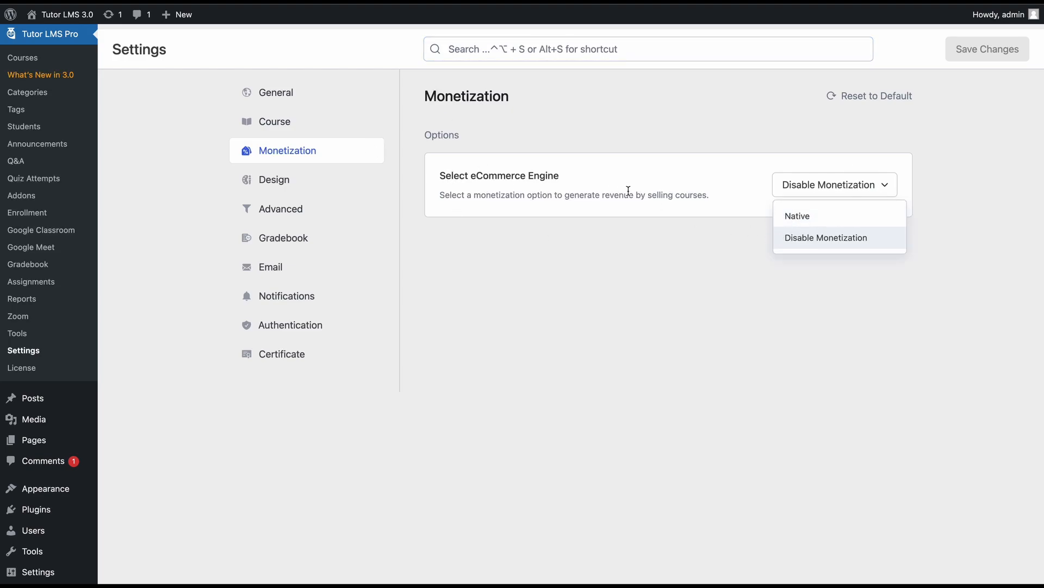
{"action": "left_click", "coordinate": [796, 215]}
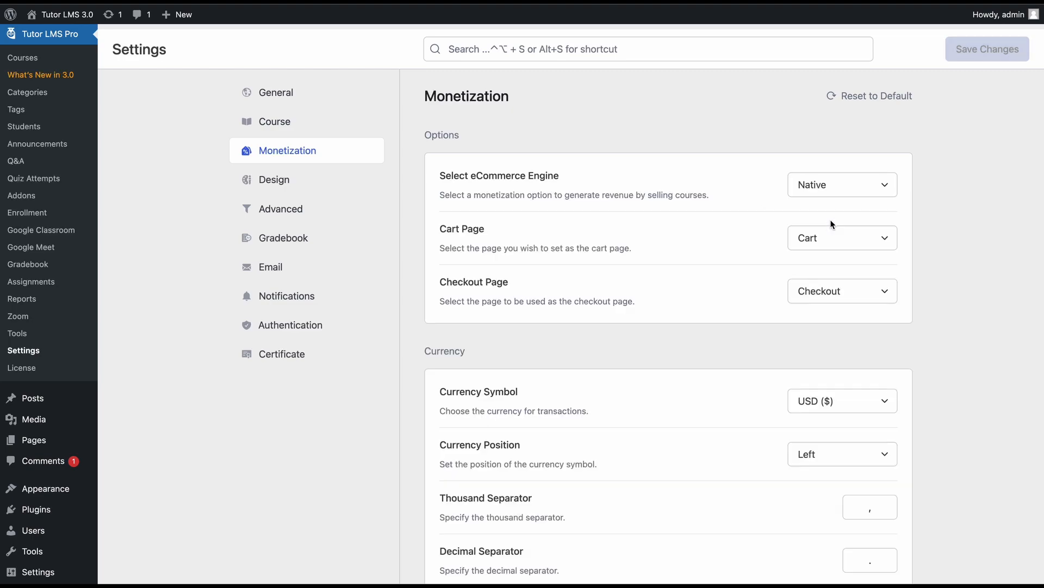
Save the Native engine and re-generate Tutor Pages so Cart and Checkout exist
{"action": "left_click", "coordinate": [288, 150]}
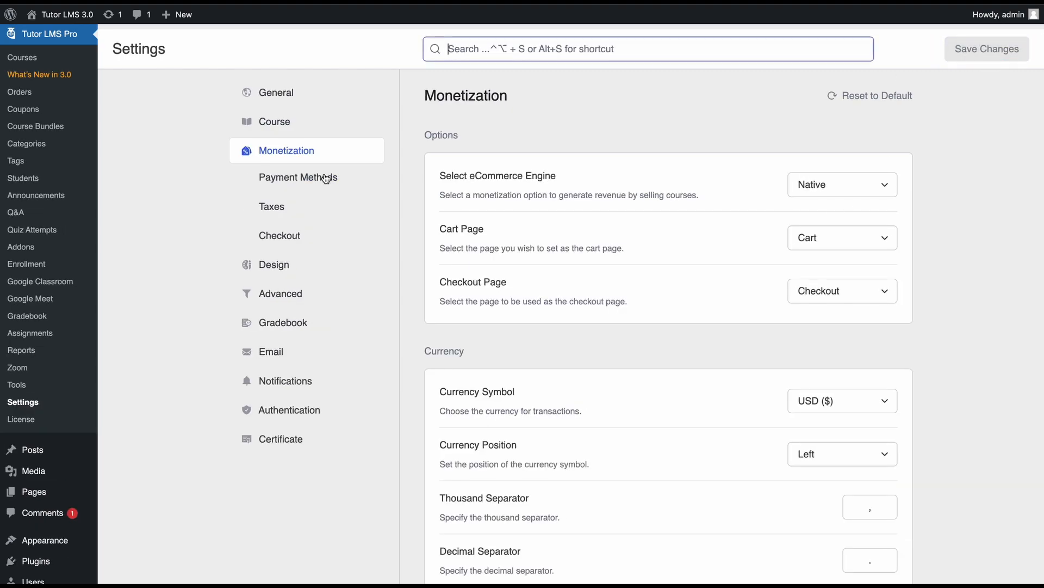
{"action": "mouse_move", "coordinate": [522, 138]}
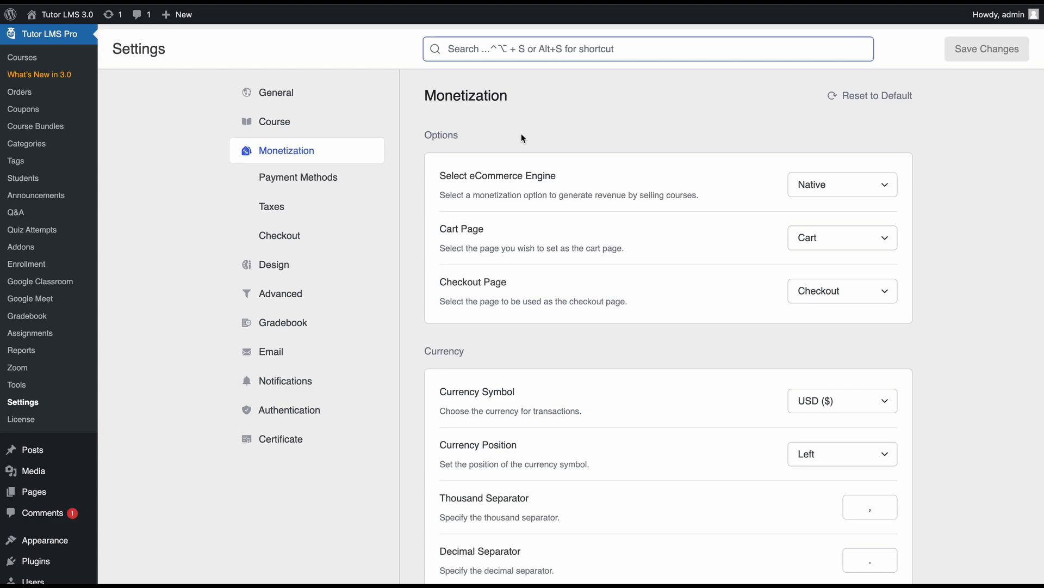
{"action": "mouse_move", "coordinate": [222, 397]}
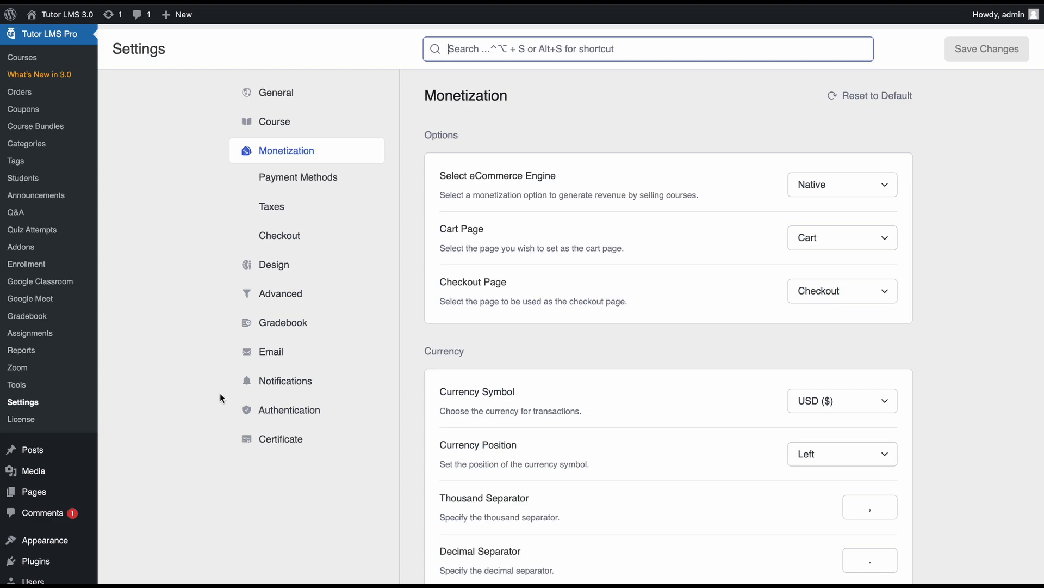
{"action": "mouse_move", "coordinate": [16, 385]}
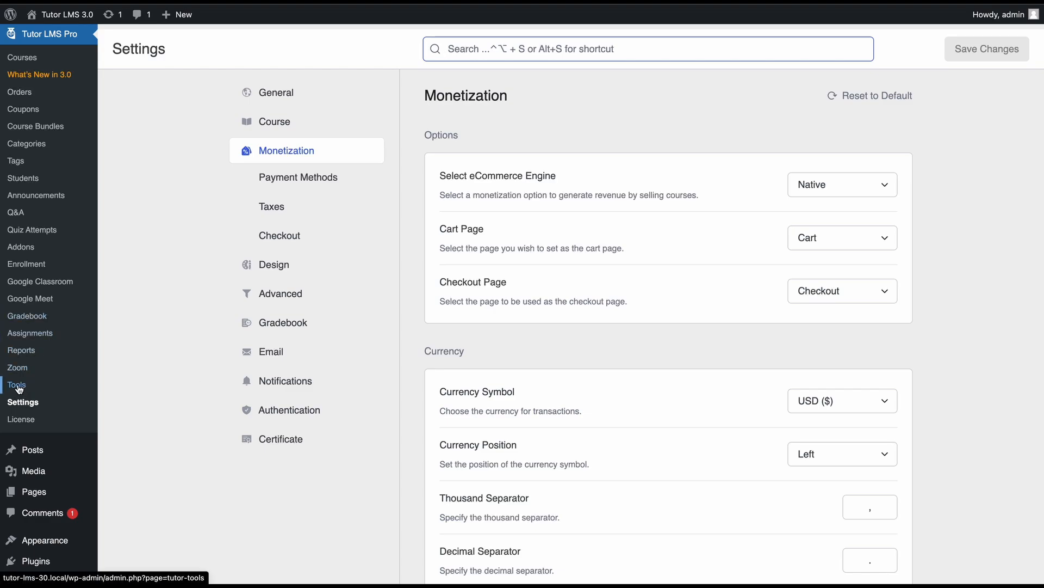
{"action": "left_click", "coordinate": [15, 384]}
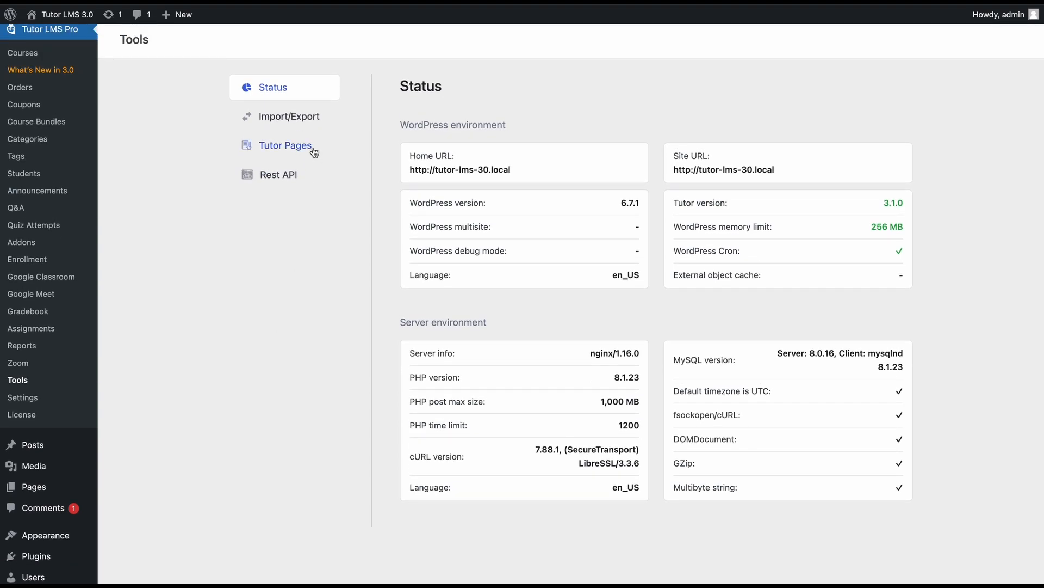
{"action": "left_click", "coordinate": [285, 146]}
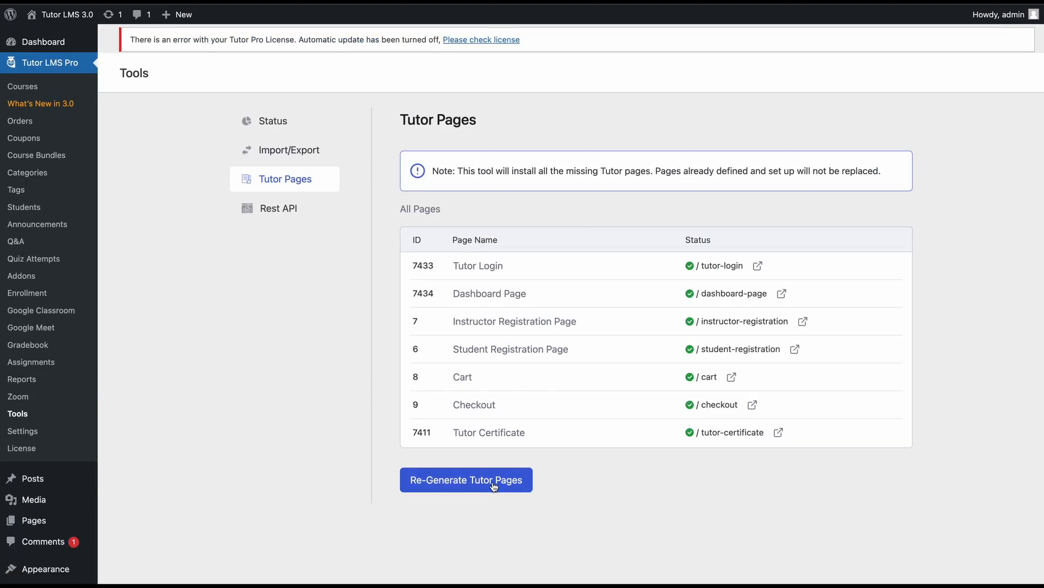
{"action": "left_click", "coordinate": [23, 430]}
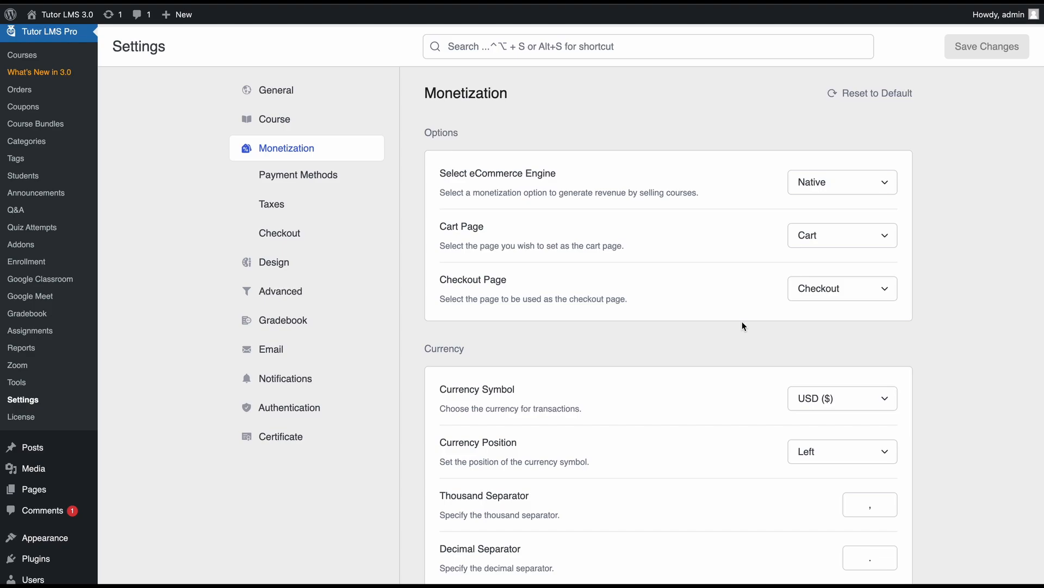
{"action": "left_click", "coordinate": [842, 234]}
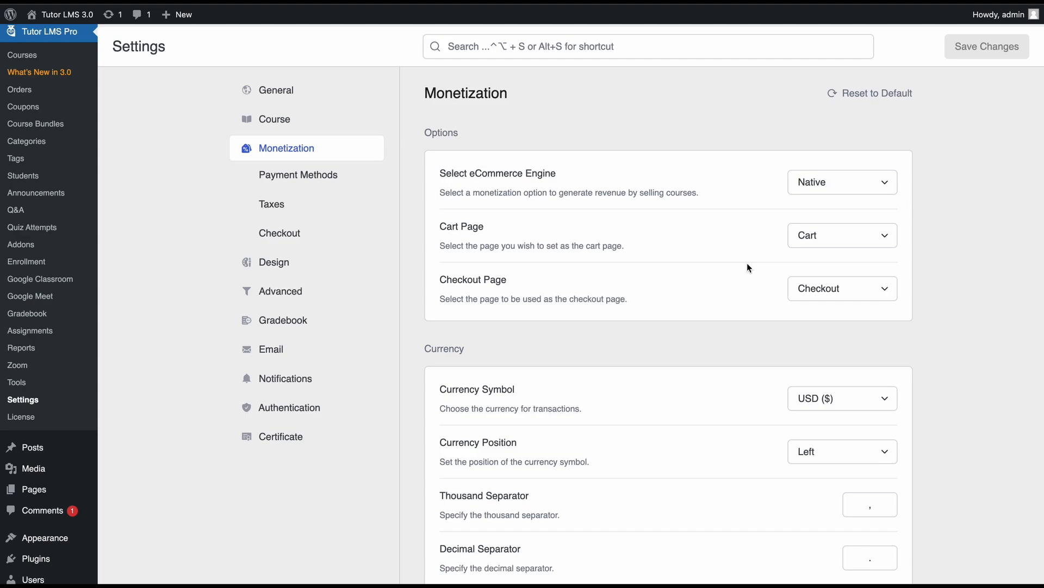
{"action": "mouse_move", "coordinate": [873, 291]}
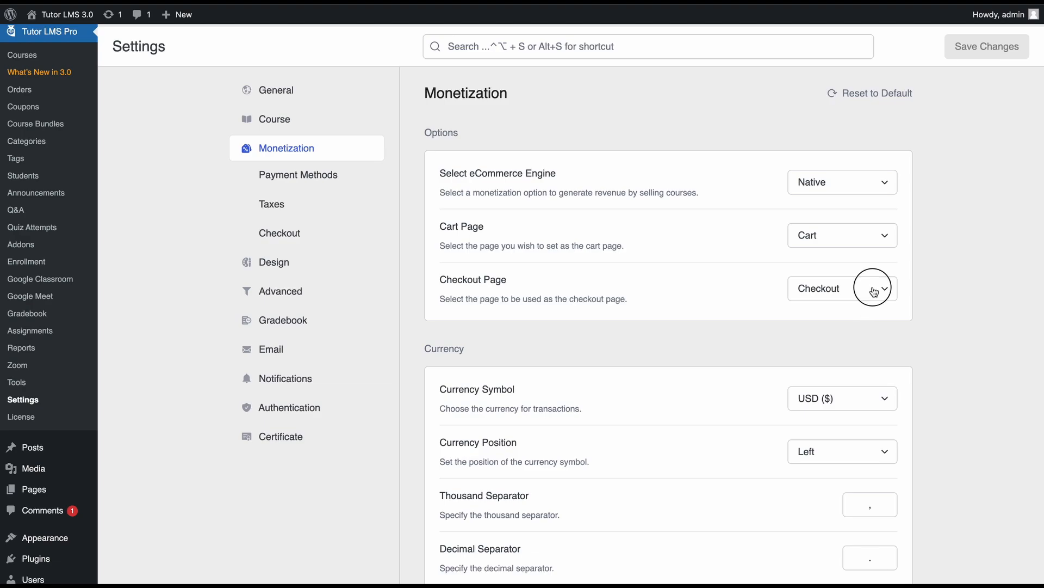
{"action": "mouse_move", "coordinate": [753, 292]}
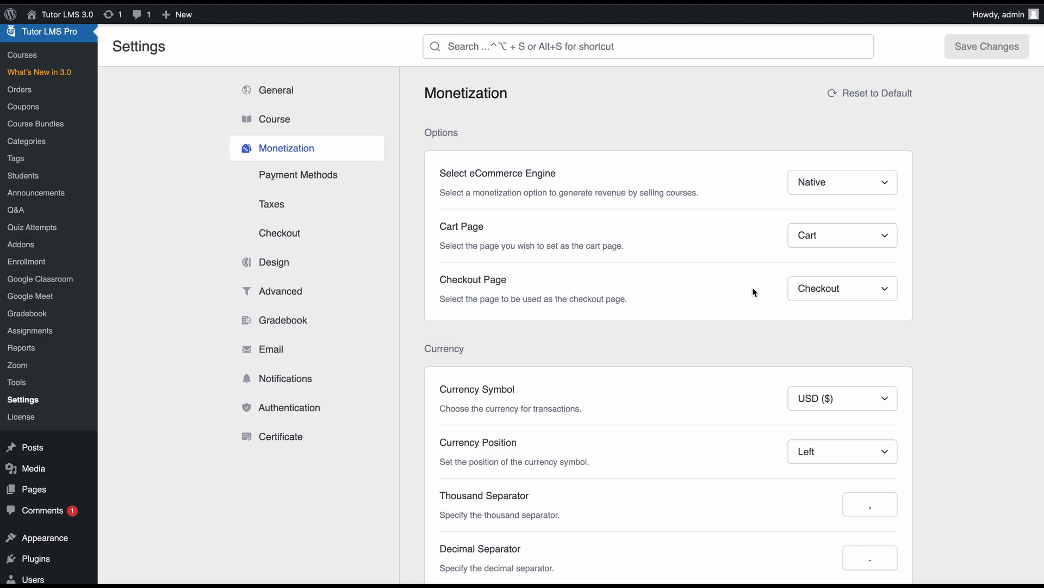
{"action": "mouse_move", "coordinate": [771, 398]}
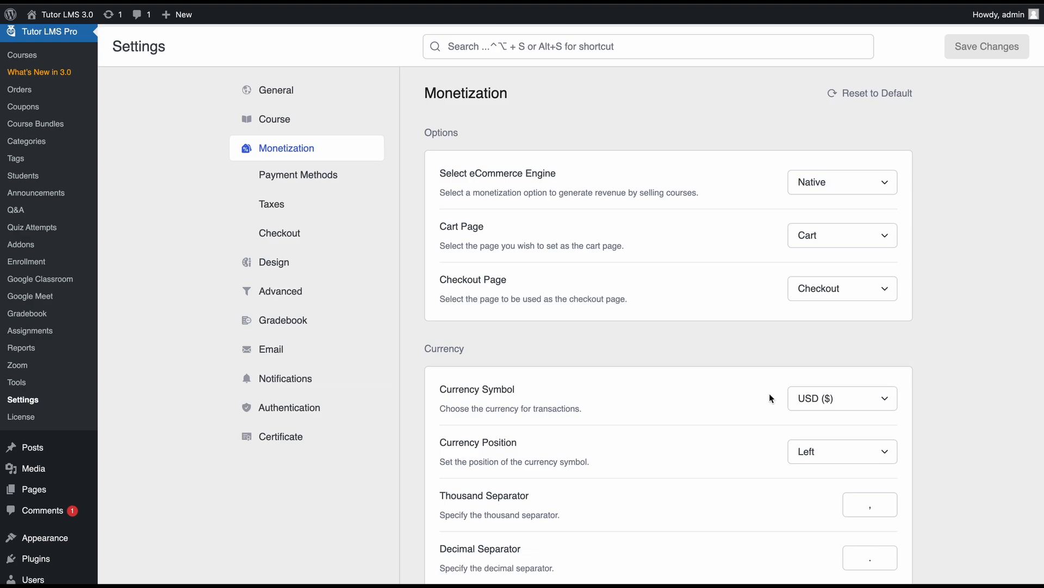
{"action": "scroll", "scroll_direction": "down", "scroll_amount": 3}
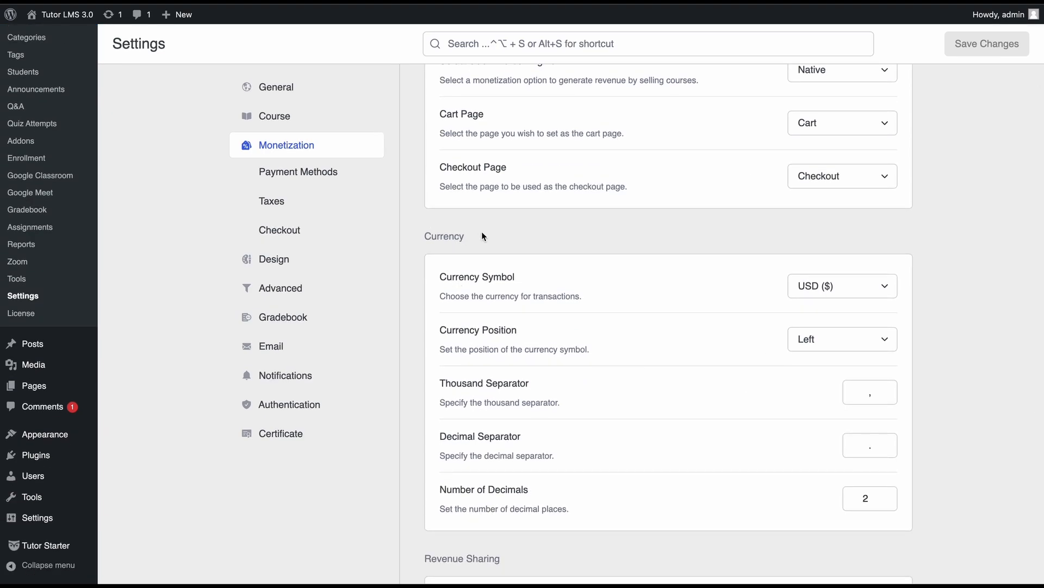
{"action": "mouse_move", "coordinate": [418, 235]}
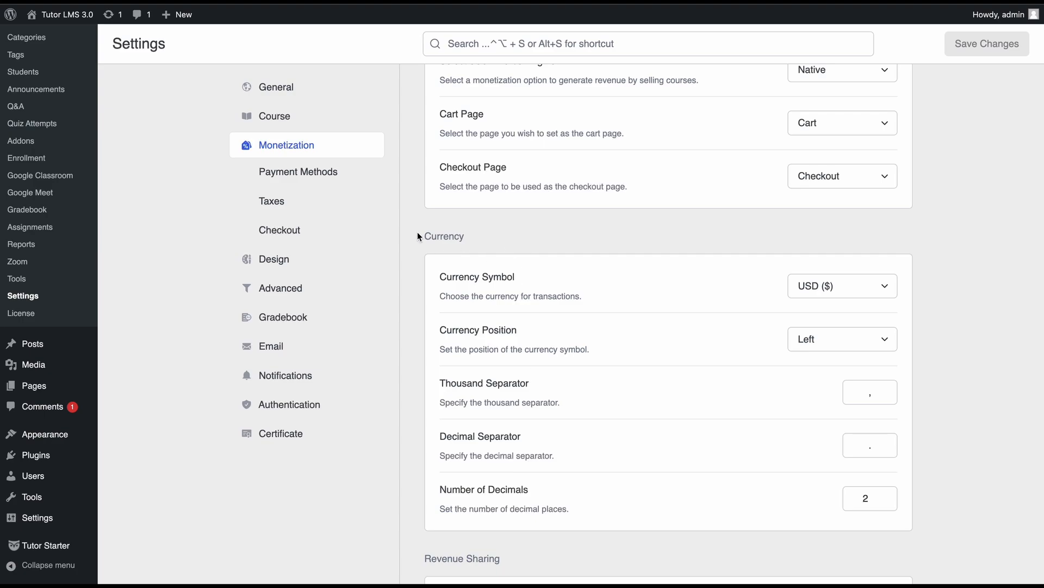
{"action": "mouse_move", "coordinate": [462, 238]}
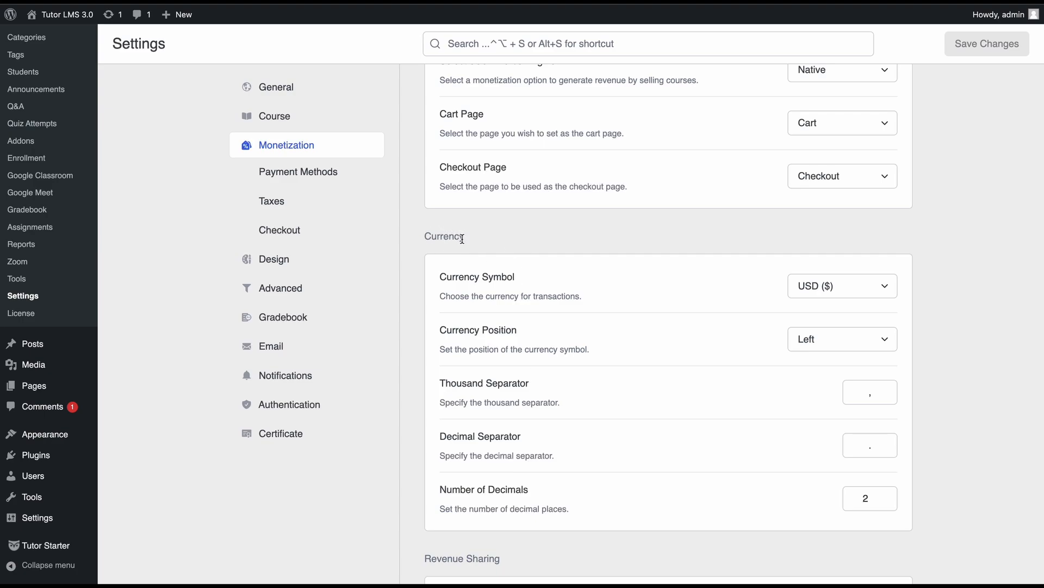
{"action": "left_click", "coordinate": [842, 286]}
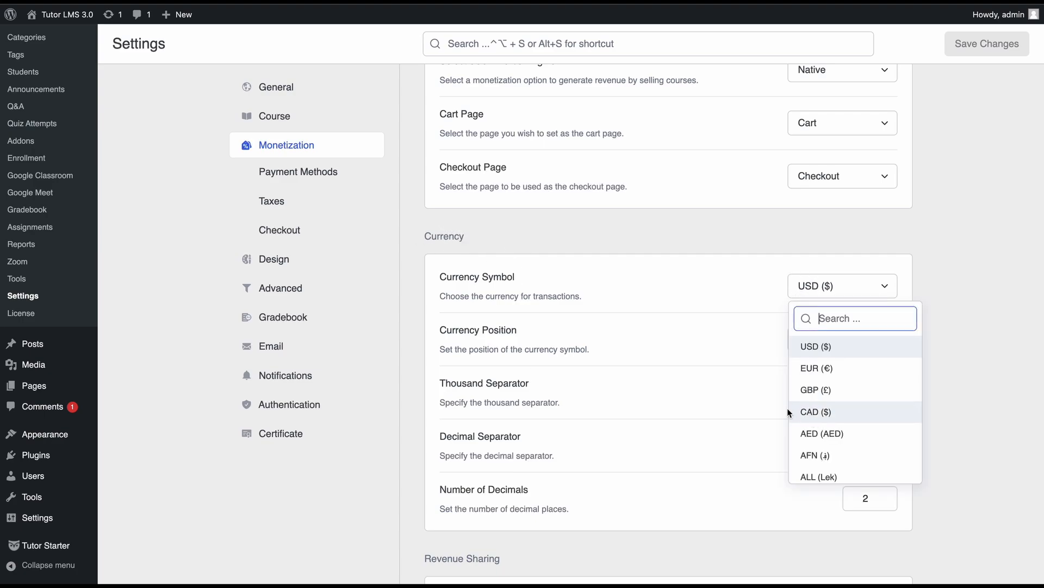
{"action": "left_click", "coordinate": [841, 338]}
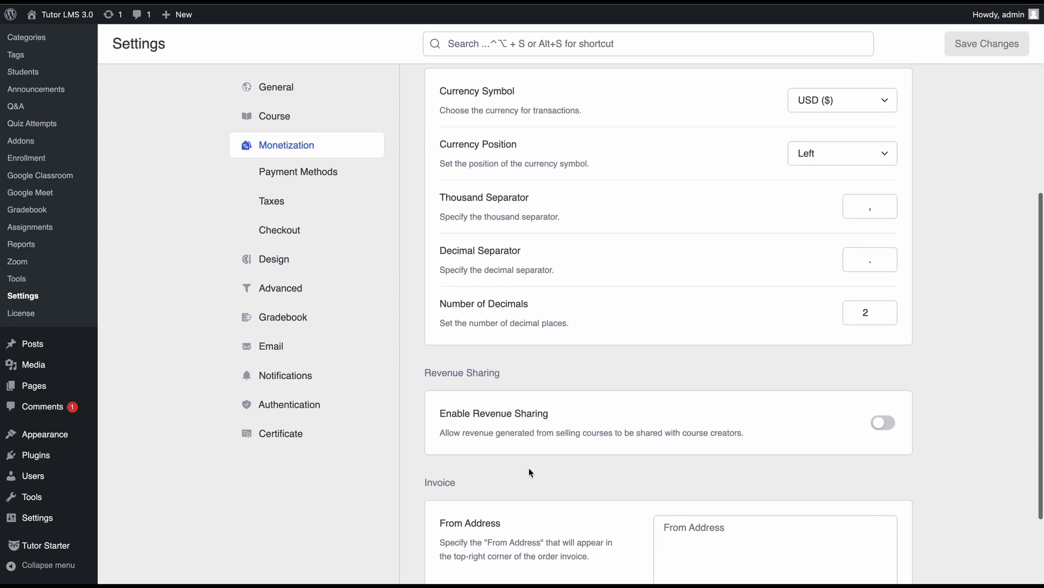
{"action": "scroll", "scroll_direction": "up", "scroll_amount": 3}
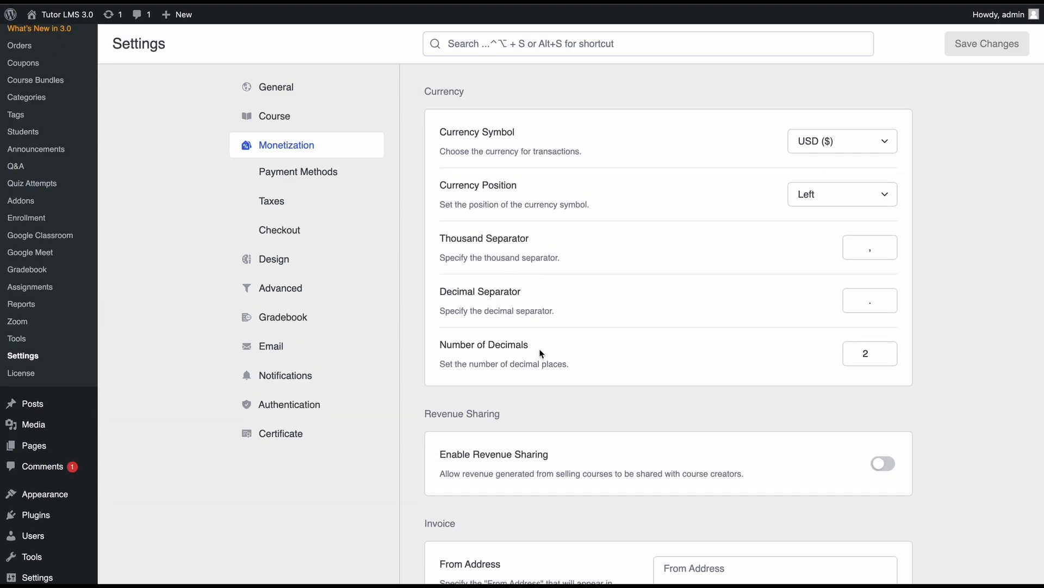
{"action": "scroll", "scroll_direction": "up", "scroll_amount": 3}
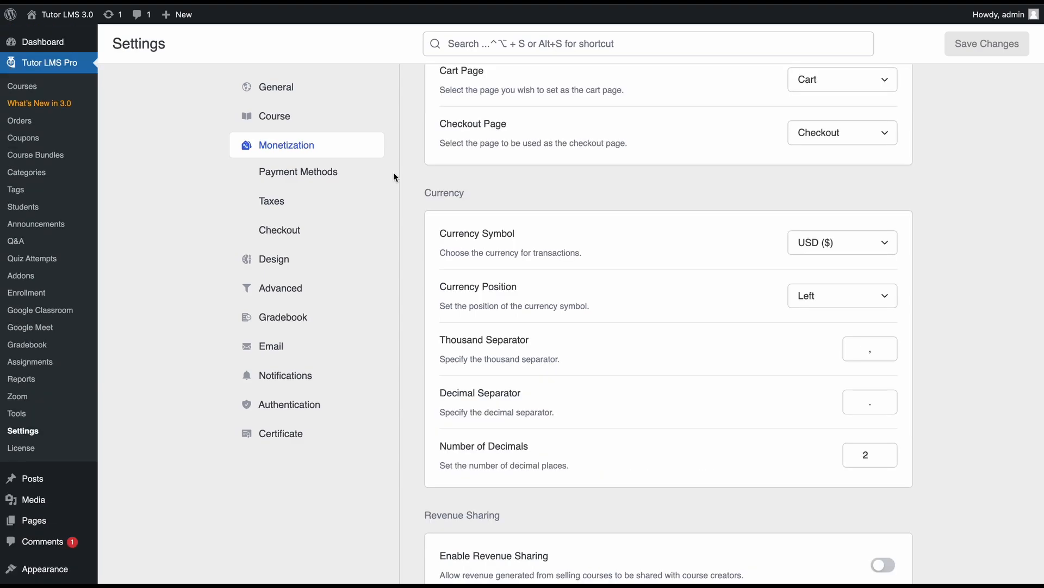
{"action": "mouse_move", "coordinate": [278, 145]}
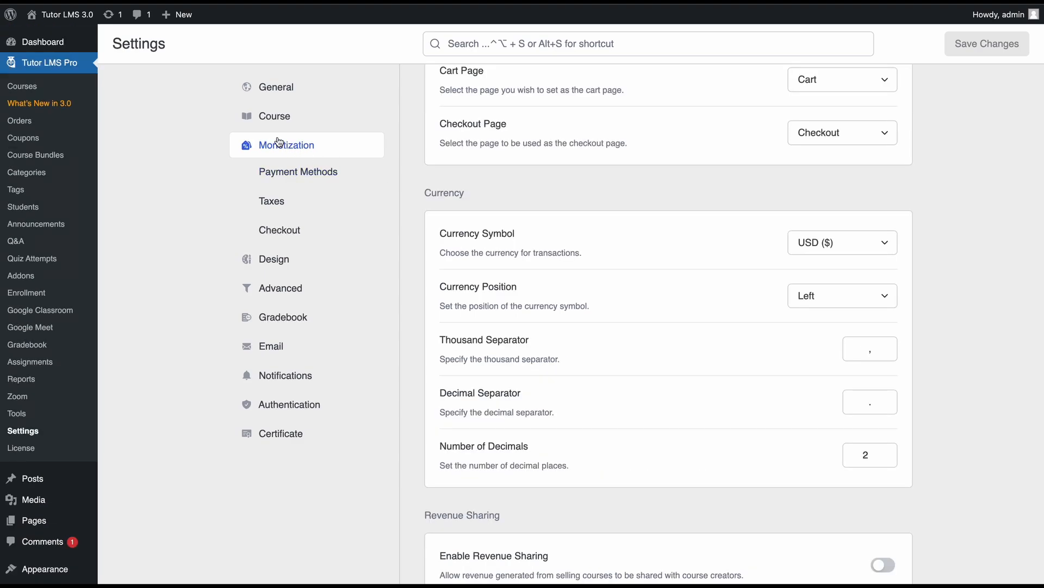
{"action": "mouse_move", "coordinate": [298, 171]}
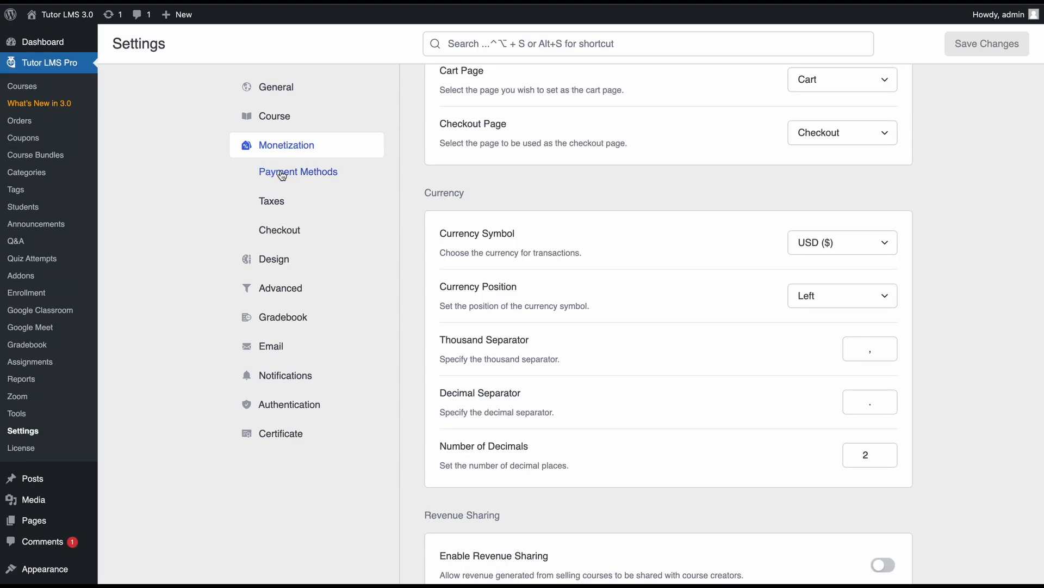
{"action": "scroll", "scroll_direction": "up", "scroll_amount": 3}
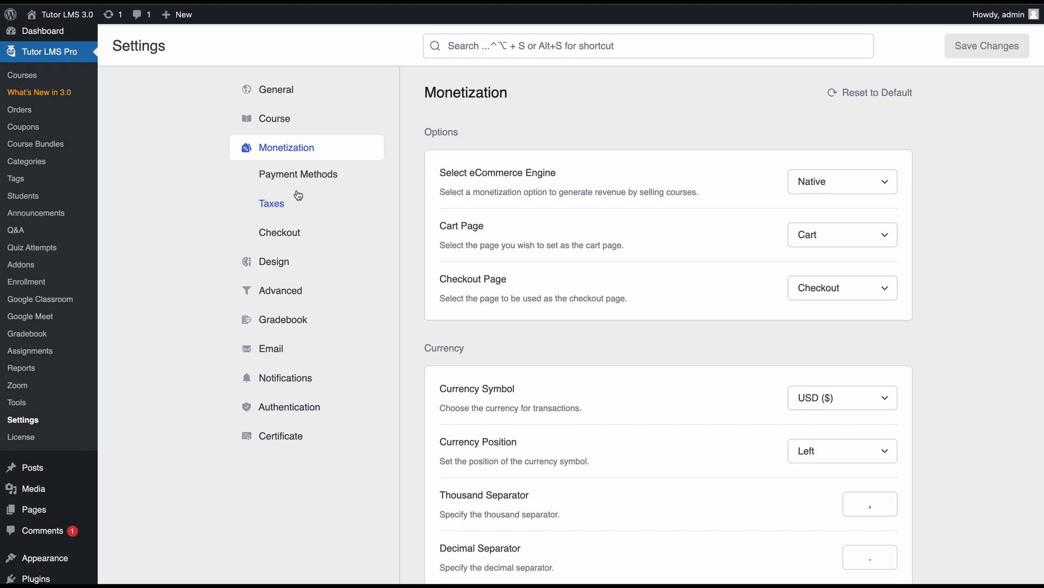
Review the available payment gateways on Payment Methods, closing the list with PayPal installed
{"action": "left_click", "coordinate": [297, 174]}
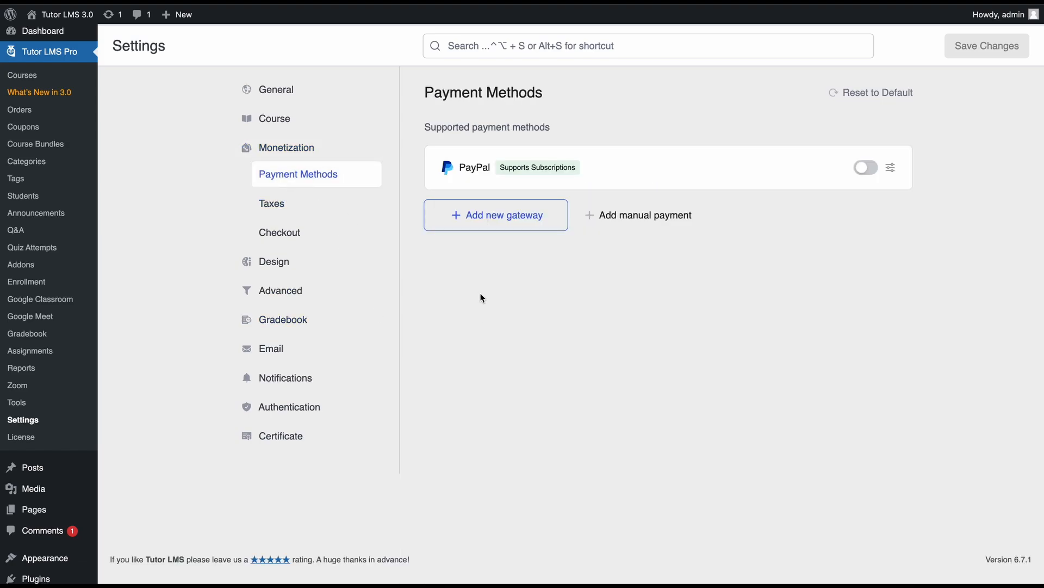
{"action": "left_click", "coordinate": [495, 214]}
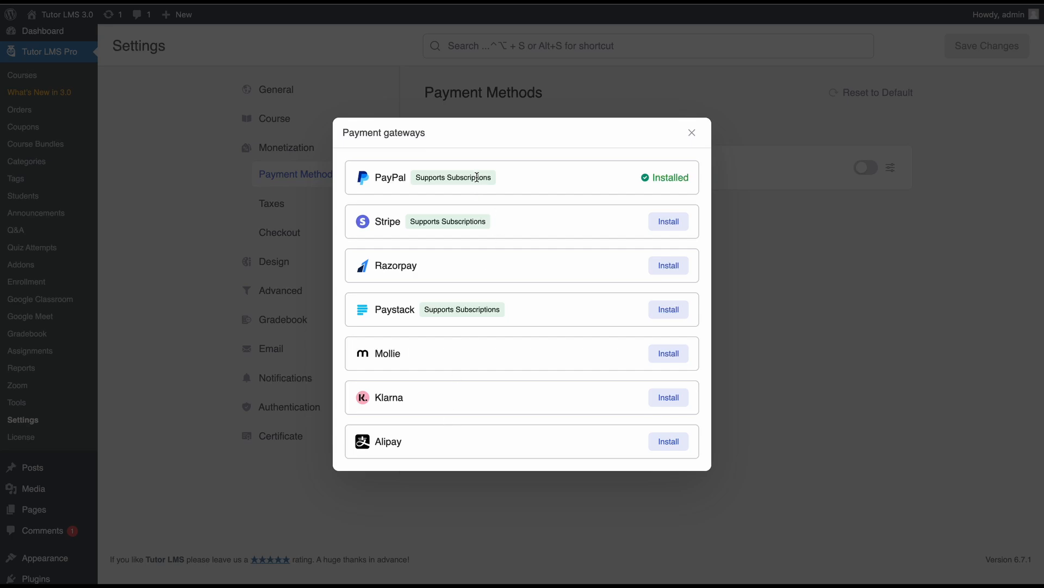
{"action": "mouse_move", "coordinate": [534, 223]}
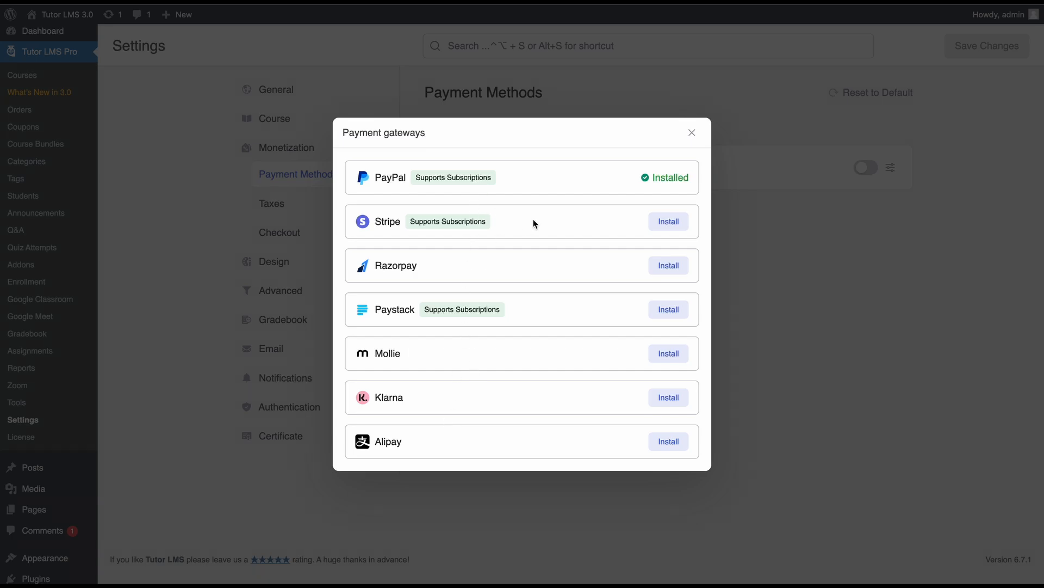
{"action": "mouse_move", "coordinate": [668, 226]}
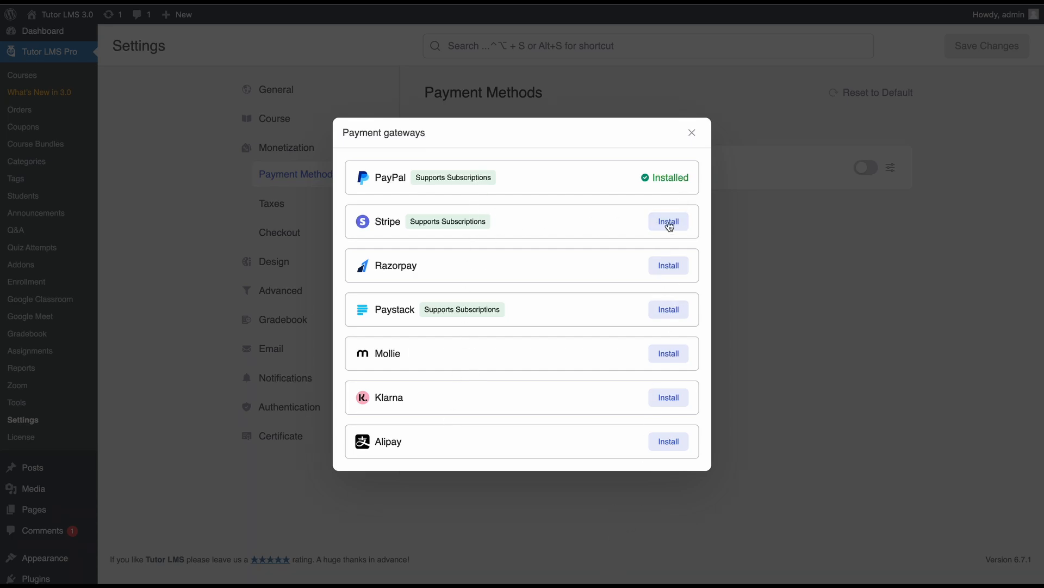
{"action": "mouse_move", "coordinate": [694, 136]}
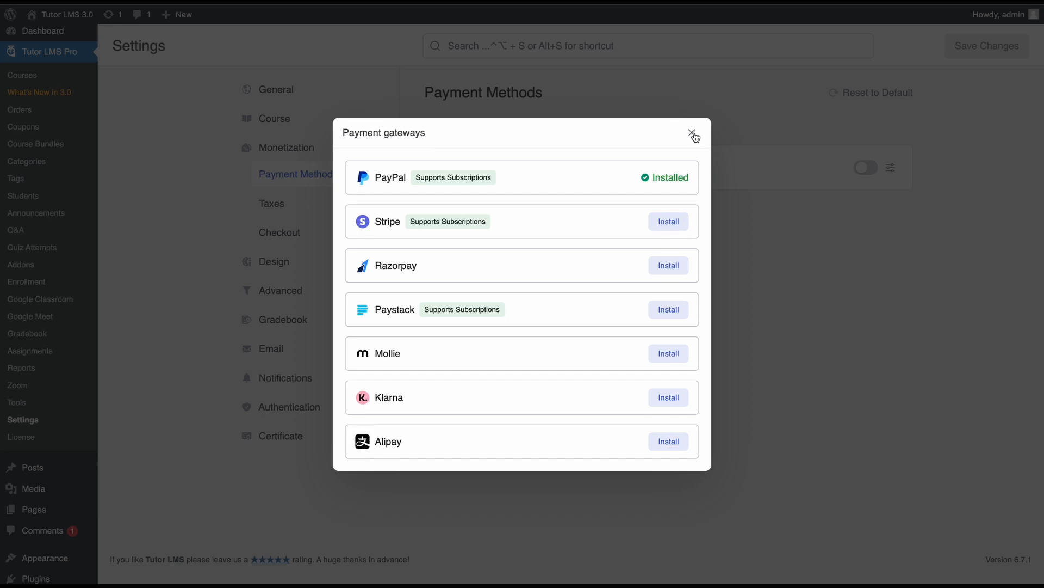
{"action": "left_click", "coordinate": [694, 134]}
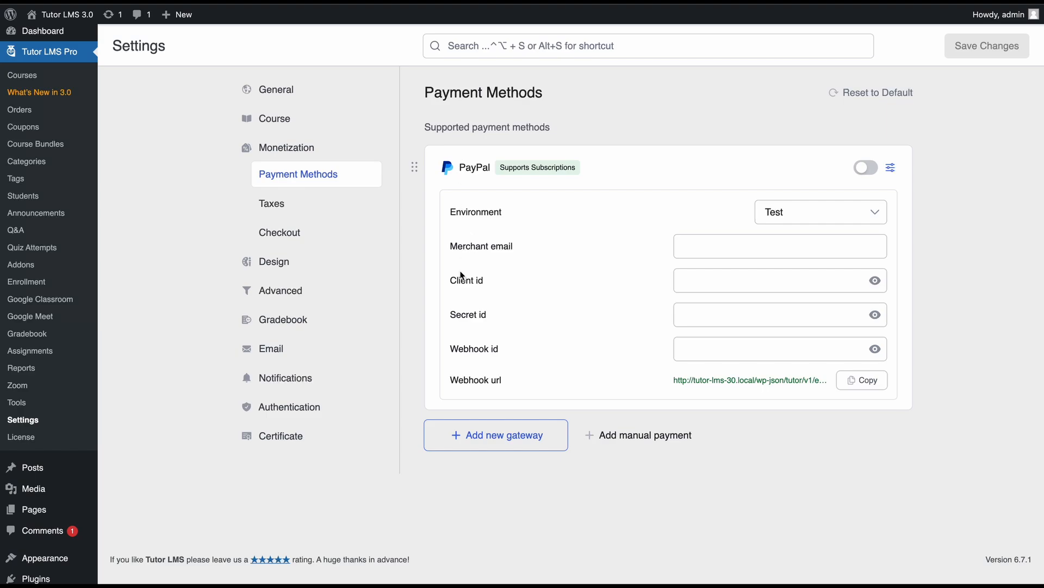
{"action": "mouse_move", "coordinate": [460, 322]}
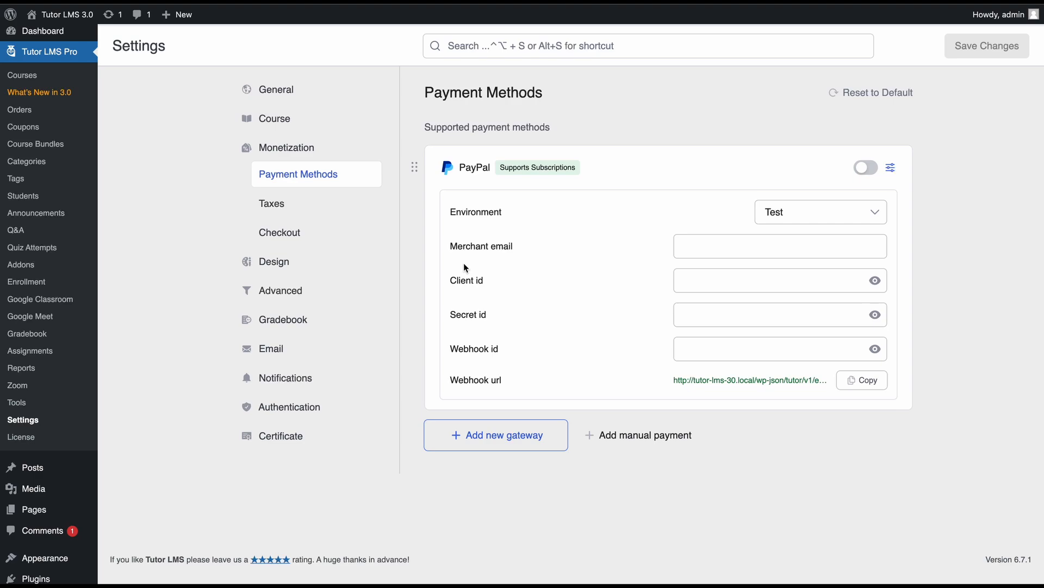
{"action": "mouse_move", "coordinate": [877, 130]}
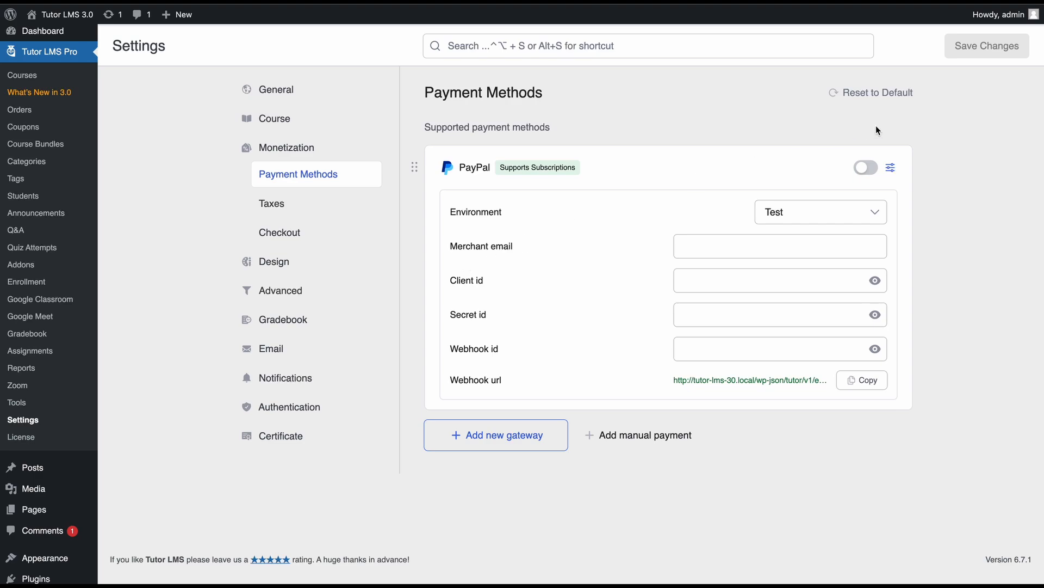
{"action": "left_click", "coordinate": [496, 434]}
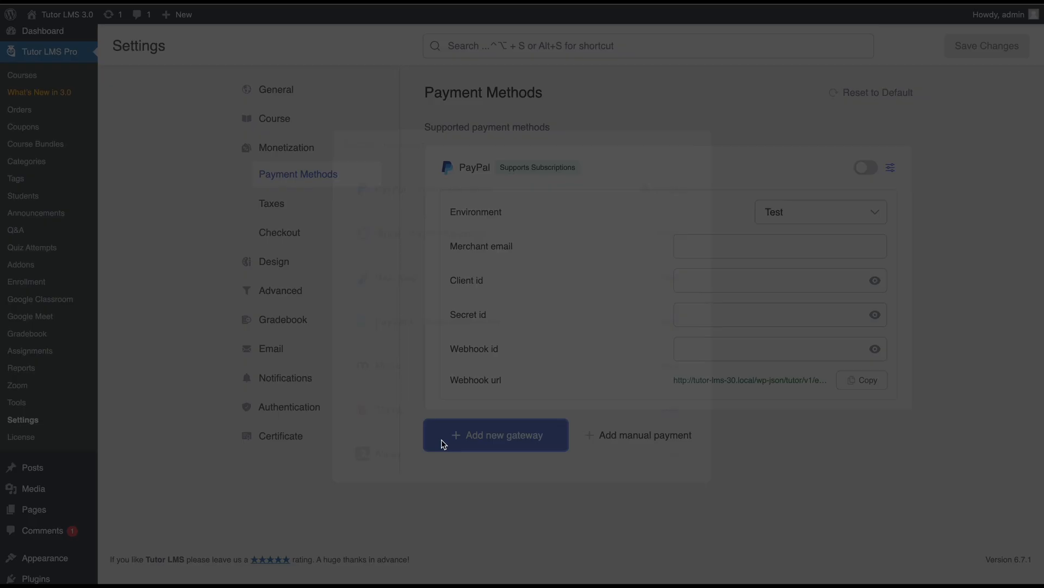
{"action": "left_click", "coordinate": [496, 434]}
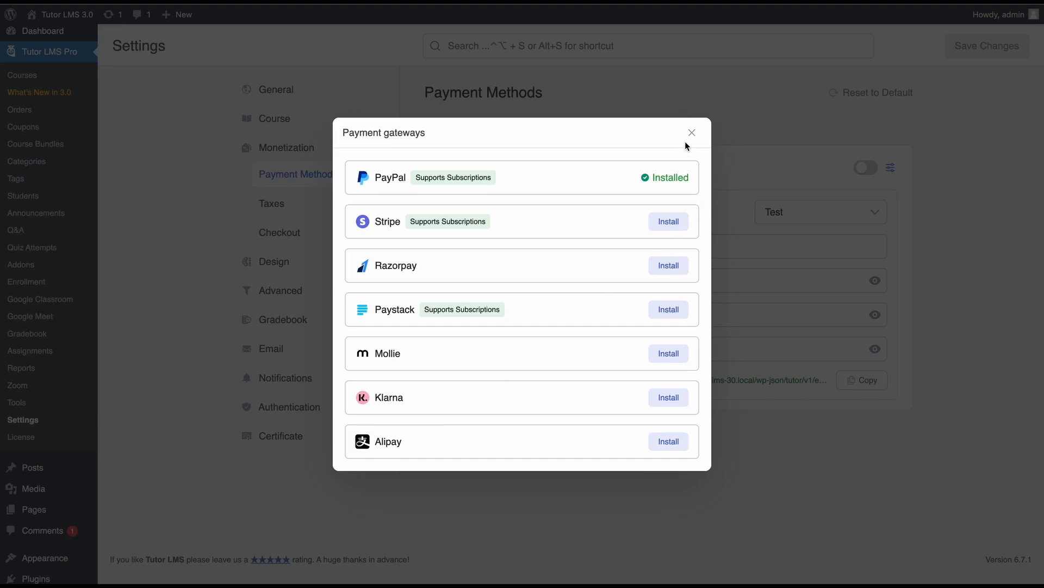
{"action": "left_click", "coordinate": [692, 131]}
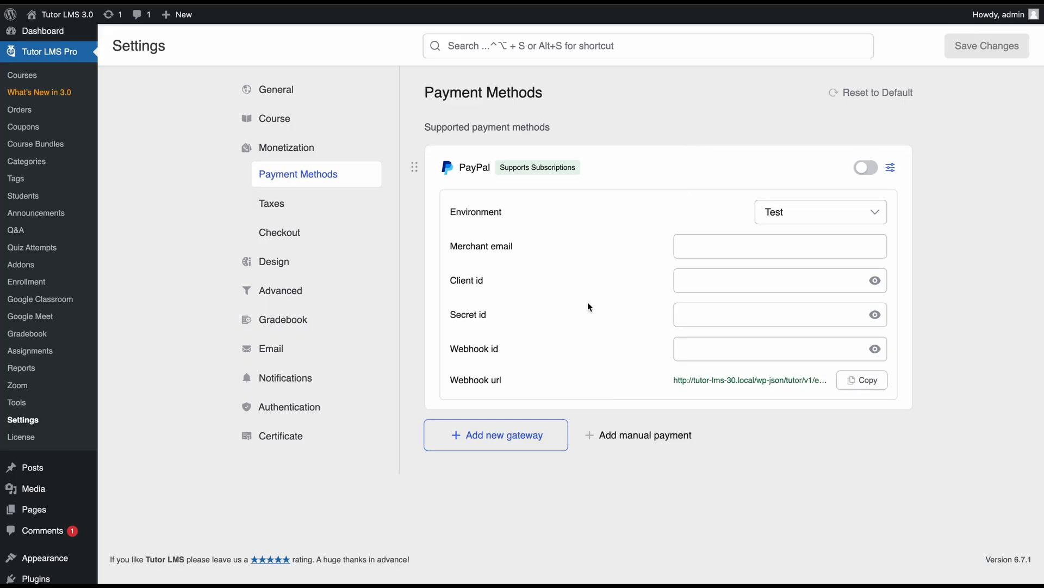
{"action": "mouse_move", "coordinate": [891, 168]}
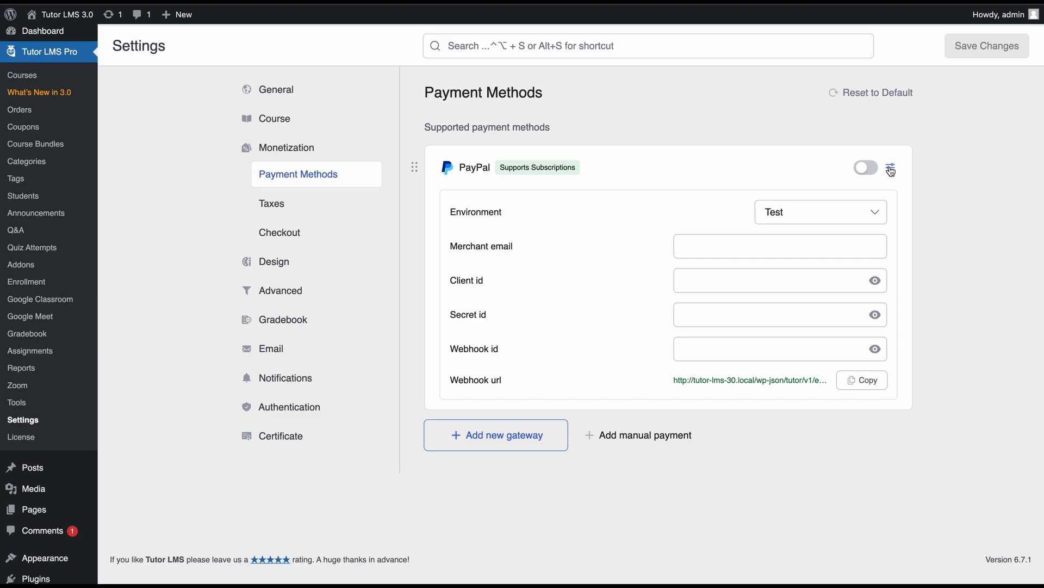
{"action": "mouse_move", "coordinate": [646, 434]}
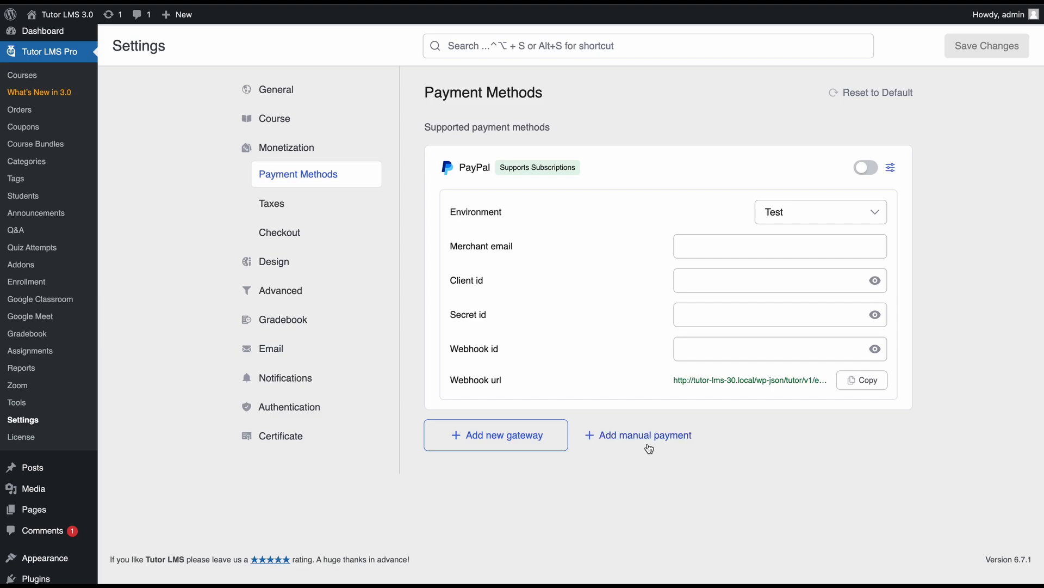
Add a manual 'Bank Transfer' payment method with payment instructions and save it
{"action": "left_click", "coordinate": [638, 434]}
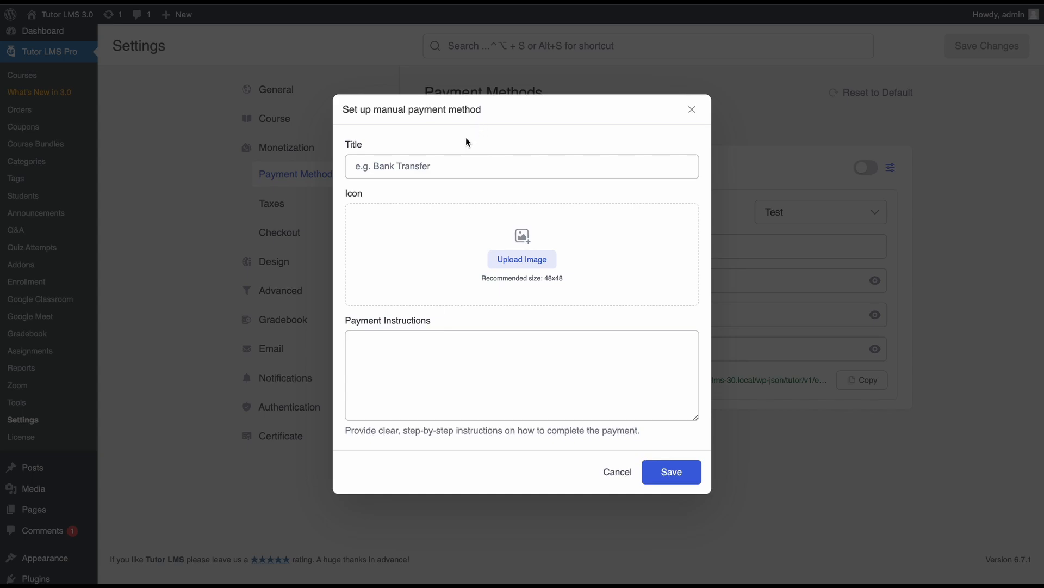
{"action": "mouse_move", "coordinate": [475, 136]}
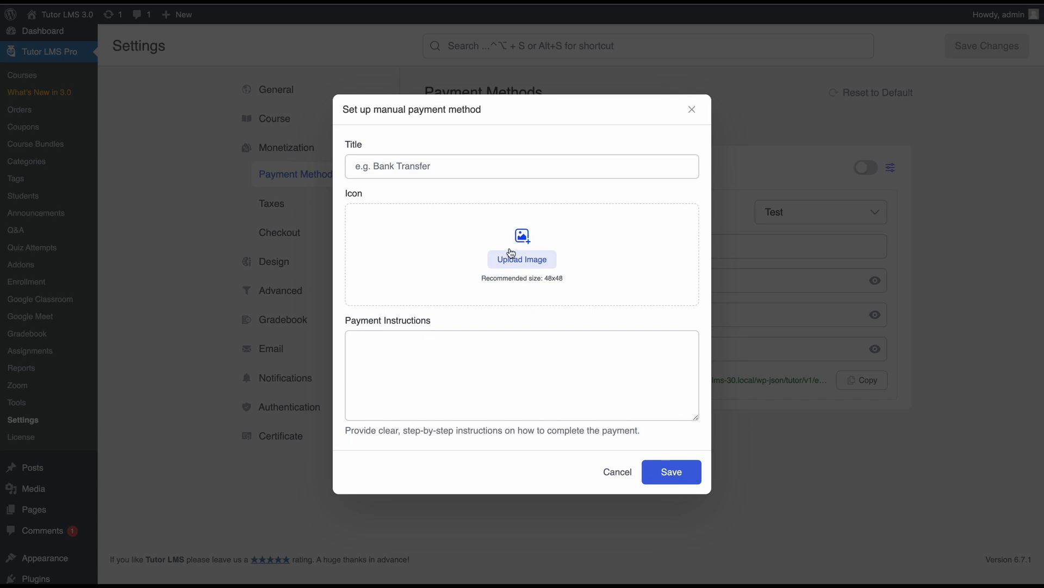
{"action": "mouse_move", "coordinate": [527, 250]}
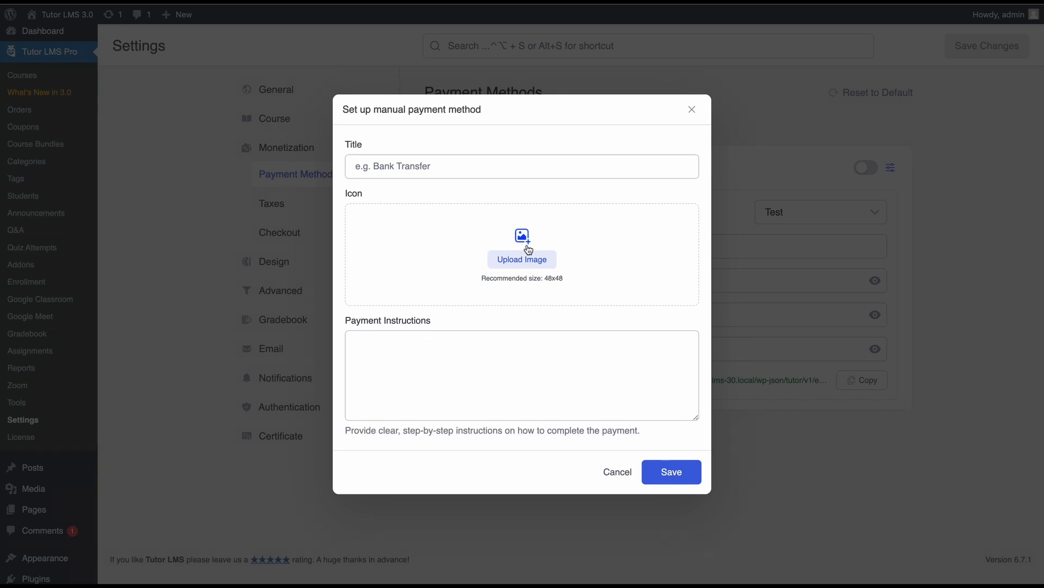
{"action": "mouse_move", "coordinate": [523, 255]}
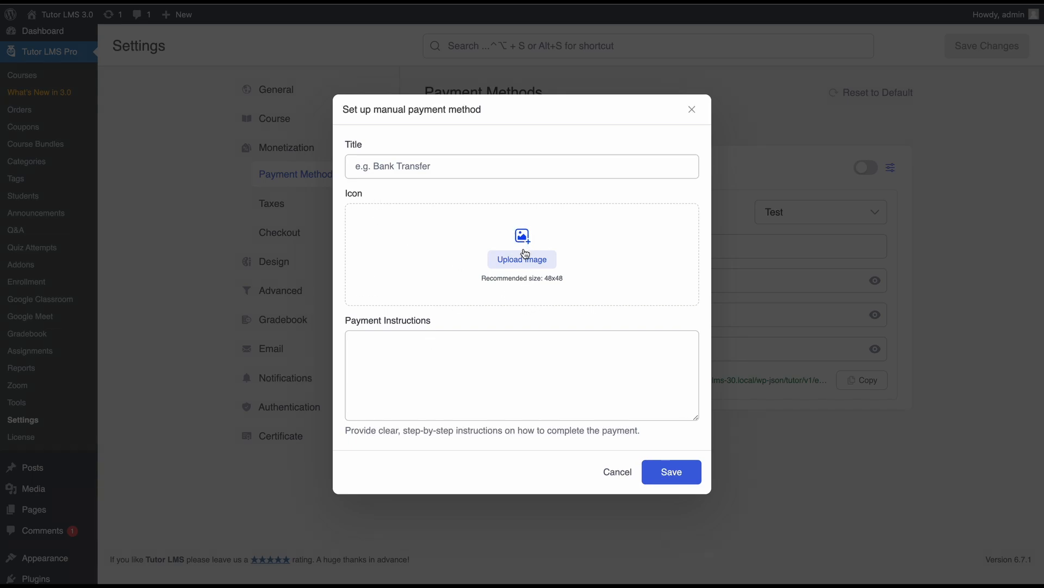
{"action": "left_click", "coordinate": [522, 166]}
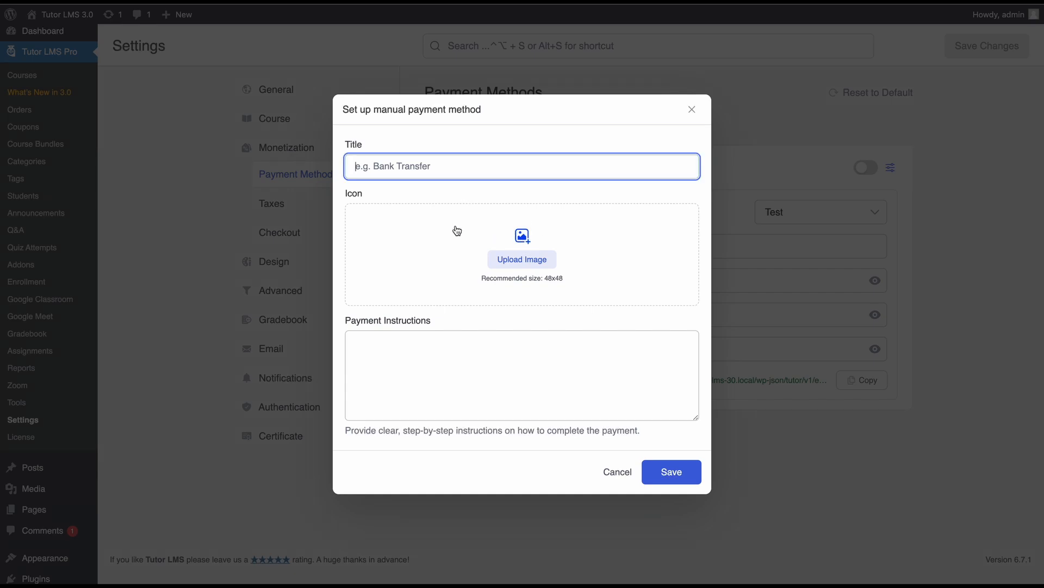
{"action": "type", "text": "Bank Transfer"}
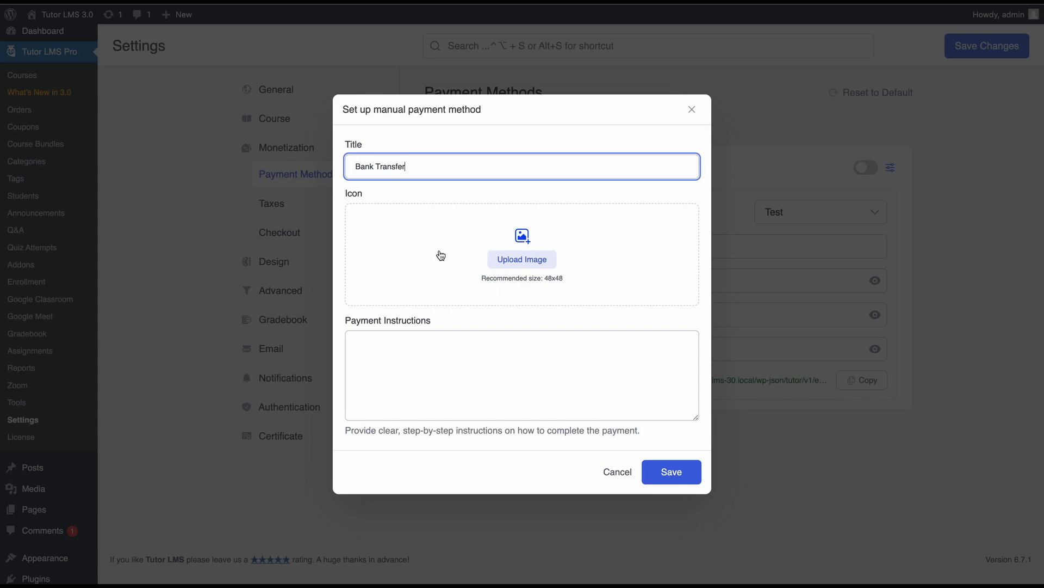
{"action": "left_click", "coordinate": [522, 375]}
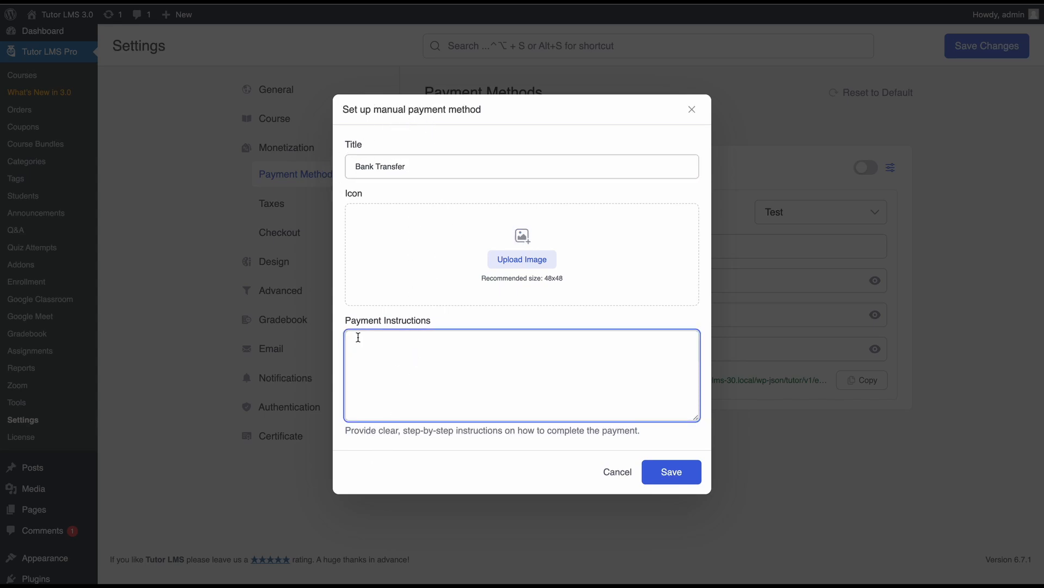
{"action": "mouse_move", "coordinate": [429, 380]}
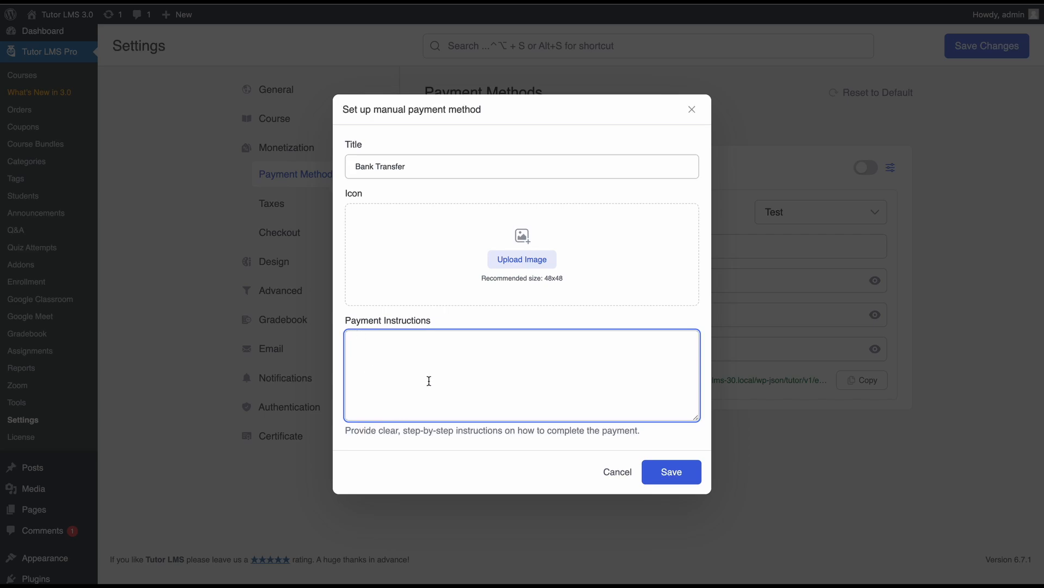
{"action": "mouse_move", "coordinate": [428, 380]}
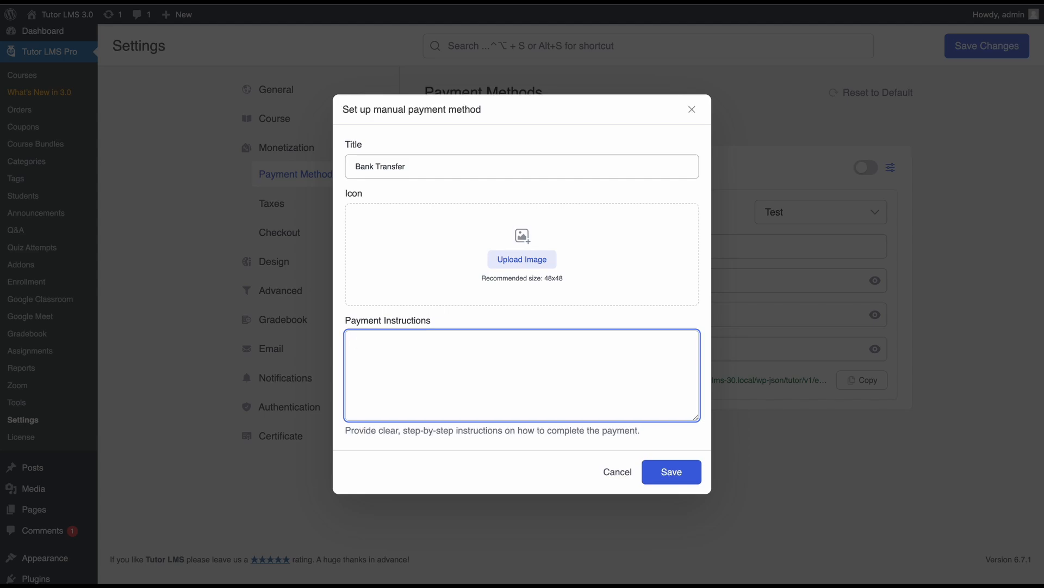
{"action": "type", "text": "Bank tr"}
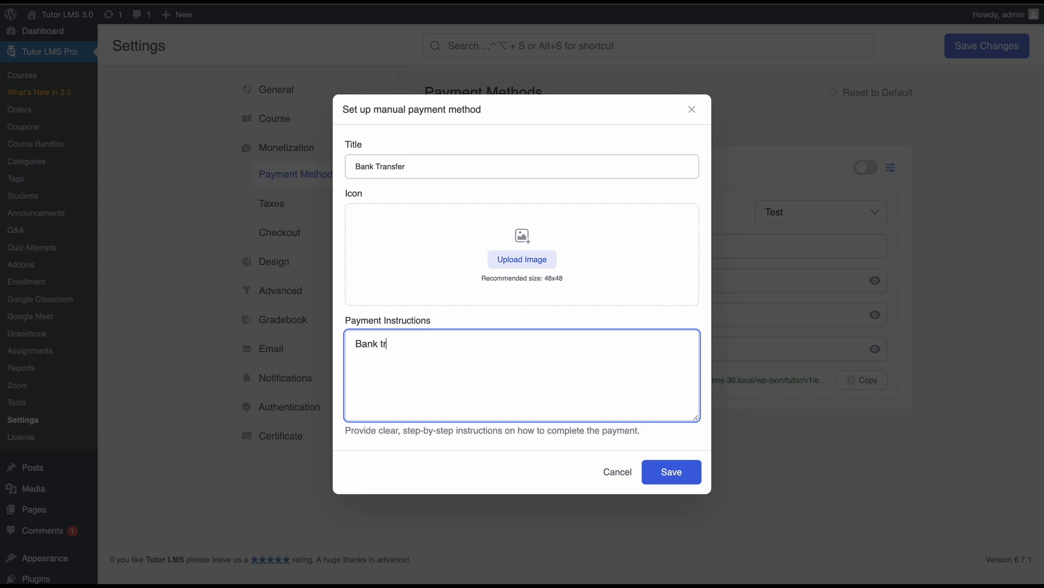
{"action": "left_click", "coordinate": [671, 472]}
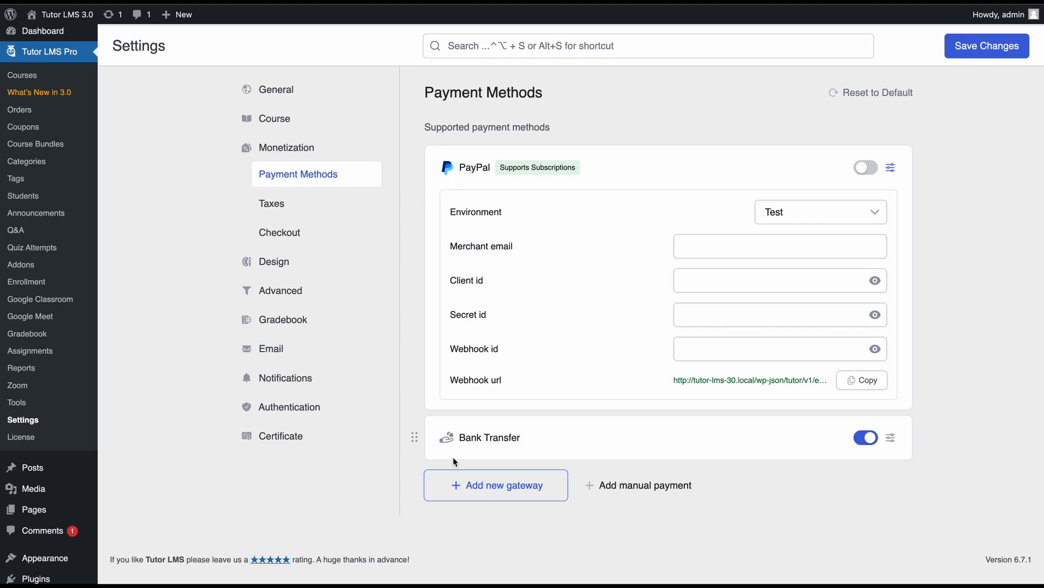
{"action": "mouse_move", "coordinate": [494, 468]}
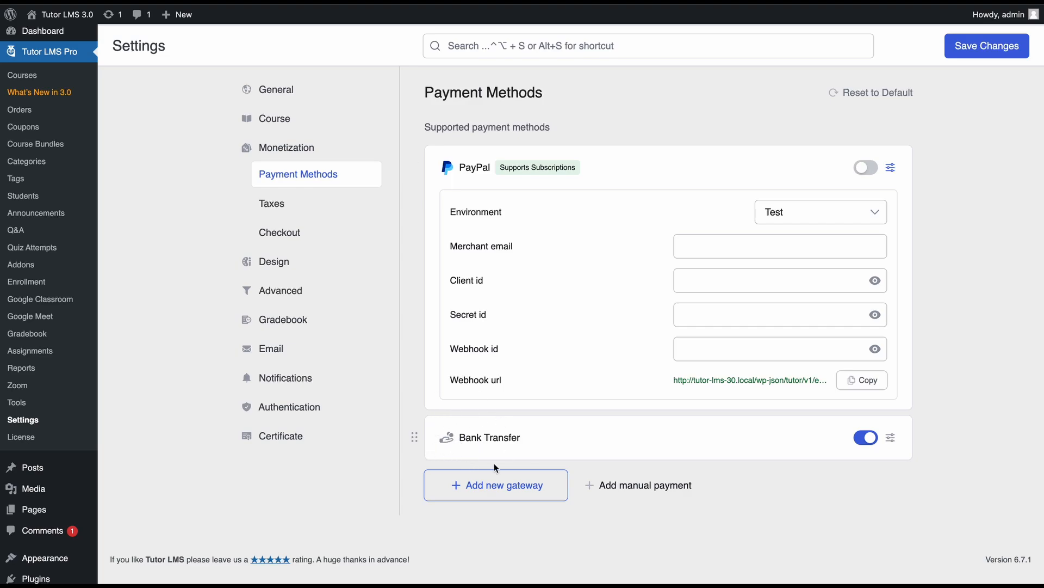
Go to the Taxes page under Monetization in Settings
{"action": "left_click", "coordinate": [271, 203]}
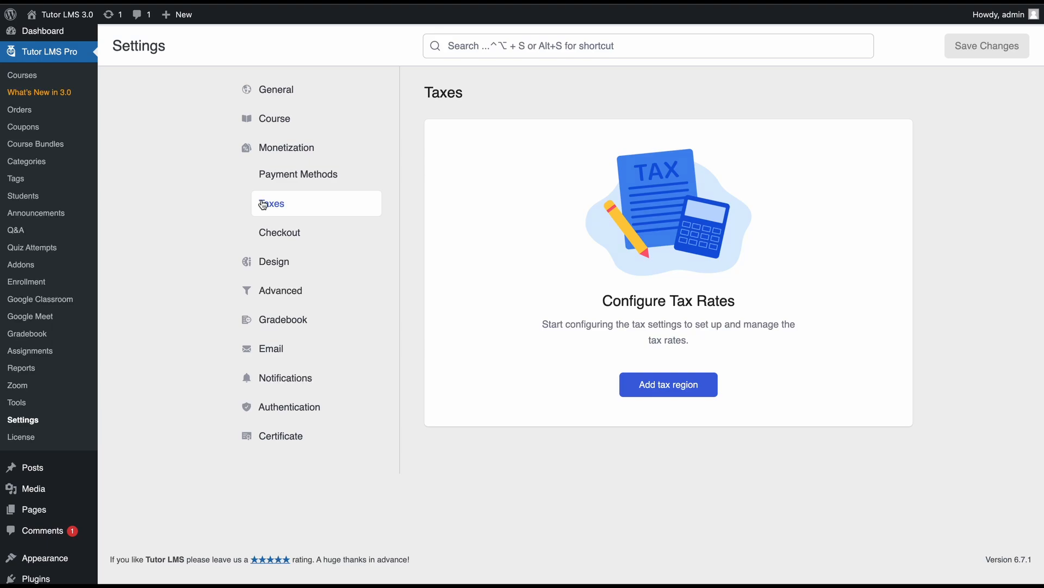
{"action": "mouse_move", "coordinate": [232, 198]}
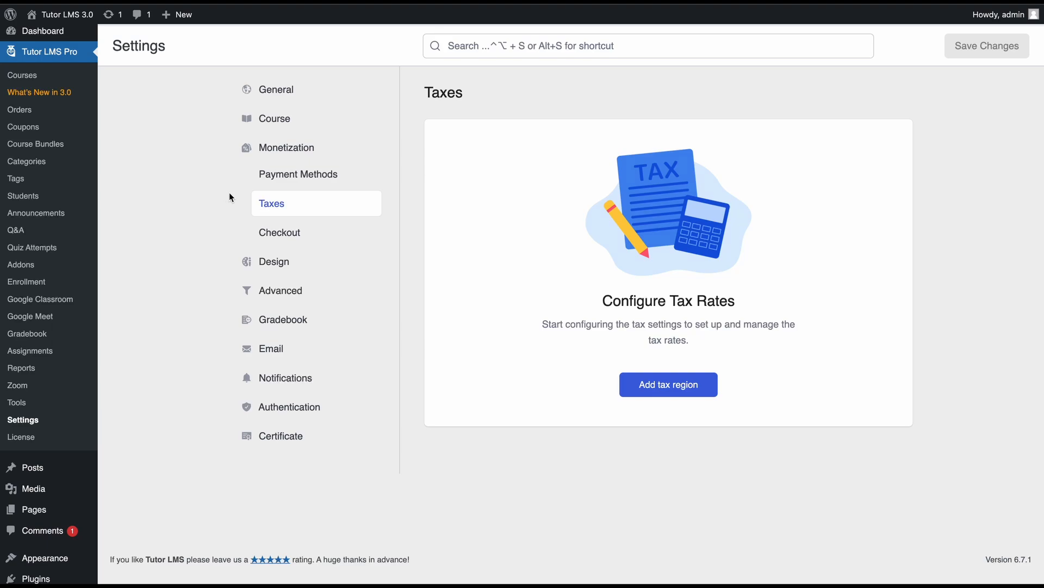
{"action": "mouse_move", "coordinate": [299, 174]}
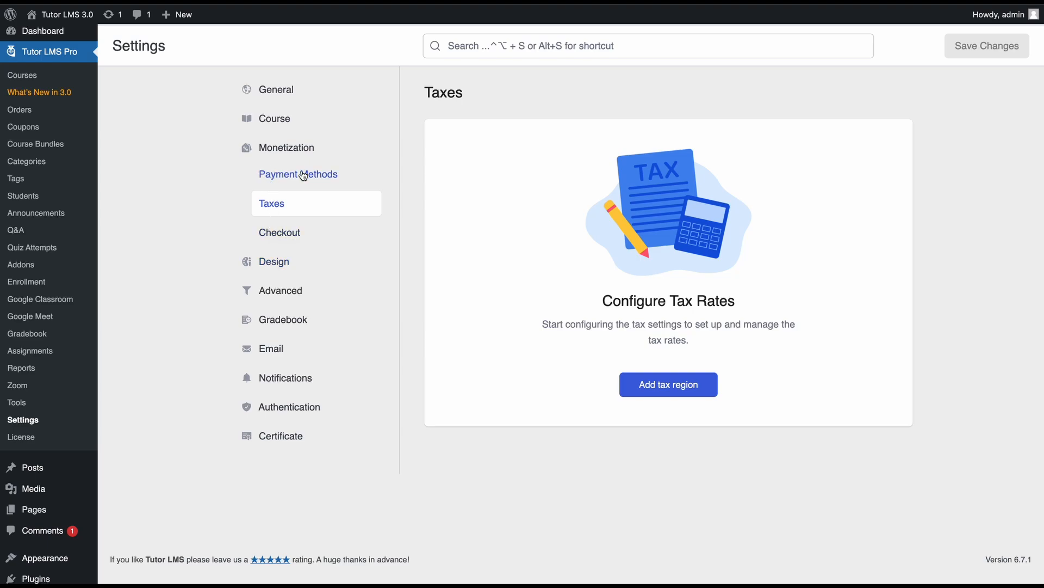
{"action": "mouse_move", "coordinate": [279, 177]}
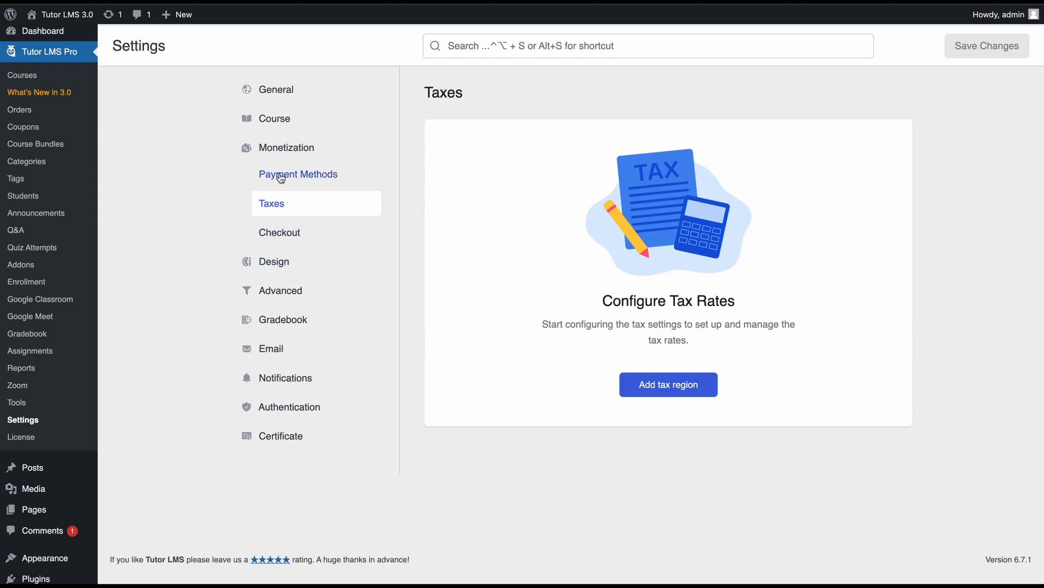
{"action": "mouse_move", "coordinate": [258, 213]}
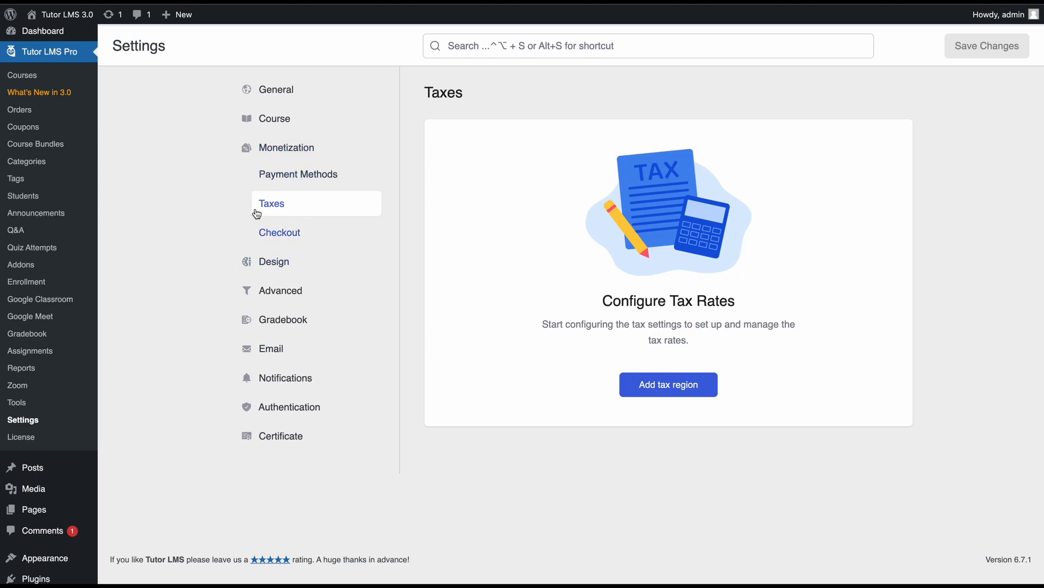
{"action": "mouse_move", "coordinate": [216, 238]}
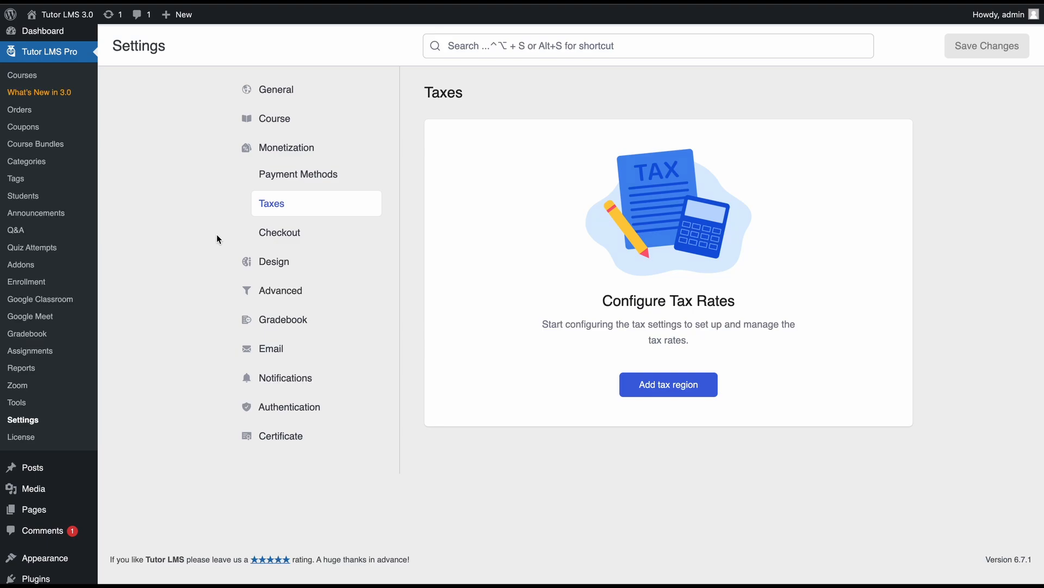
{"action": "mouse_move", "coordinate": [594, 359]}
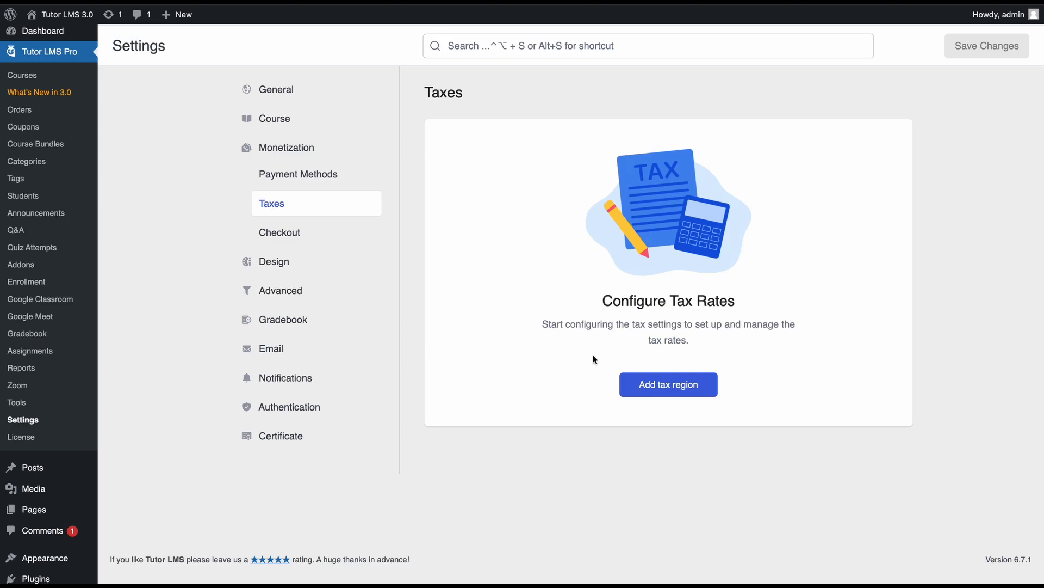
{"action": "mouse_move", "coordinate": [644, 409]}
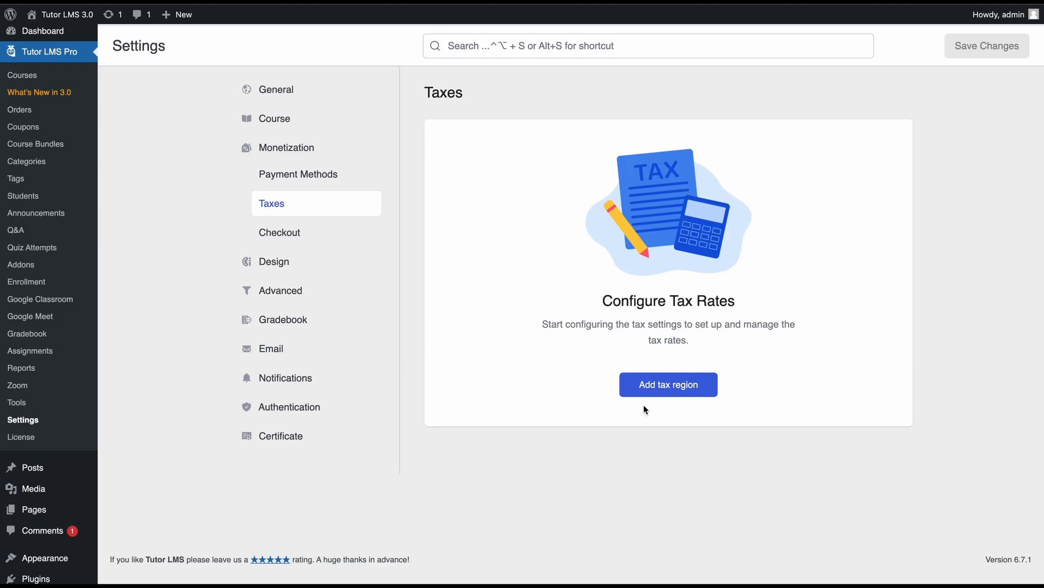
Add United States with all its provinces as a tax region
{"action": "left_click", "coordinate": [668, 385]}
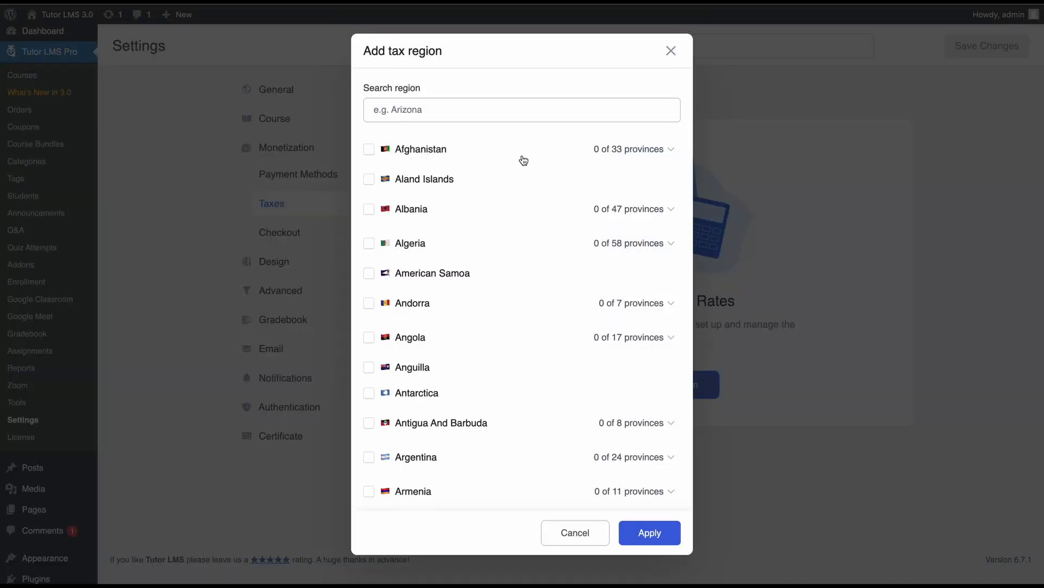
{"action": "mouse_move", "coordinate": [569, 380]}
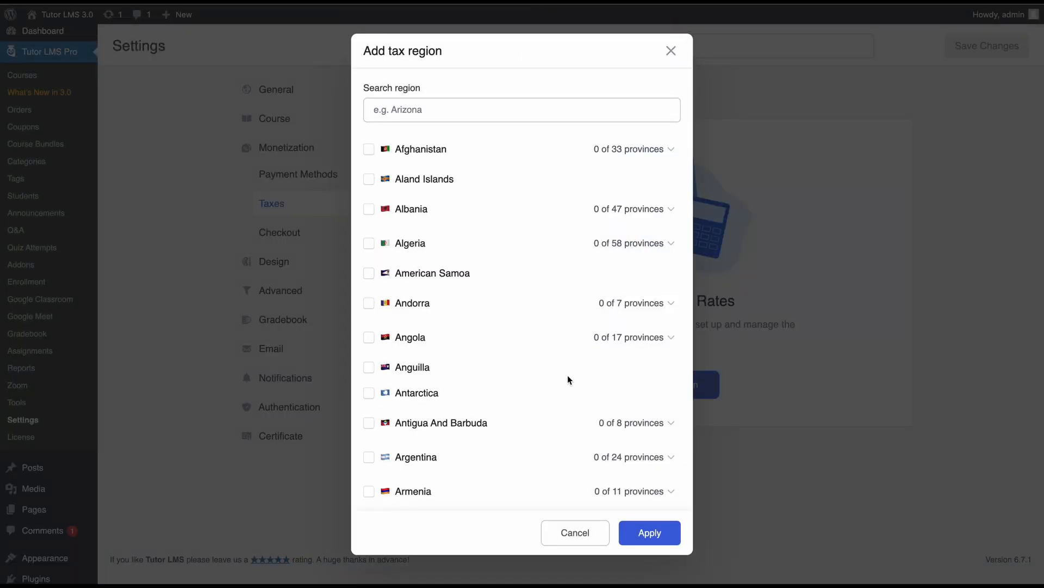
{"action": "scroll", "scroll_direction": "down", "scroll_amount": 3}
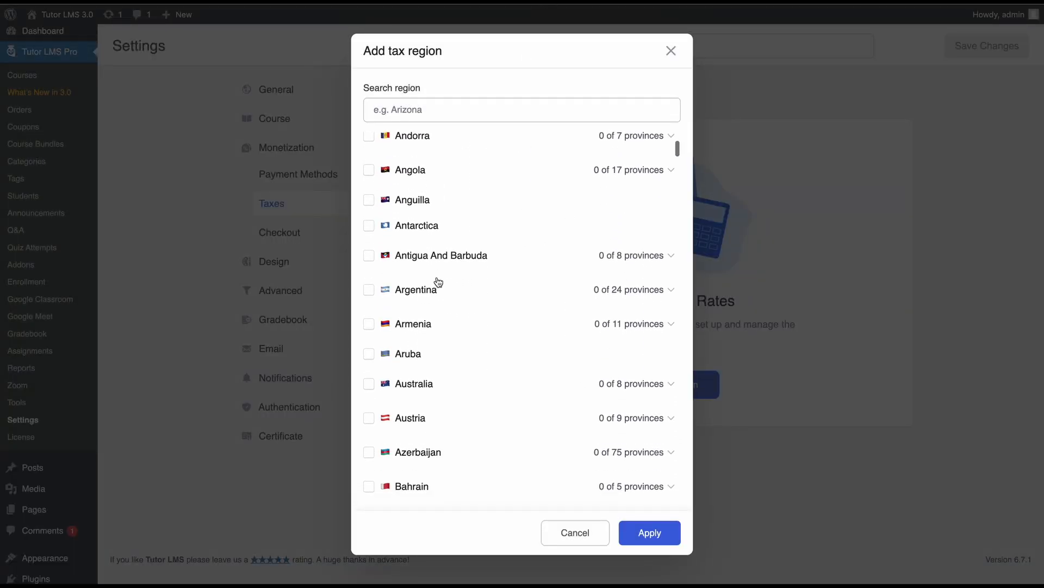
{"action": "scroll", "scroll_direction": "down", "scroll_amount": 3}
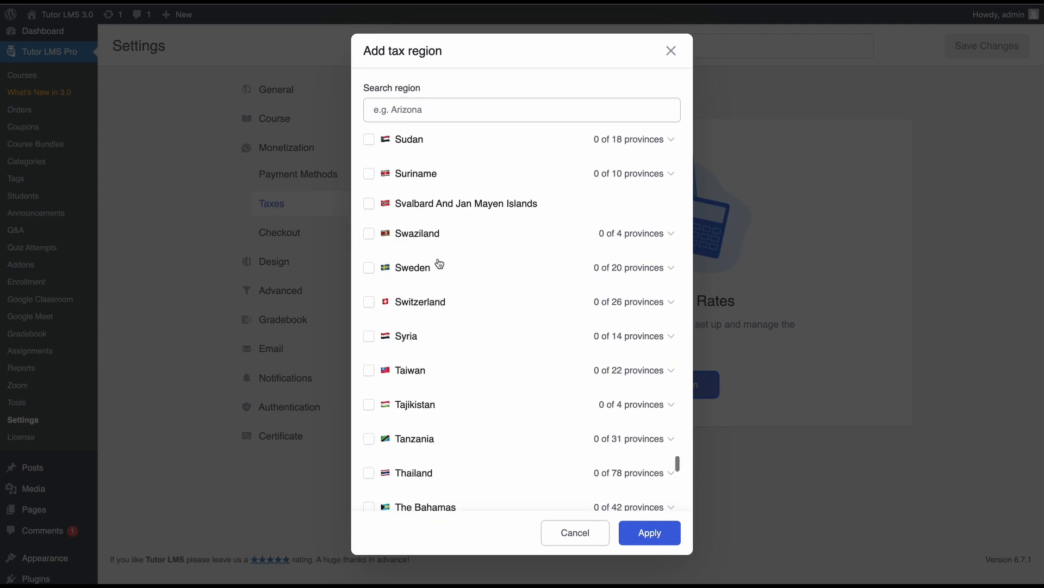
{"action": "scroll", "scroll_direction": "down", "scroll_amount": 3}
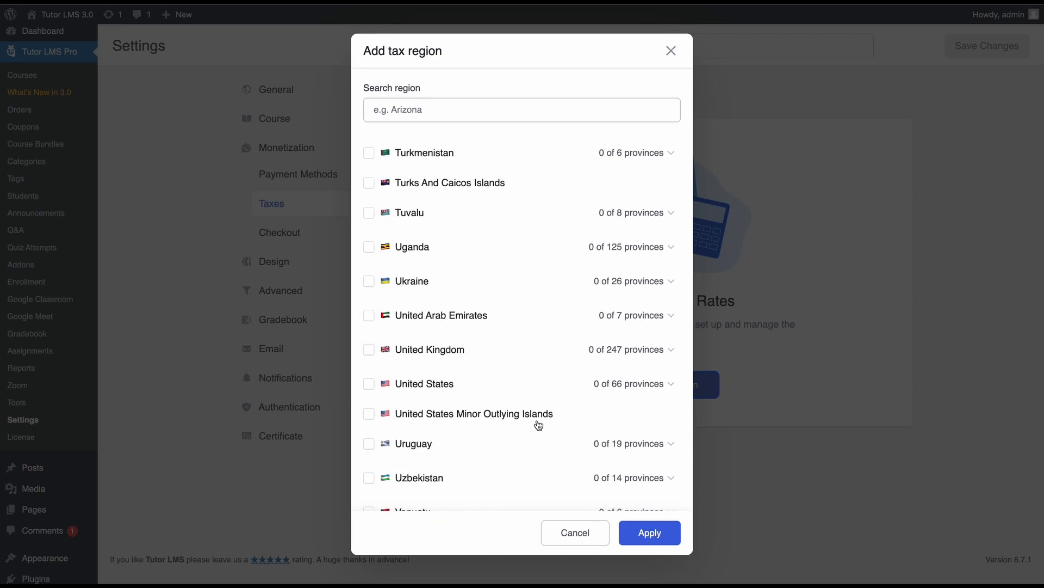
{"action": "scroll", "scroll_direction": "down", "scroll_amount": 3}
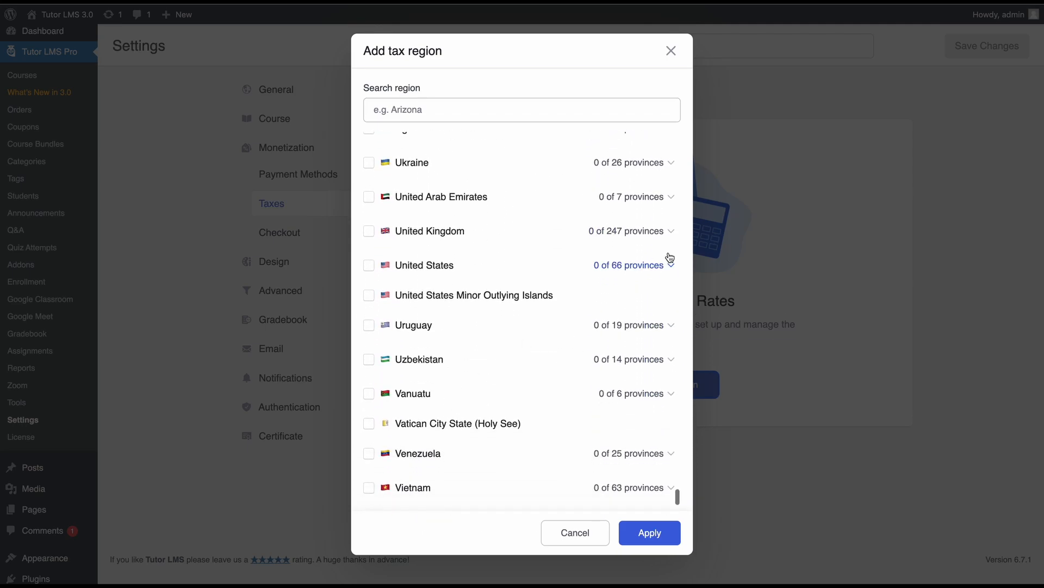
{"action": "left_click", "coordinate": [630, 265]}
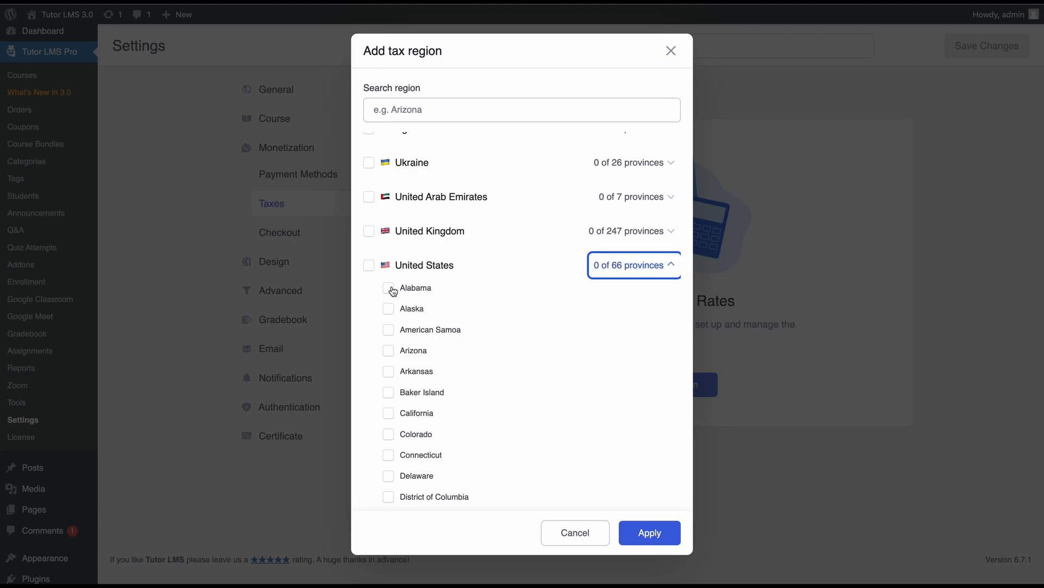
{"action": "mouse_move", "coordinate": [389, 314]}
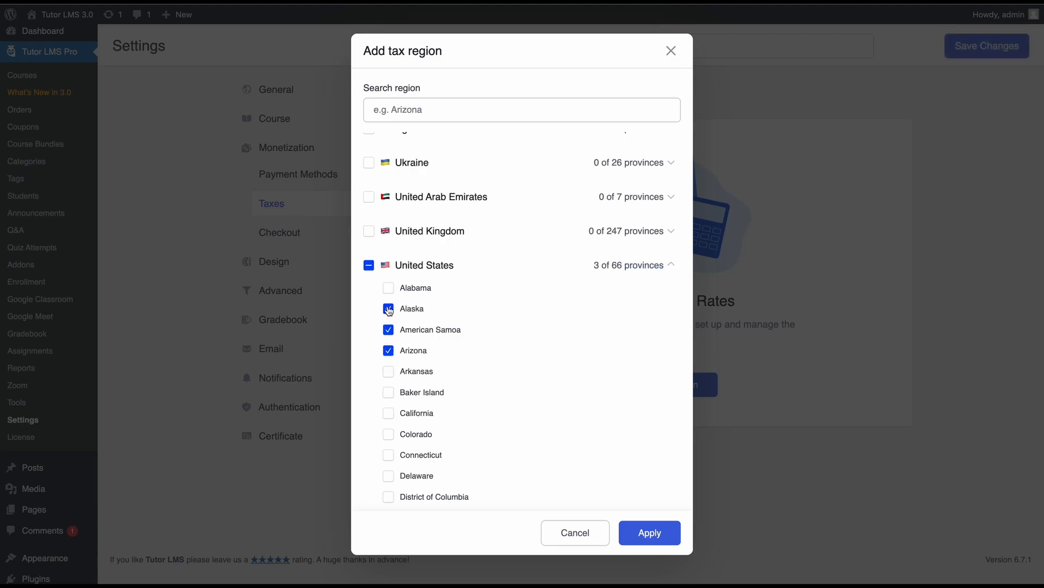
{"action": "left_click", "coordinate": [369, 264]}
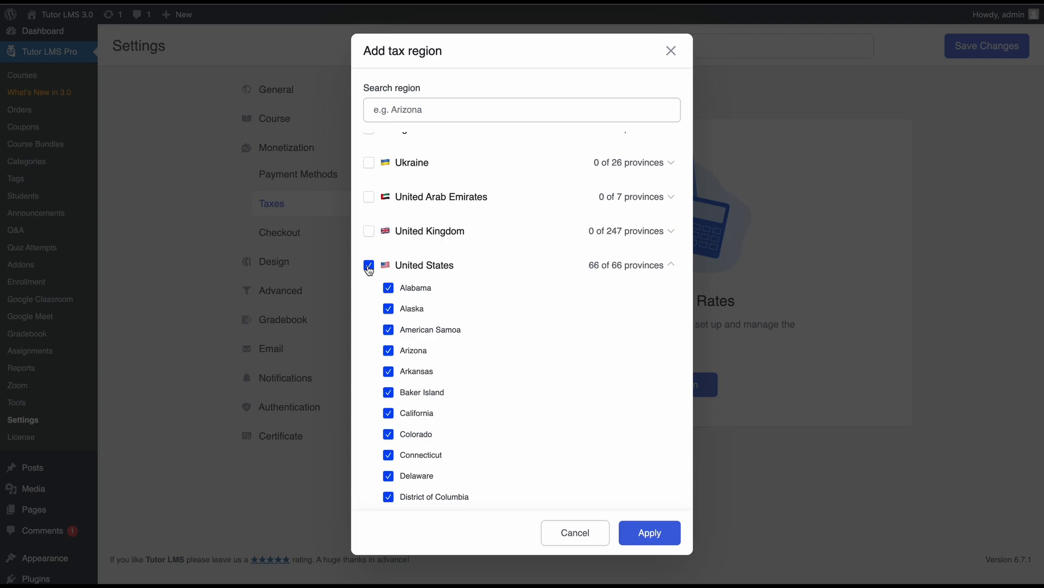
{"action": "mouse_move", "coordinate": [368, 272]}
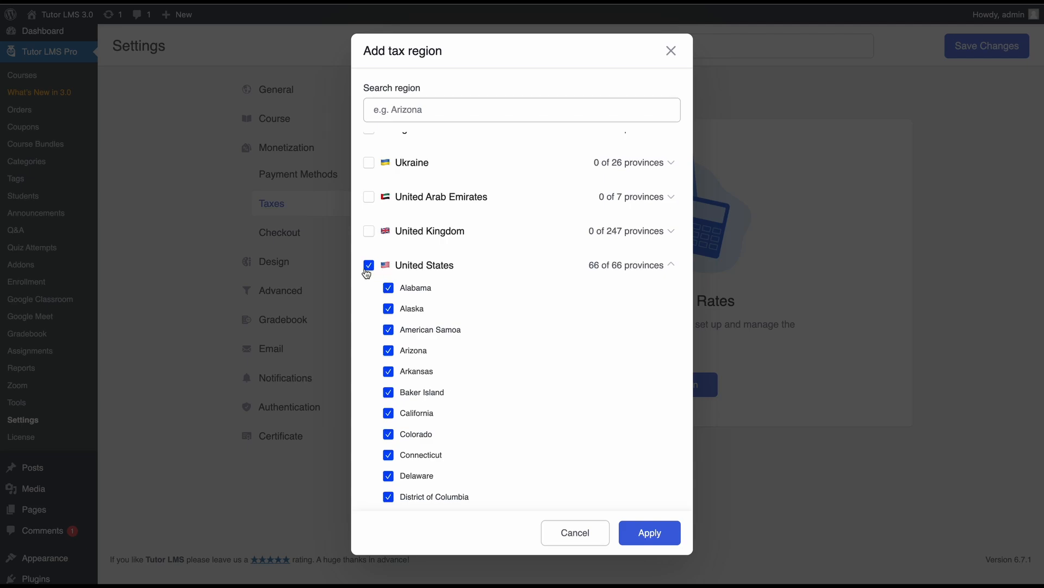
{"action": "mouse_move", "coordinate": [443, 267]}
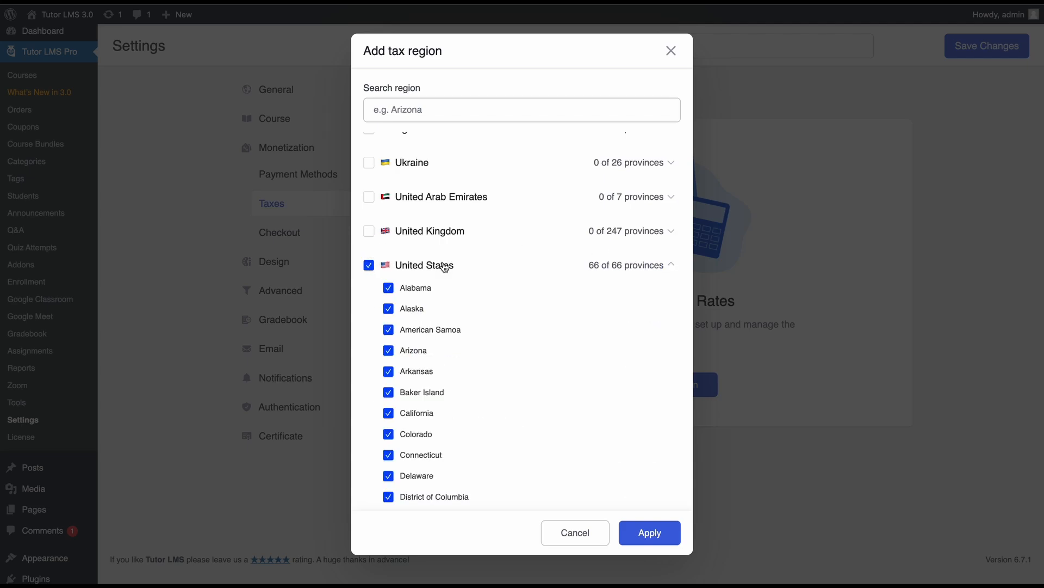
{"action": "mouse_move", "coordinate": [513, 342]}
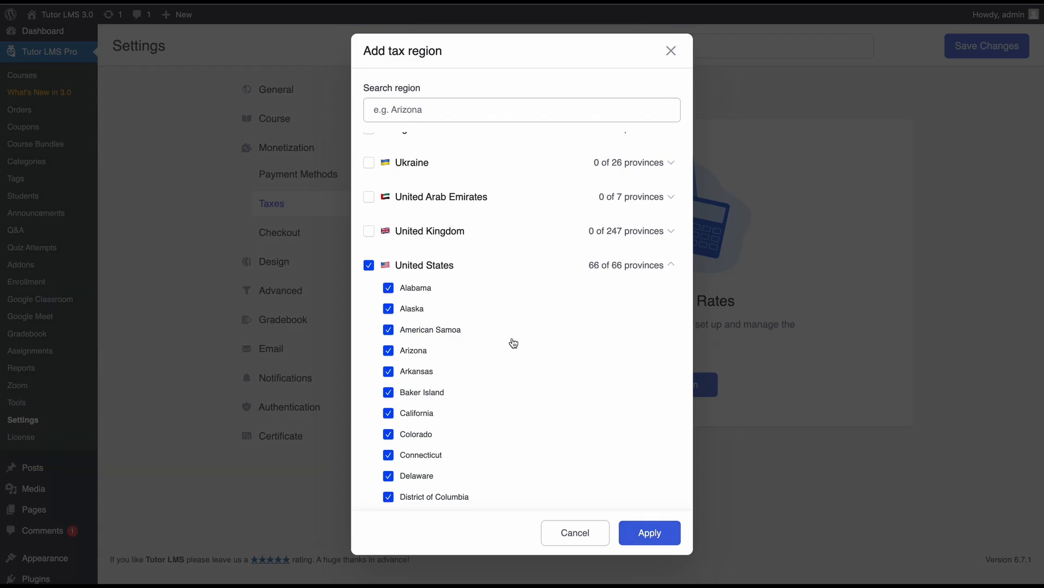
{"action": "left_click", "coordinate": [649, 532]}
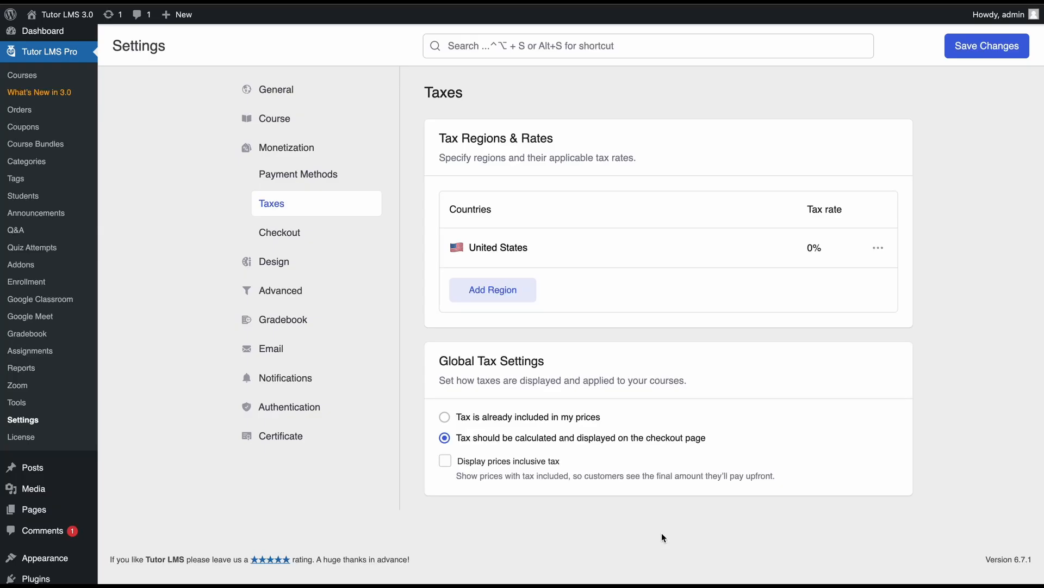
{"action": "mouse_move", "coordinate": [557, 259]}
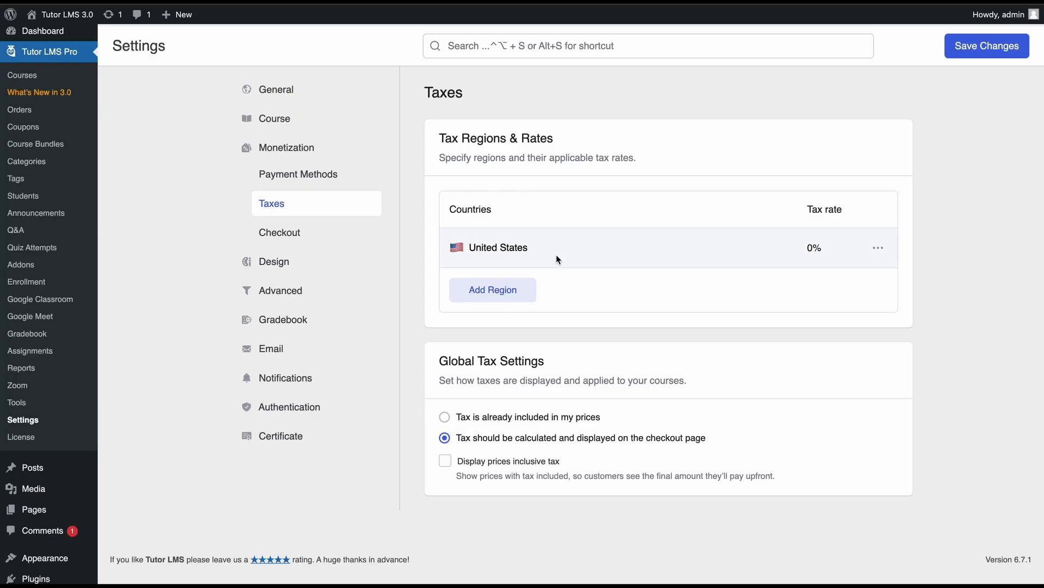
{"action": "mouse_move", "coordinate": [504, 259]}
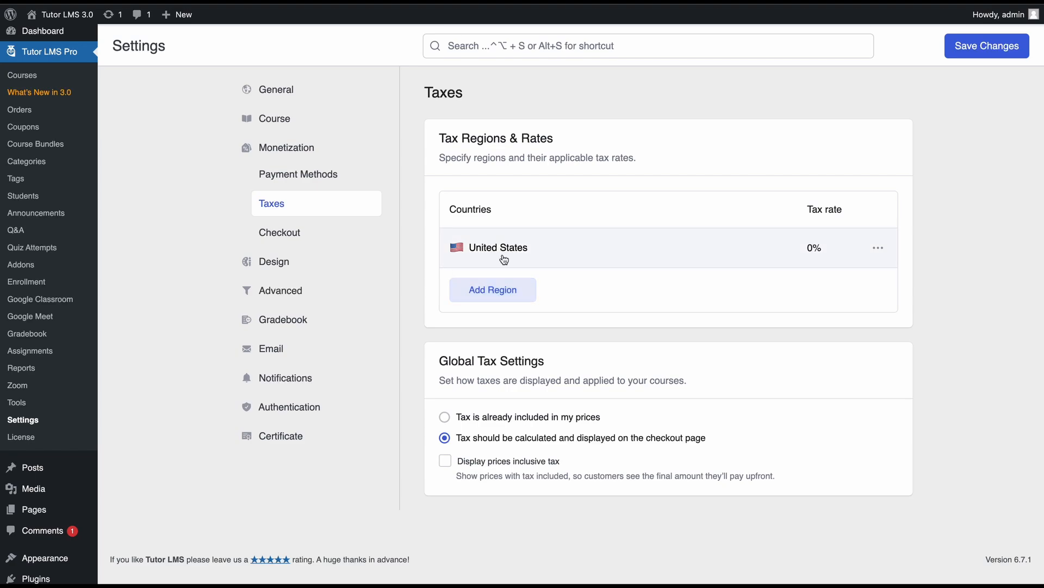
{"action": "mouse_move", "coordinate": [528, 258]}
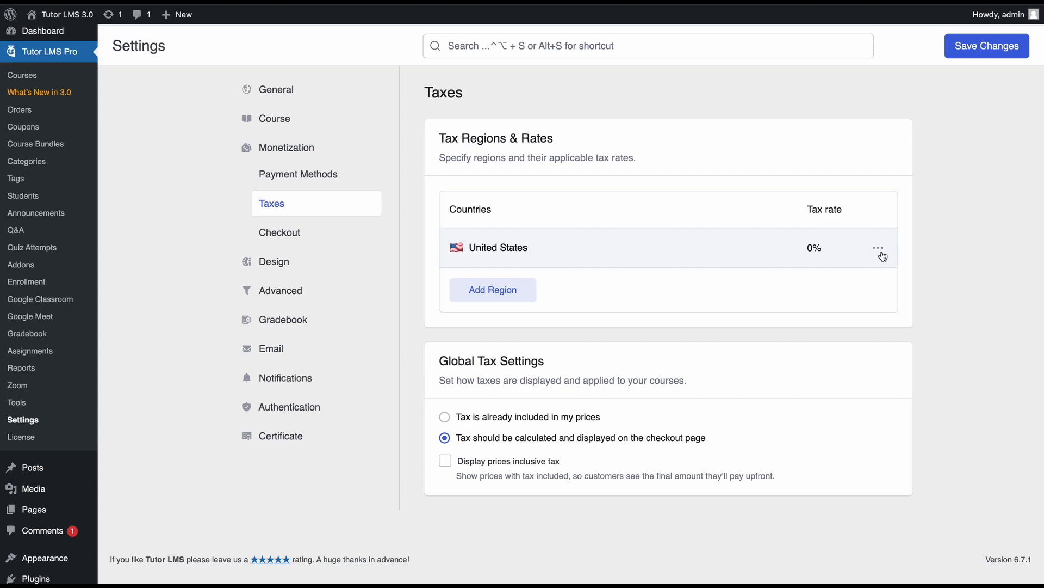
{"action": "mouse_move", "coordinate": [826, 244]}
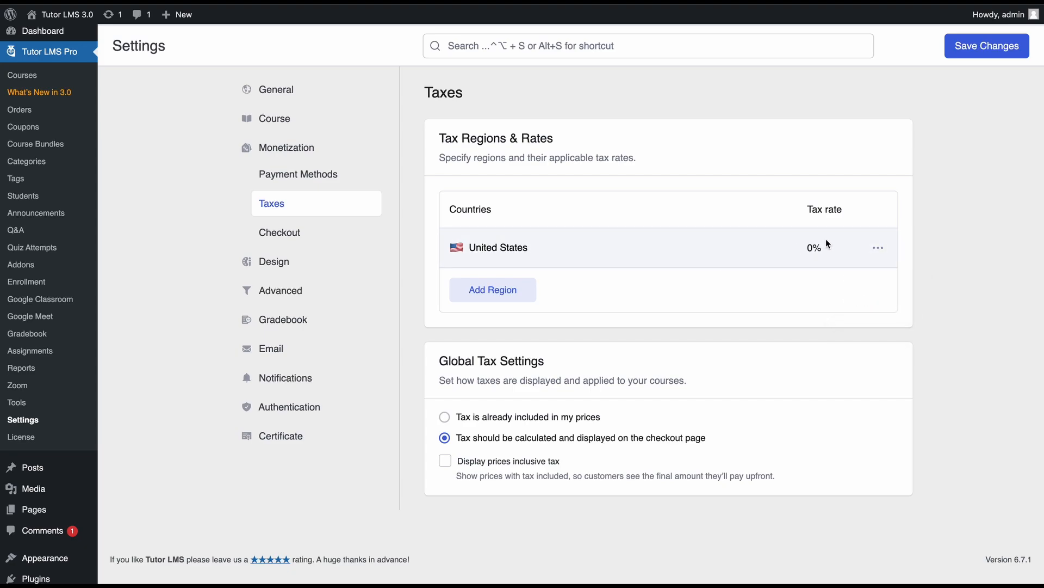
Open the United States tax region to see its per-state 0% rates
{"action": "left_click", "coordinate": [499, 247]}
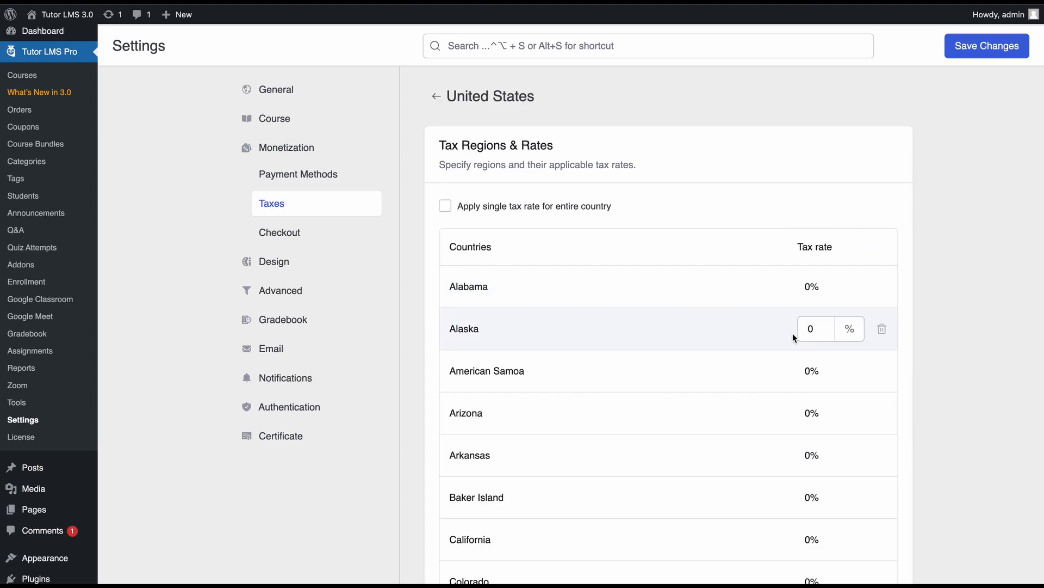
Apply a single 10% tax rate to the entire United States
{"action": "scroll", "scroll_direction": "down", "scroll_amount": 3}
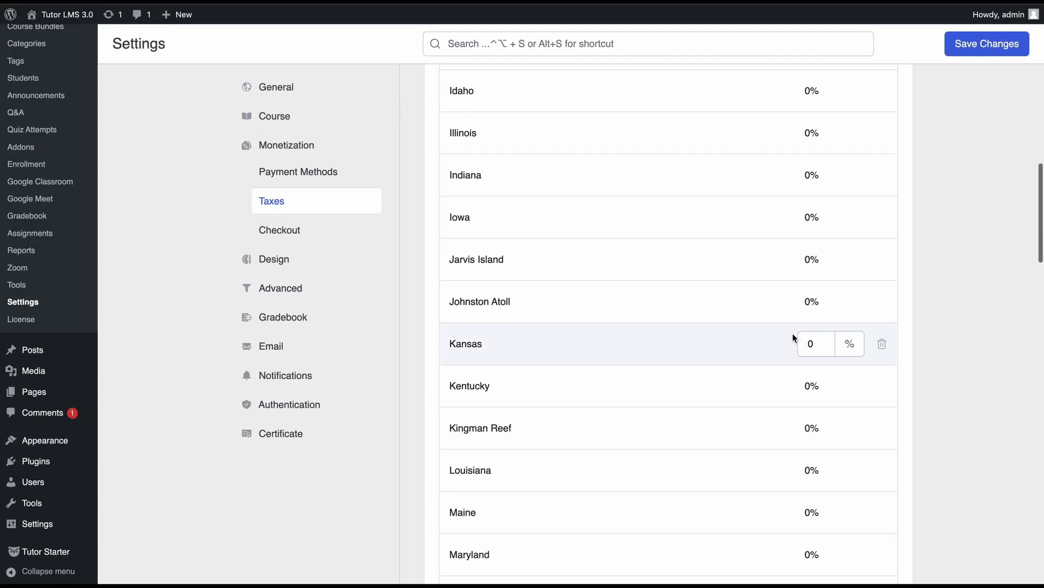
{"action": "type", "text": "23"}
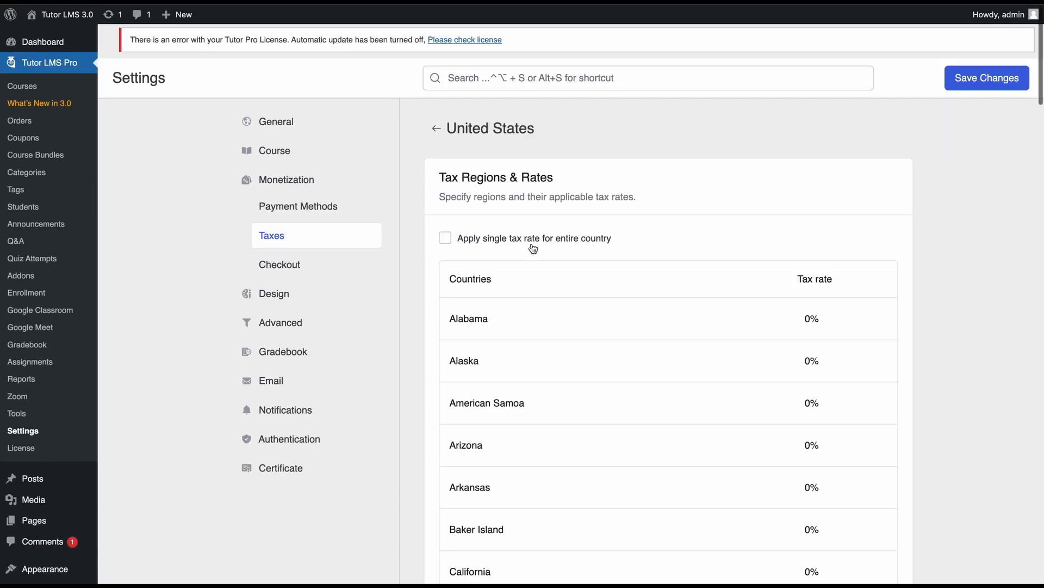
{"action": "mouse_move", "coordinate": [437, 246]}
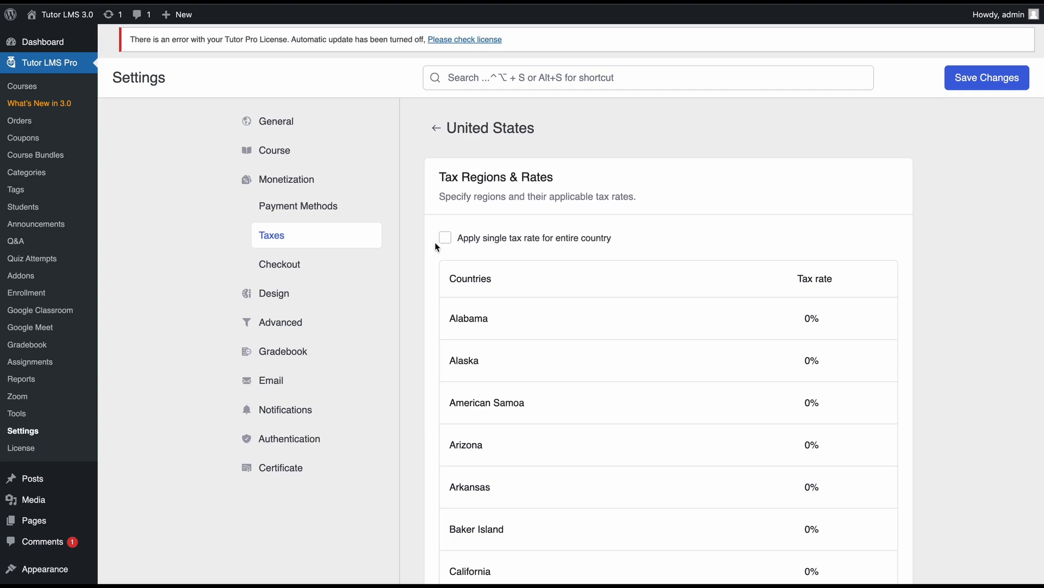
{"action": "left_click", "coordinate": [445, 237]}
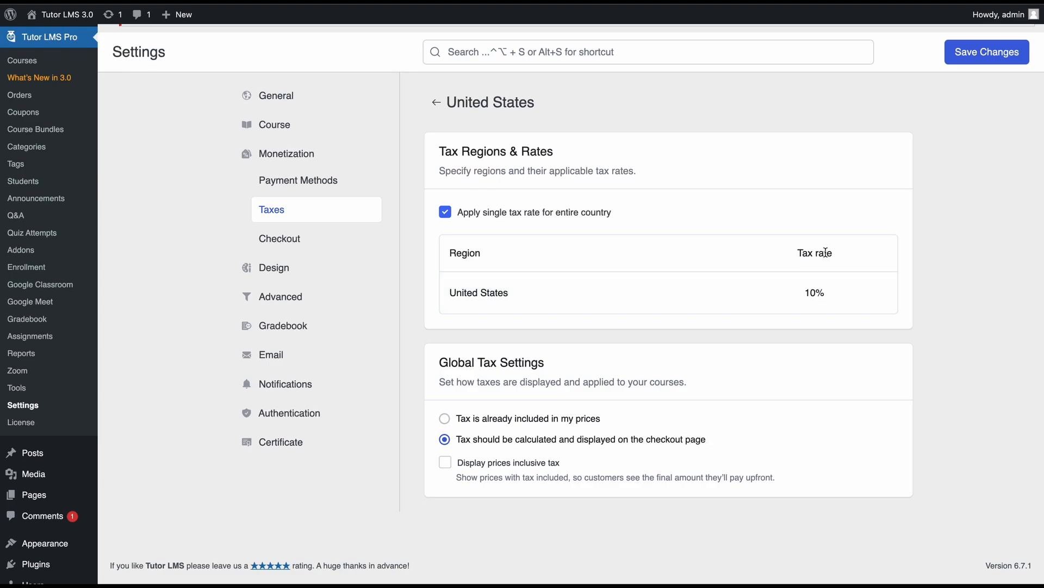
{"action": "mouse_move", "coordinate": [749, 347]}
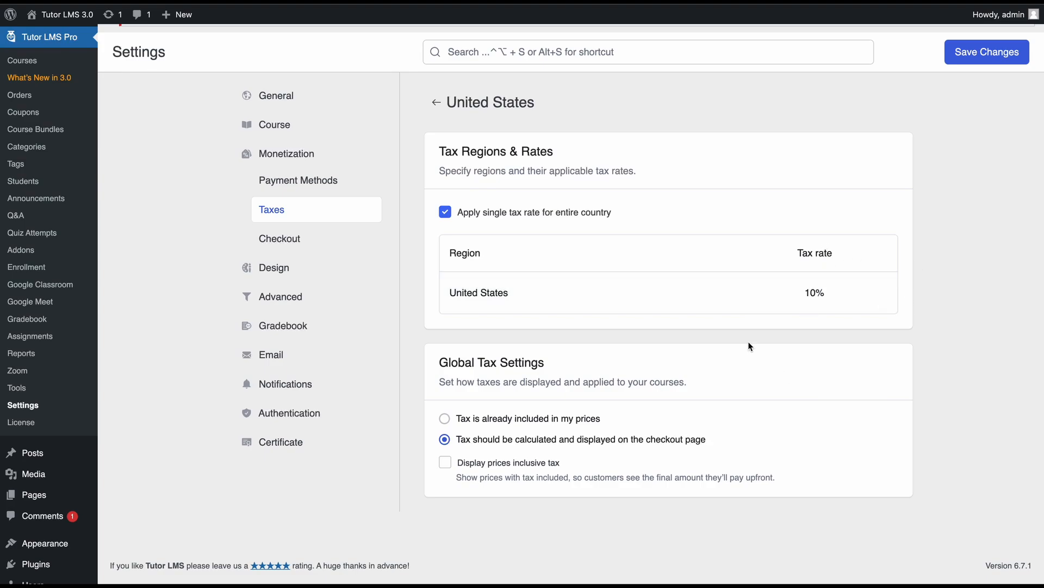
{"action": "mouse_move", "coordinate": [430, 362]}
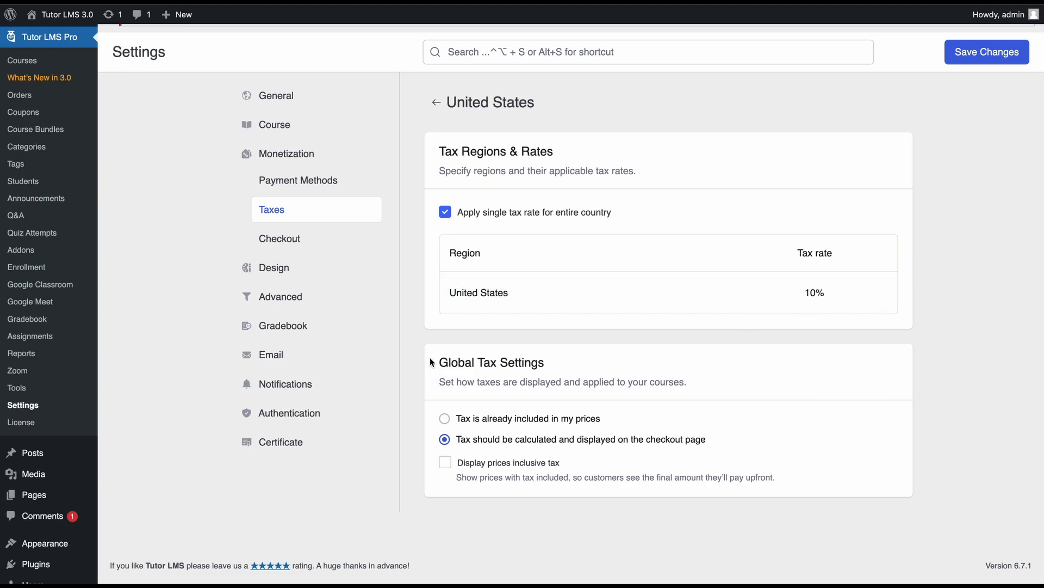
{"action": "mouse_move", "coordinate": [525, 377]}
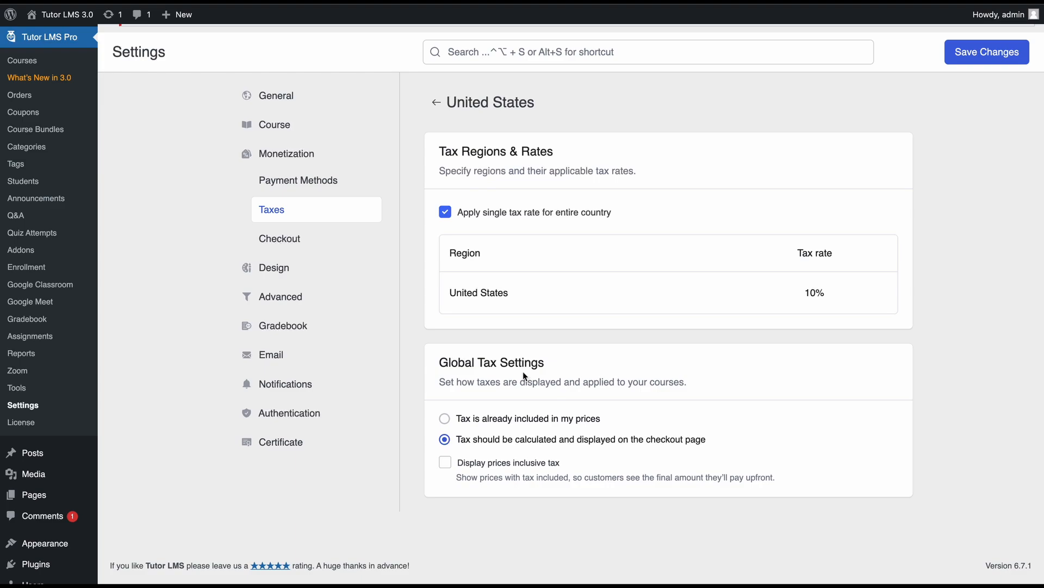
{"action": "mouse_move", "coordinate": [485, 477]}
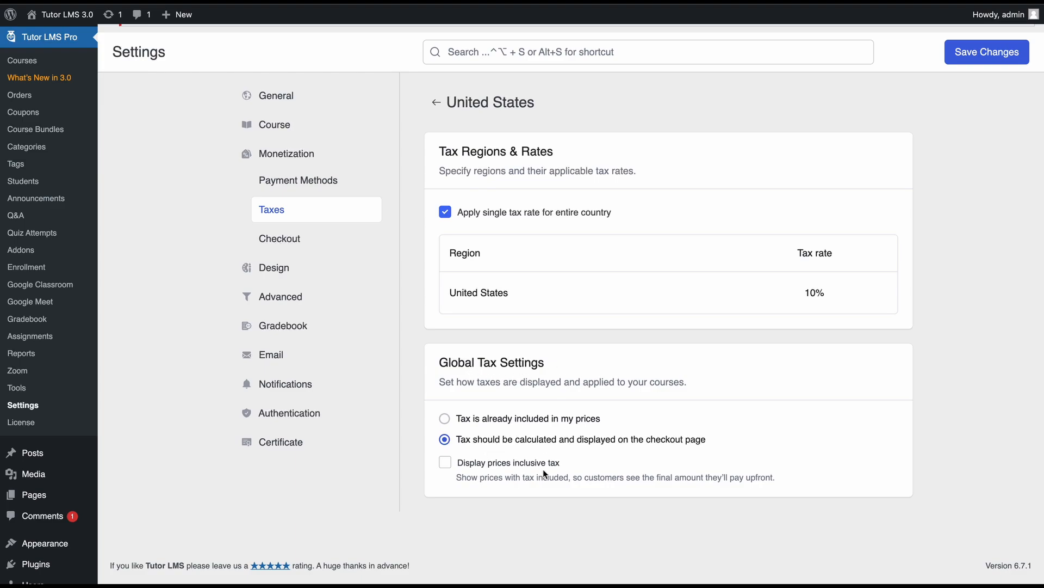
{"action": "left_click", "coordinate": [445, 418]}
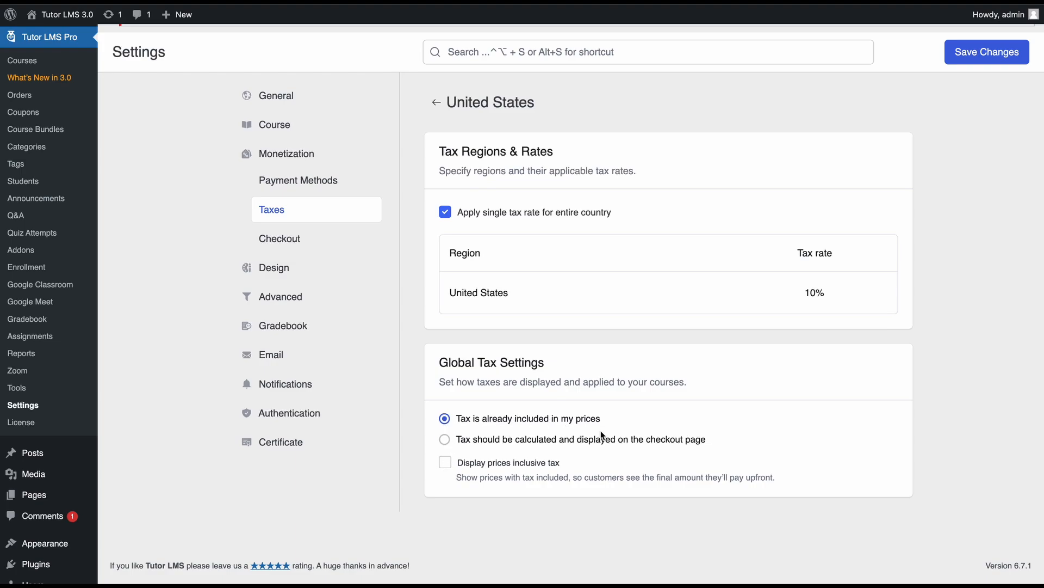
{"action": "mouse_move", "coordinate": [462, 442]}
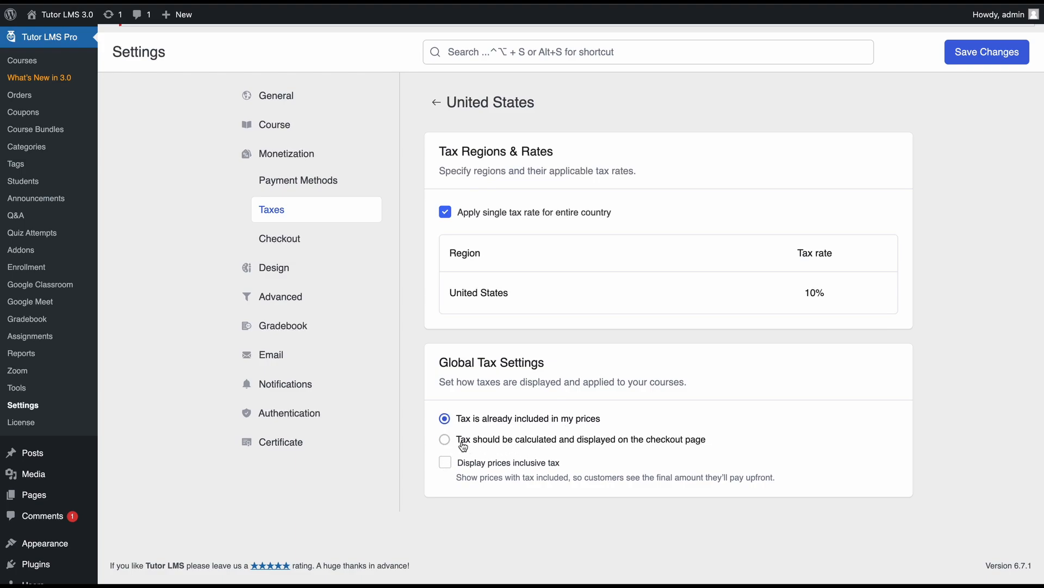
{"action": "mouse_move", "coordinate": [600, 442]}
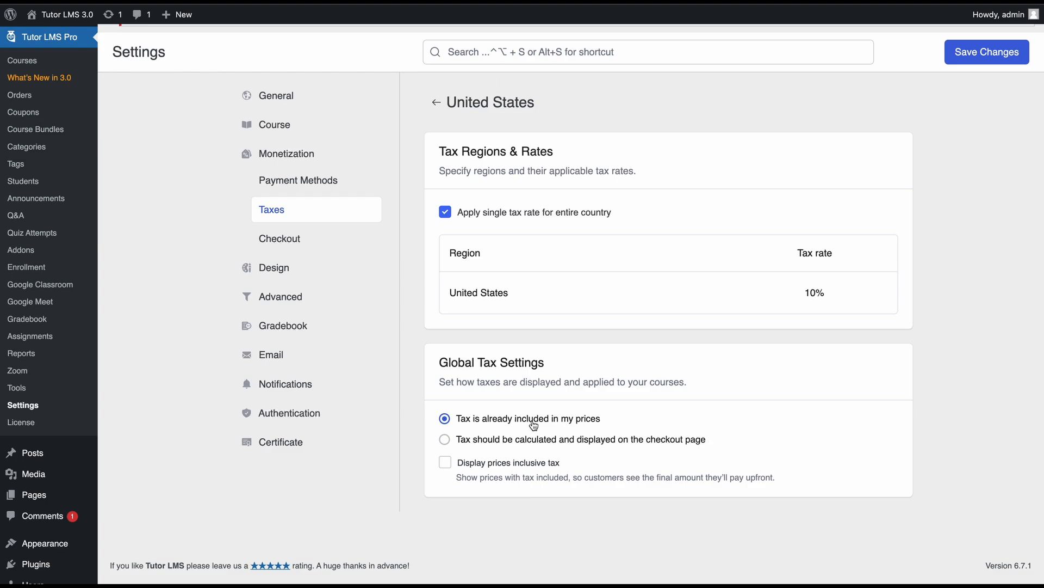
{"action": "left_click", "coordinate": [444, 439]}
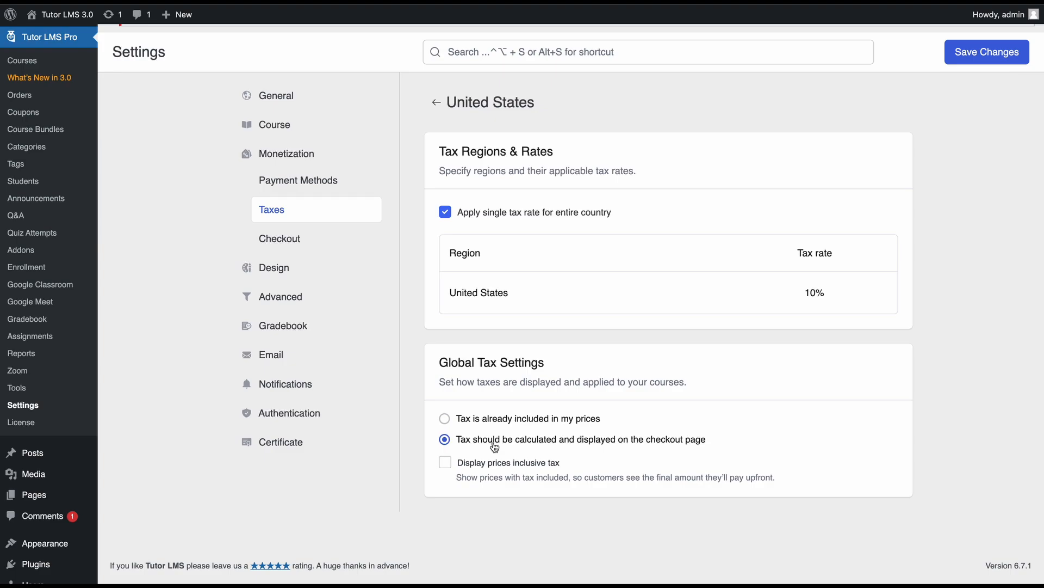
Turn on 'Display prices inclusive tax' and save the tax settings
{"action": "left_click", "coordinate": [444, 461]}
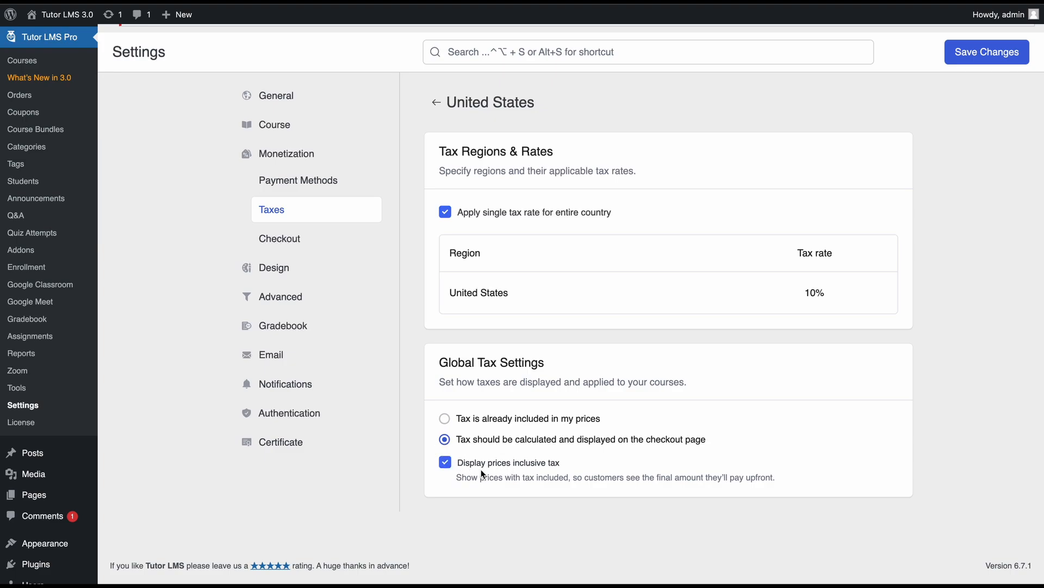
{"action": "mouse_move", "coordinate": [549, 470]}
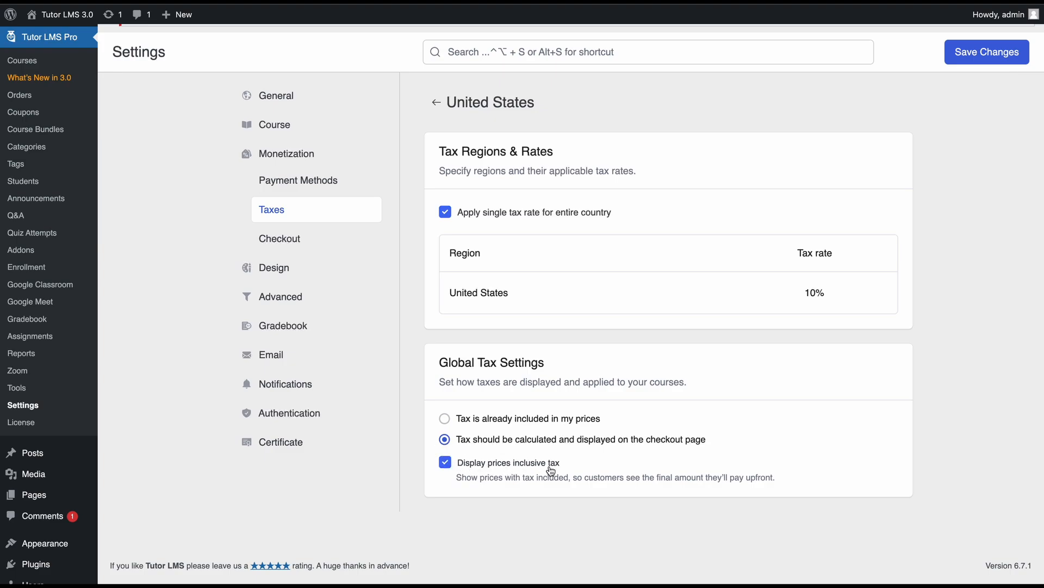
{"action": "mouse_move", "coordinate": [519, 491]}
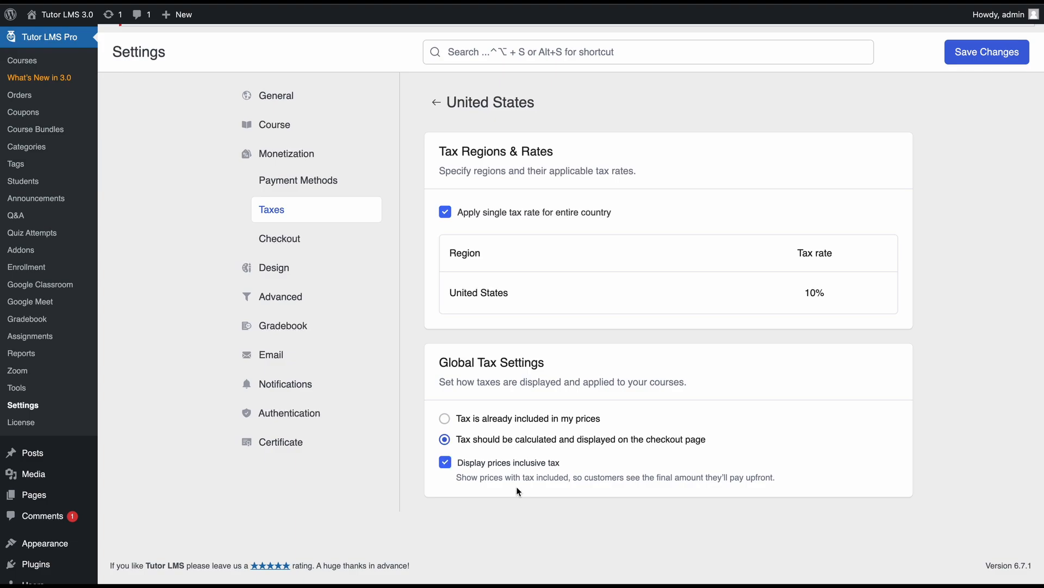
{"action": "mouse_move", "coordinate": [552, 346]}
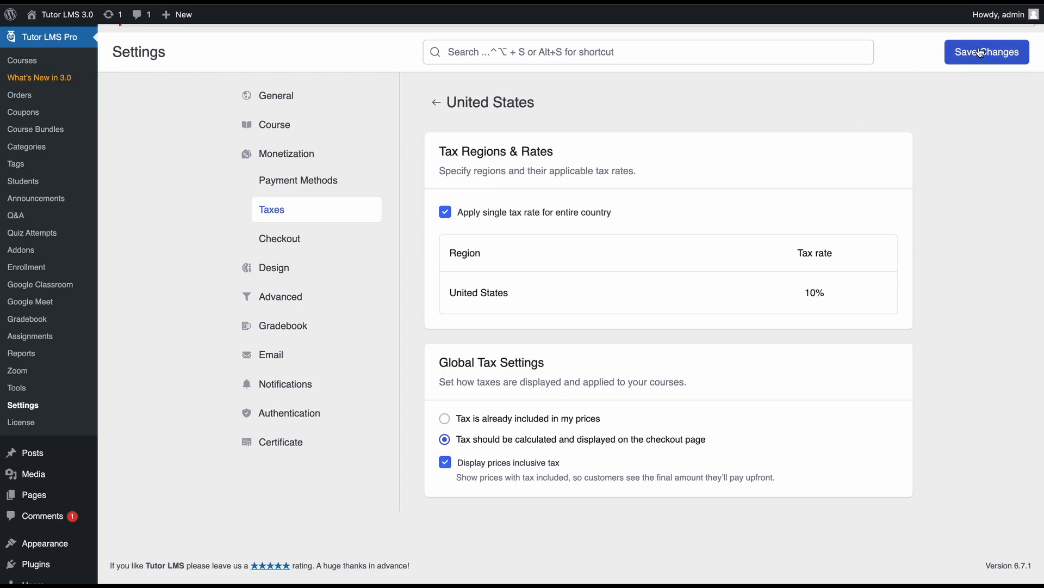
{"action": "left_click", "coordinate": [986, 53]}
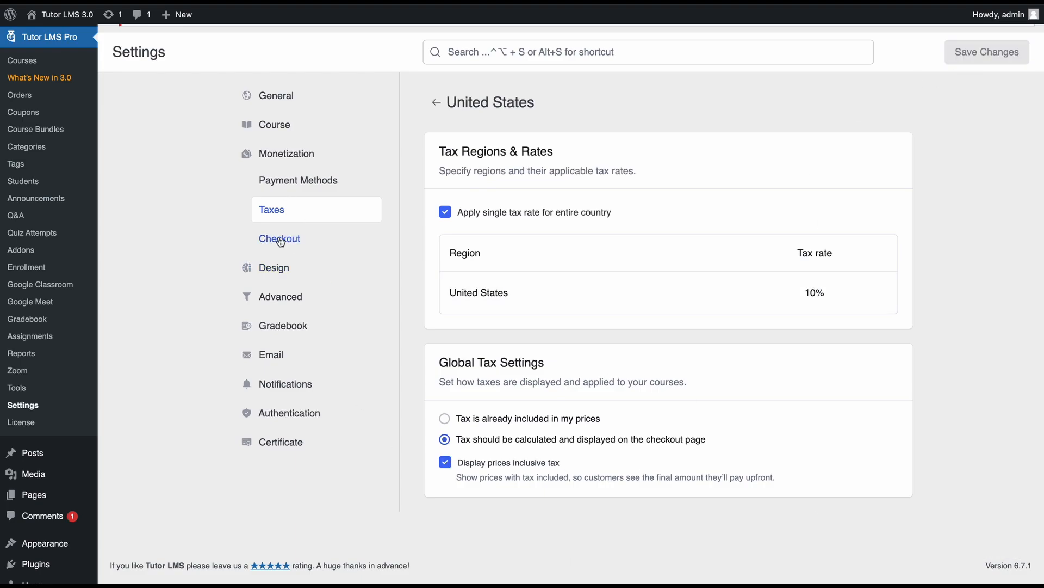
Turn on Enable Coupon Code in Checkout settings and save
{"action": "left_click", "coordinate": [279, 238]}
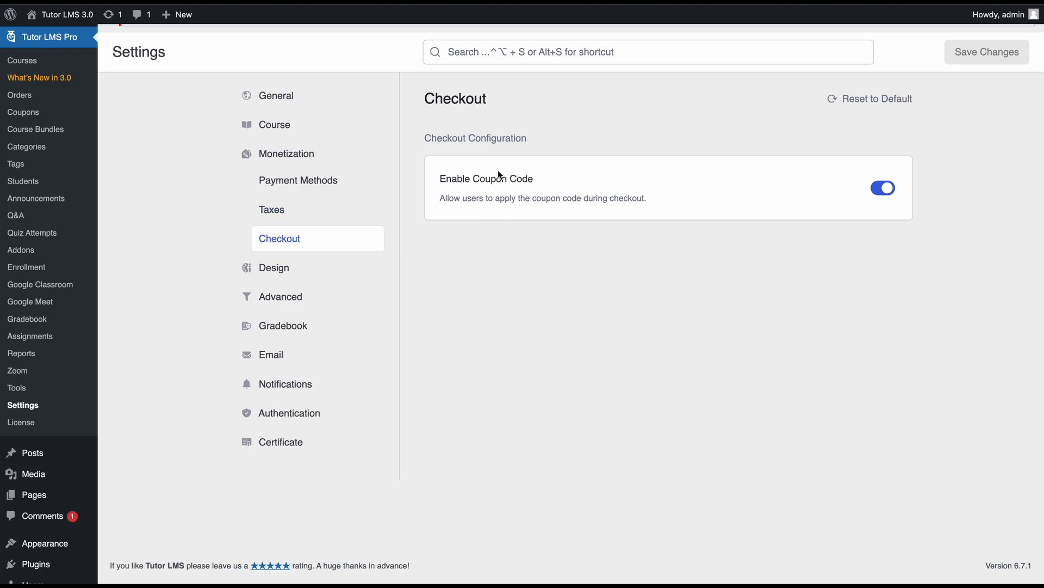
{"action": "mouse_move", "coordinate": [500, 169]}
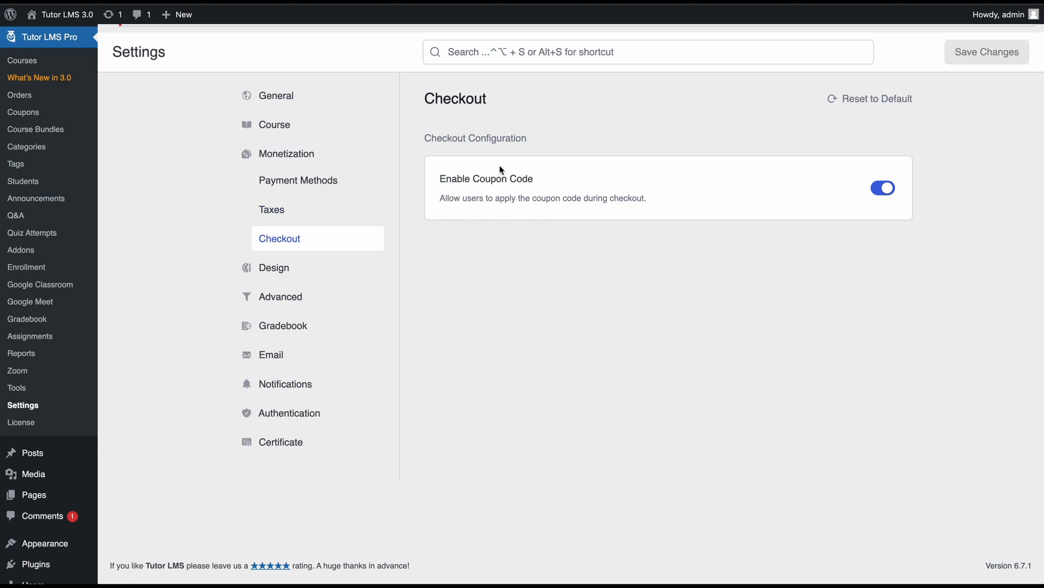
{"action": "mouse_move", "coordinate": [846, 202]}
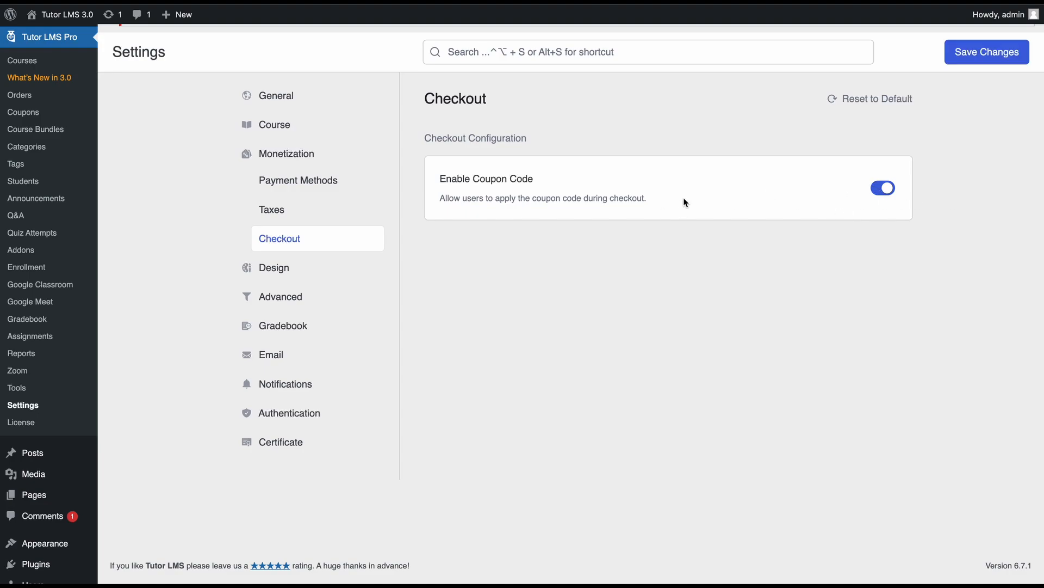
{"action": "mouse_move", "coordinate": [457, 198]}
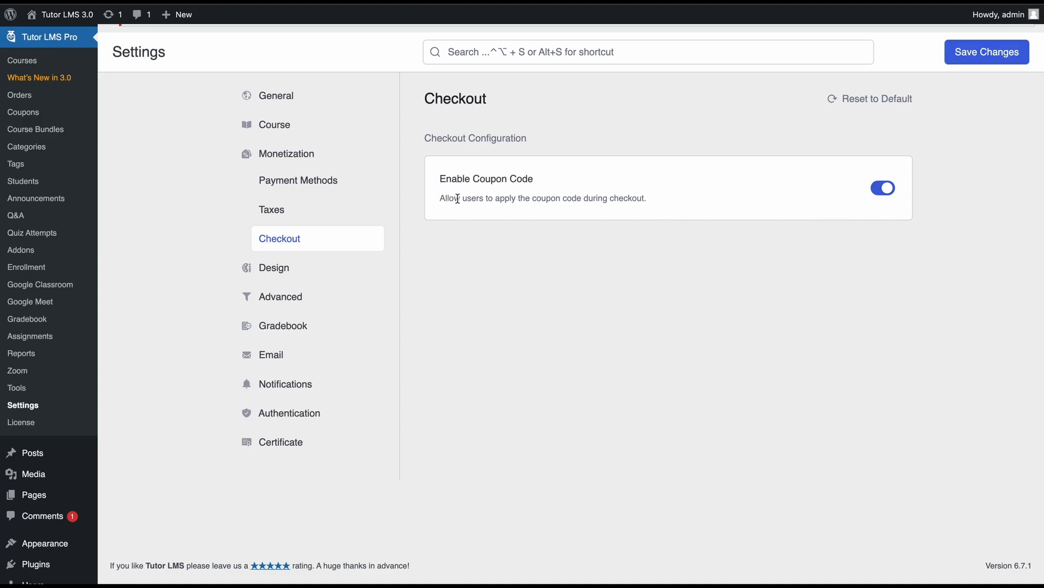
{"action": "mouse_move", "coordinate": [552, 187]}
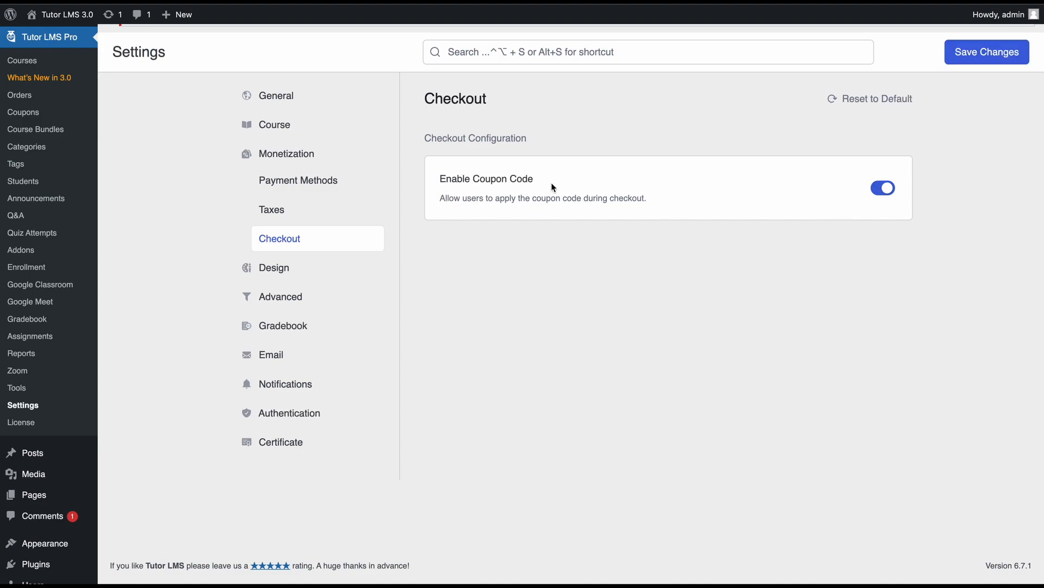
{"action": "mouse_move", "coordinate": [977, 52]}
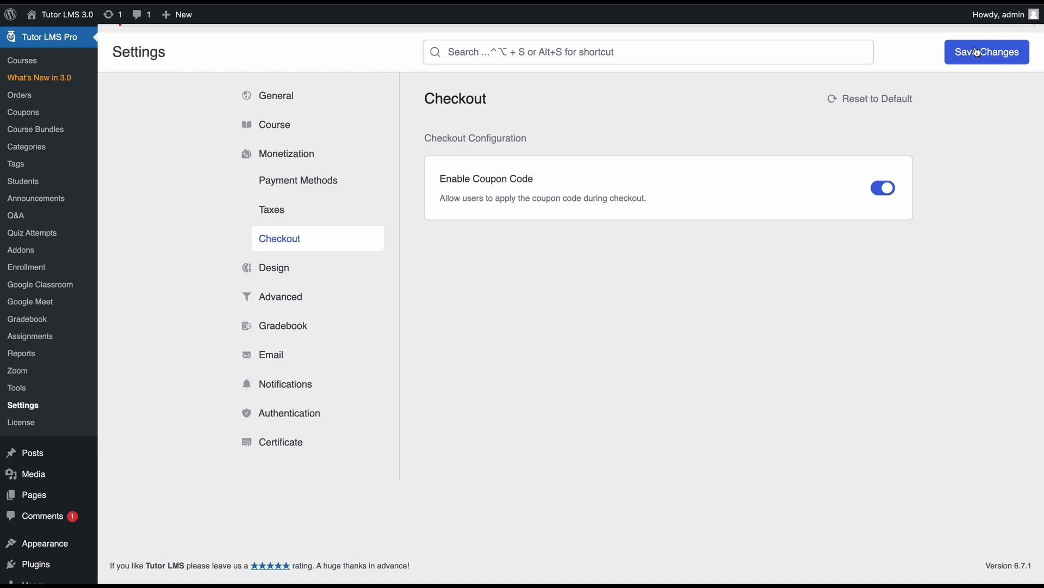
{"action": "left_click", "coordinate": [987, 52]}
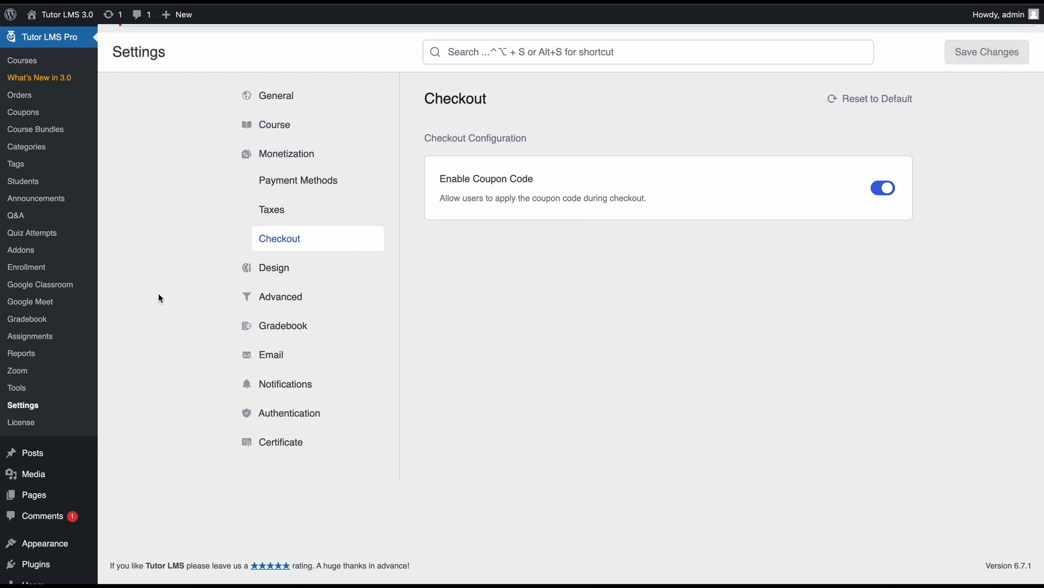
{"action": "mouse_move", "coordinate": [190, 162]}
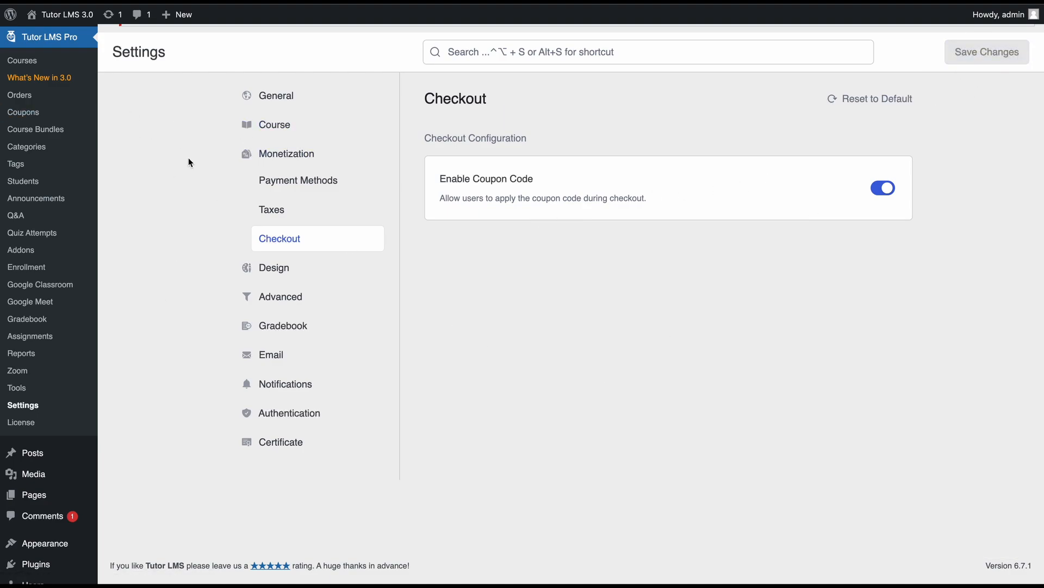
{"action": "mouse_move", "coordinate": [216, 244]}
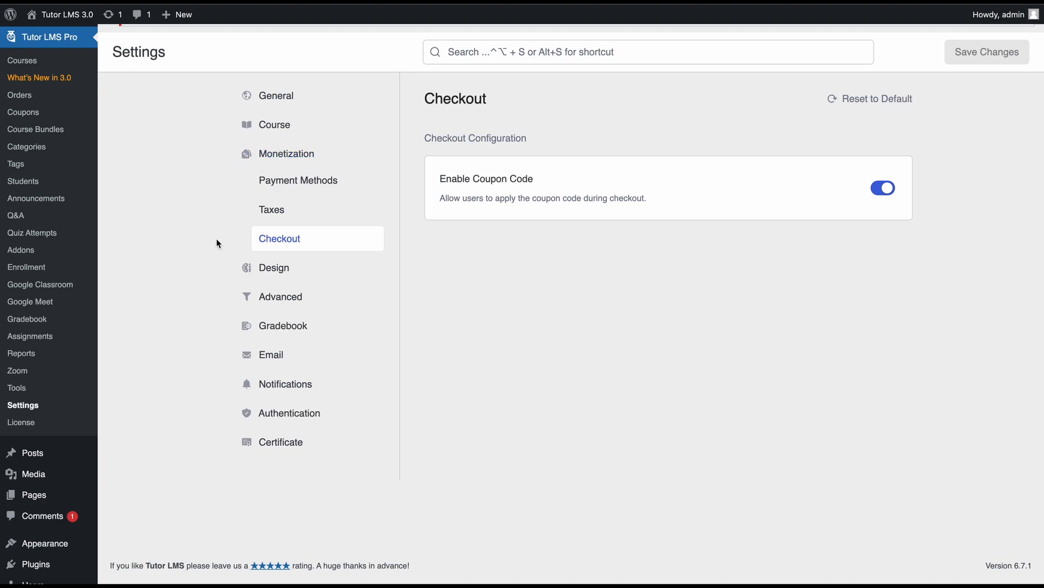
{"action": "mouse_move", "coordinate": [19, 94]}
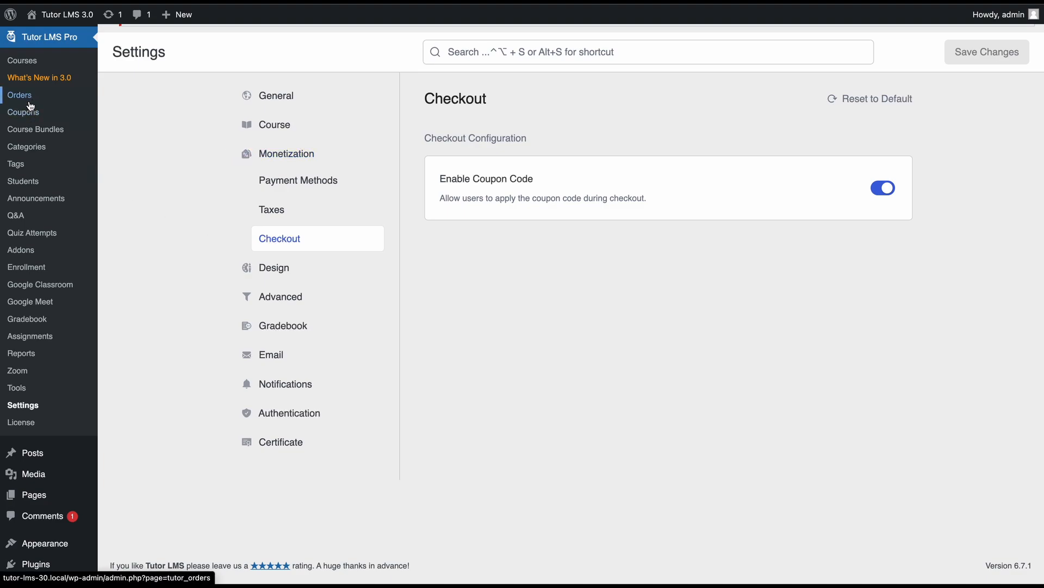
{"action": "mouse_move", "coordinate": [139, 201]}
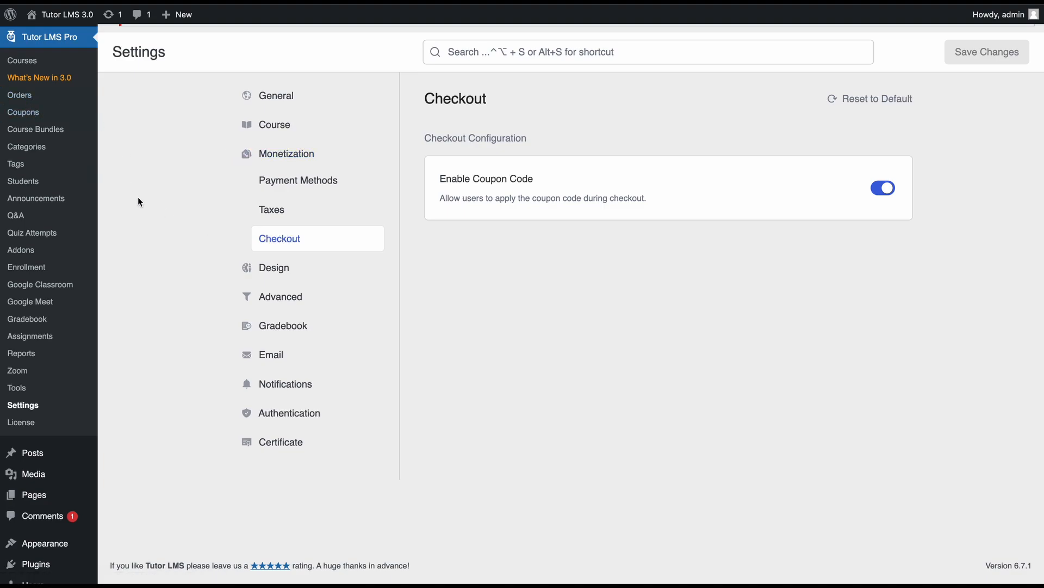
{"action": "mouse_move", "coordinate": [23, 112]}
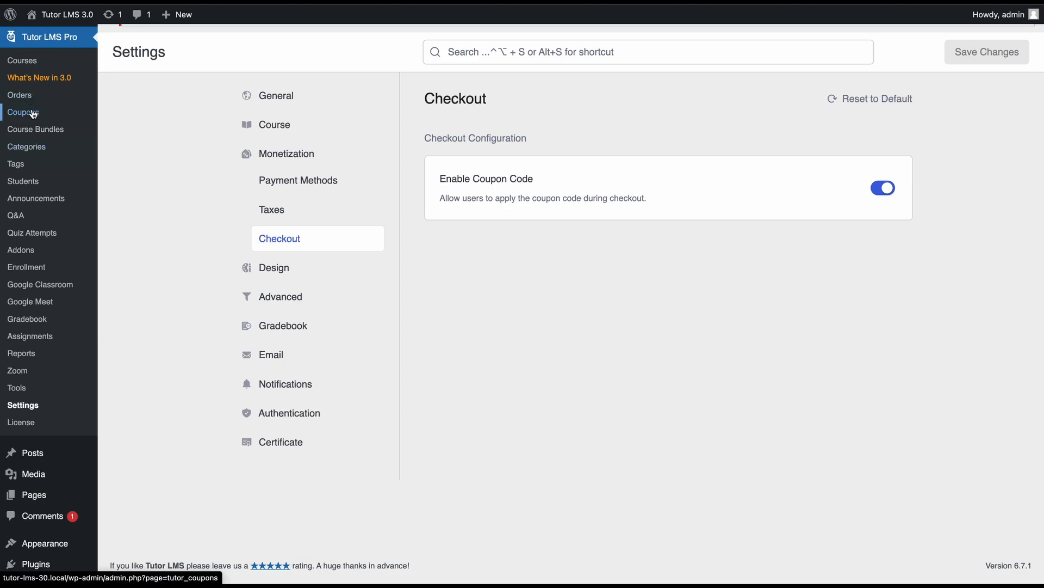
{"action": "mouse_move", "coordinate": [122, 314]}
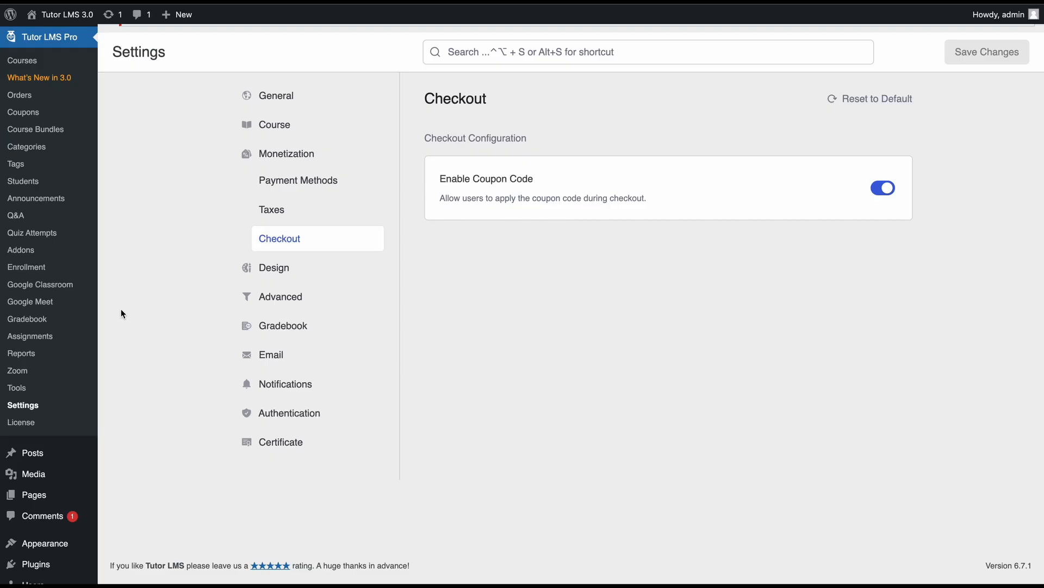
{"action": "mouse_move", "coordinate": [24, 112]}
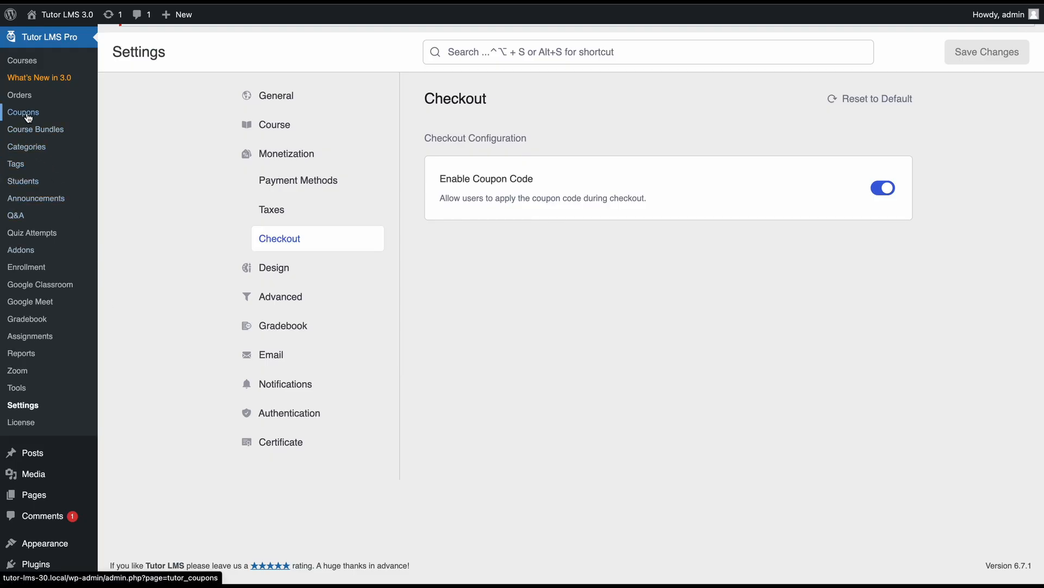
Open the empty Coupons page from the Tutor LMS Pro sidebar
{"action": "left_click", "coordinate": [23, 112]}
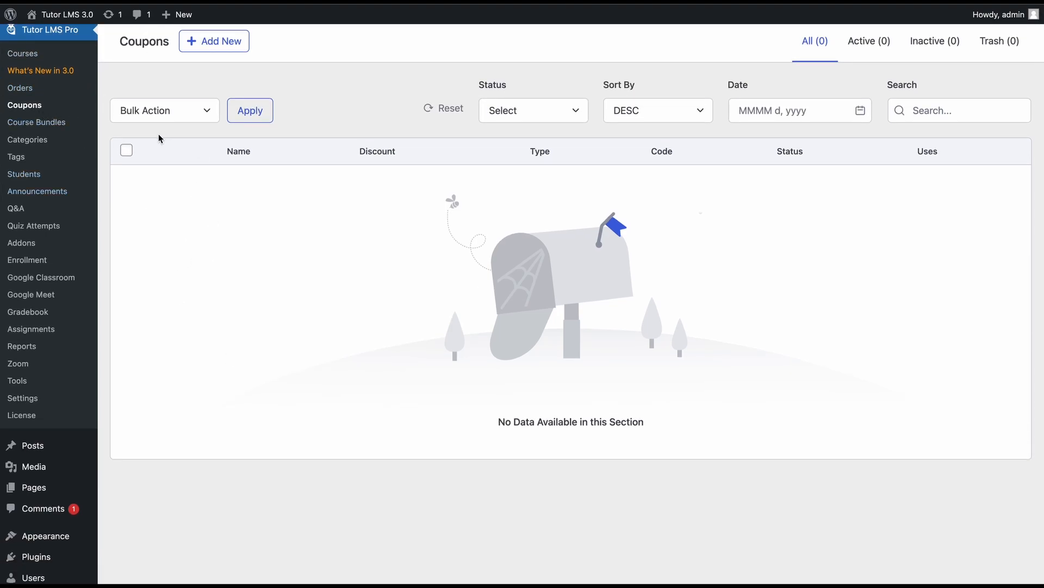
{"action": "mouse_move", "coordinate": [376, 500]}
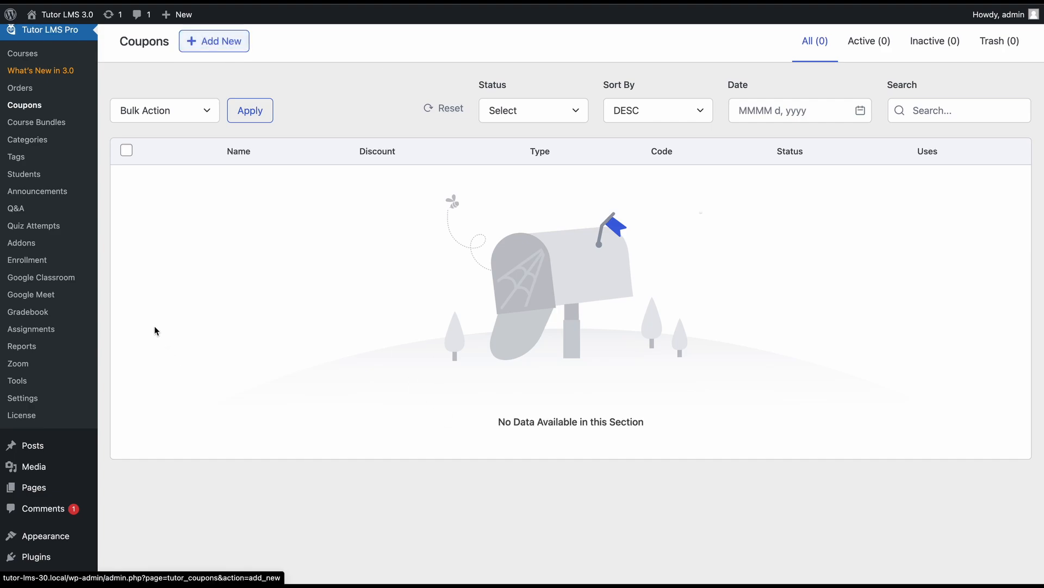
Start a new code-method coupon titled 'Tutor LMS Sale' with code 'TutorLMS'
{"action": "left_click", "coordinate": [213, 41]}
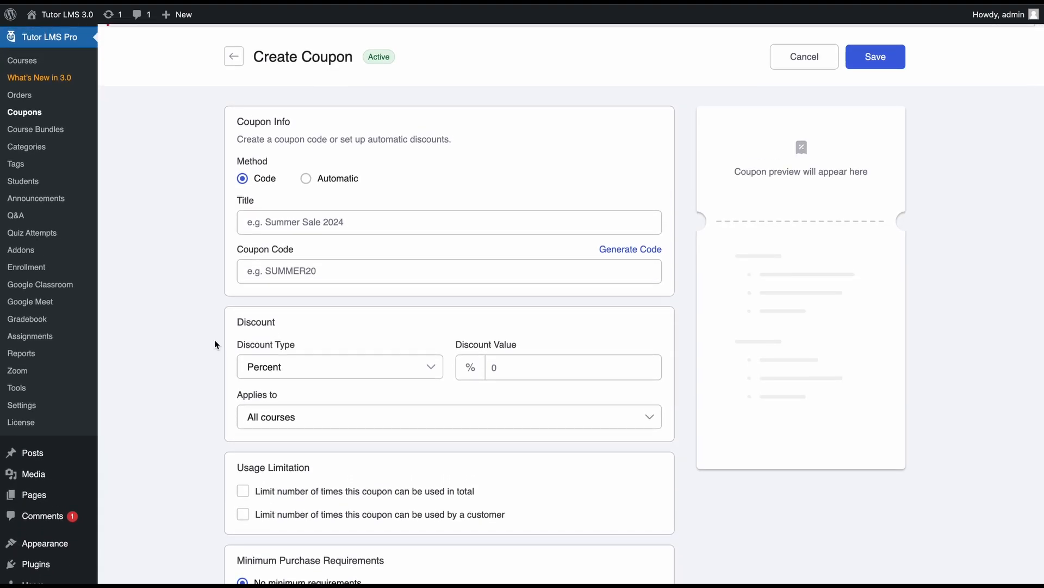
{"action": "mouse_move", "coordinate": [238, 131]}
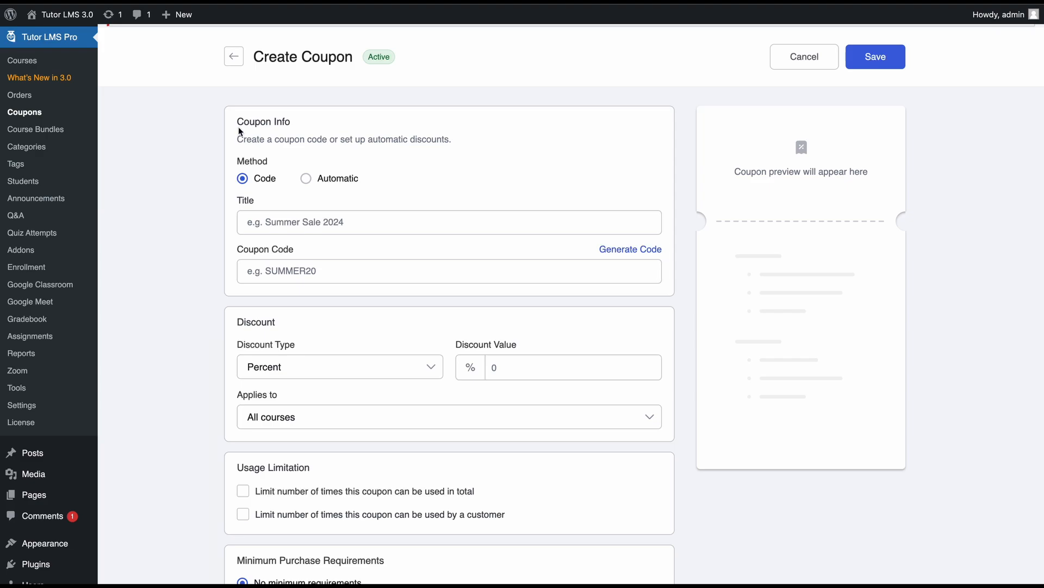
{"action": "mouse_move", "coordinate": [277, 162]}
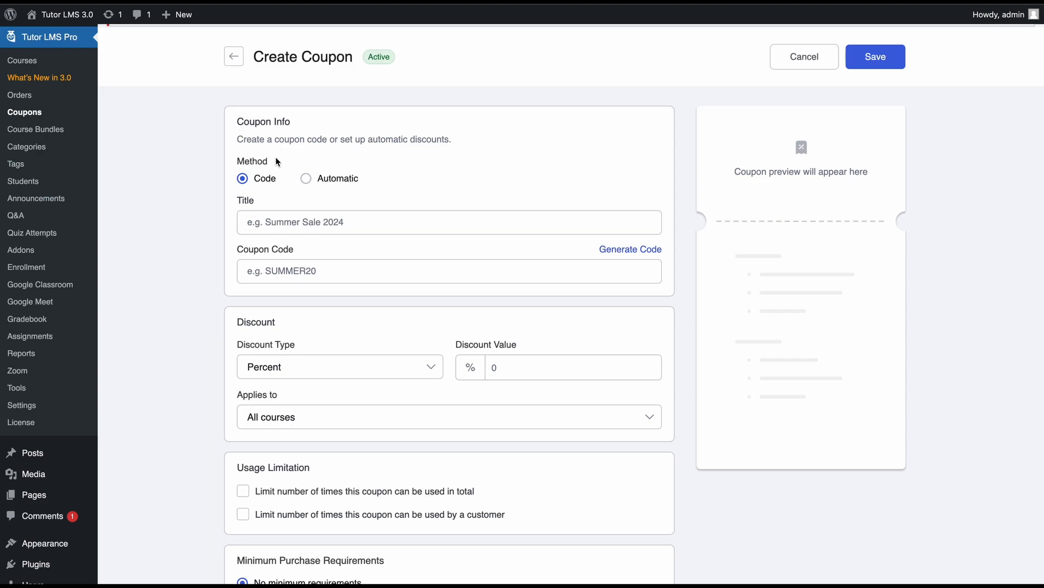
{"action": "mouse_move", "coordinate": [264, 185]}
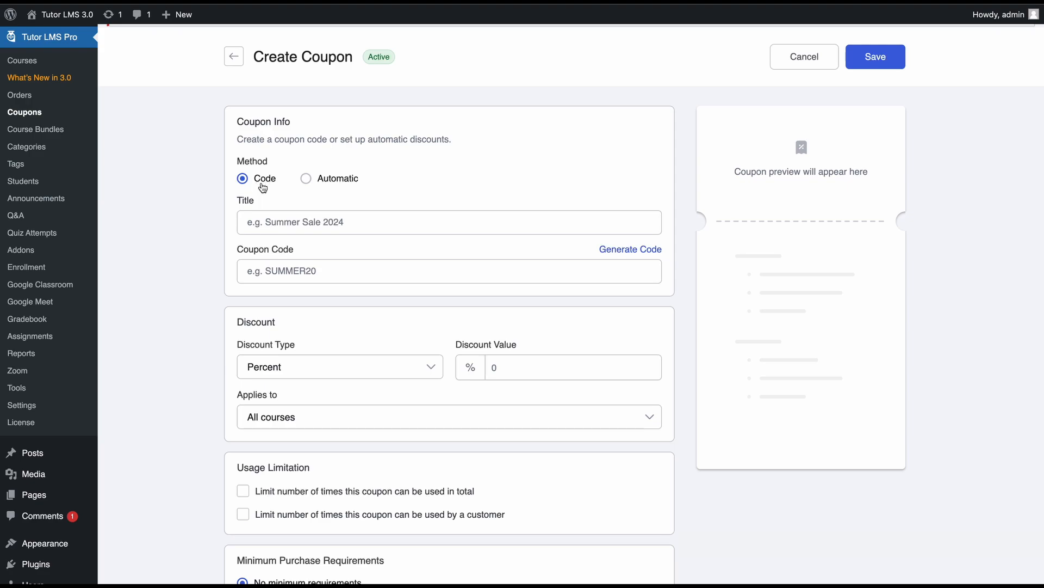
{"action": "left_click", "coordinate": [305, 178]}
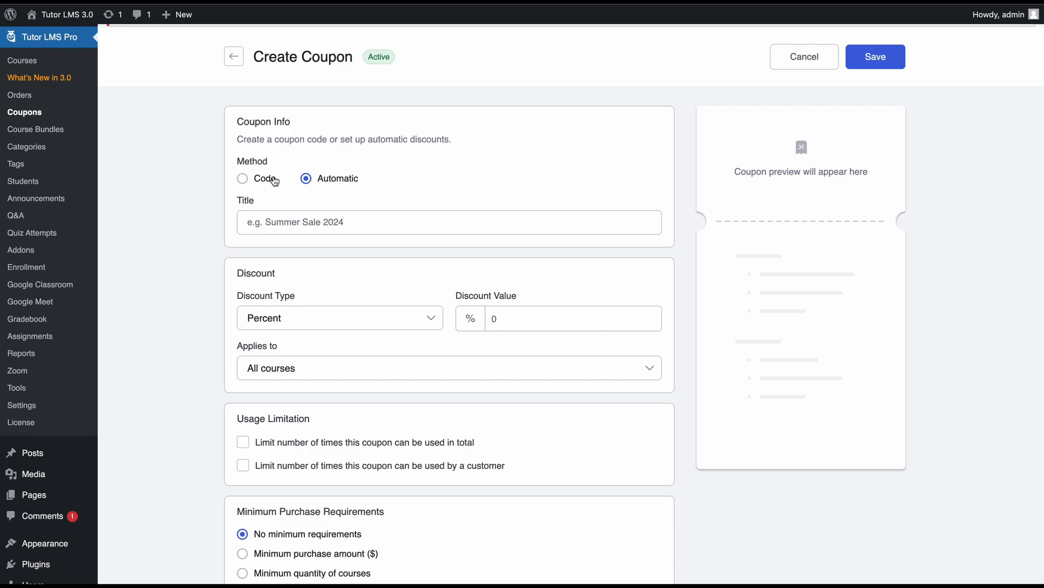
{"action": "left_click", "coordinate": [242, 178]}
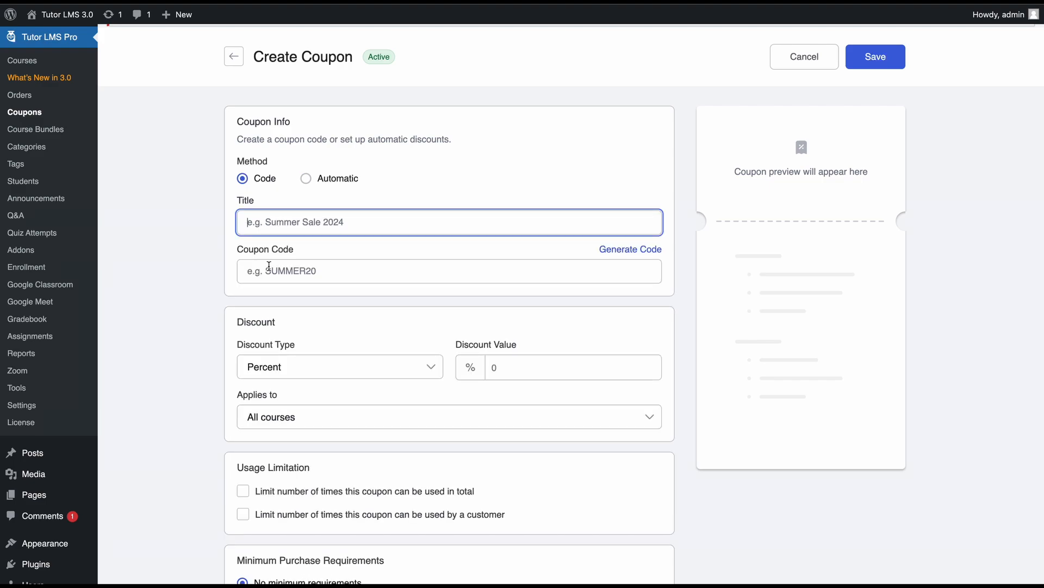
{"action": "type", "text": "Tutor L"}
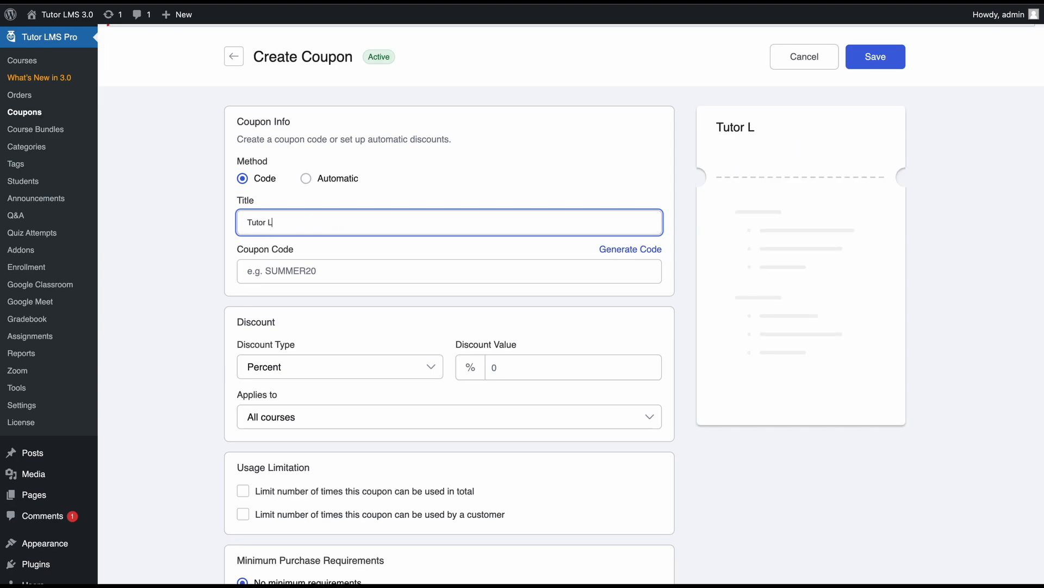
{"action": "type", "text": "MS Sale"}
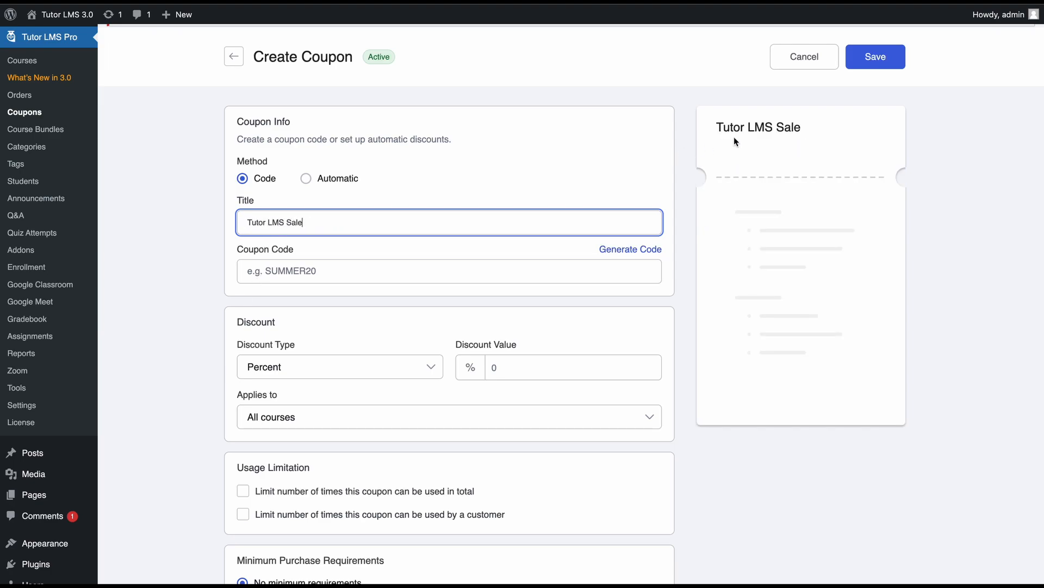
{"action": "mouse_move", "coordinate": [904, 154]}
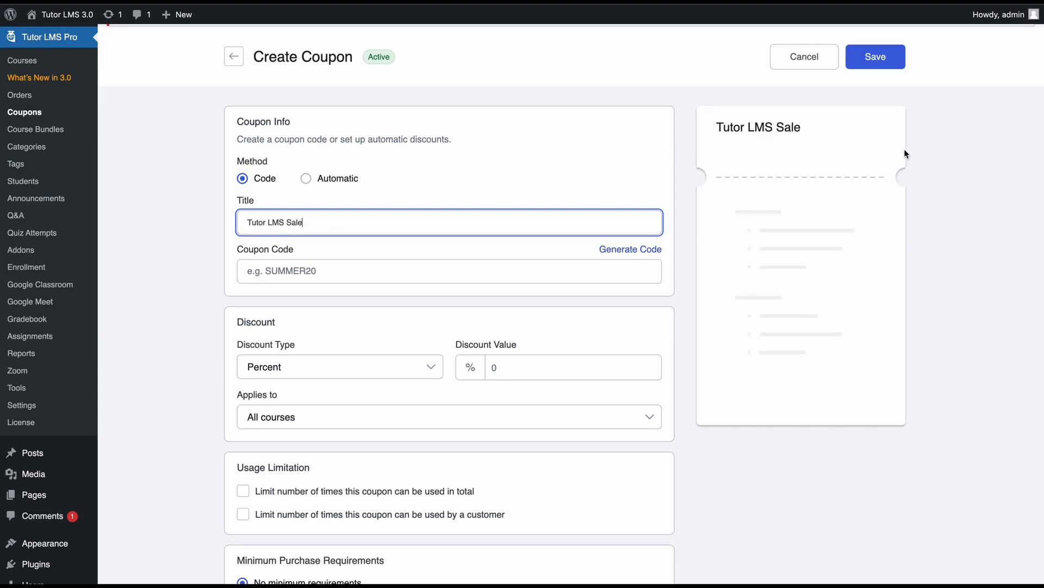
{"action": "mouse_move", "coordinate": [746, 426]}
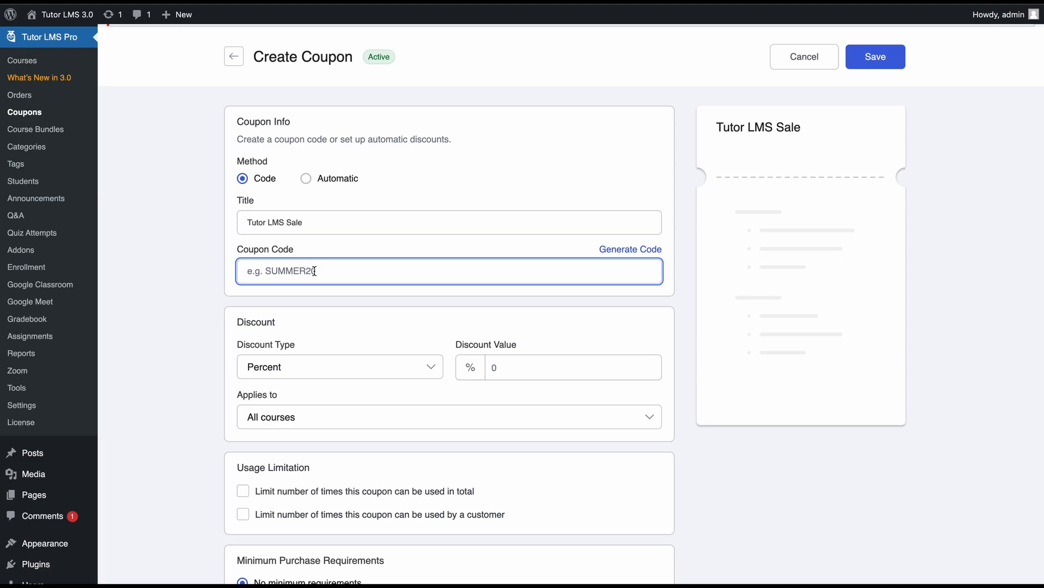
{"action": "left_click", "coordinate": [630, 249]}
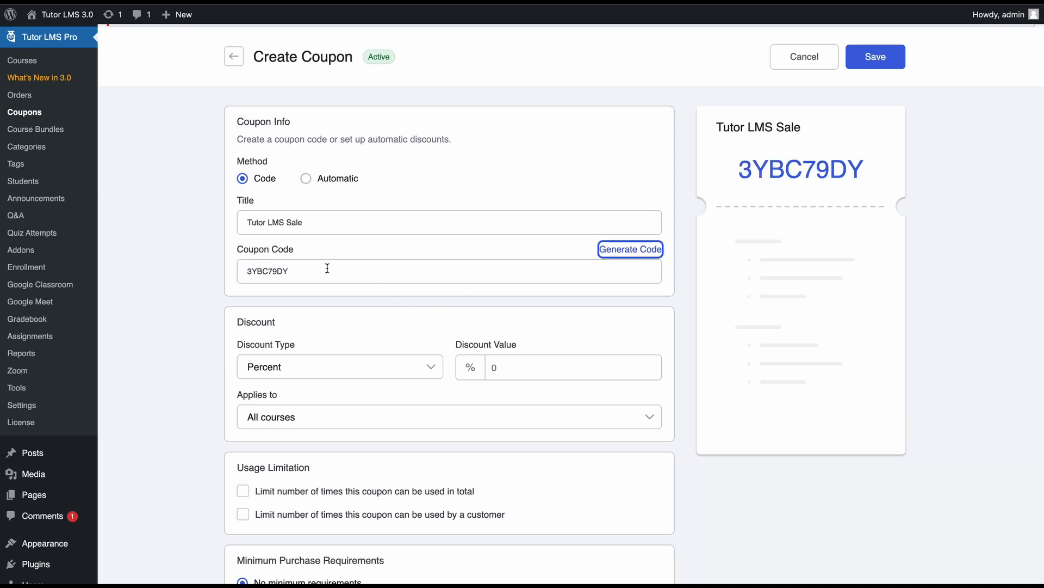
{"action": "type", "text": "TutorLMS"}
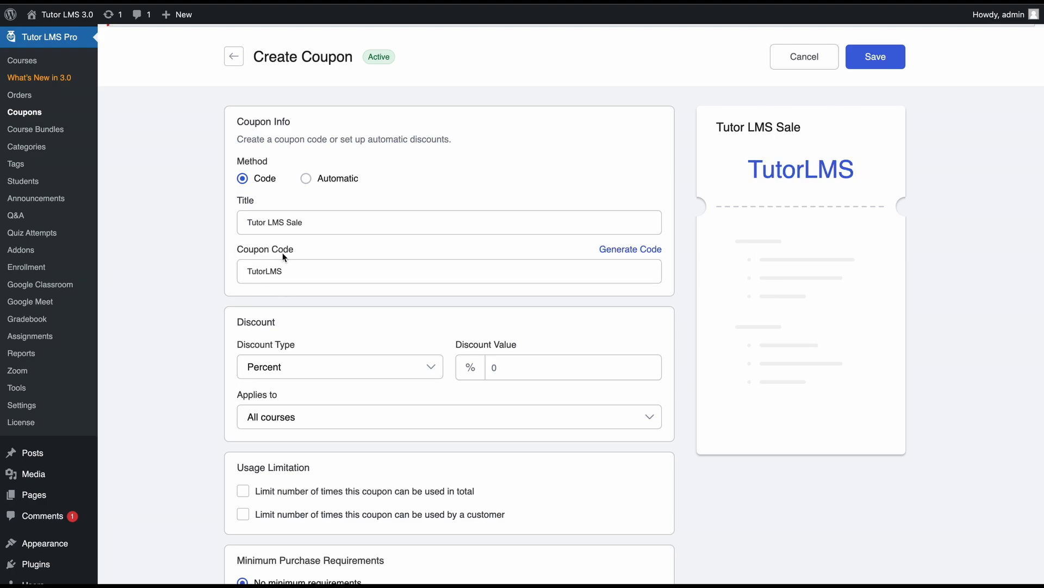
Give the coupon a 10% discount applied to specific courses
{"action": "scroll", "scroll_direction": "down", "scroll_amount": 3}
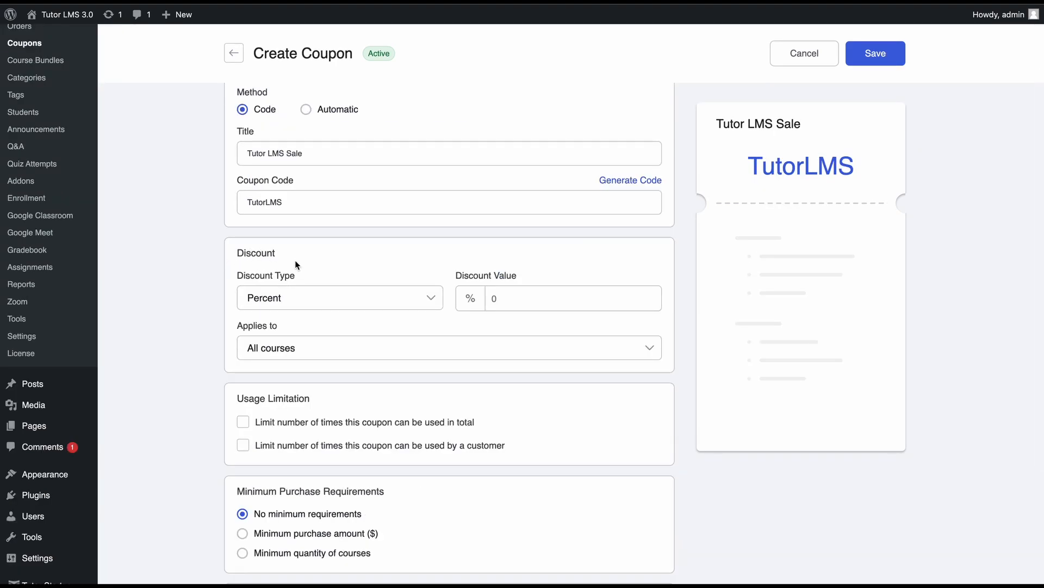
{"action": "left_click", "coordinate": [339, 297]}
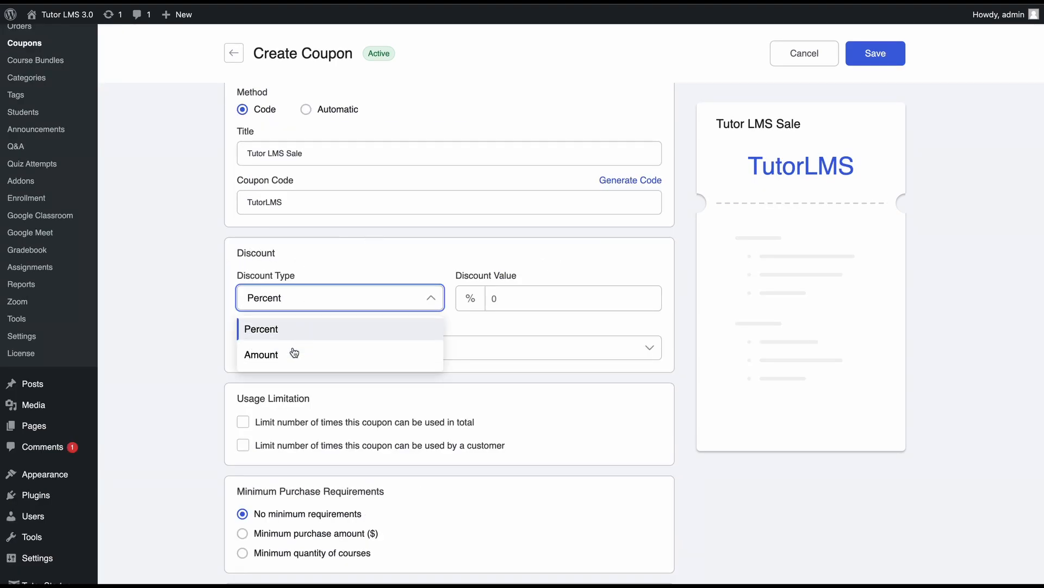
{"action": "mouse_move", "coordinate": [290, 329]}
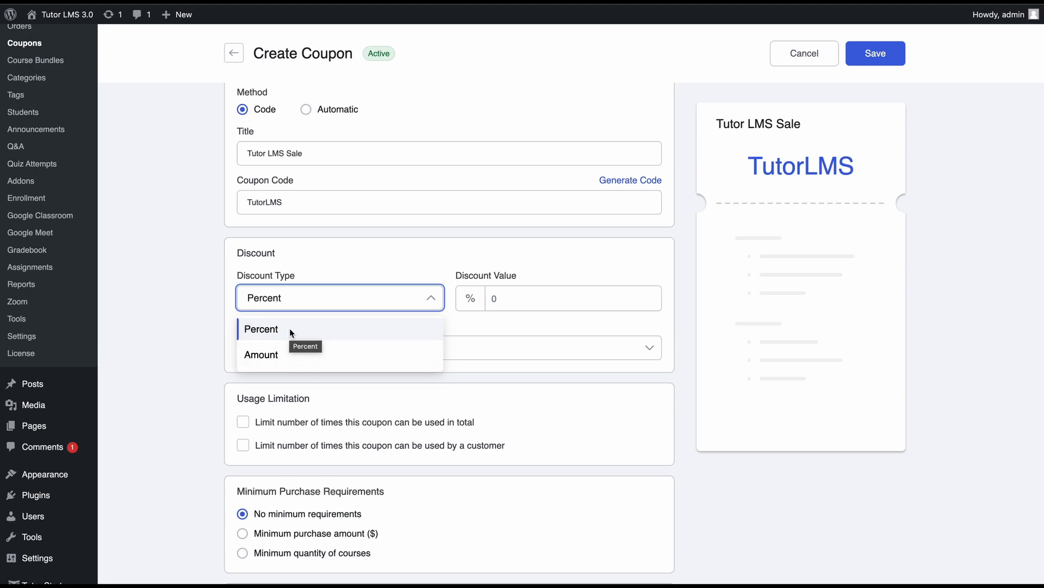
{"action": "mouse_move", "coordinate": [258, 331]}
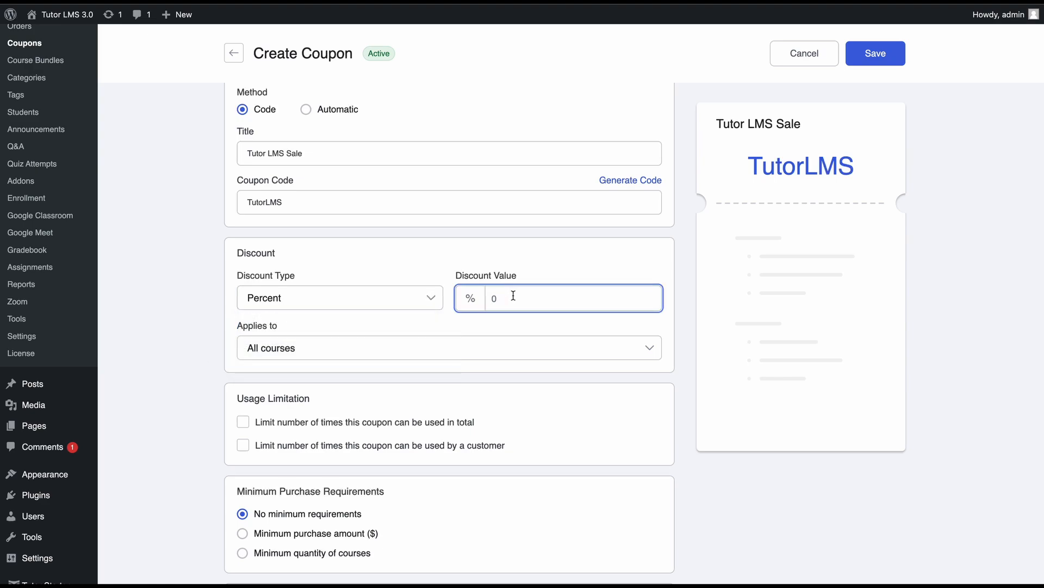
{"action": "type", "text": "10"}
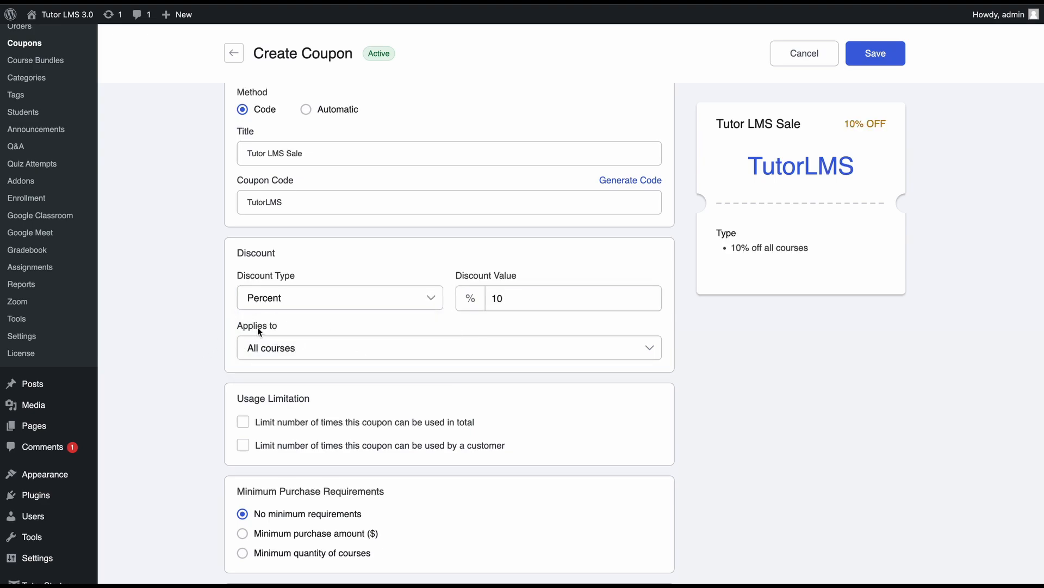
{"action": "mouse_move", "coordinate": [285, 350]}
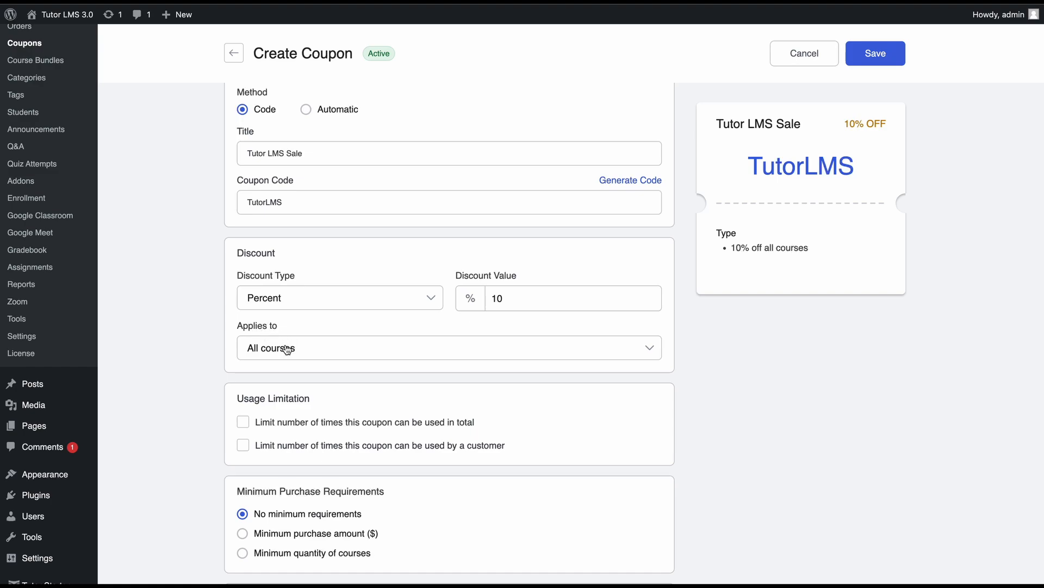
{"action": "left_click", "coordinate": [449, 347]}
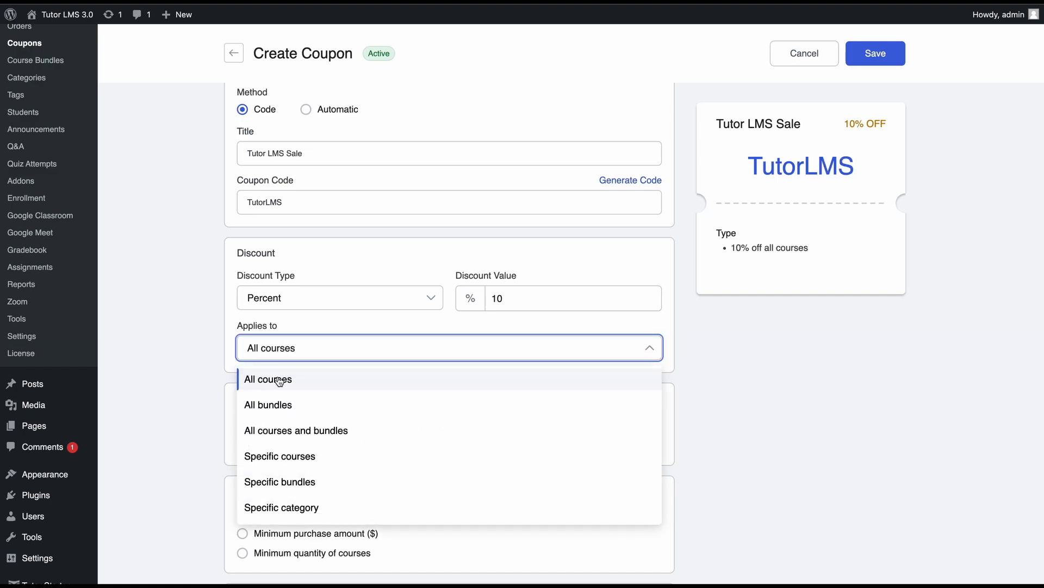
{"action": "mouse_move", "coordinate": [304, 434]}
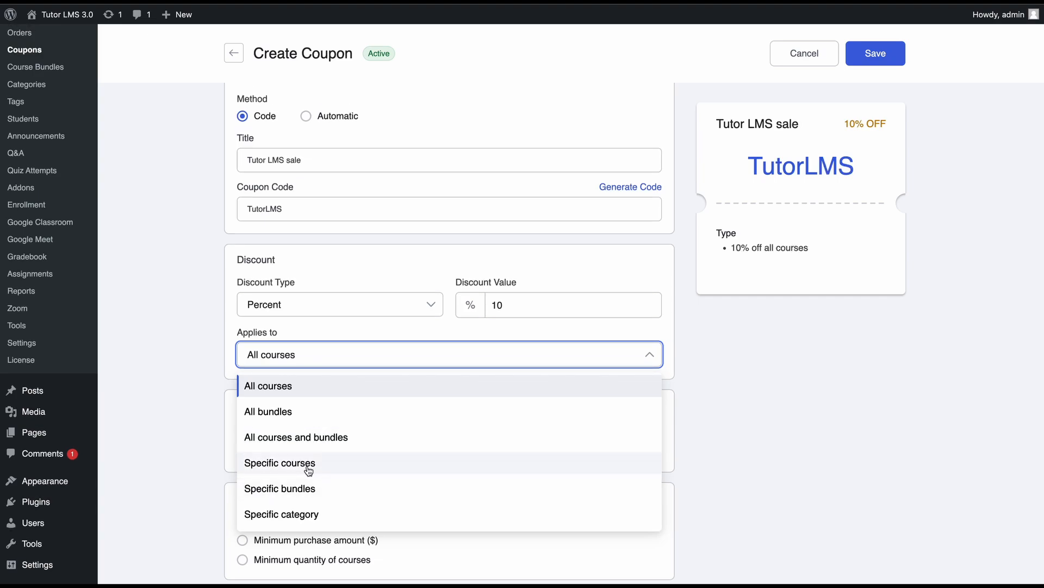
{"action": "mouse_move", "coordinate": [321, 469]}
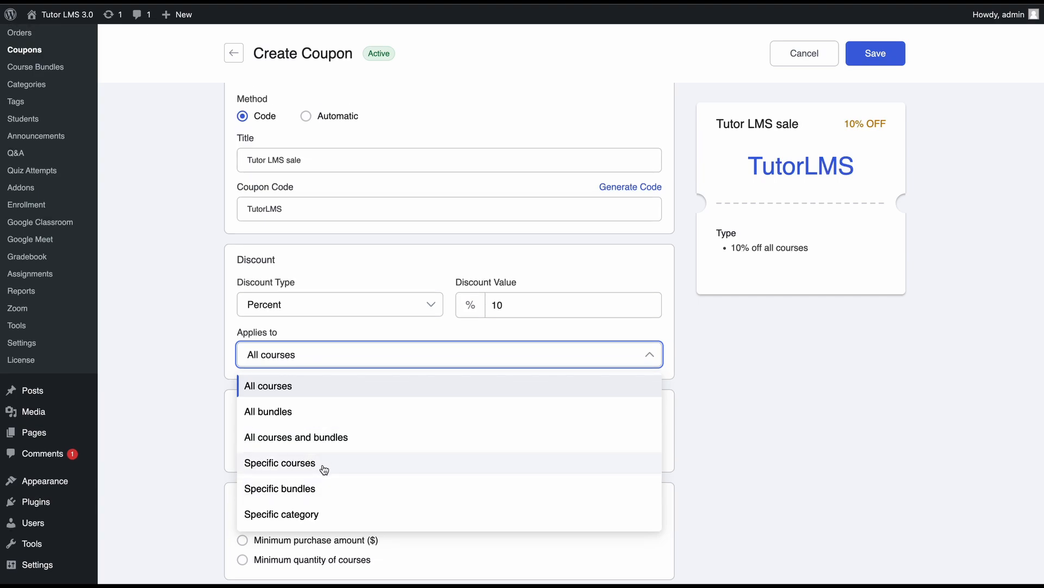
{"action": "mouse_move", "coordinate": [298, 478]}
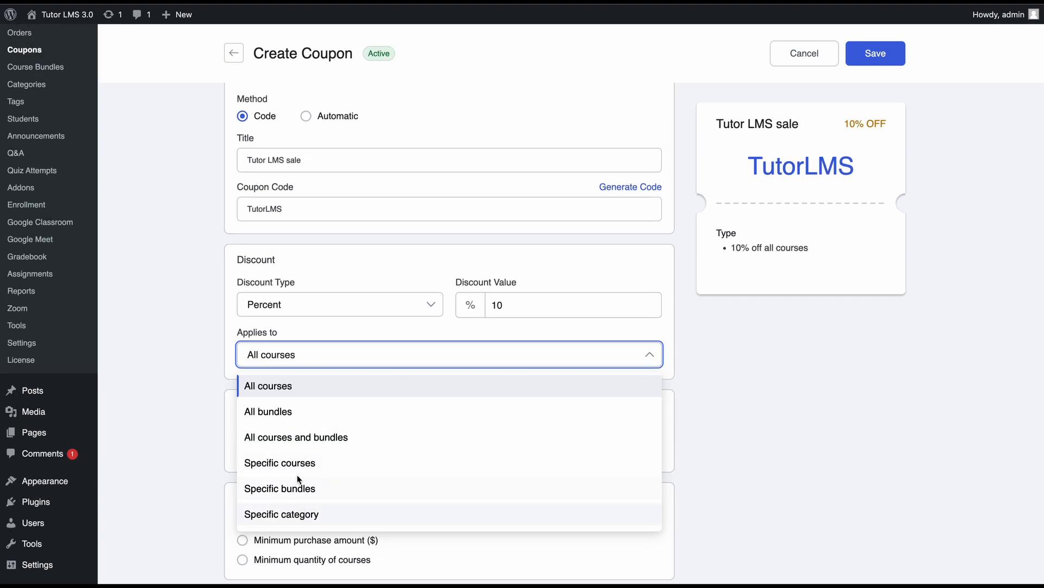
{"action": "left_click", "coordinate": [280, 462]}
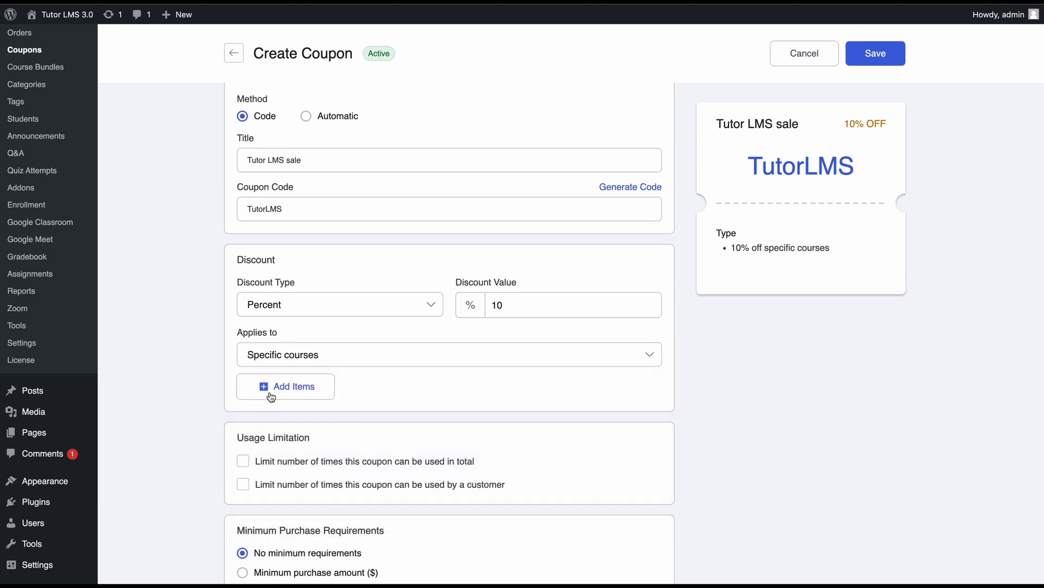
Try adding JavaScript 101, then switch the coupon back to all courses
{"action": "left_click", "coordinate": [285, 386]}
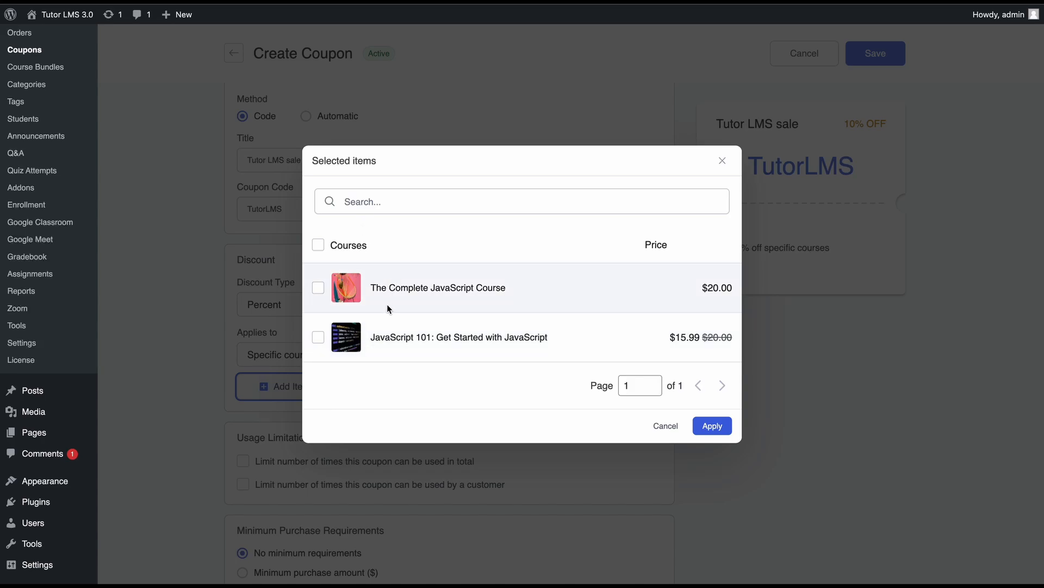
{"action": "mouse_move", "coordinate": [323, 341]}
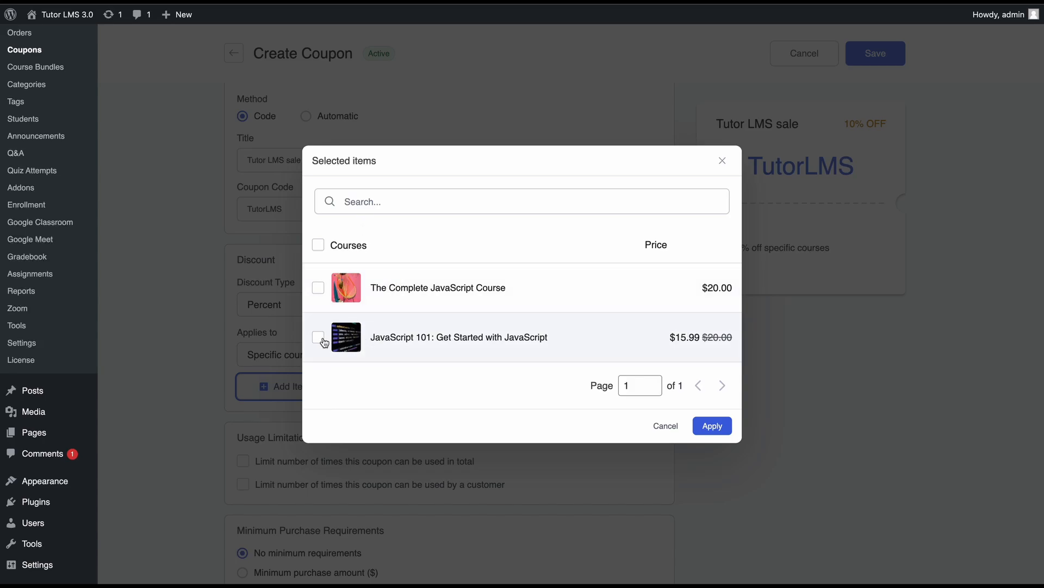
{"action": "left_click", "coordinate": [318, 337]}
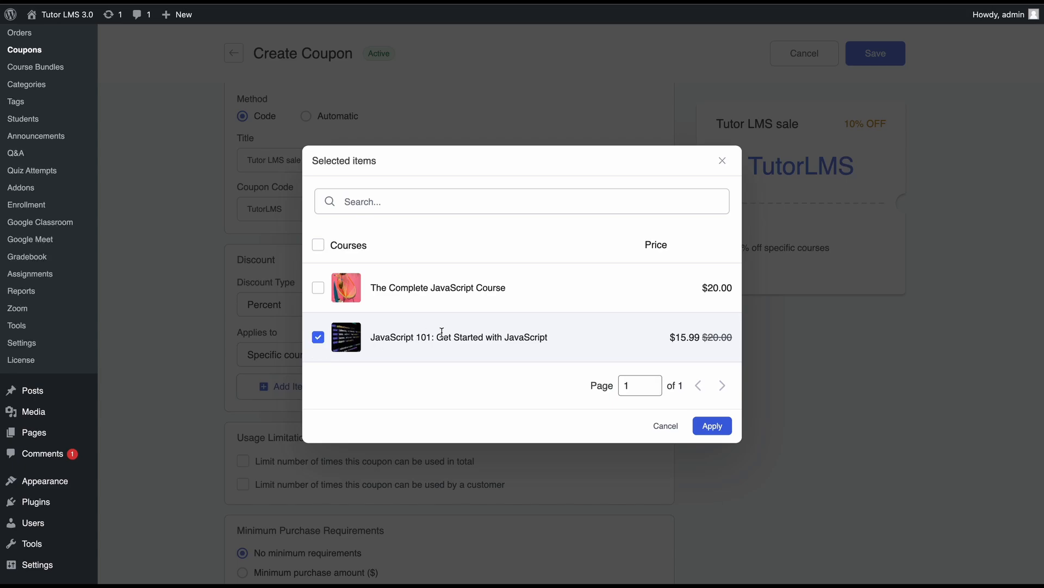
{"action": "mouse_move", "coordinate": [669, 342]}
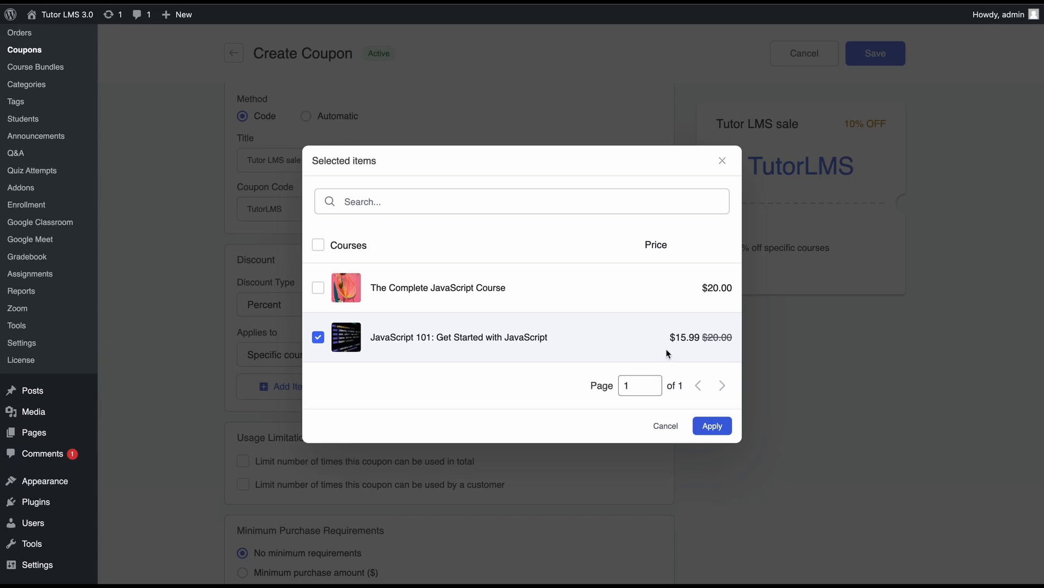
{"action": "mouse_move", "coordinate": [676, 332]}
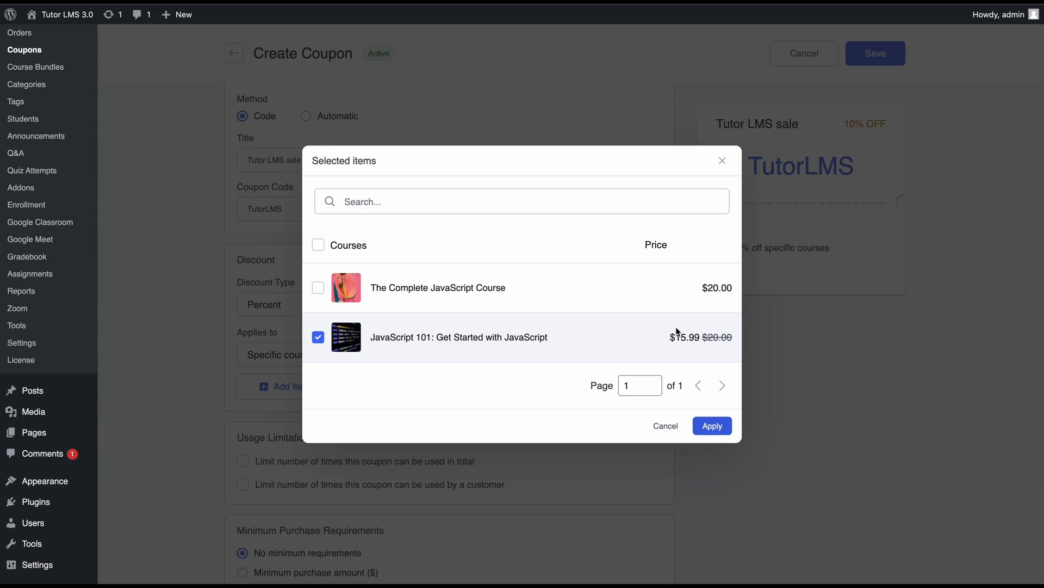
{"action": "mouse_move", "coordinate": [697, 336]}
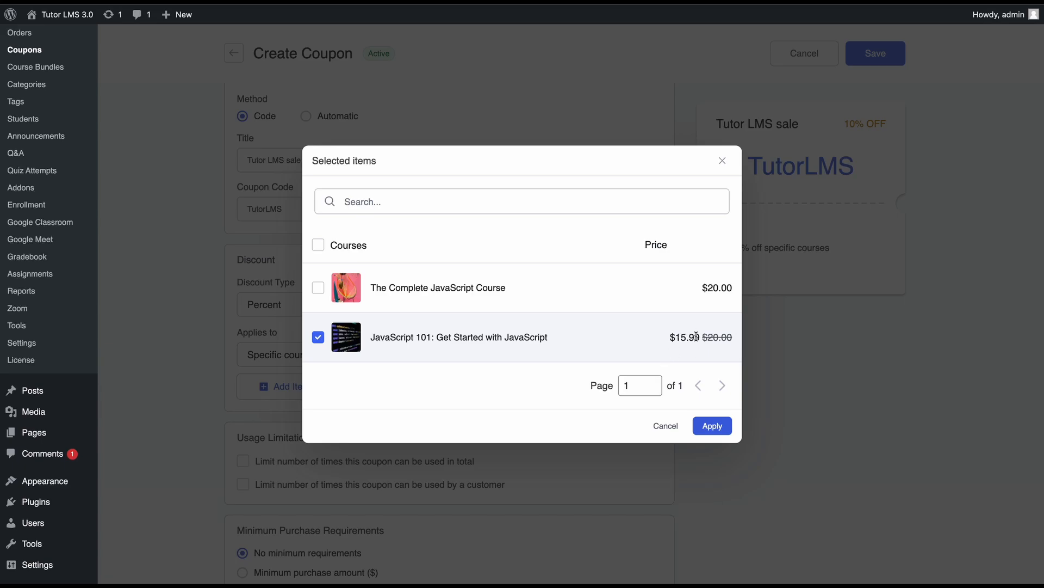
{"action": "mouse_move", "coordinate": [699, 353]}
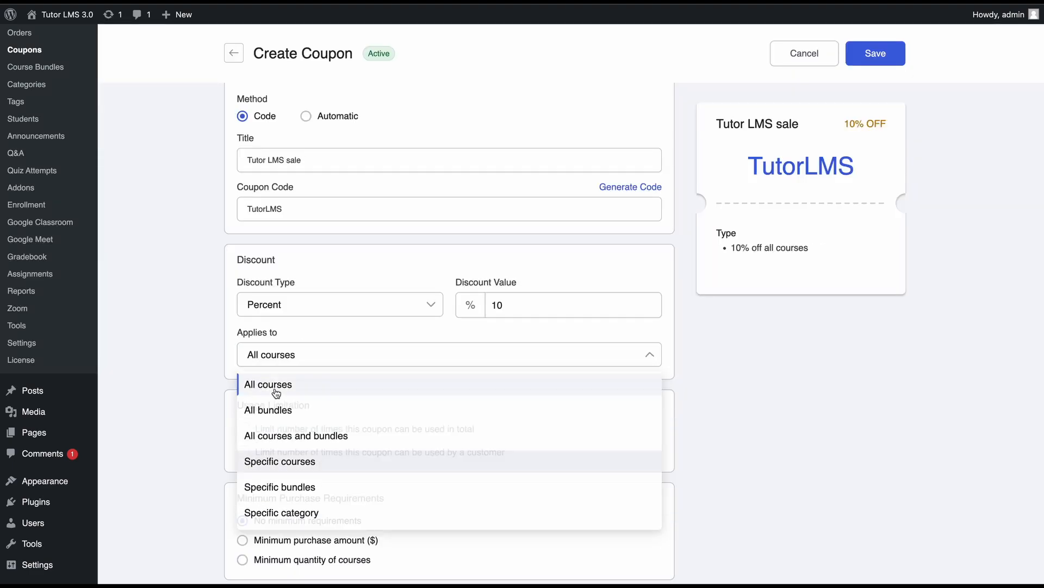
{"action": "left_click", "coordinate": [267, 385]}
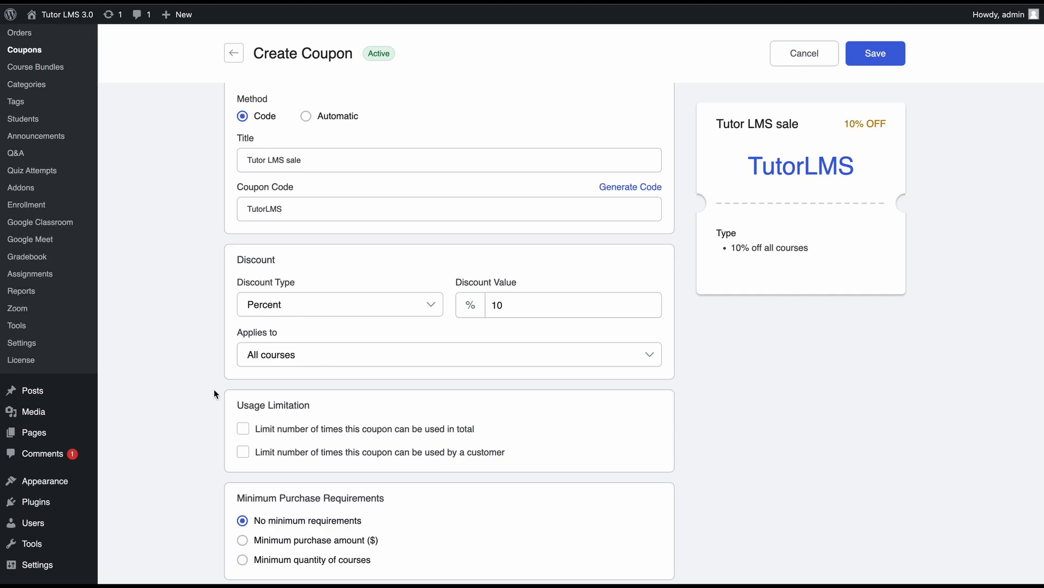
Cap coupon usage at 100 total uses and one use per customer
{"action": "scroll", "scroll_direction": "down", "scroll_amount": 3}
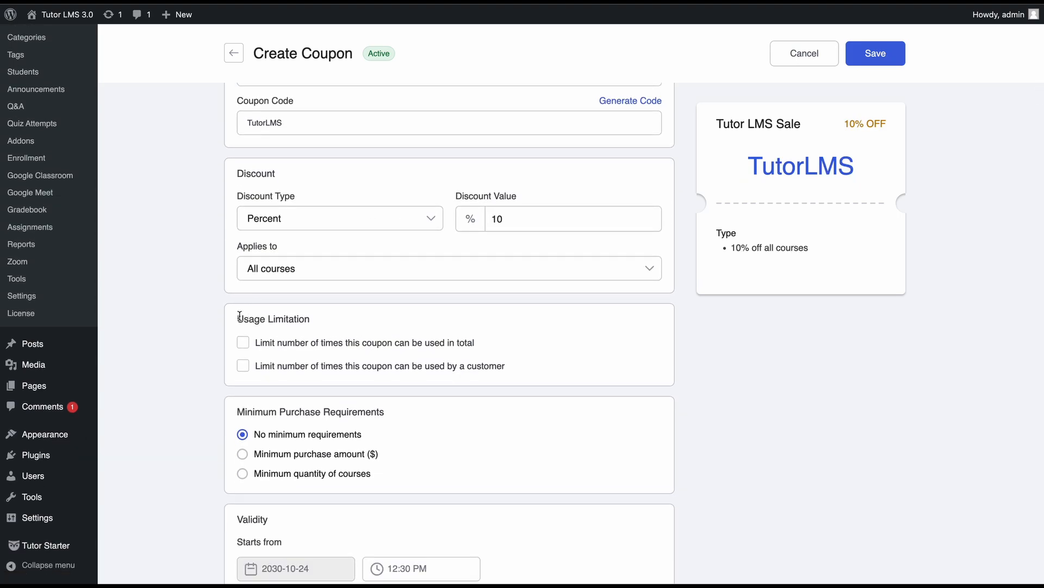
{"action": "mouse_move", "coordinate": [298, 354]}
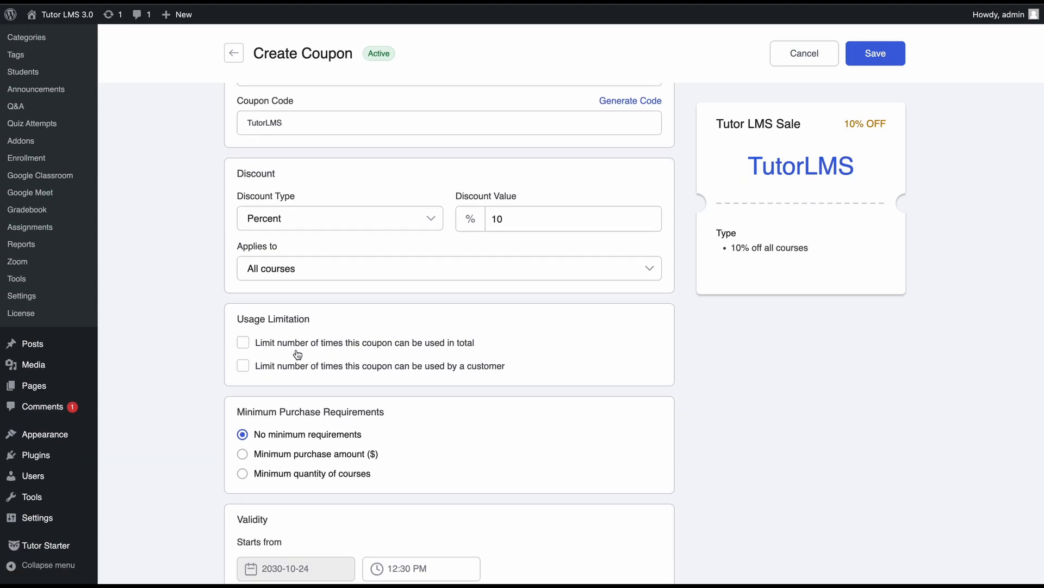
{"action": "mouse_move", "coordinate": [434, 350]}
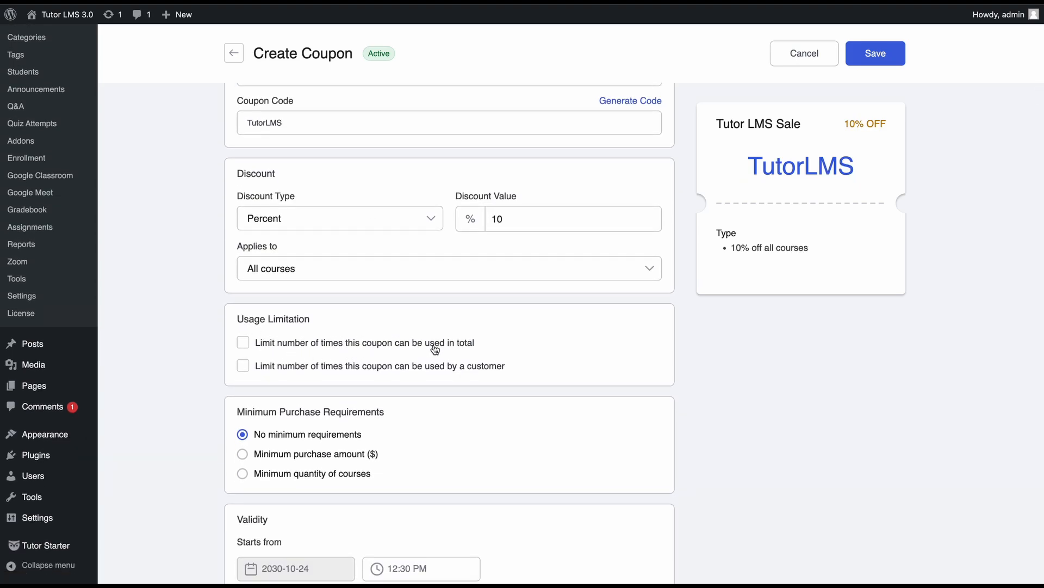
{"action": "mouse_move", "coordinate": [353, 373]}
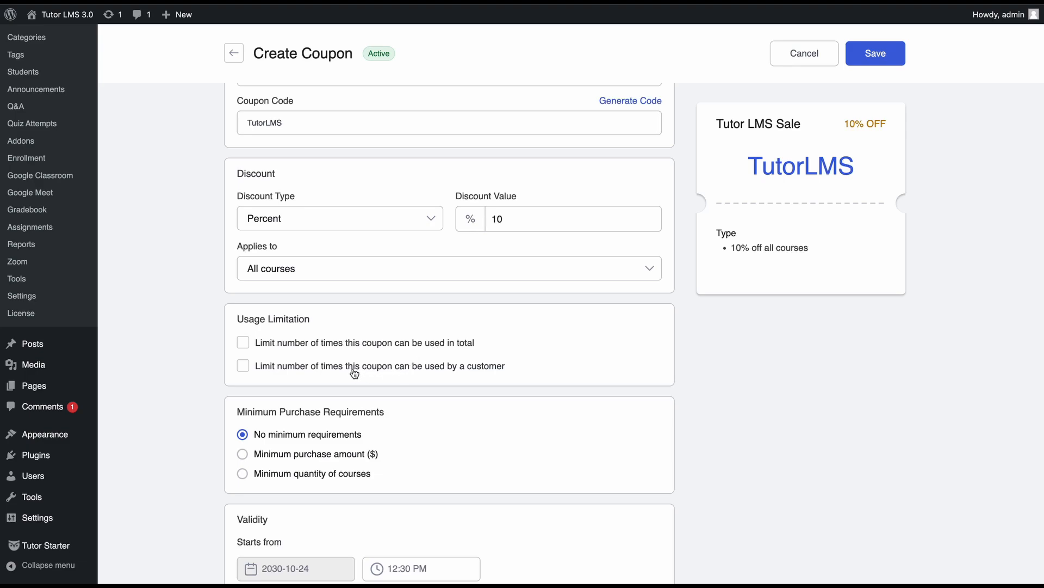
{"action": "mouse_move", "coordinate": [392, 373]}
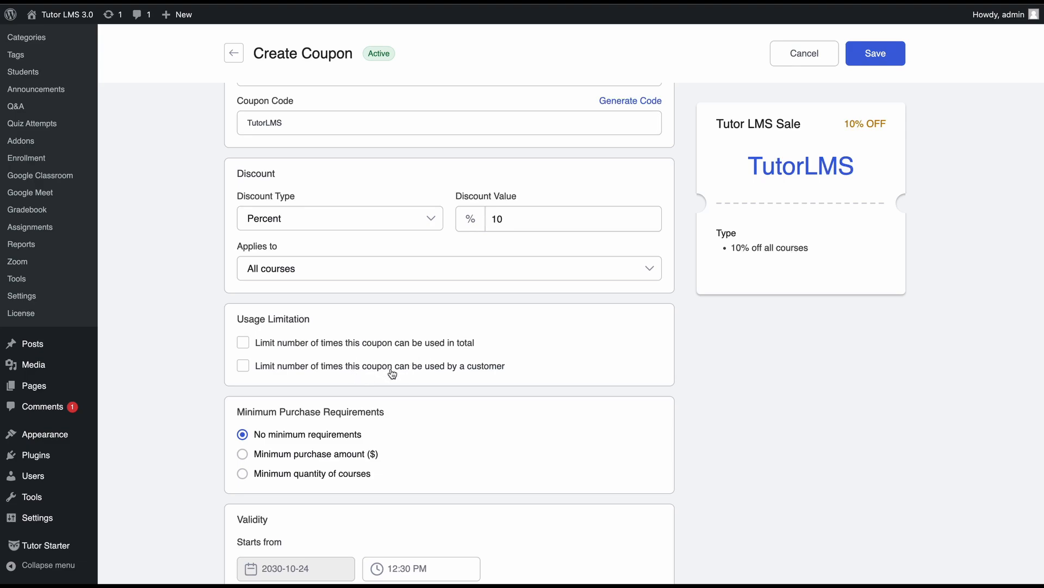
{"action": "mouse_move", "coordinate": [323, 352]}
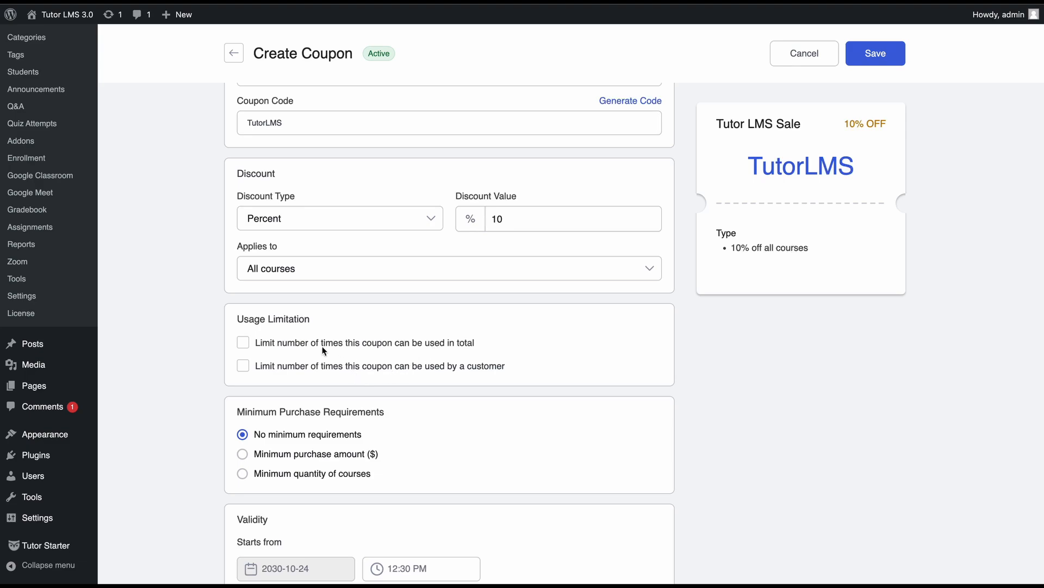
{"action": "left_click", "coordinate": [243, 342]}
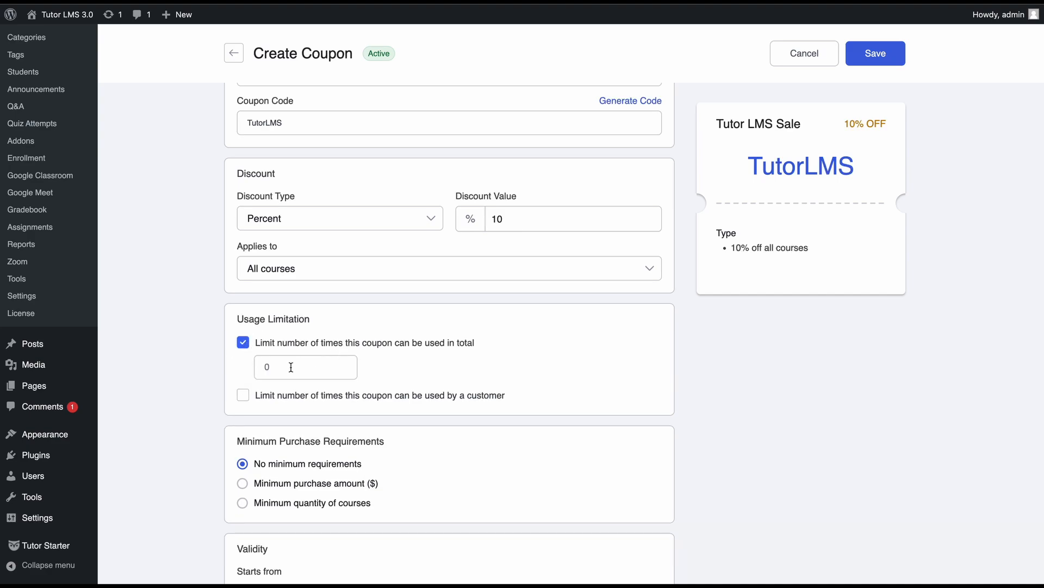
{"action": "type", "text": "100"}
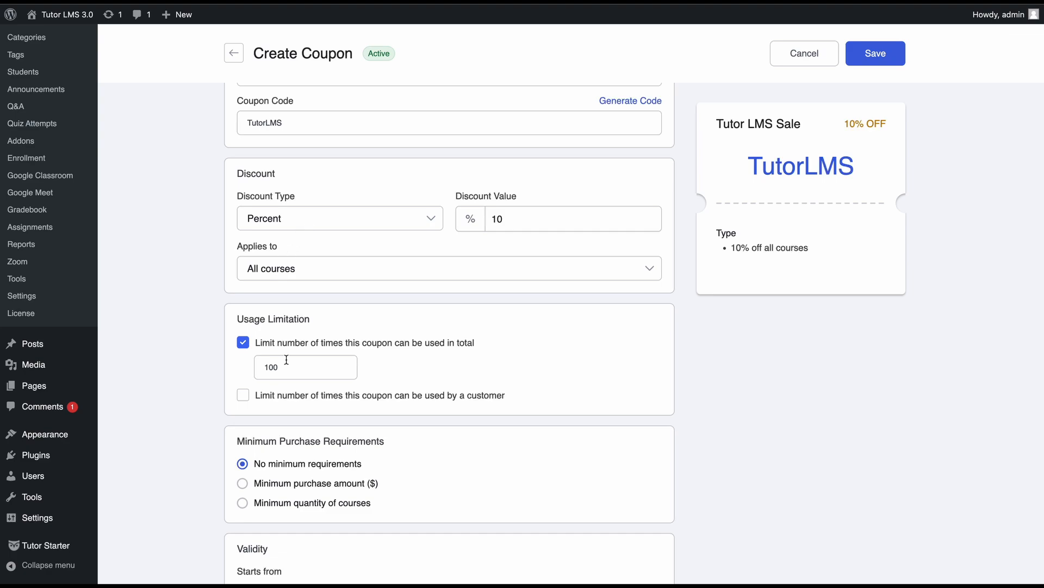
{"action": "mouse_move", "coordinate": [293, 395]}
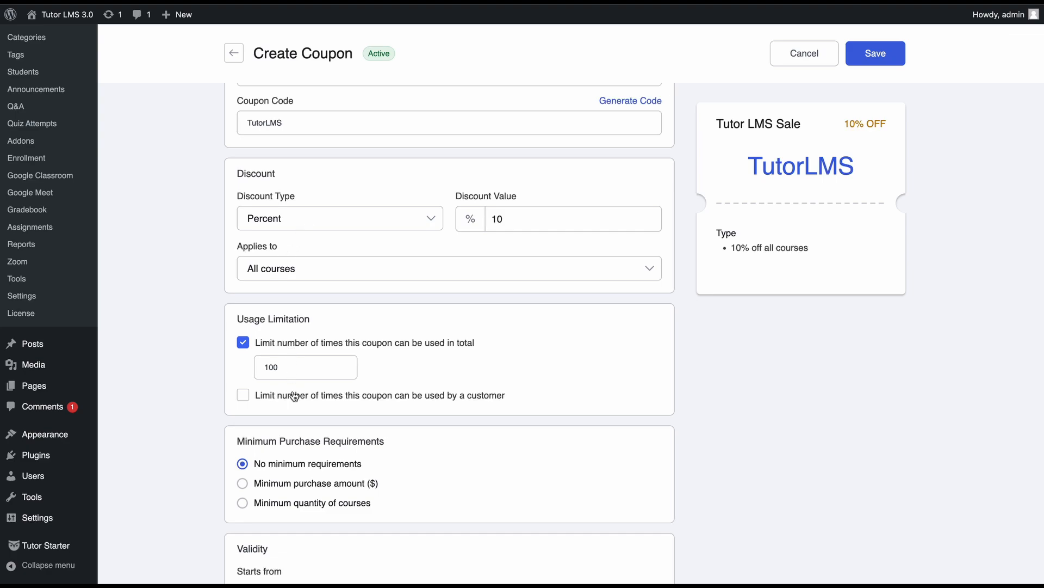
{"action": "left_click", "coordinate": [243, 394]}
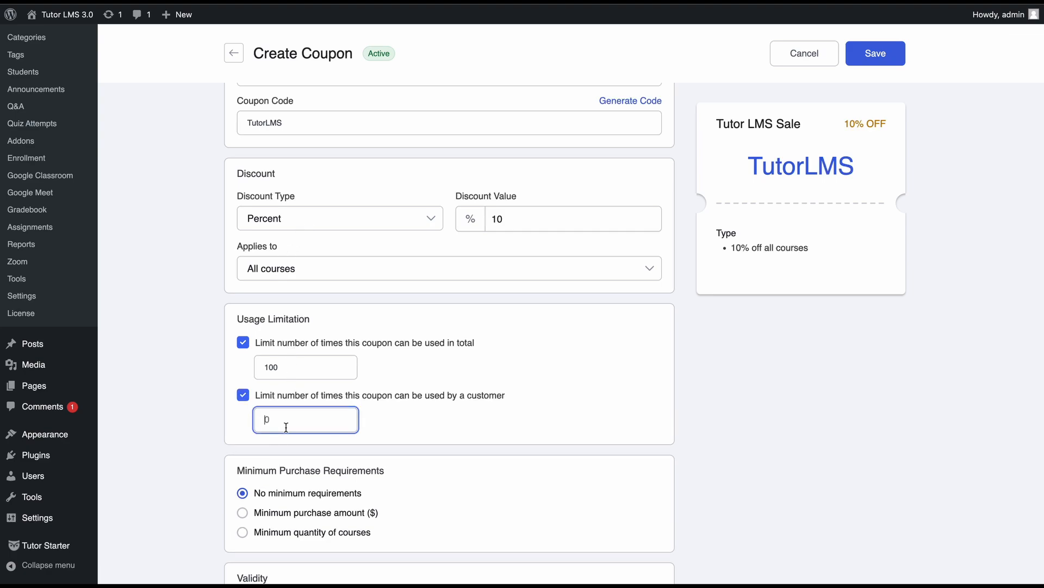
{"action": "type", "text": "2"}
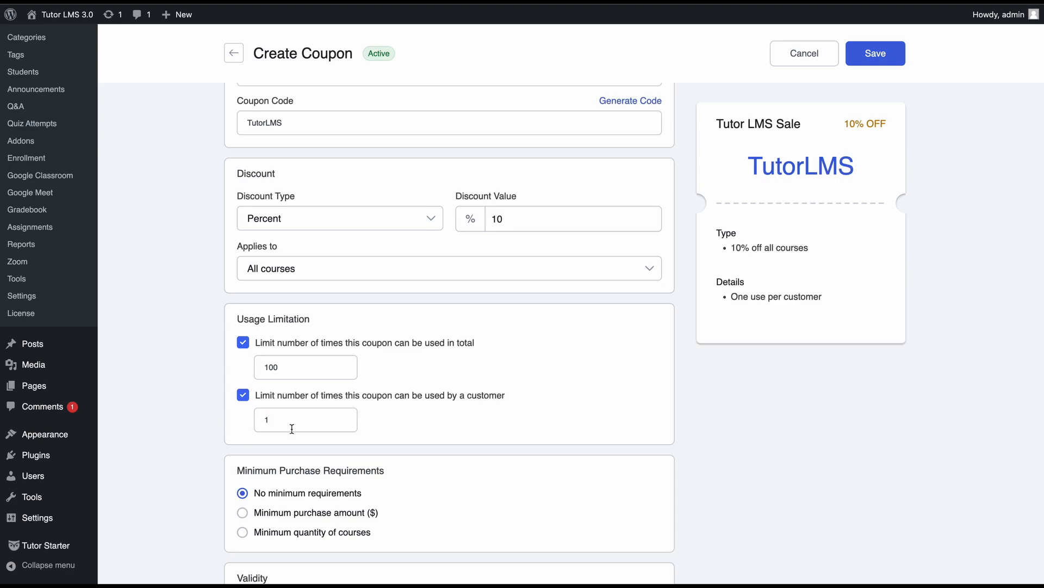
{"action": "mouse_move", "coordinate": [864, 114]}
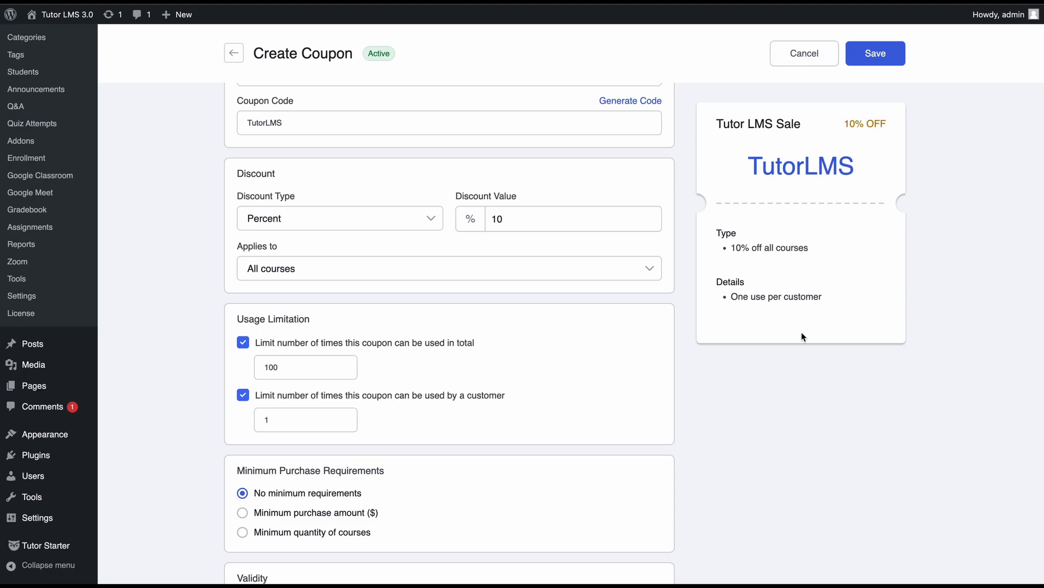
Try a $10 minimum purchase, then settle on no minimum requirement
{"action": "scroll", "scroll_direction": "down", "scroll_amount": 3}
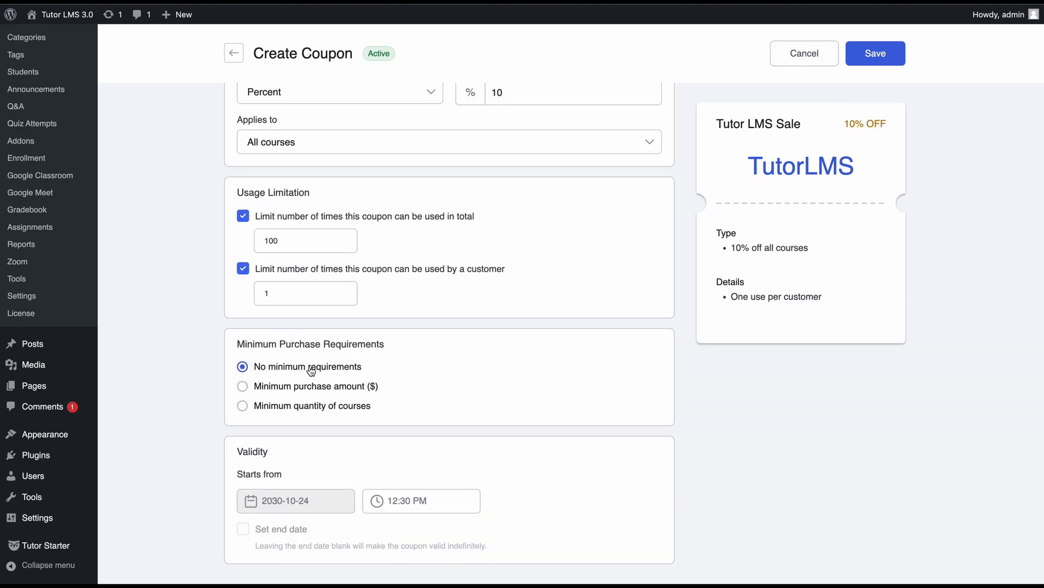
{"action": "left_click", "coordinate": [243, 386]}
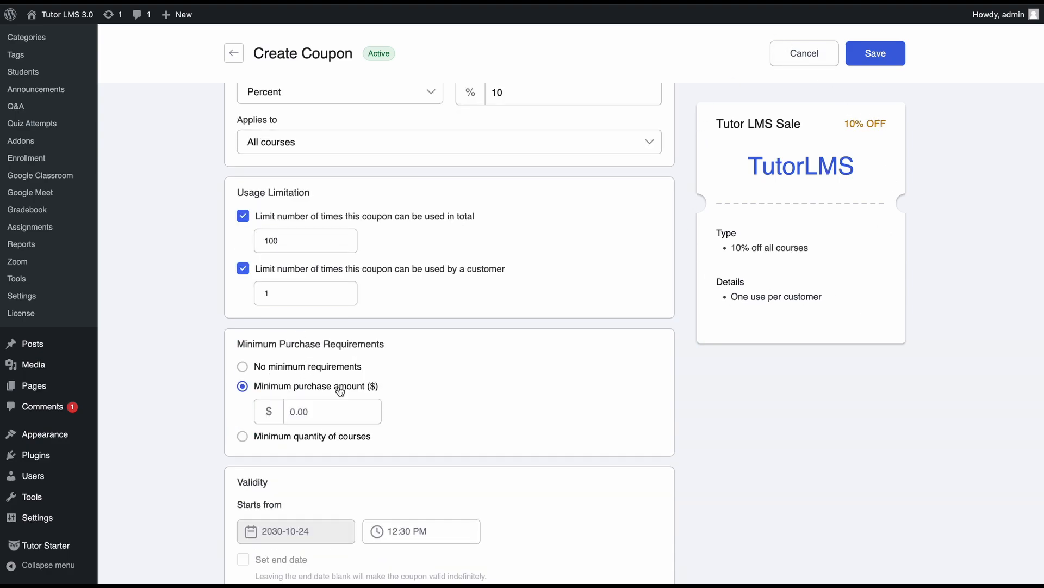
{"action": "left_click", "coordinate": [332, 410]}
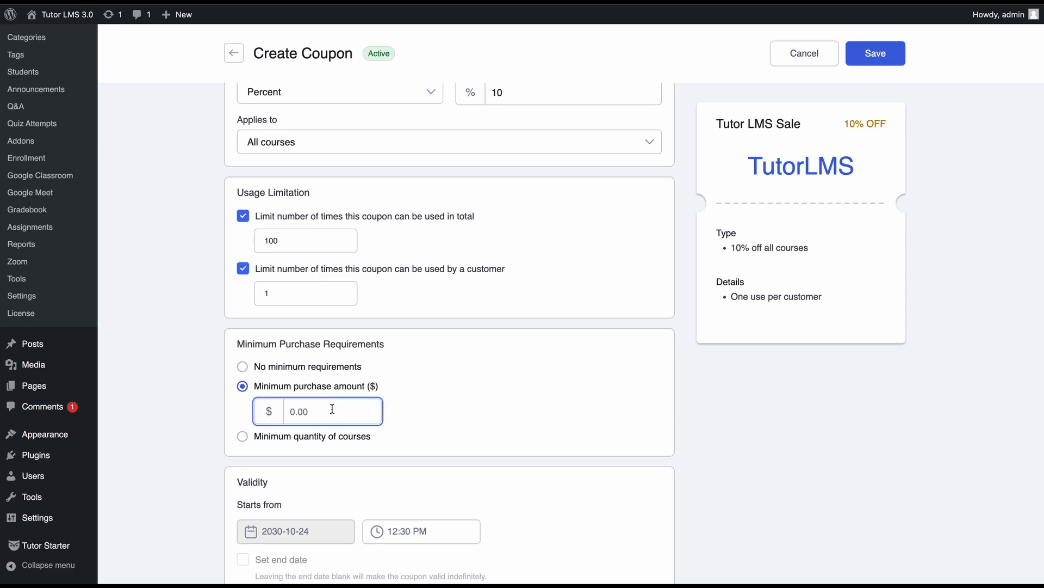
{"action": "type", "text": "10"}
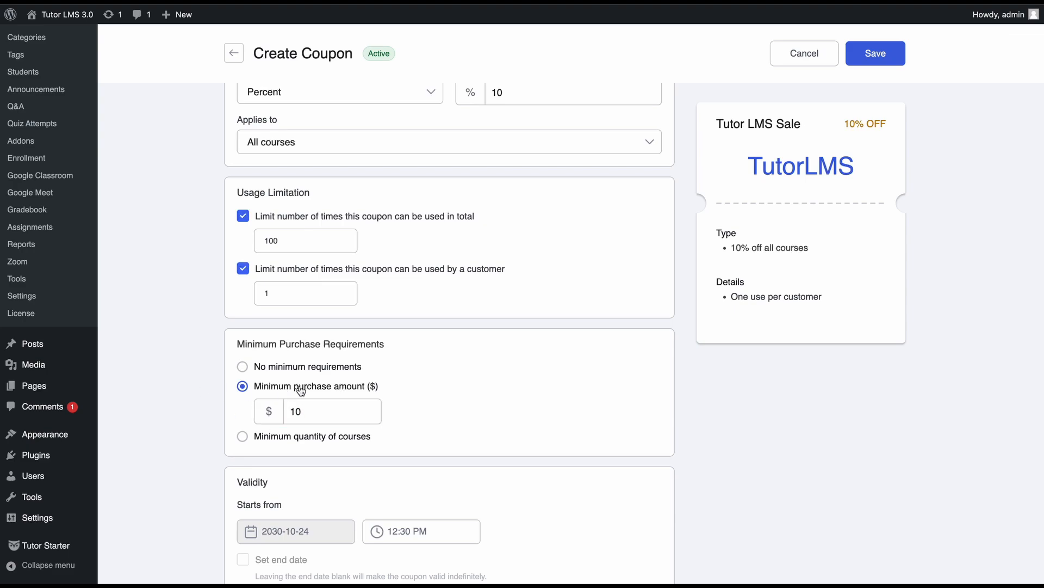
{"action": "mouse_move", "coordinate": [327, 404]}
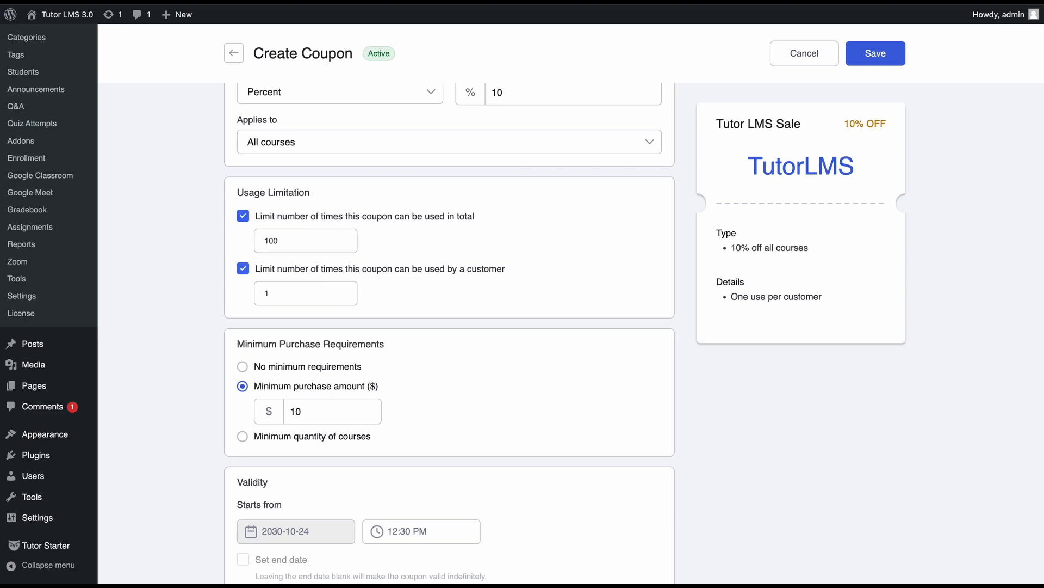
{"action": "left_click", "coordinate": [243, 405]}
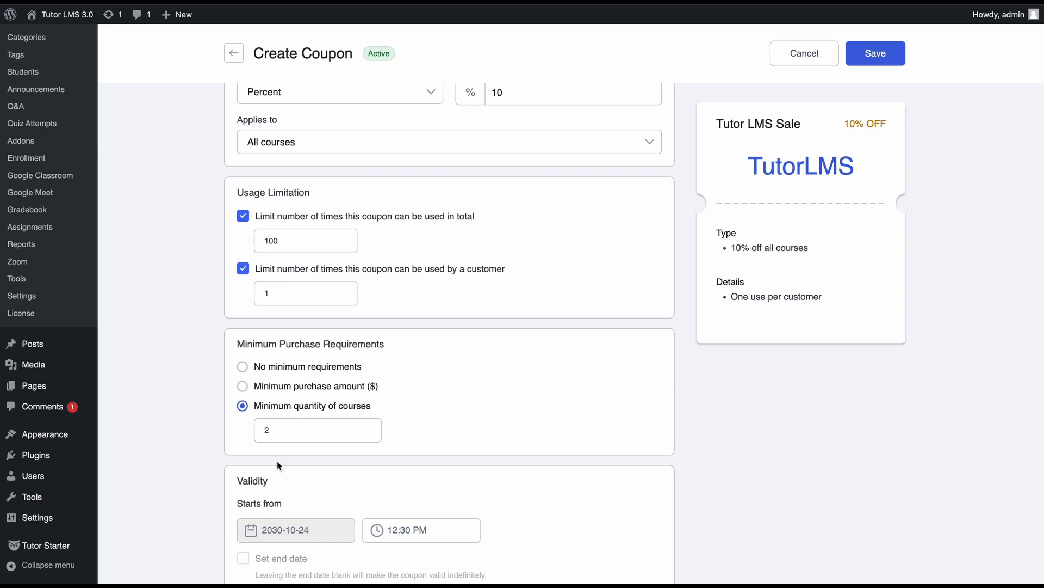
{"action": "left_click", "coordinate": [243, 366]}
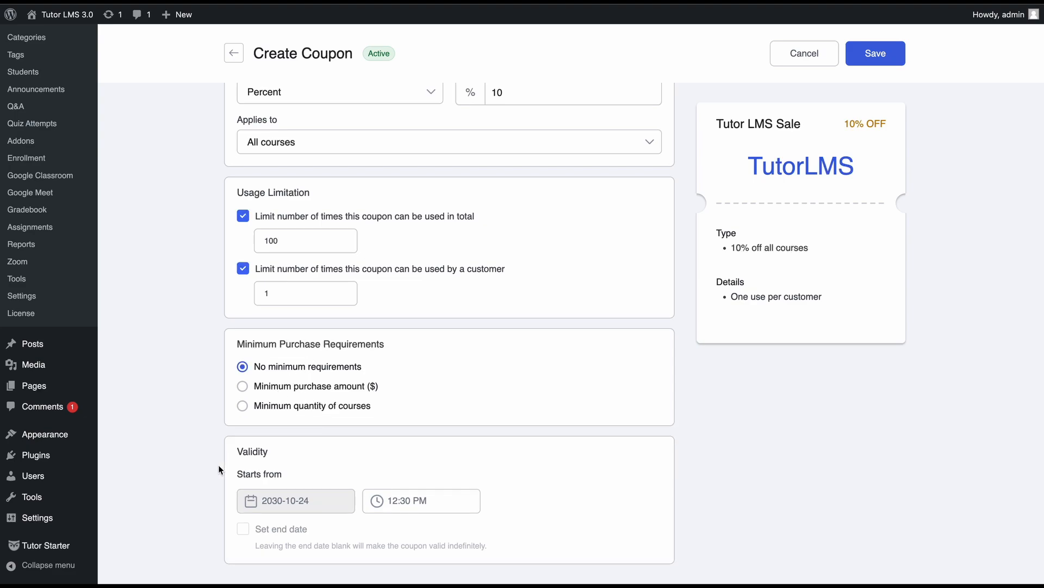
{"action": "scroll", "scroll_direction": "down", "scroll_amount": 3}
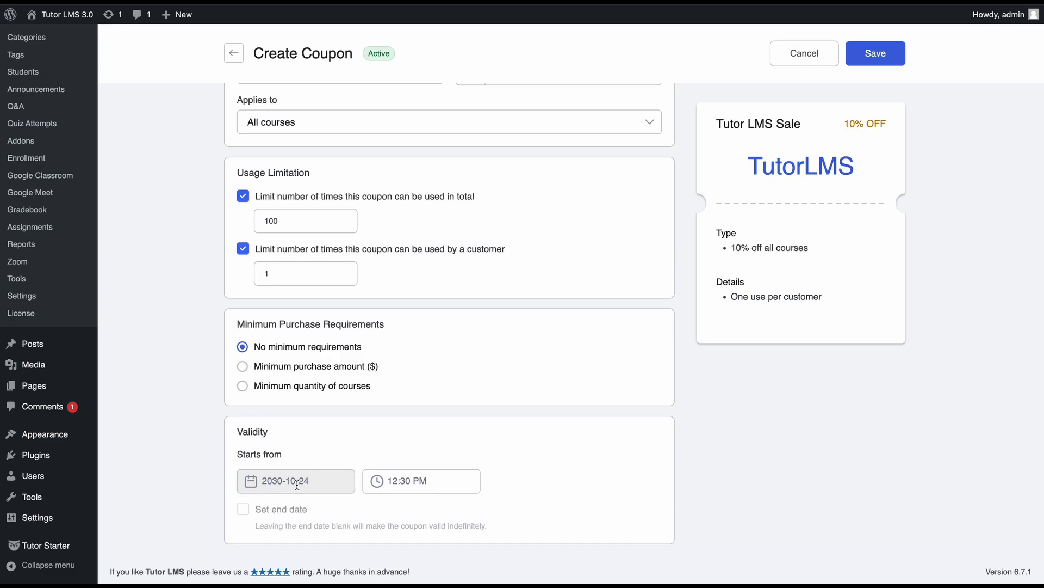
{"action": "left_click", "coordinate": [421, 481]}
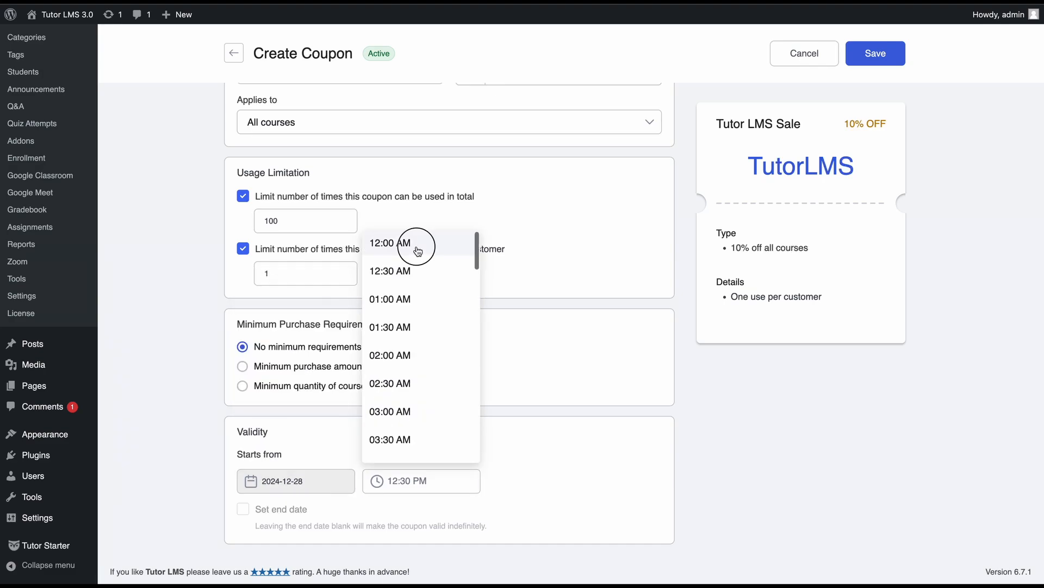
{"action": "left_click", "coordinate": [389, 242]}
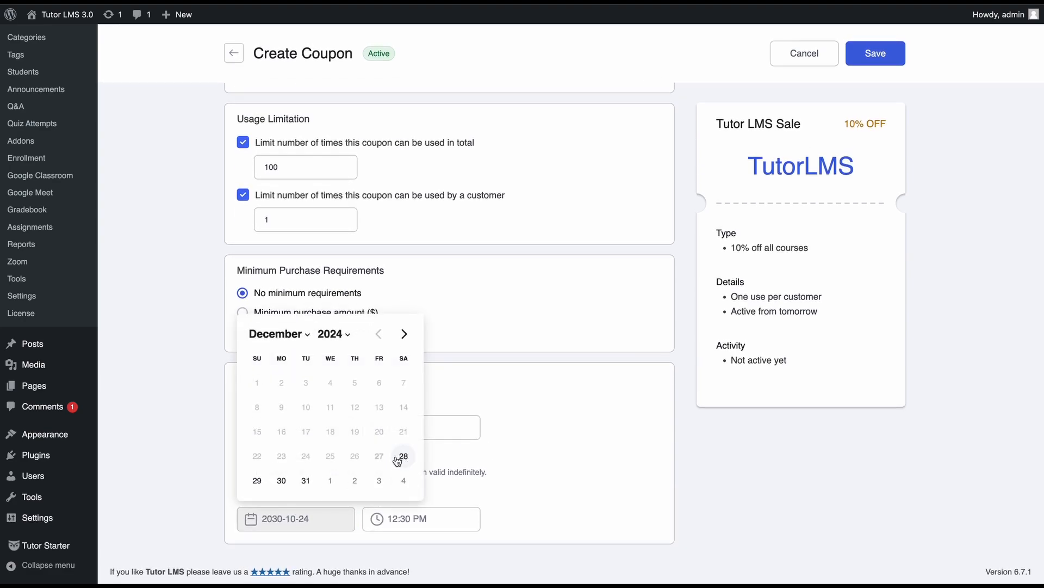
{"action": "left_click", "coordinate": [403, 457]}
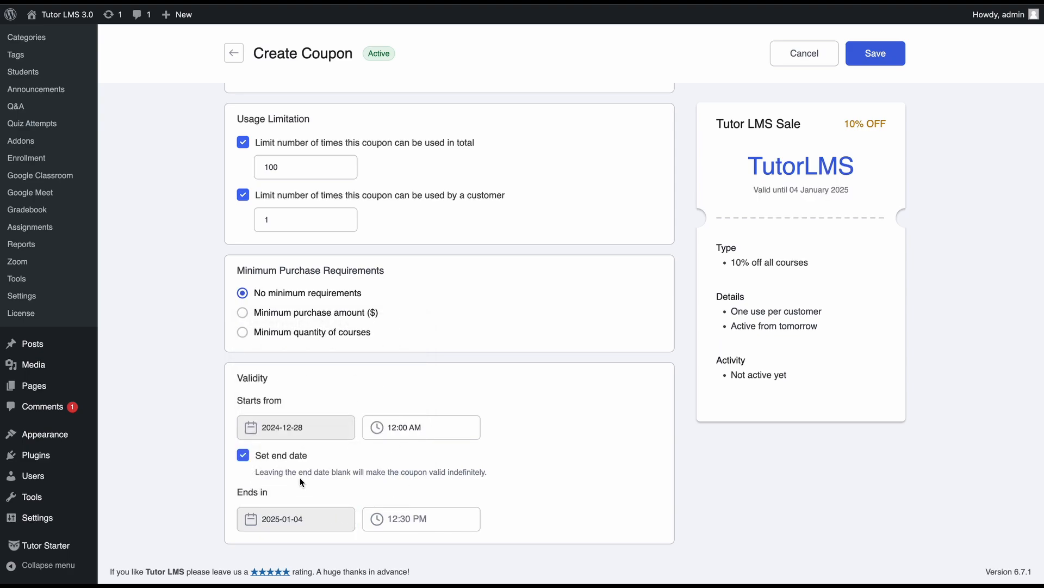
{"action": "mouse_move", "coordinate": [351, 485]}
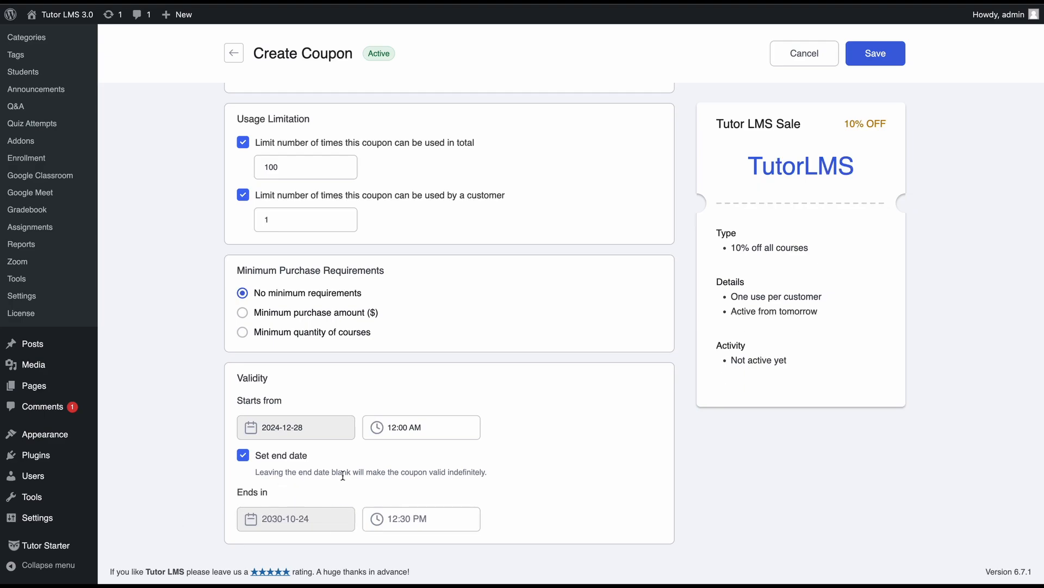
{"action": "mouse_move", "coordinate": [403, 481]}
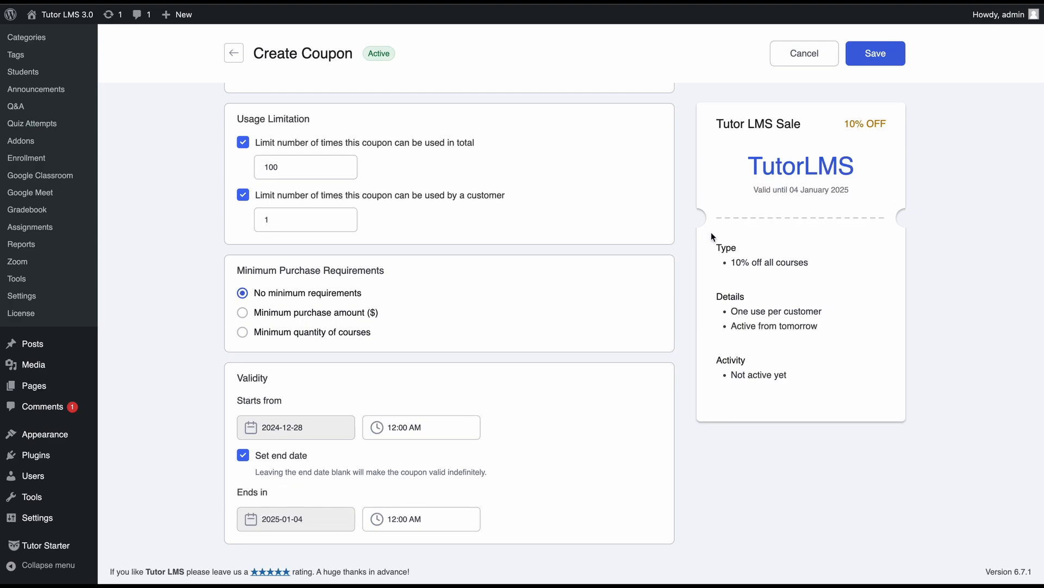
{"action": "mouse_move", "coordinate": [900, 307]}
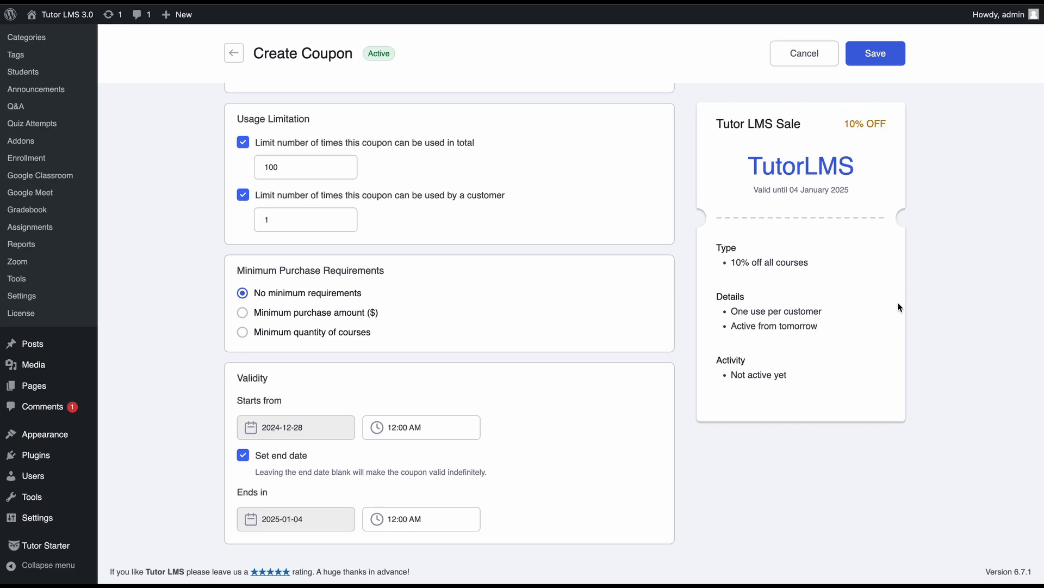
{"action": "mouse_move", "coordinate": [716, 400]}
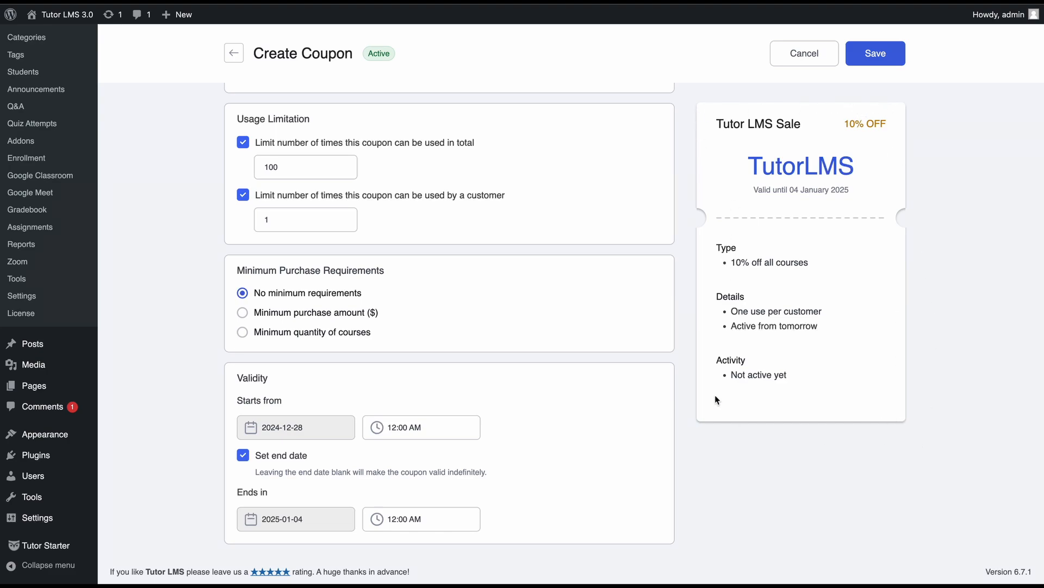
Review the preview card and save the 'Tutor LMS Sale' coupon
{"action": "double_click", "coordinate": [758, 124]}
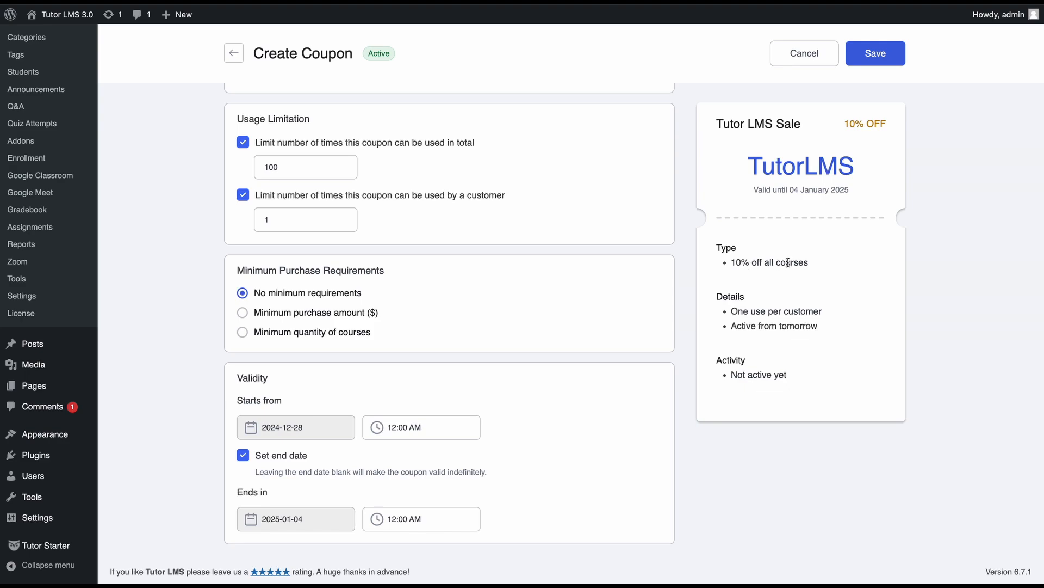
{"action": "mouse_move", "coordinate": [824, 326]}
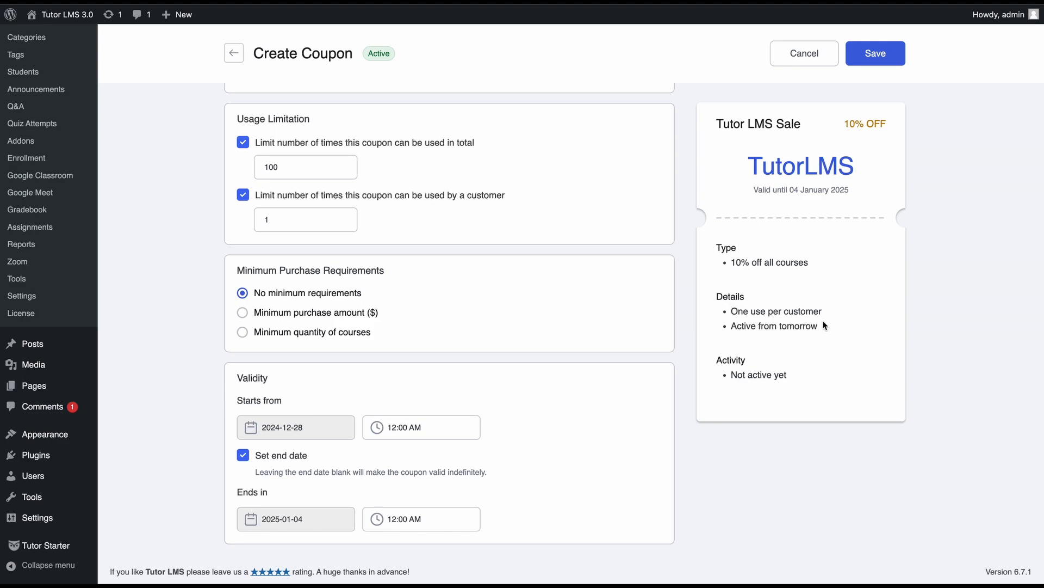
{"action": "mouse_move", "coordinate": [776, 380]}
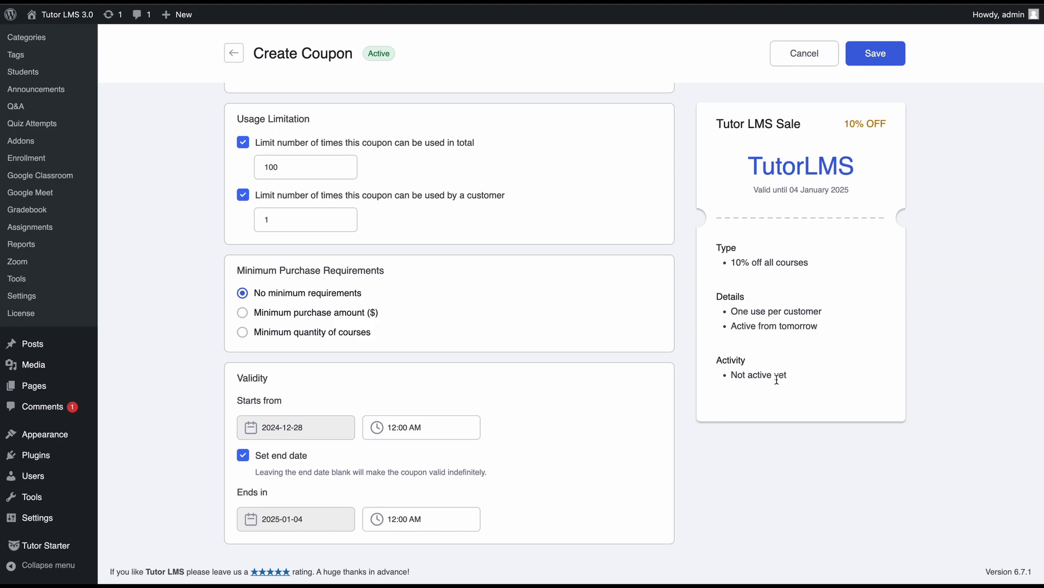
{"action": "mouse_move", "coordinate": [763, 397]}
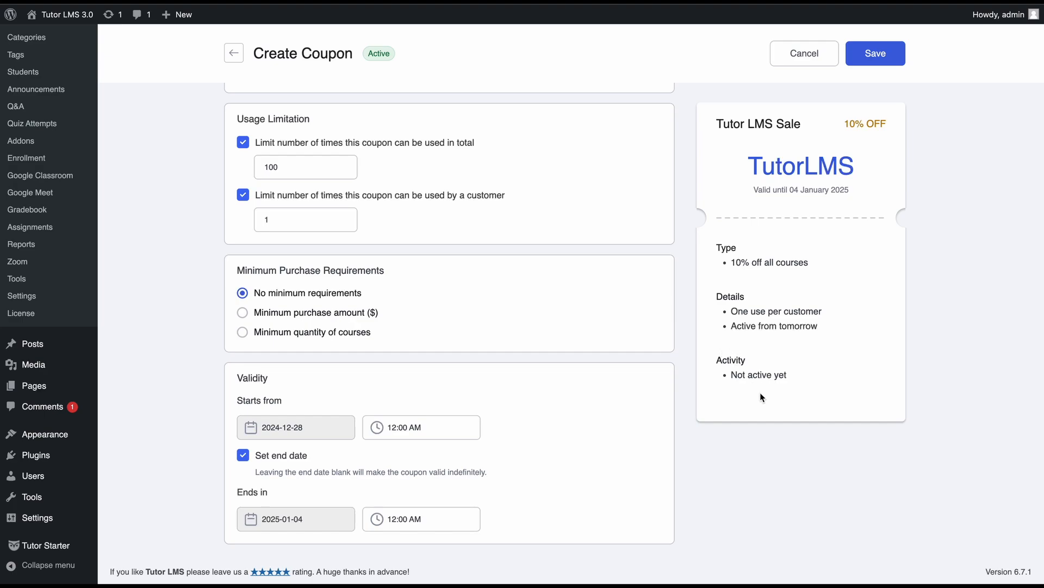
{"action": "left_click", "coordinate": [875, 53]}
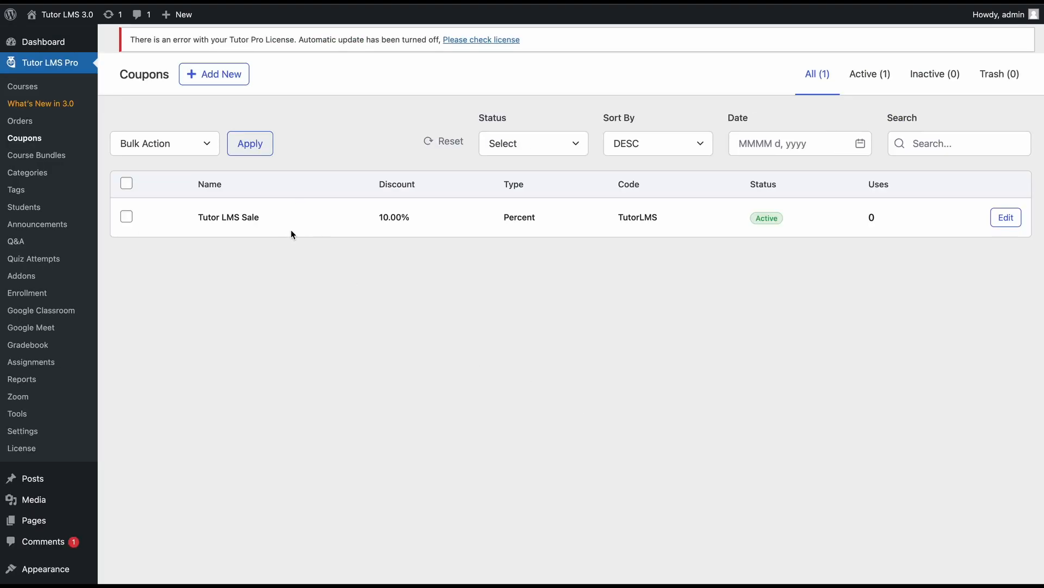
{"action": "mouse_move", "coordinate": [765, 193]}
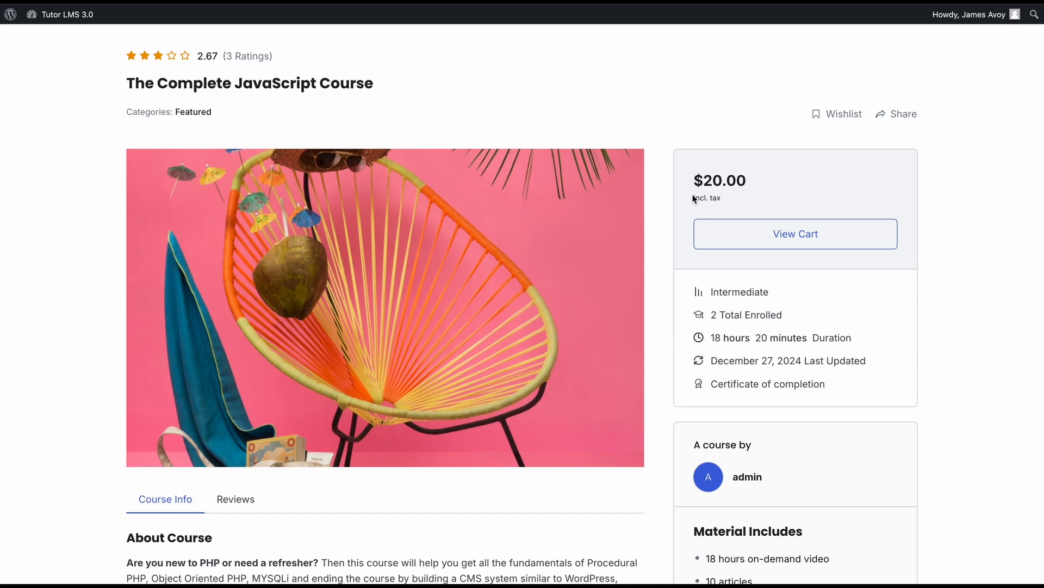
Go from the cart to checkout for The Complete JavaScript Course at $20.00
{"action": "left_click", "coordinate": [795, 233]}
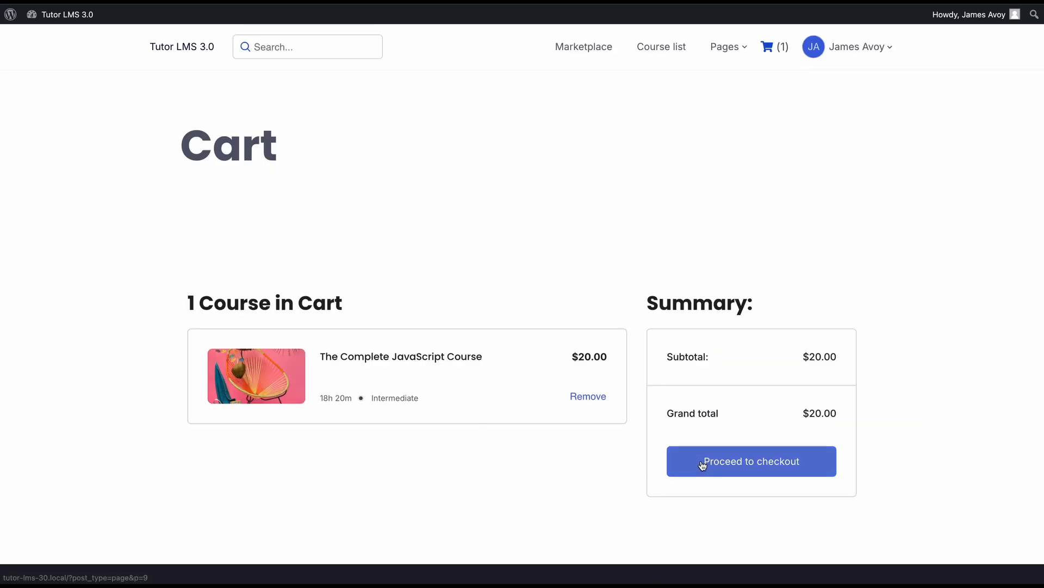
{"action": "left_click", "coordinate": [751, 461]}
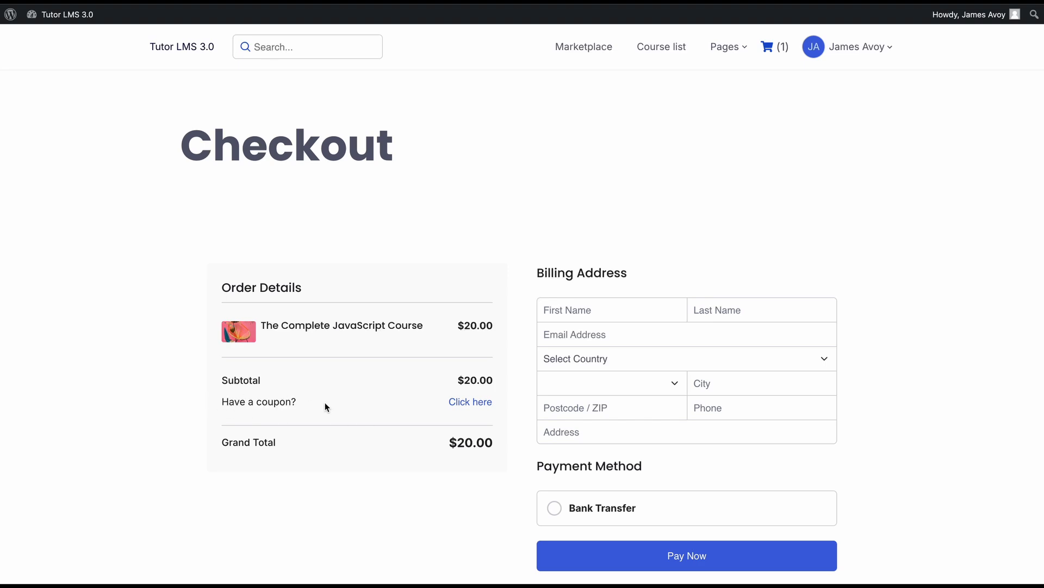
Apply coupon code TutorLMS at checkout, reducing the total to $18.00
{"action": "left_click", "coordinate": [469, 402]}
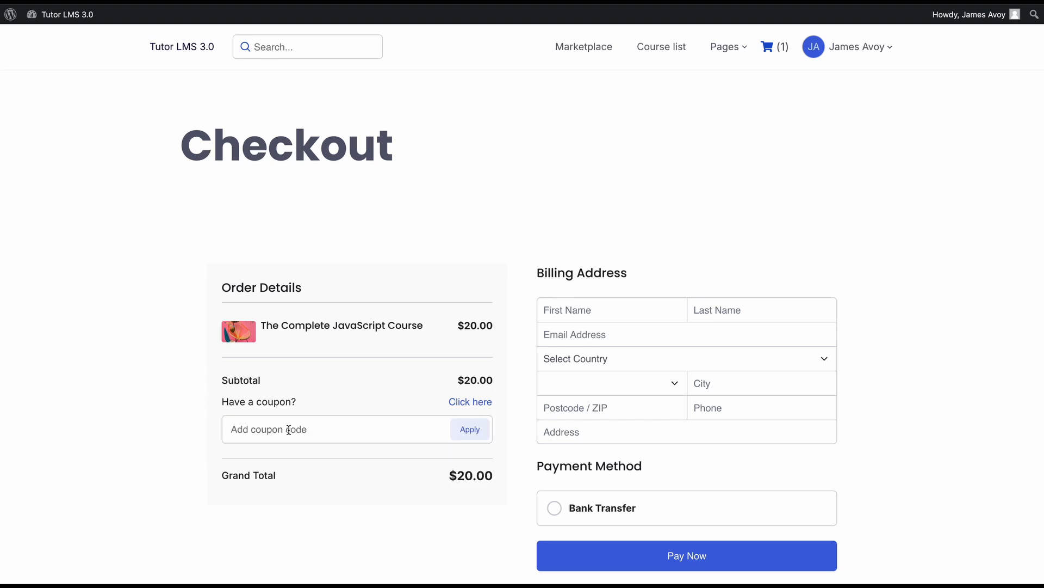
{"action": "type", "text": "TutorLMS"}
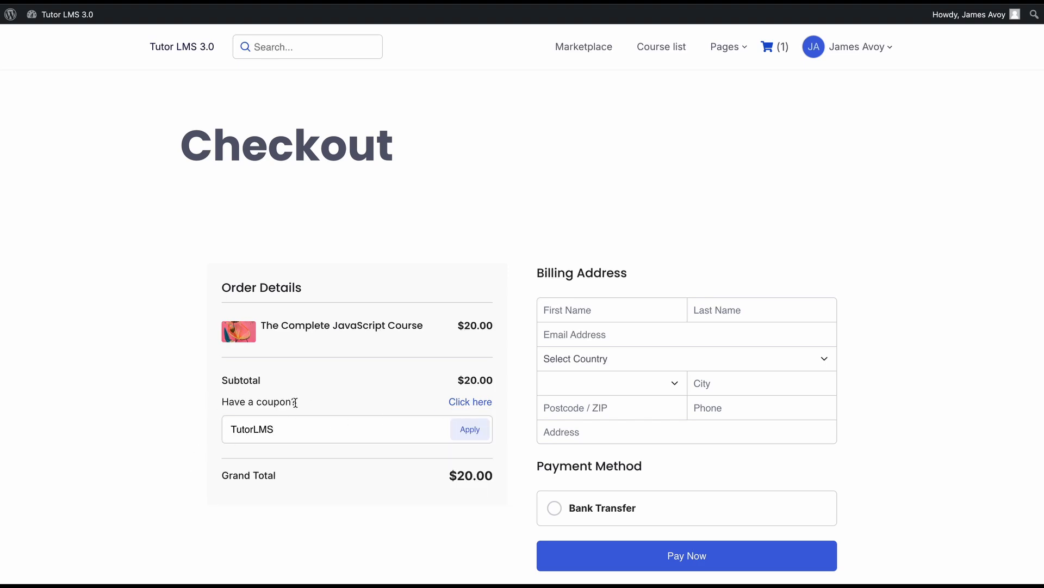
{"action": "left_click", "coordinate": [469, 428]}
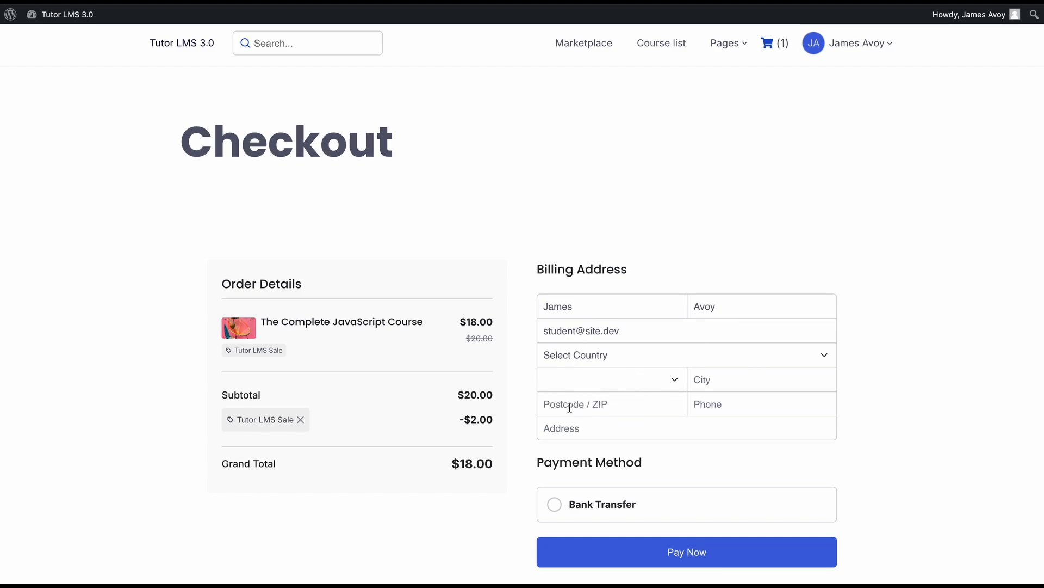
Set the billing country to United States and state to Connecticut, adding $1.80 tax
{"action": "left_click", "coordinate": [685, 354]}
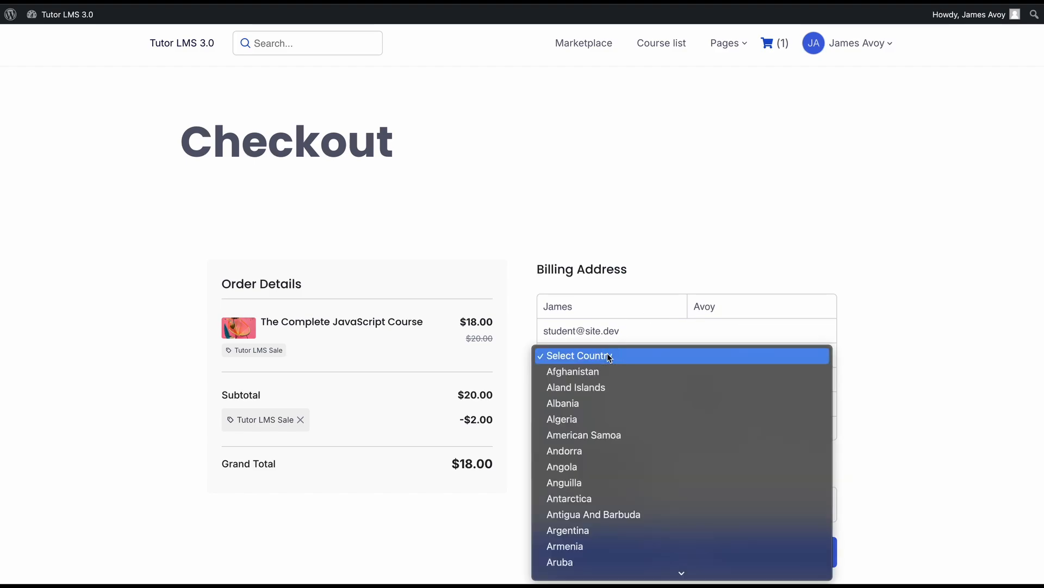
{"action": "scroll", "scroll_direction": "down", "scroll_amount": 3}
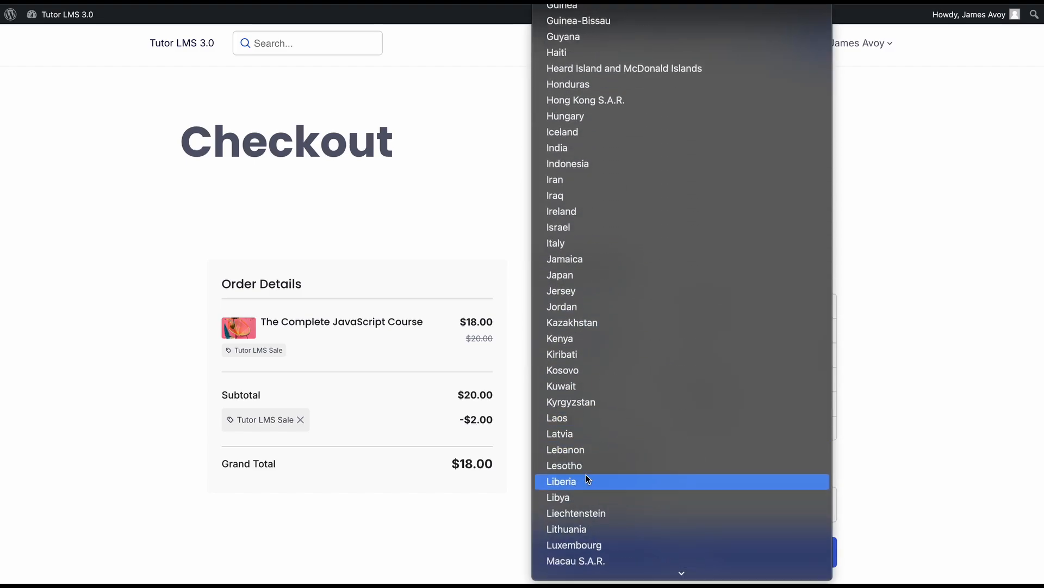
{"action": "scroll", "scroll_direction": "down", "scroll_amount": 3}
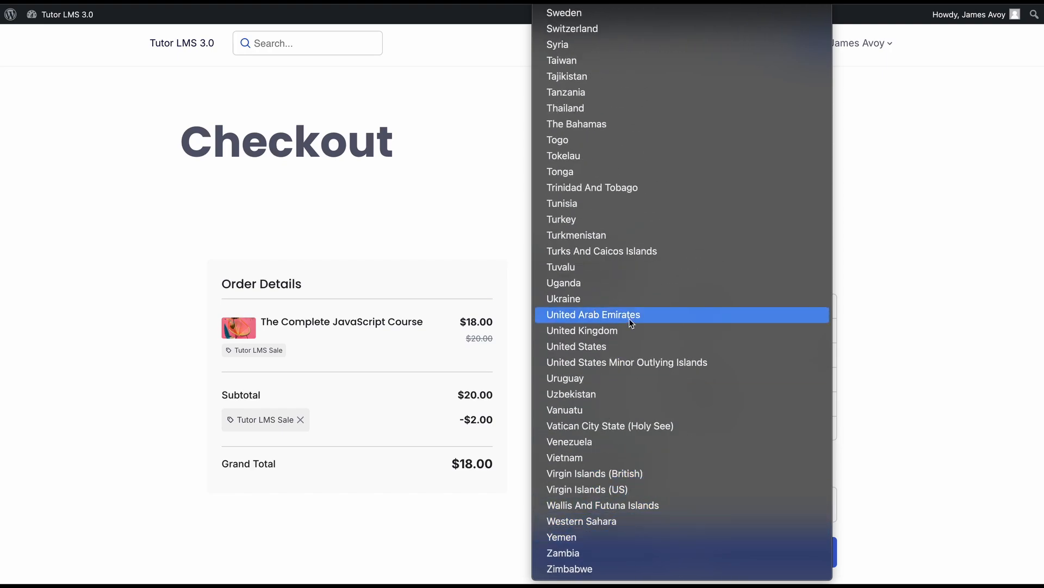
{"action": "mouse_move", "coordinate": [609, 346]}
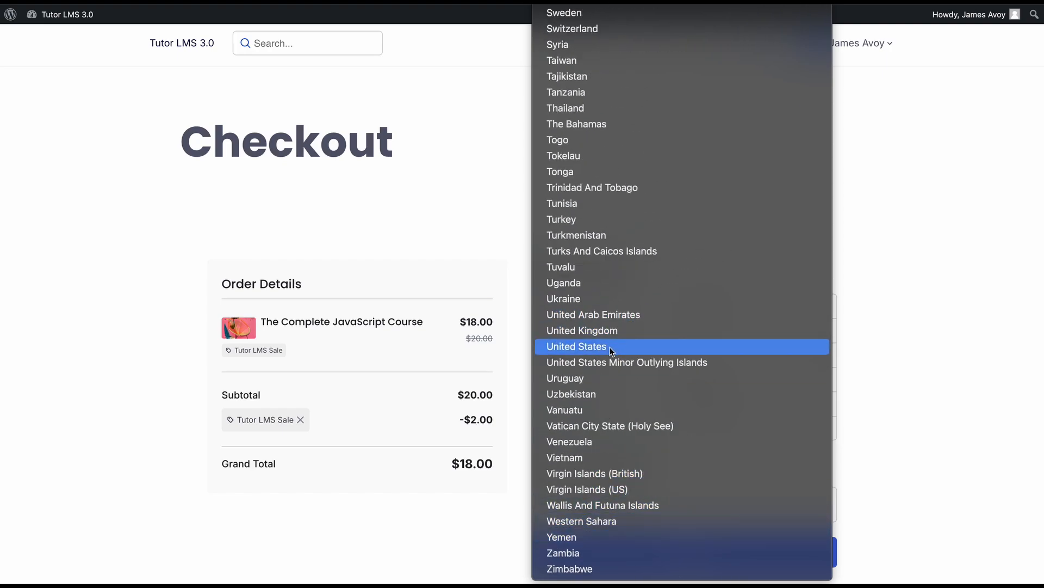
{"action": "left_click", "coordinate": [576, 346]}
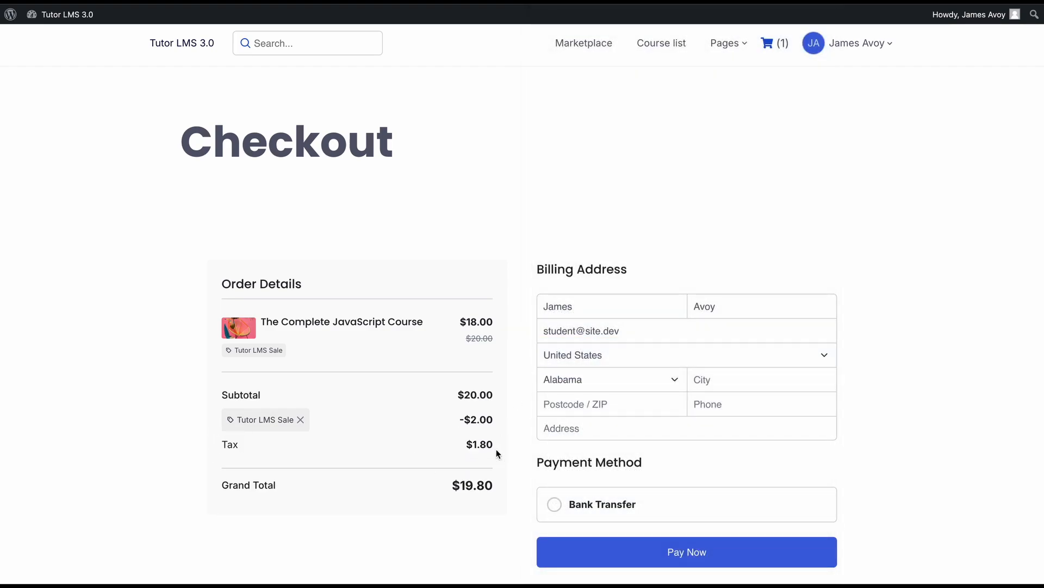
{"action": "left_click", "coordinate": [686, 354]}
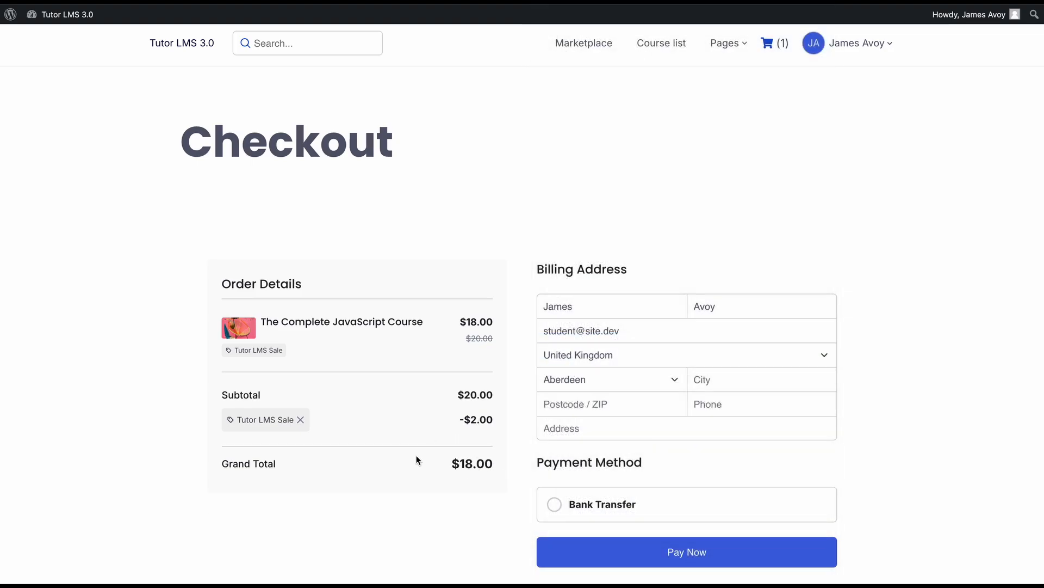
{"action": "mouse_move", "coordinate": [576, 359]}
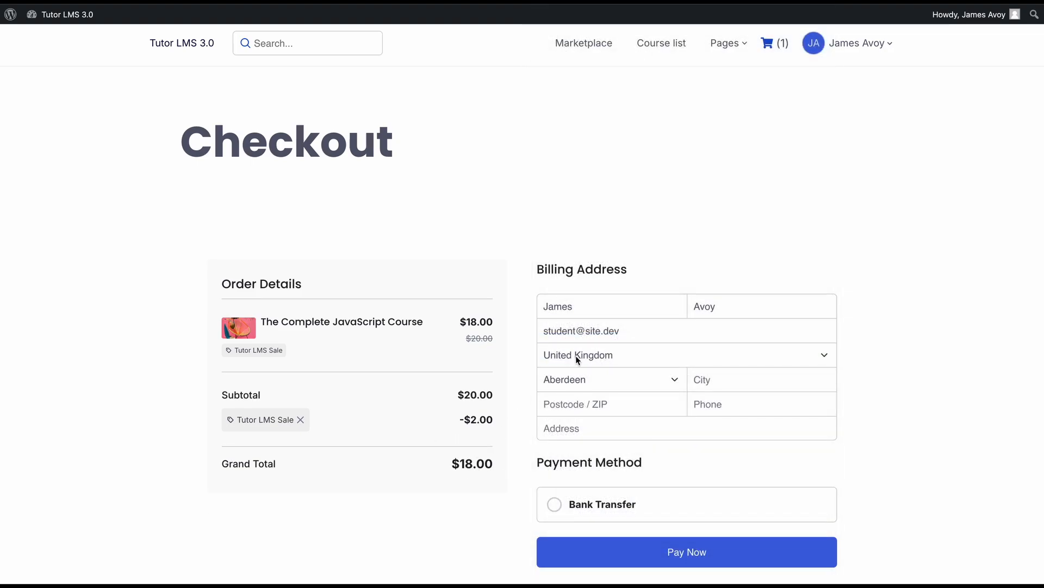
{"action": "mouse_move", "coordinate": [585, 361]}
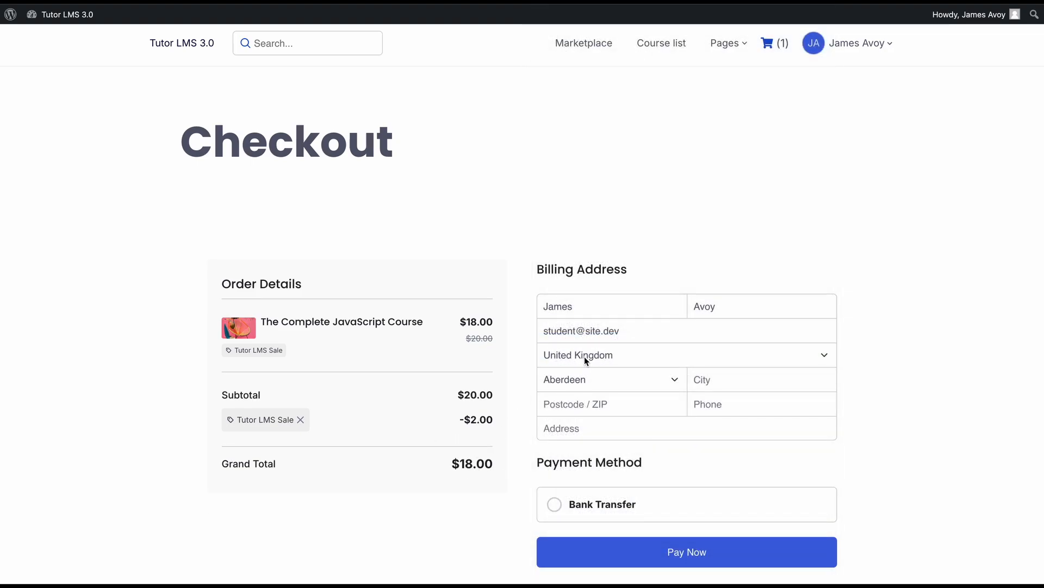
{"action": "left_click", "coordinate": [686, 354]}
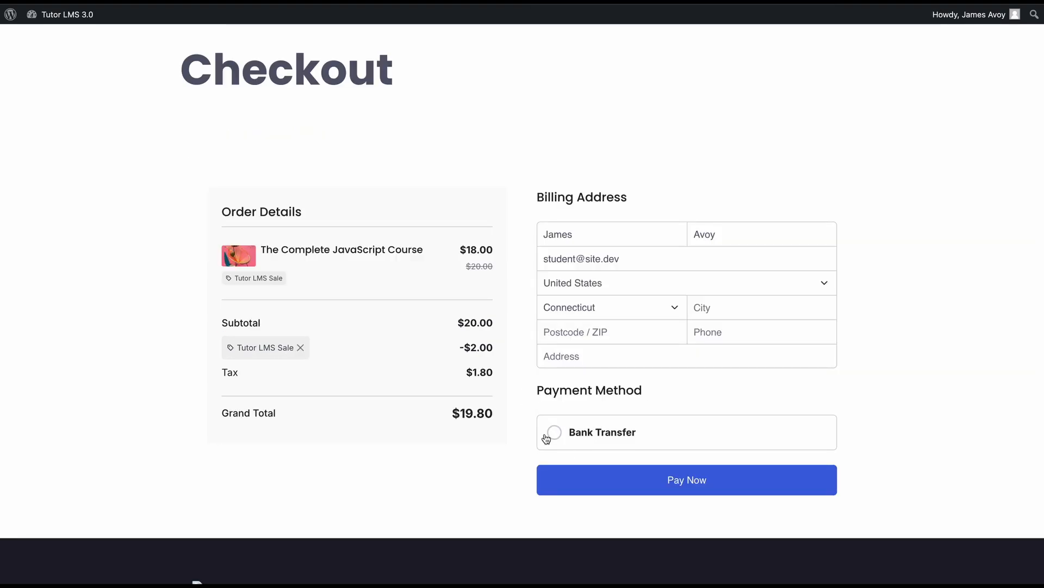
Choose Bank Transfer as the payment method, keeping the $19.80 total
{"action": "left_click", "coordinate": [686, 479]}
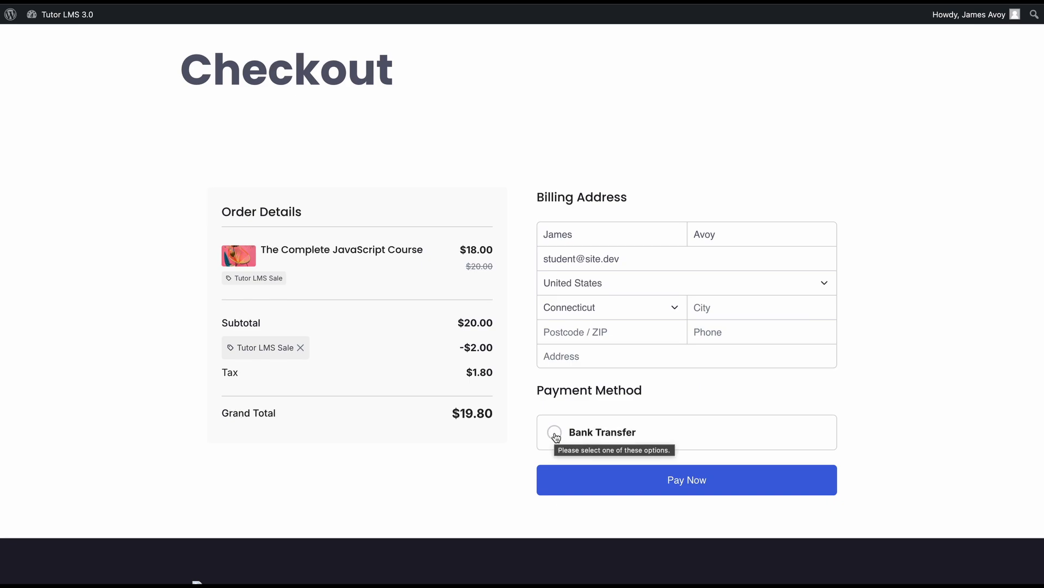
{"action": "left_click", "coordinate": [554, 432]}
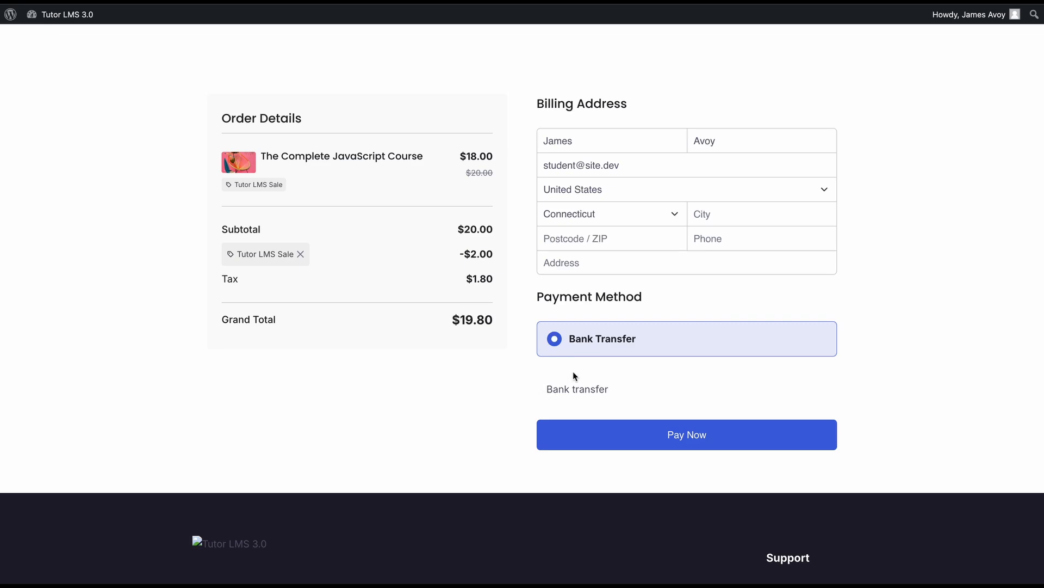
{"action": "mouse_move", "coordinate": [540, 406]}
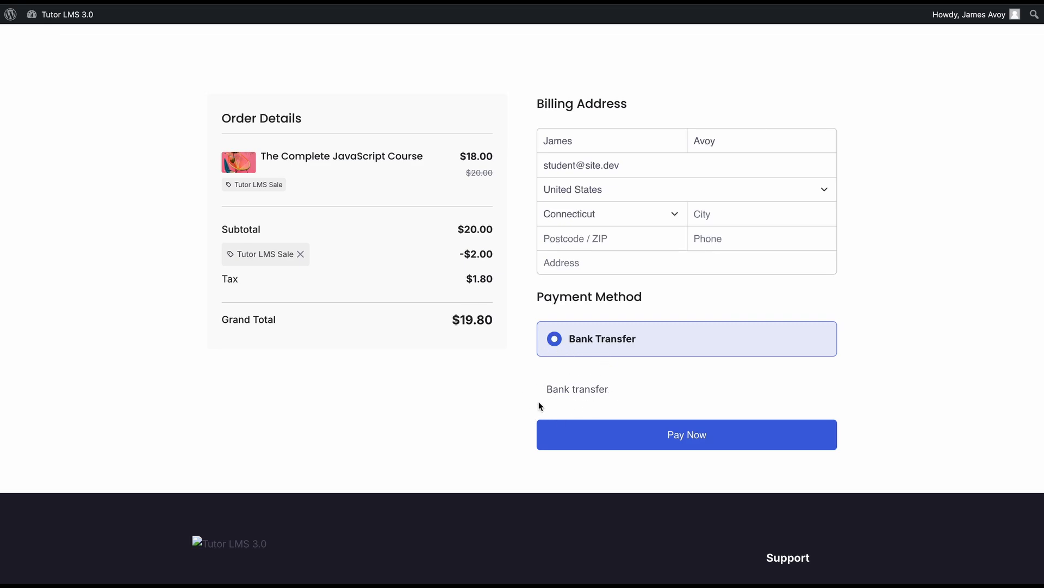
{"action": "mouse_move", "coordinate": [613, 317]}
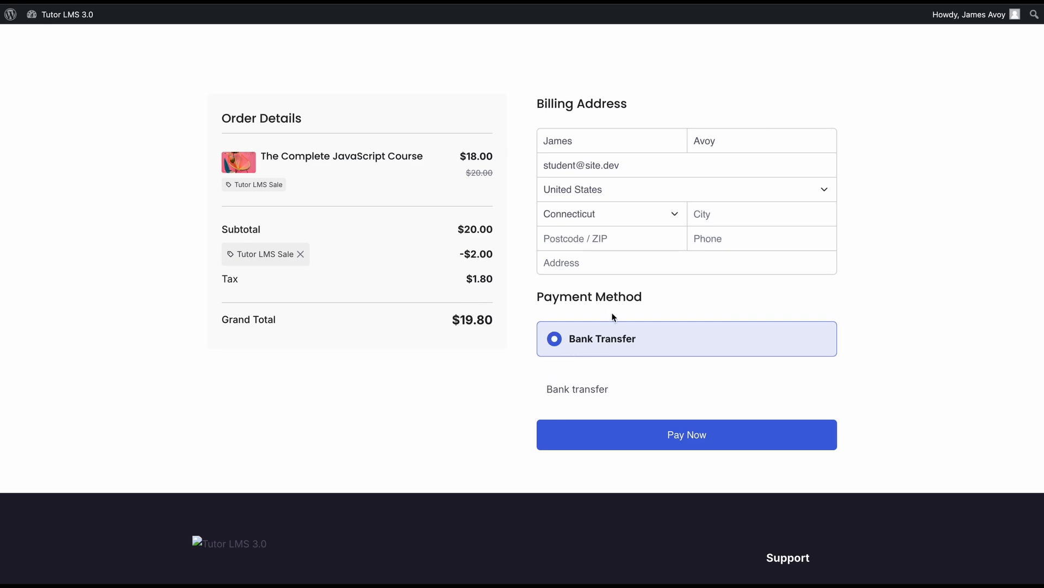
{"action": "mouse_move", "coordinate": [508, 387]}
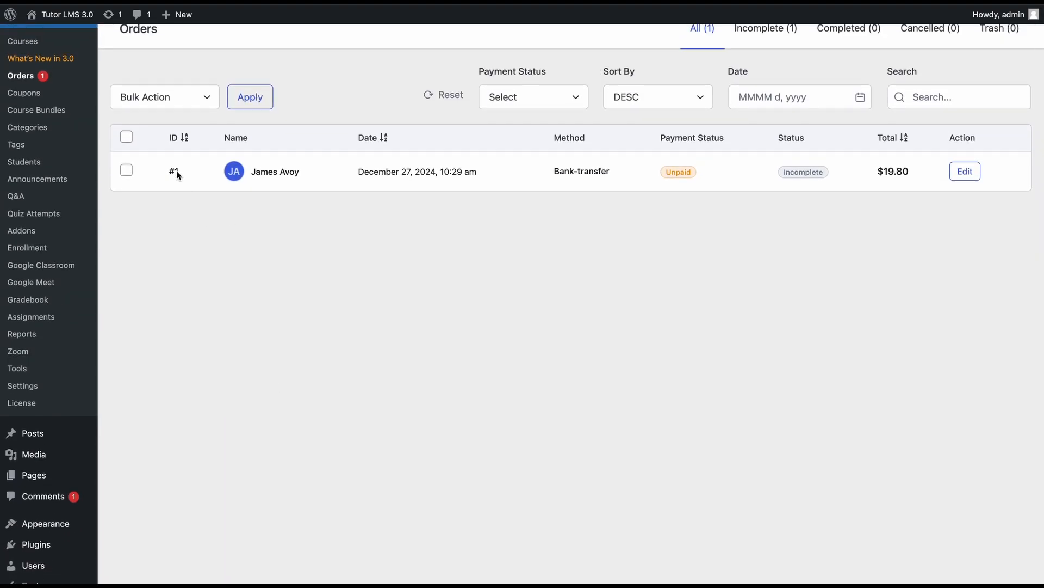
{"action": "mouse_move", "coordinate": [517, 163]}
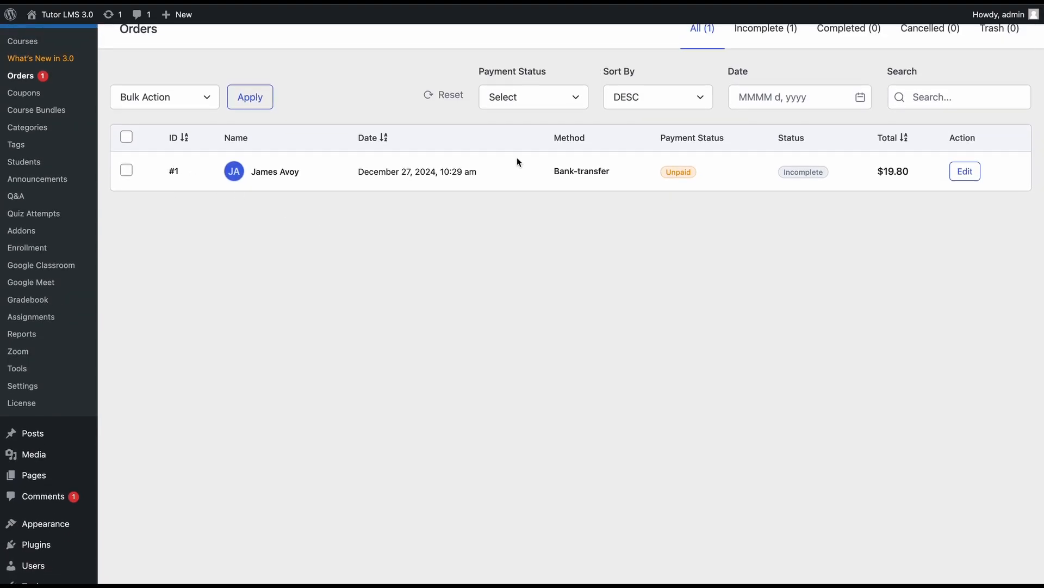
{"action": "mouse_move", "coordinate": [774, 145]}
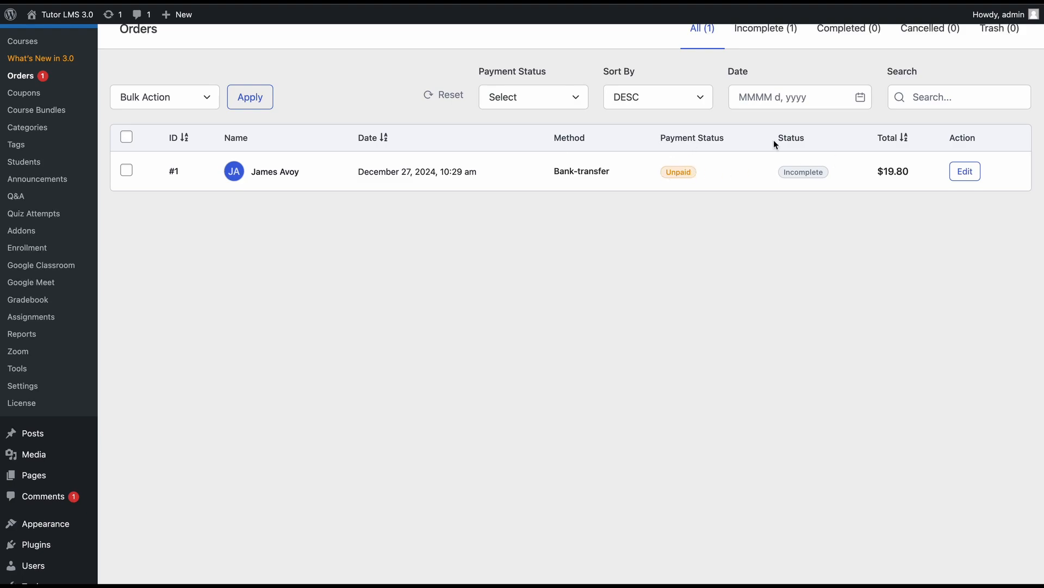
{"action": "mouse_move", "coordinate": [861, 216]}
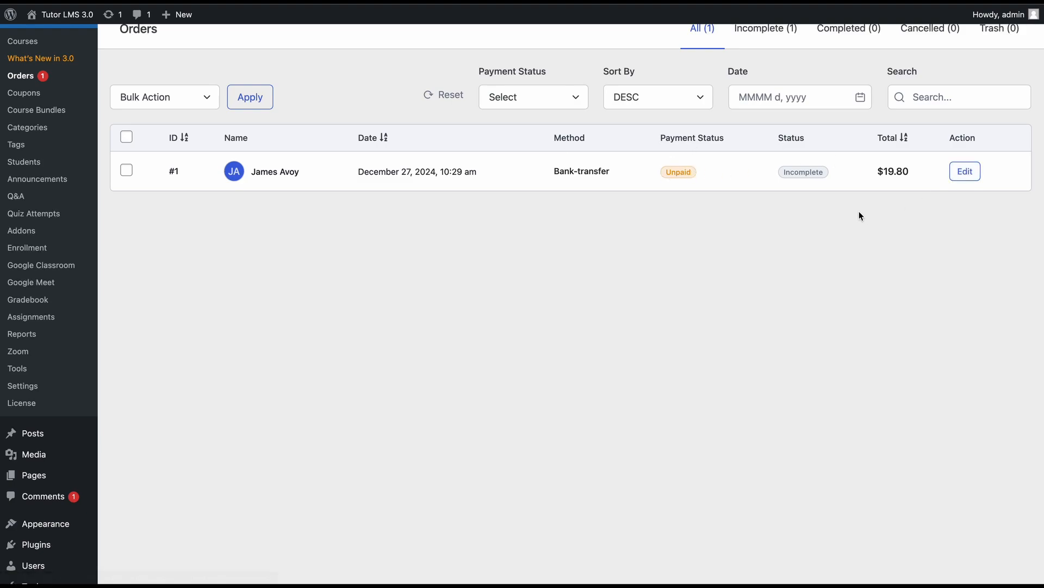
{"action": "mouse_move", "coordinate": [476, 167]}
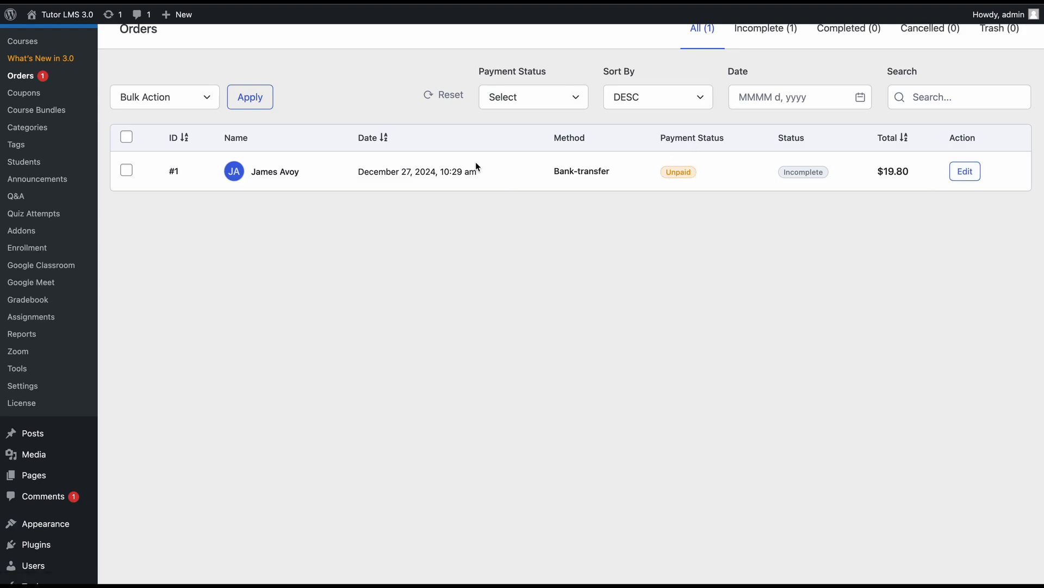
{"action": "mouse_move", "coordinate": [485, 338]}
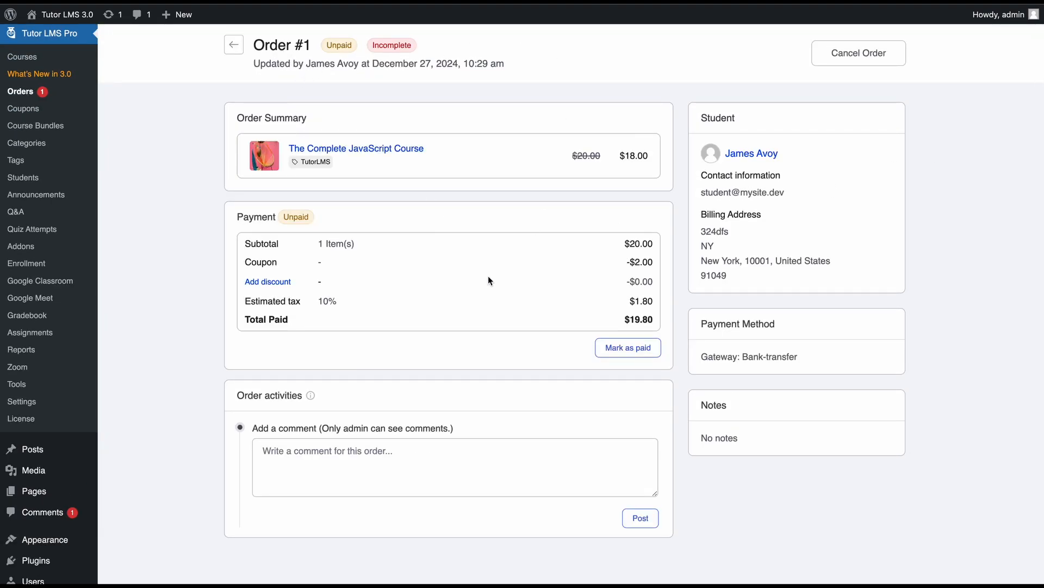
{"action": "mouse_move", "coordinate": [345, 295]}
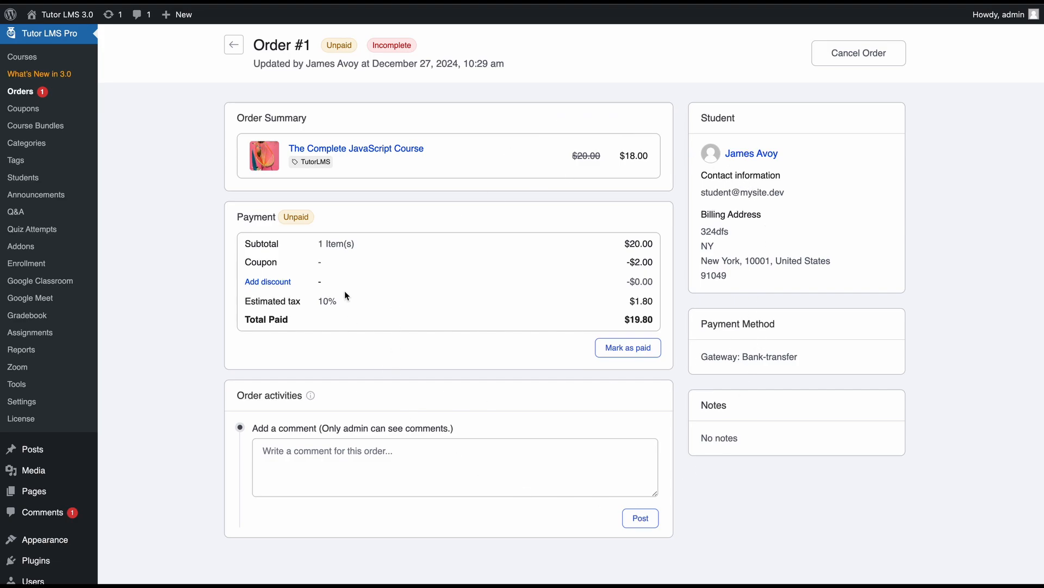
{"action": "mouse_move", "coordinate": [283, 159]}
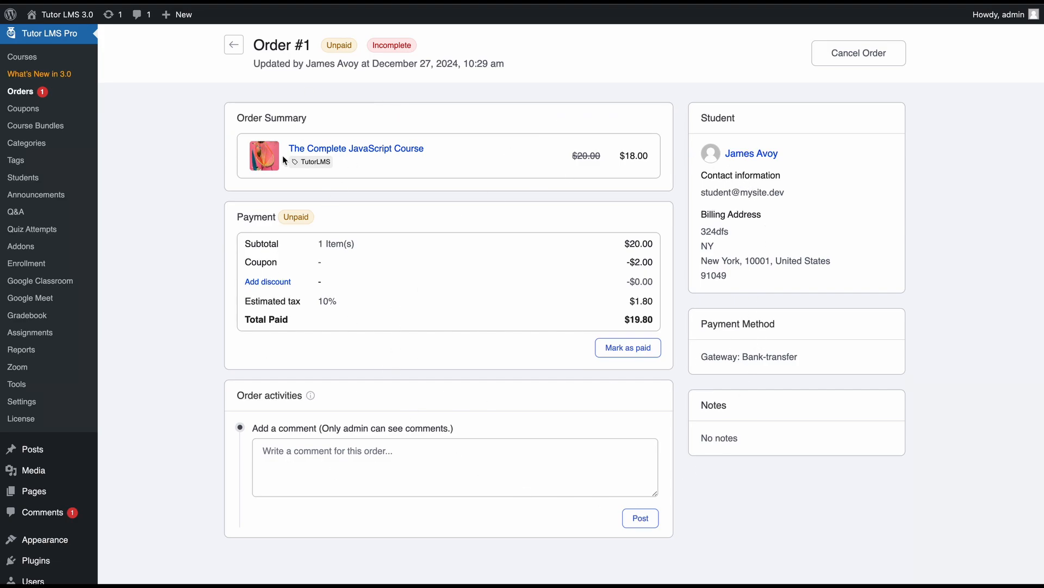
{"action": "mouse_move", "coordinate": [445, 151]}
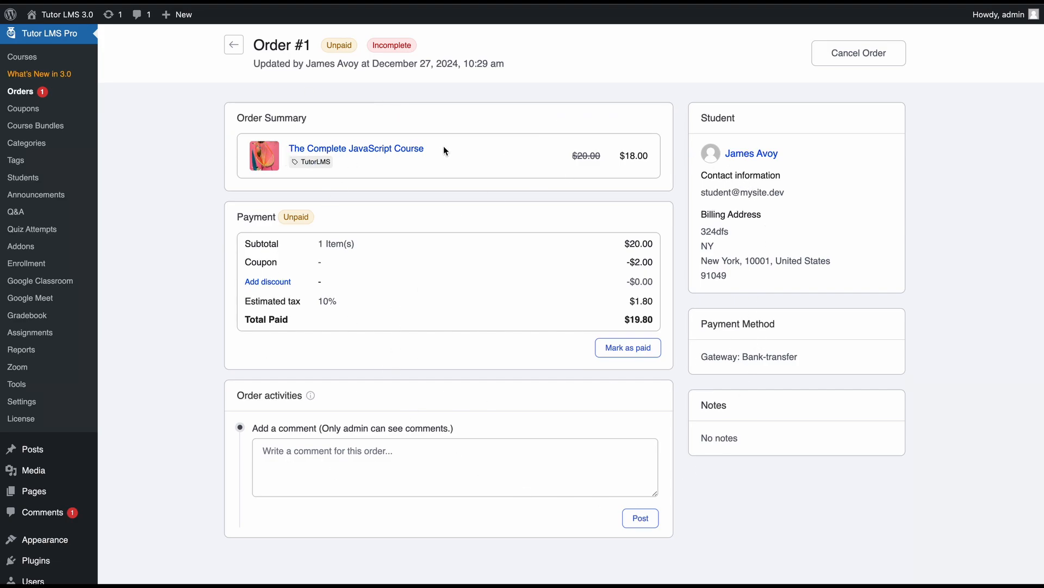
{"action": "mouse_move", "coordinate": [705, 244]}
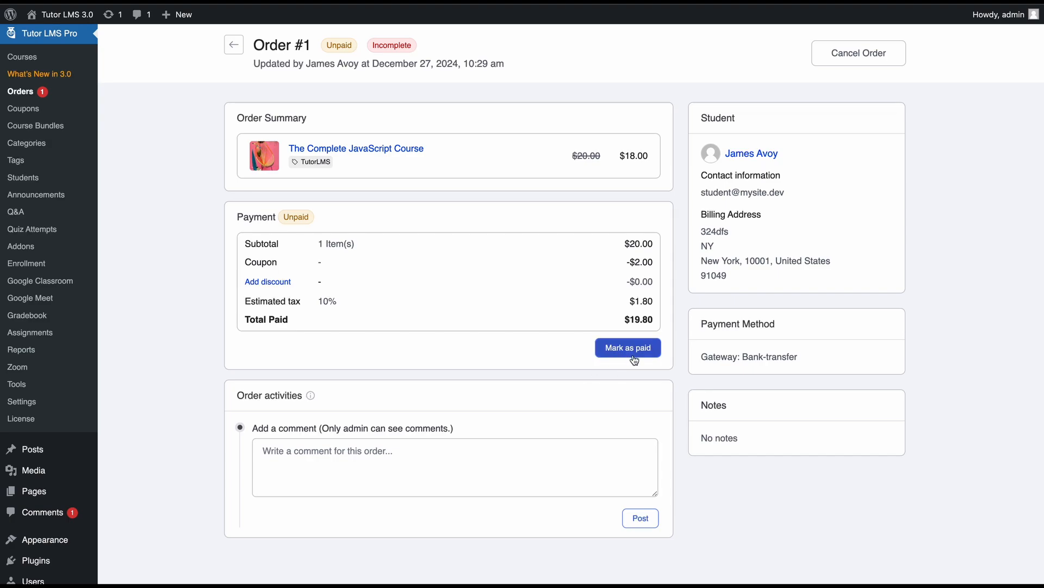
{"action": "mouse_move", "coordinate": [259, 290]}
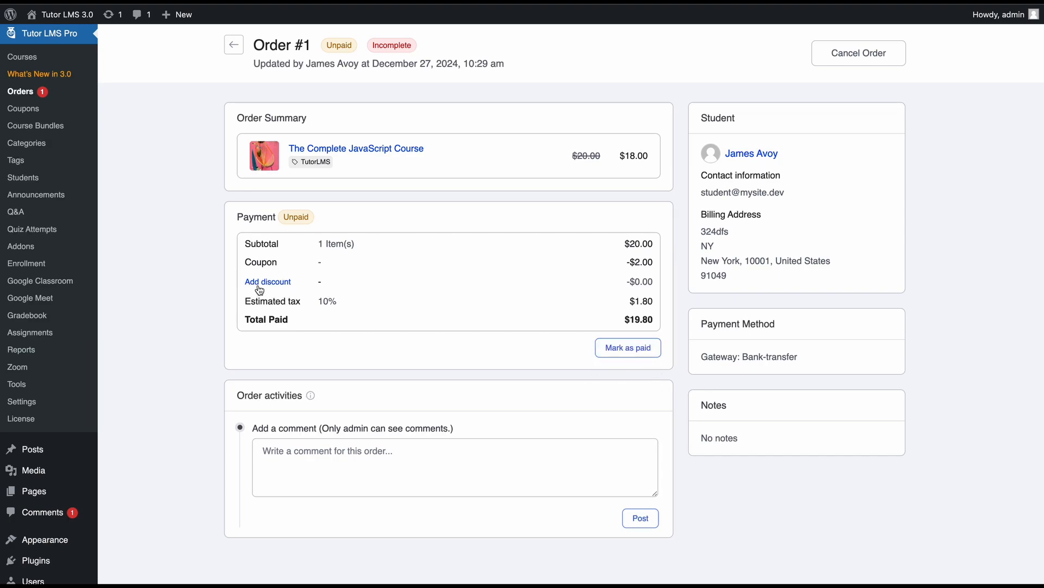
Open the Add discount form on order #1
{"action": "left_click", "coordinate": [268, 281]}
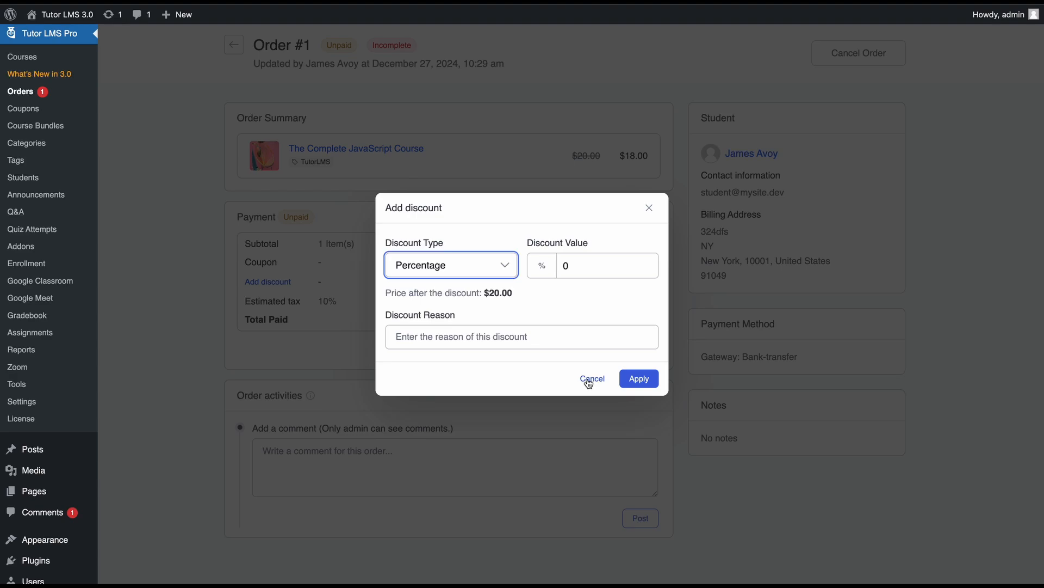
Add a $5.00 fixed-amount discount with reason 'Year end hidden sale', totalling $14.30
{"action": "left_click", "coordinate": [451, 264]}
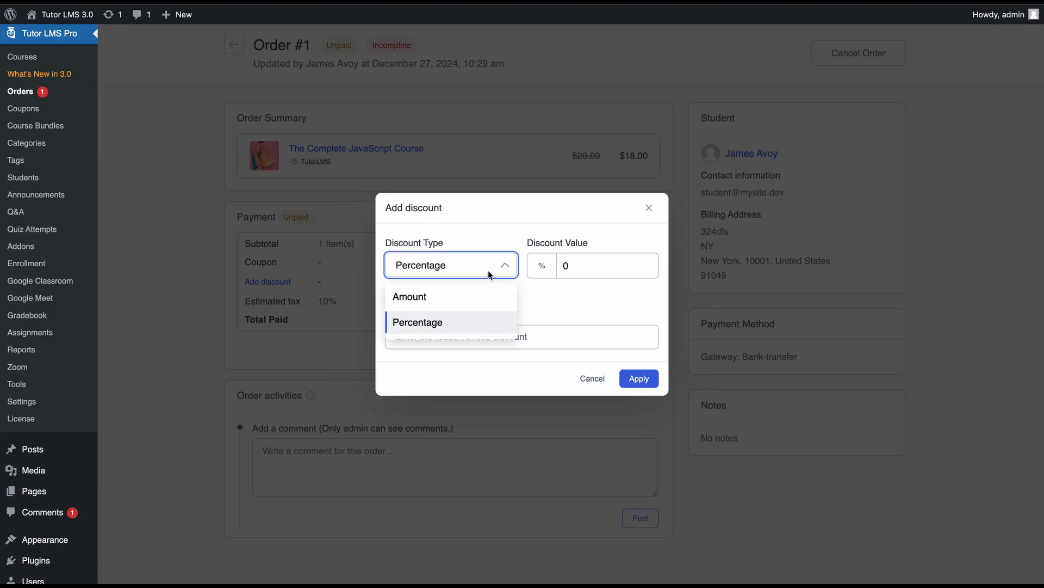
{"action": "left_click", "coordinate": [410, 296]}
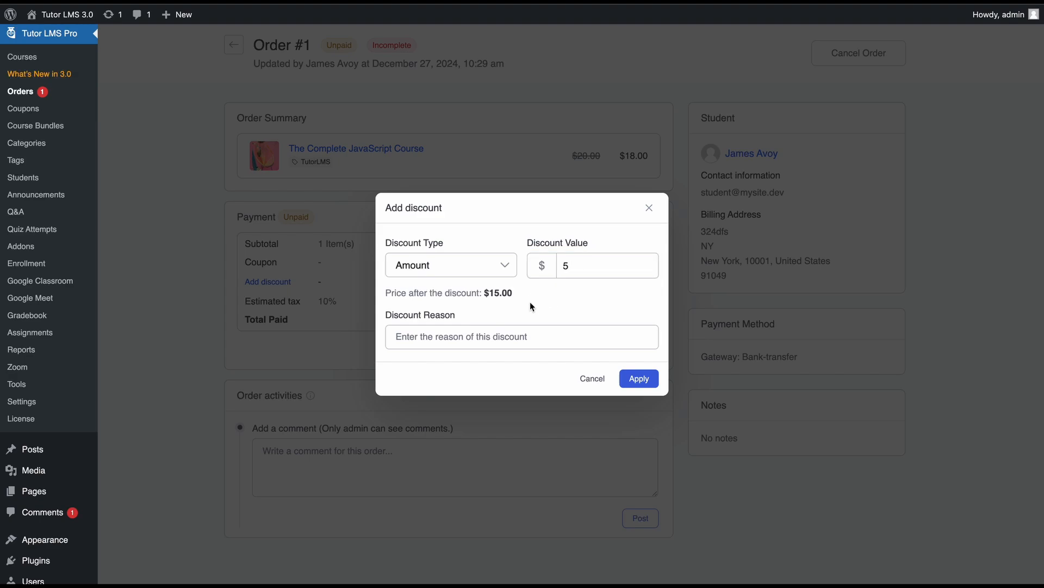
{"action": "mouse_move", "coordinate": [551, 345]}
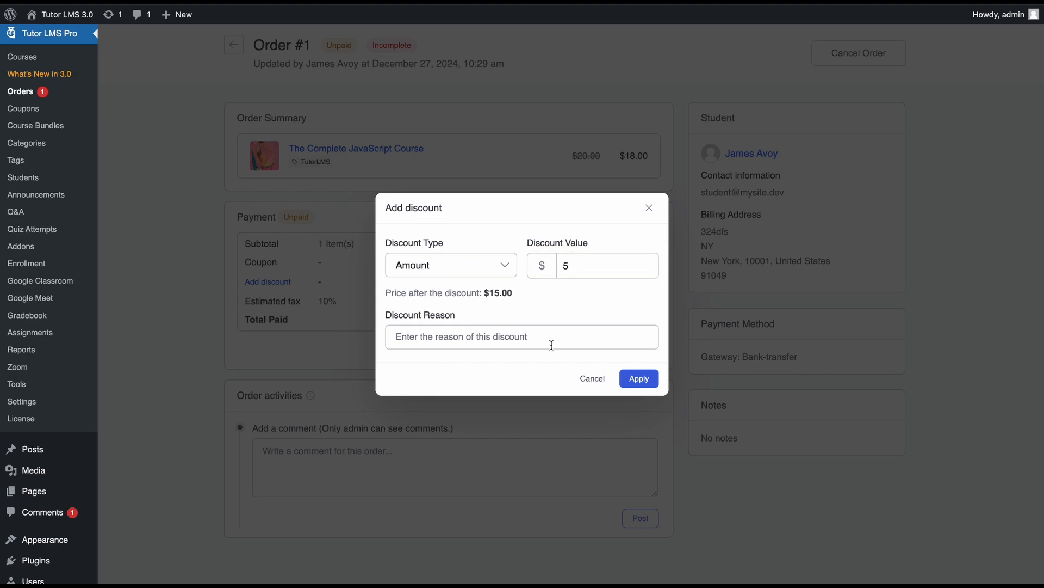
{"action": "left_click", "coordinate": [521, 336]}
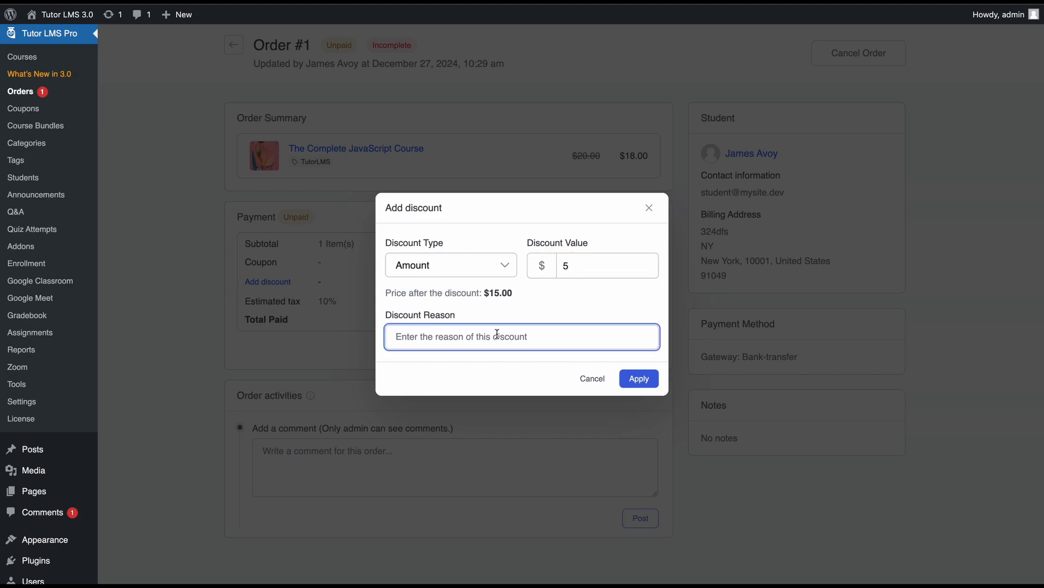
{"action": "left_click", "coordinate": [638, 377]}
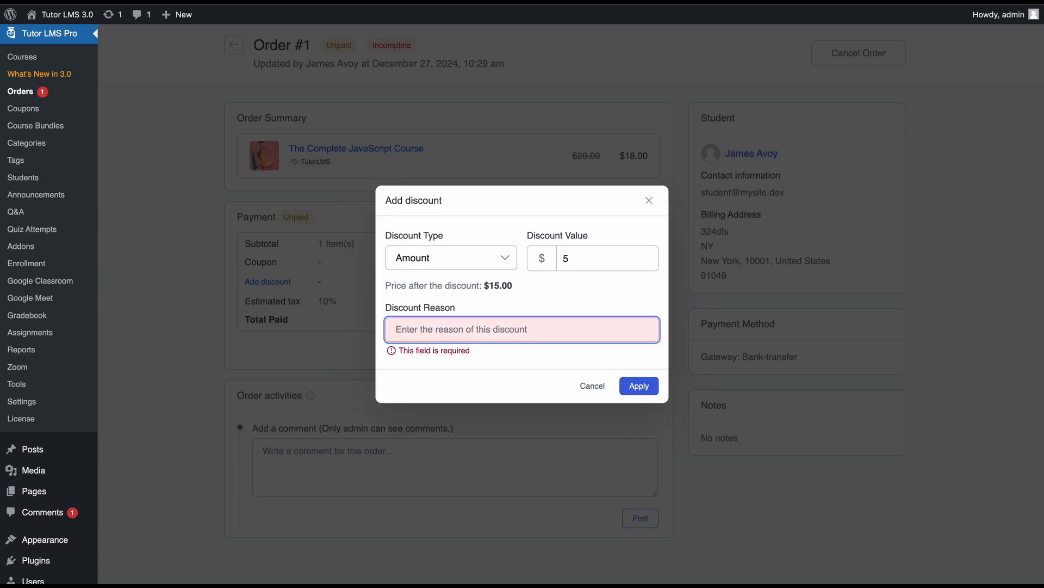
{"action": "type", "text": "Ex"}
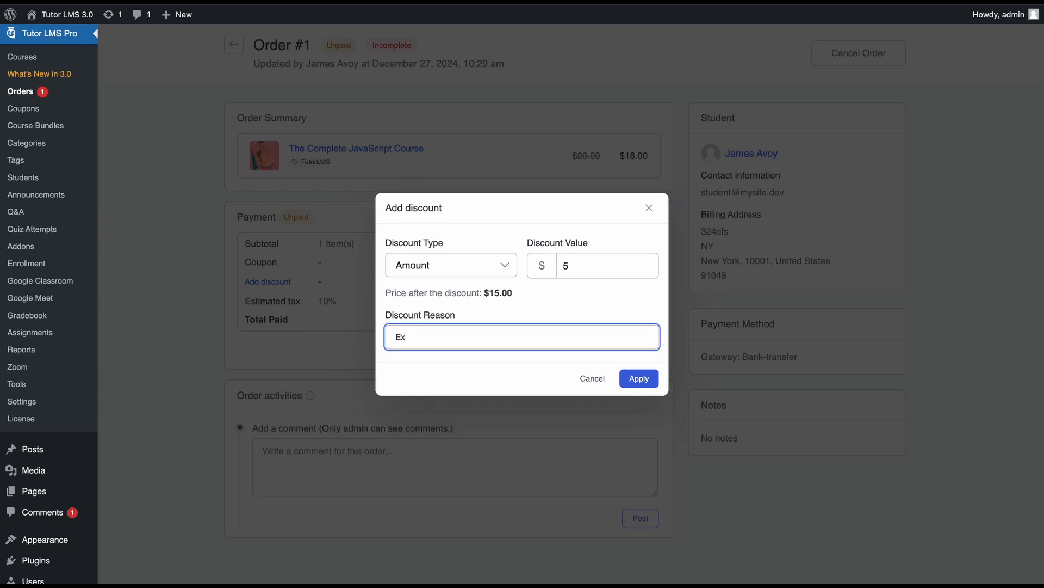
{"action": "left_click", "coordinate": [638, 377]}
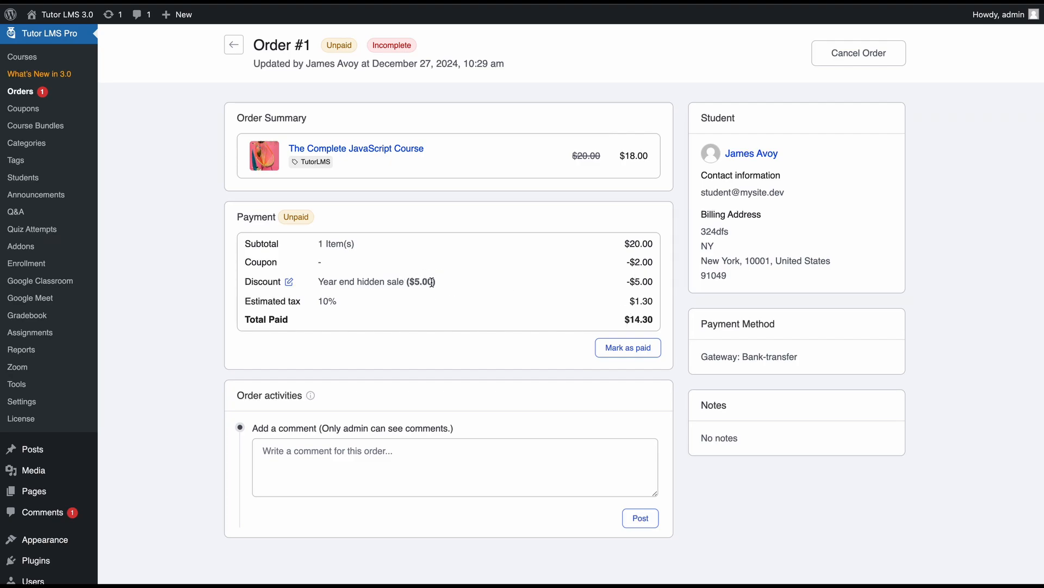
{"action": "mouse_move", "coordinate": [349, 279]}
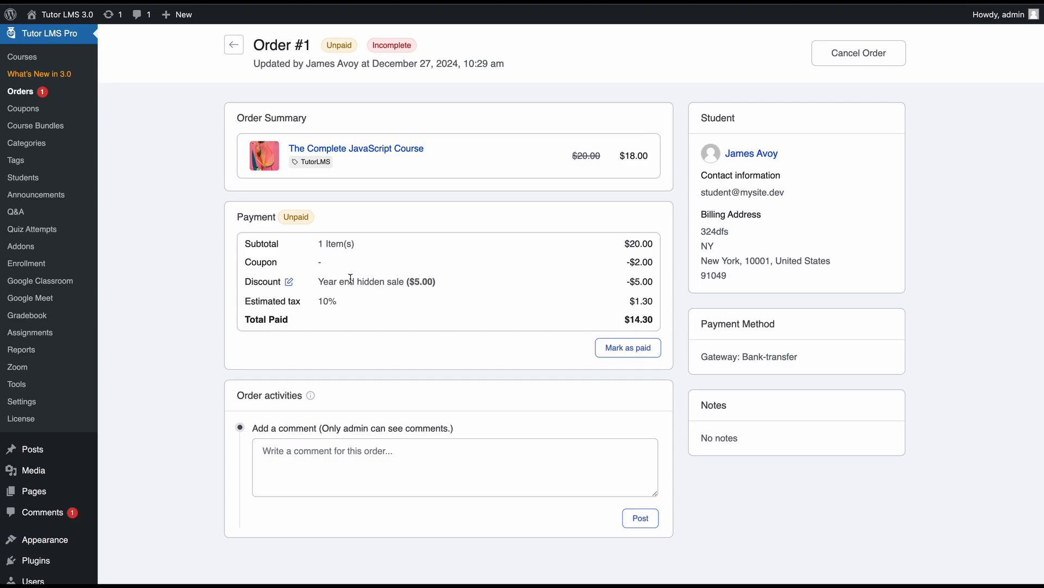
{"action": "mouse_move", "coordinate": [415, 298]}
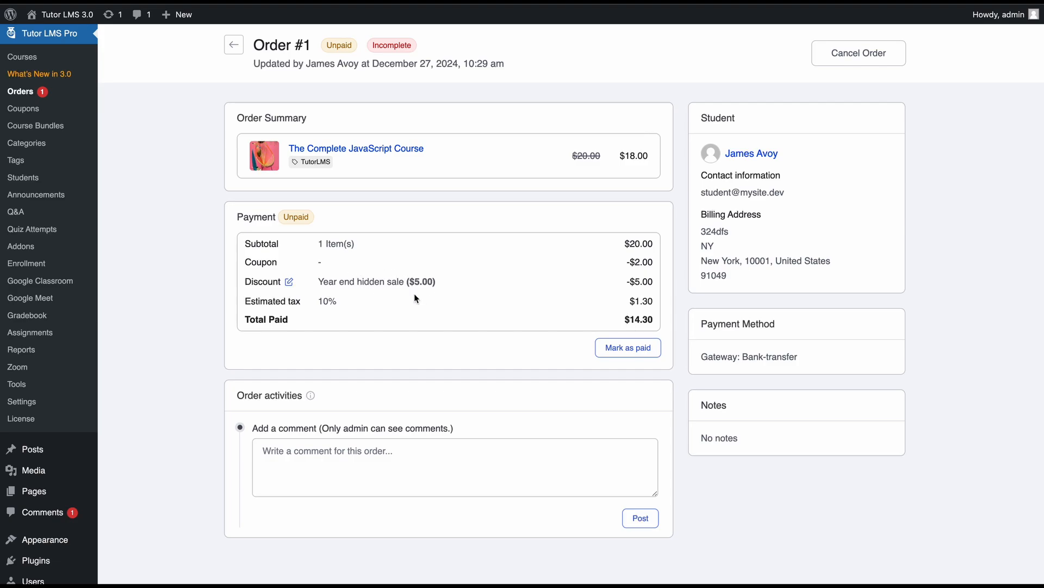
{"action": "mouse_move", "coordinate": [448, 321]}
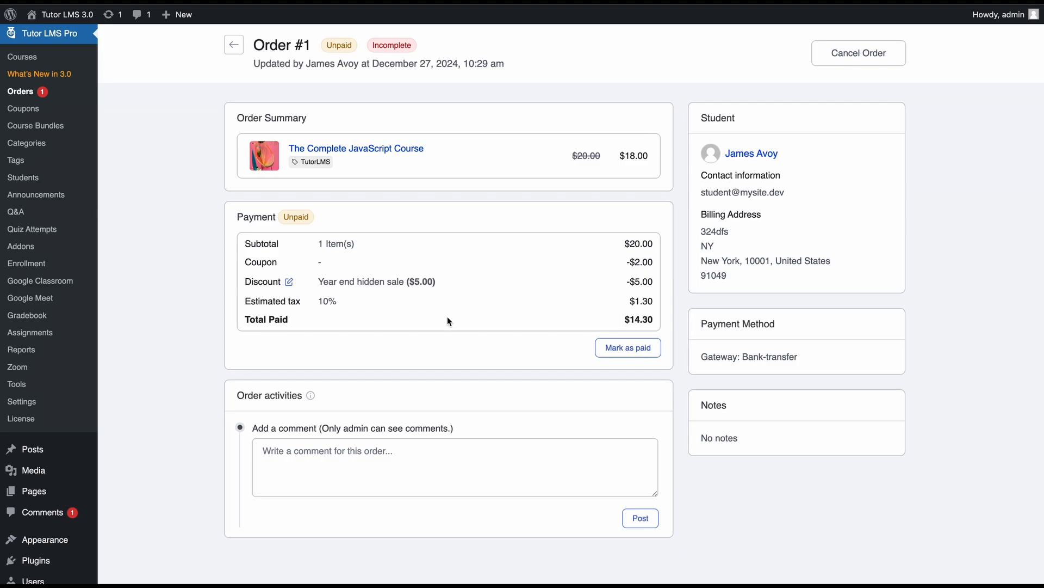
{"action": "mouse_move", "coordinate": [627, 315]}
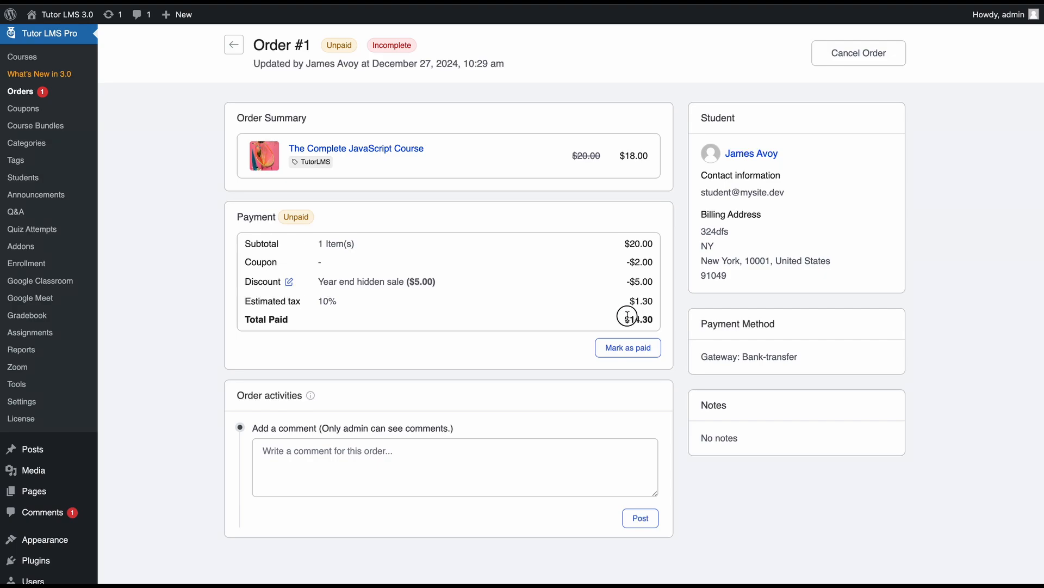
{"action": "mouse_move", "coordinate": [657, 321]}
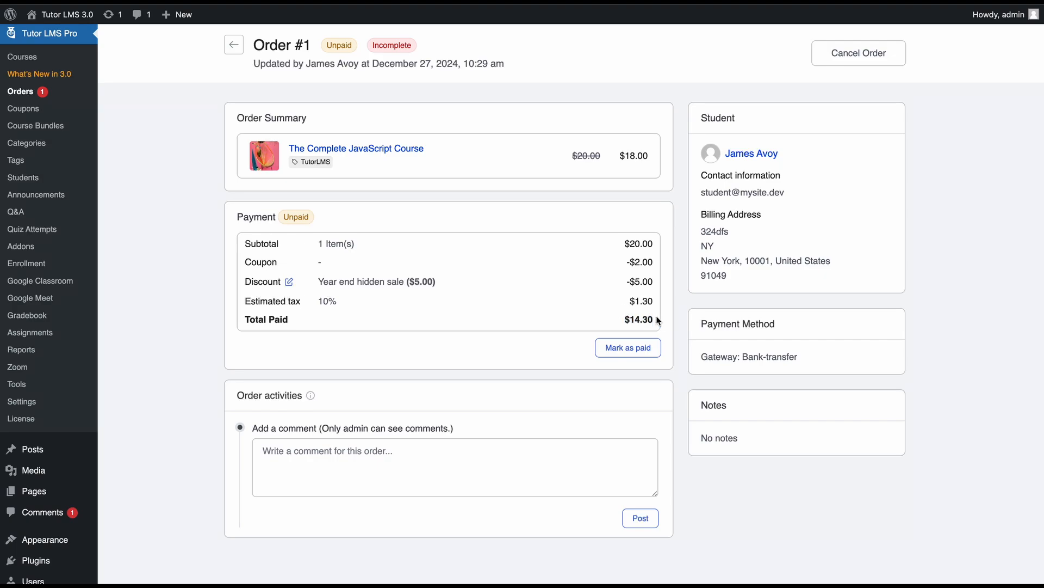
{"action": "mouse_move", "coordinate": [614, 326]}
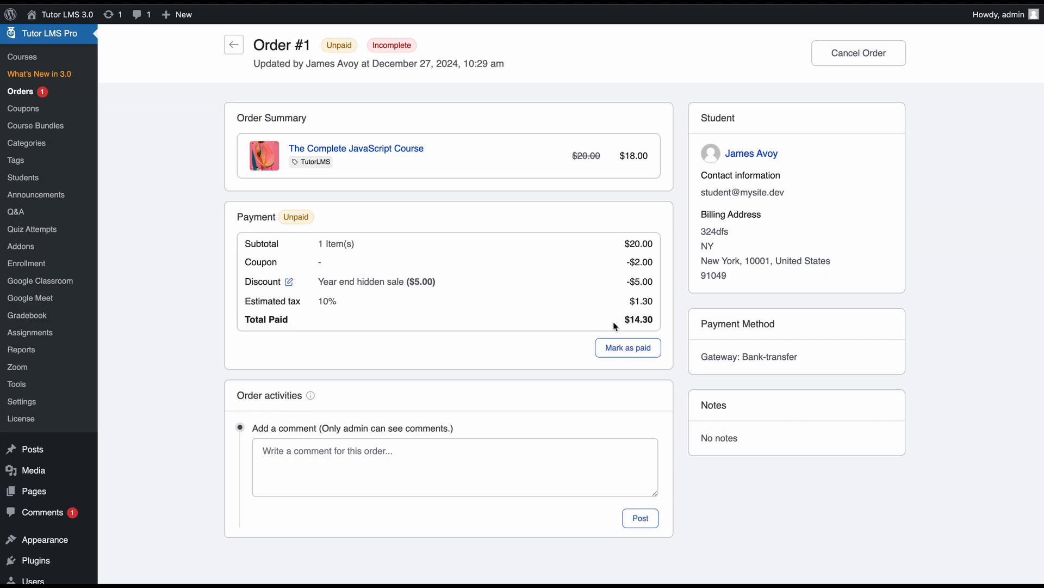
Mark order #1 as paid manually and dismiss the success notice
{"action": "left_click", "coordinate": [626, 347]}
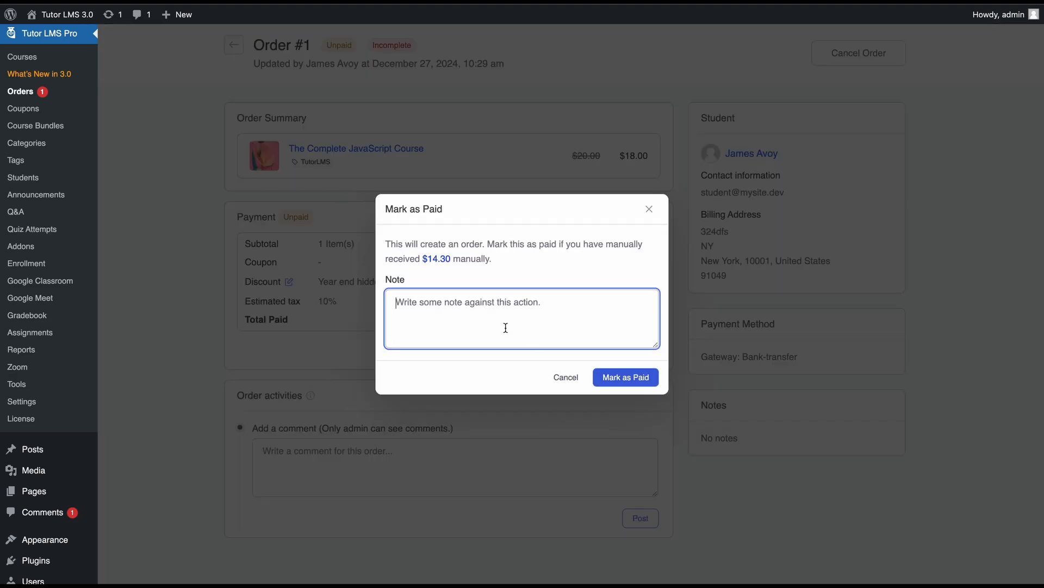
{"action": "mouse_move", "coordinate": [461, 233]}
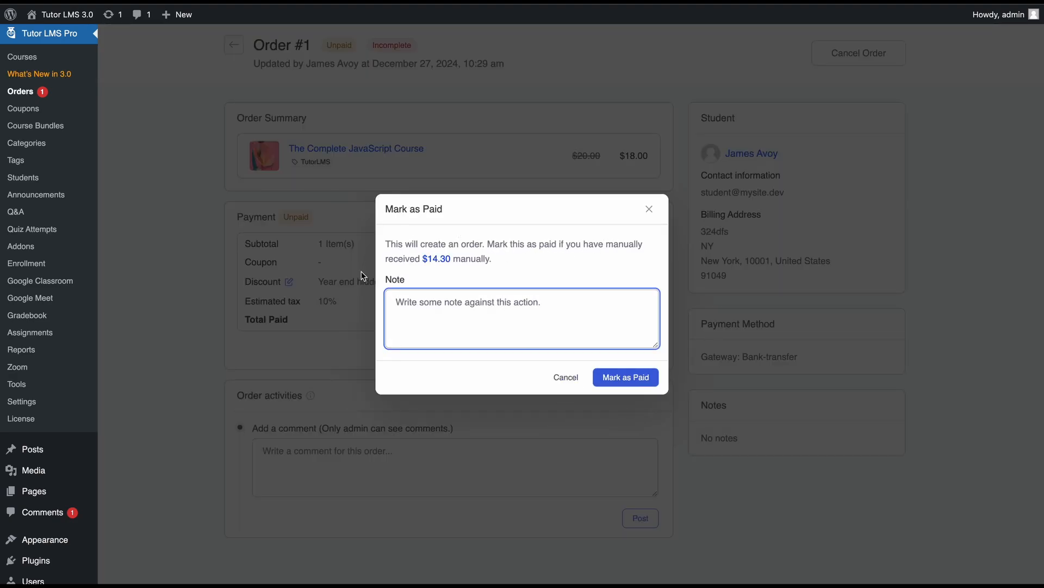
{"action": "left_click", "coordinate": [624, 376]}
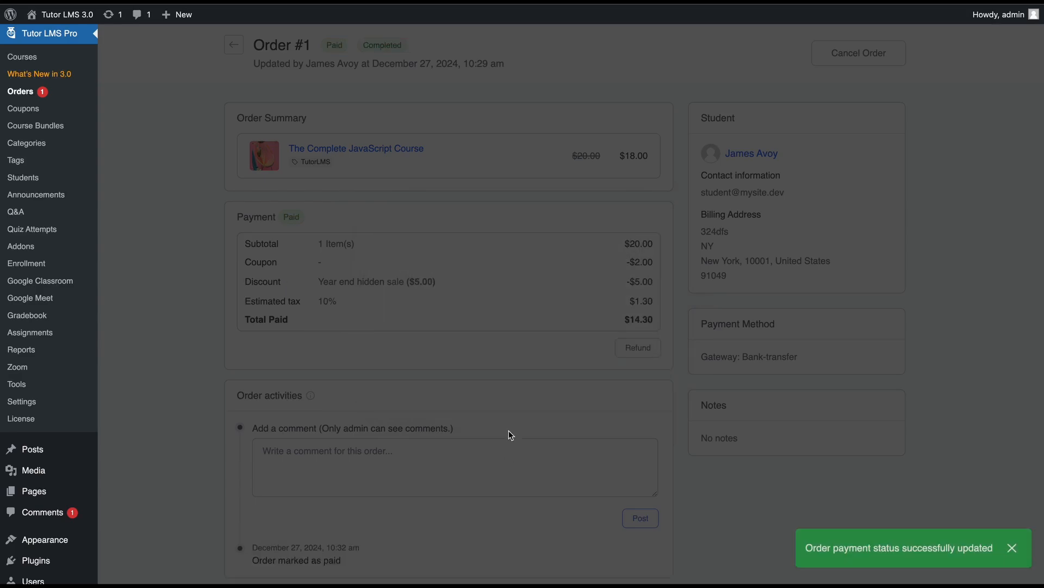
{"action": "left_click", "coordinate": [1012, 548]}
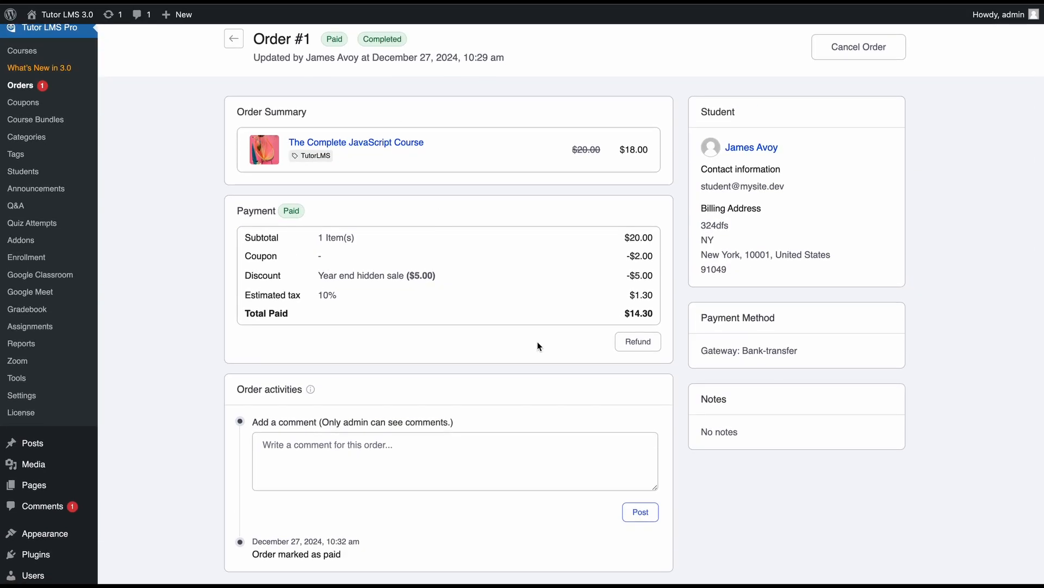
{"action": "mouse_move", "coordinate": [542, 375]}
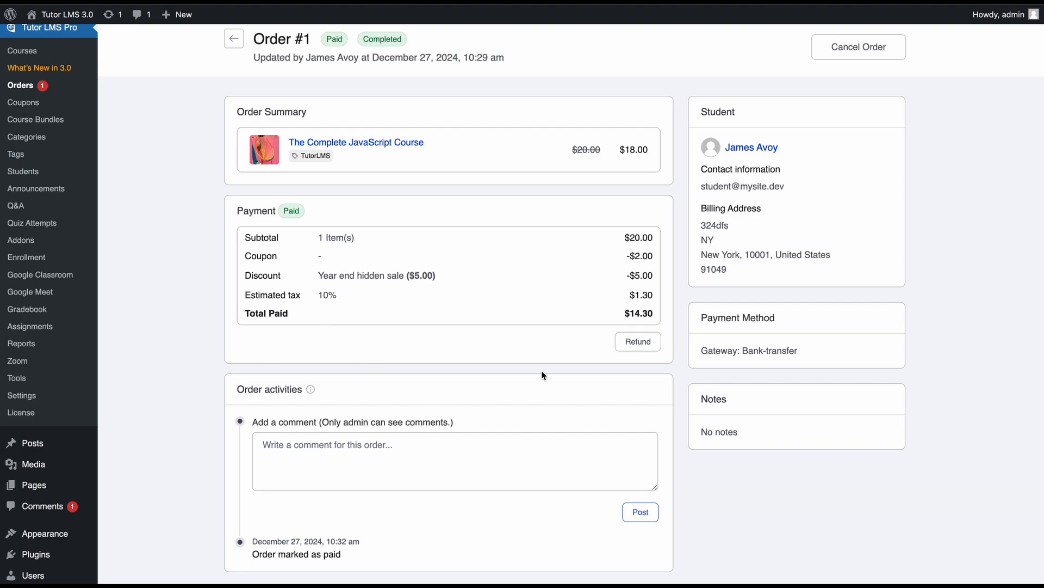
{"action": "mouse_move", "coordinate": [638, 341]}
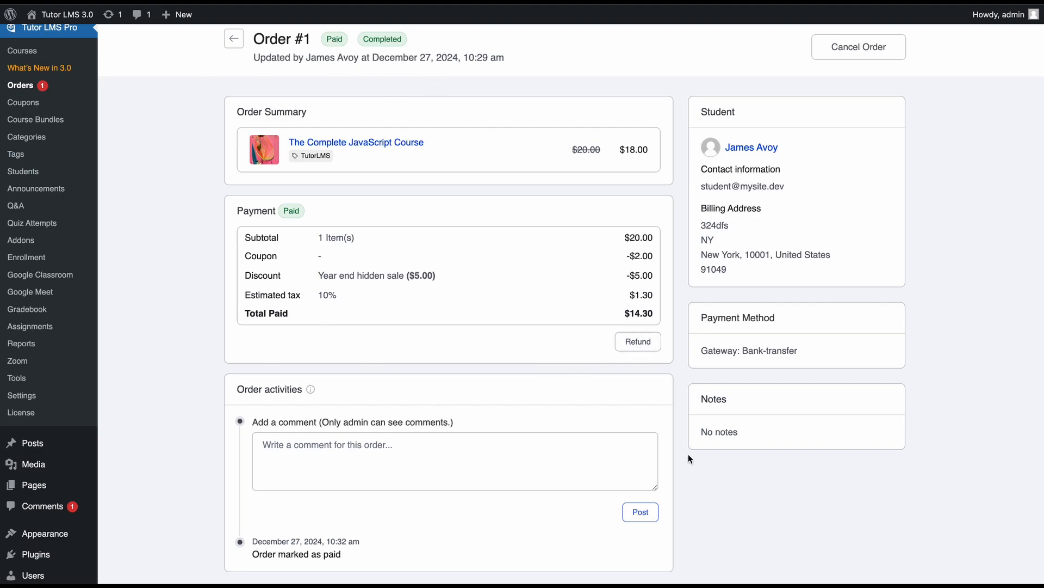
Draft a $14.30 refund with reason 'This course is filled up', removing the student's enrollment
{"action": "left_click", "coordinate": [637, 341]}
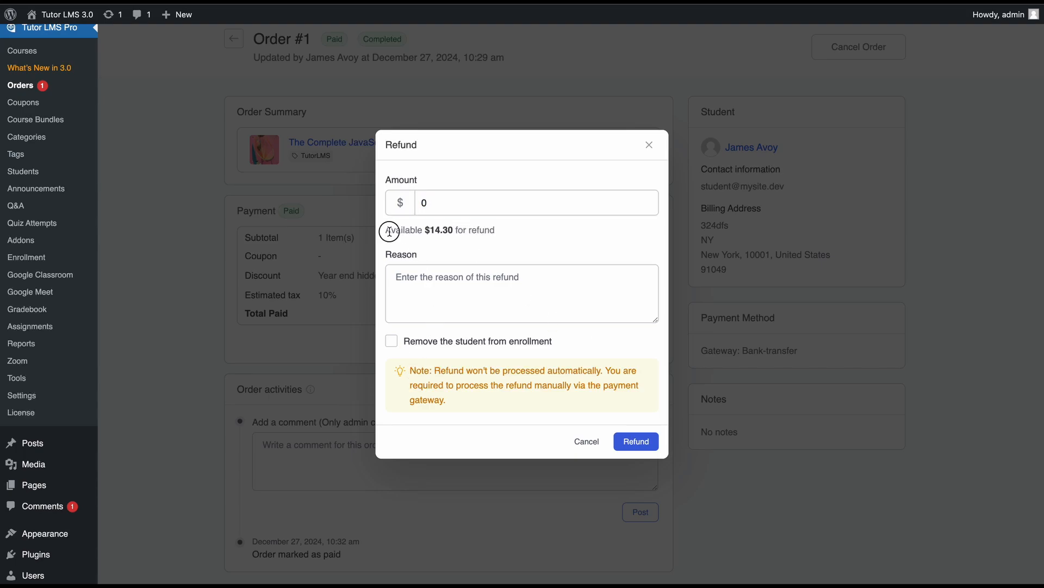
{"action": "mouse_move", "coordinate": [406, 229]}
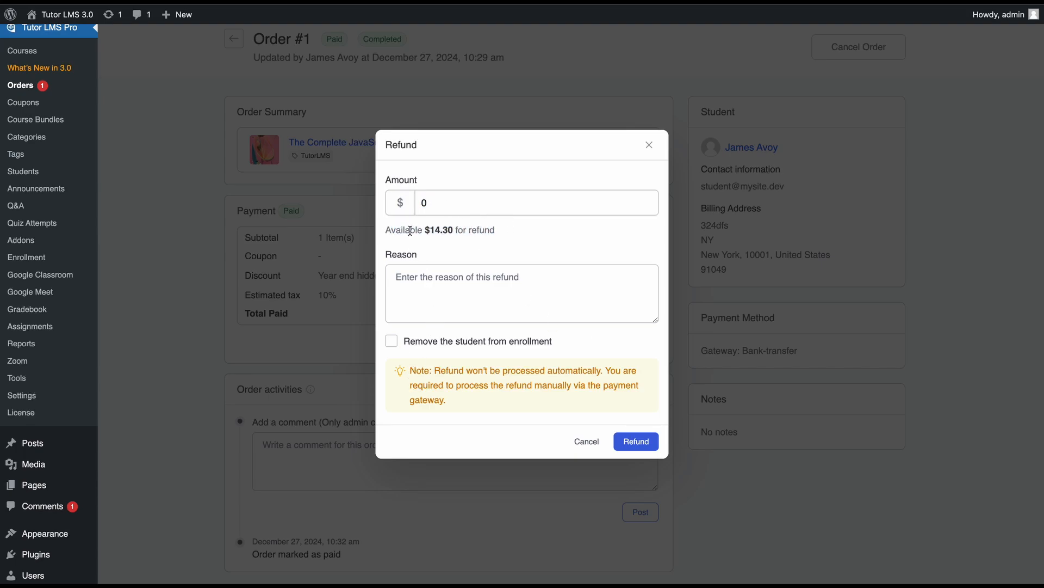
{"action": "mouse_move", "coordinate": [490, 224]}
{"action": "type", "text": "14.3"}
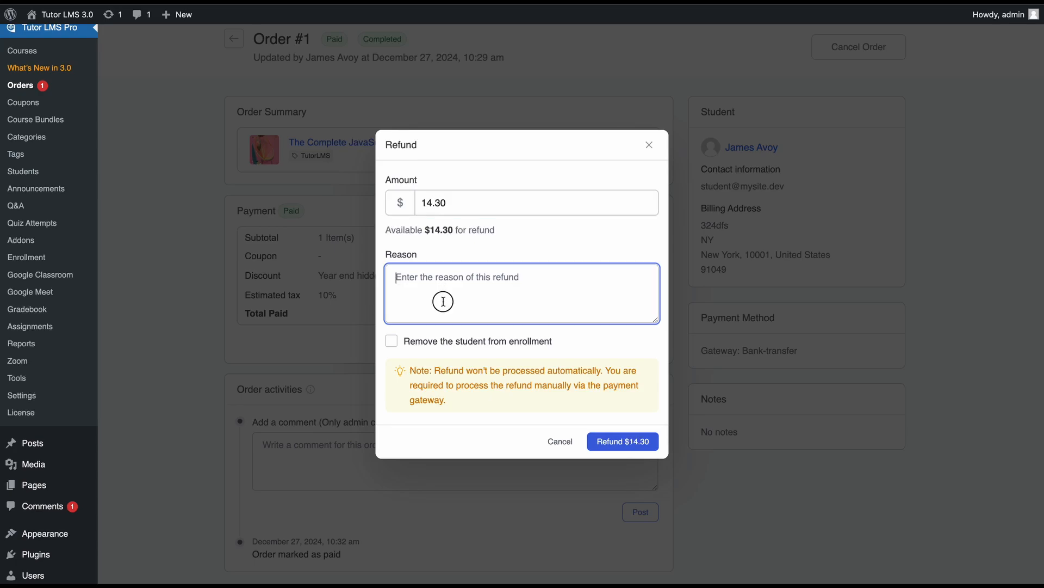
{"action": "type", "text": "This"}
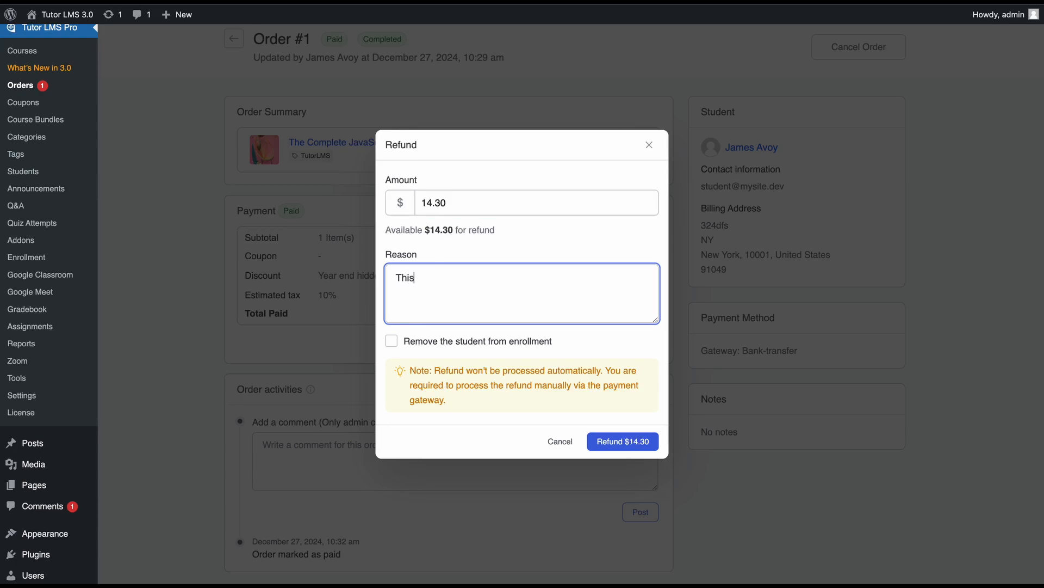
{"action": "type", "text": "course is filled up"}
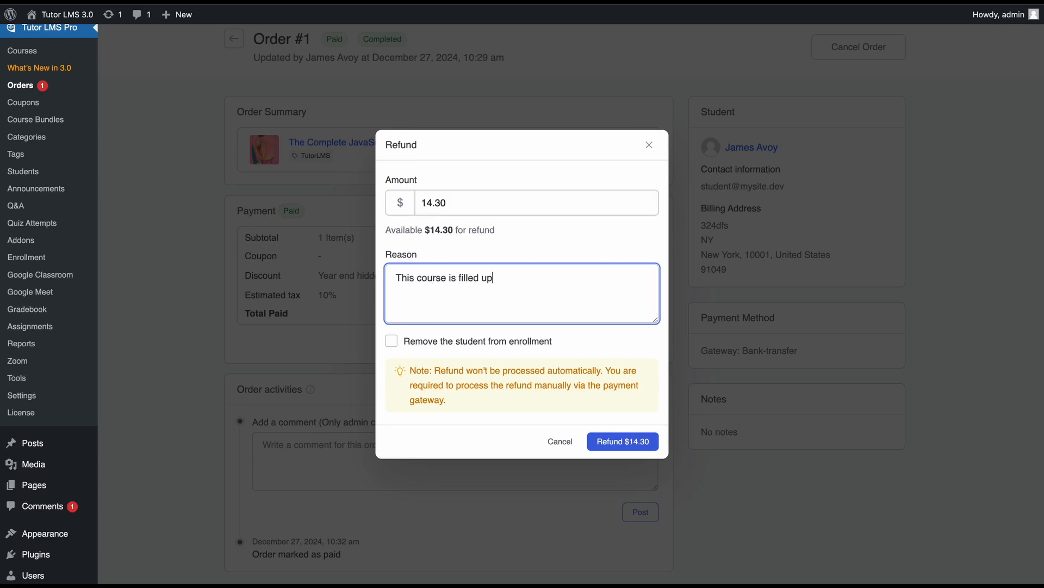
{"action": "left_click", "coordinate": [392, 341]}
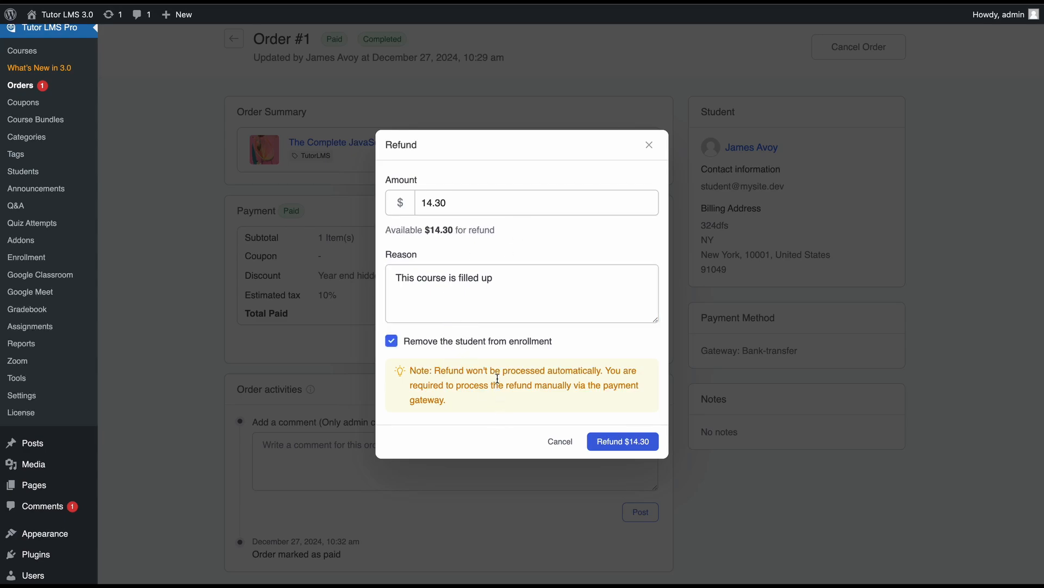
{"action": "mouse_move", "coordinate": [473, 348]}
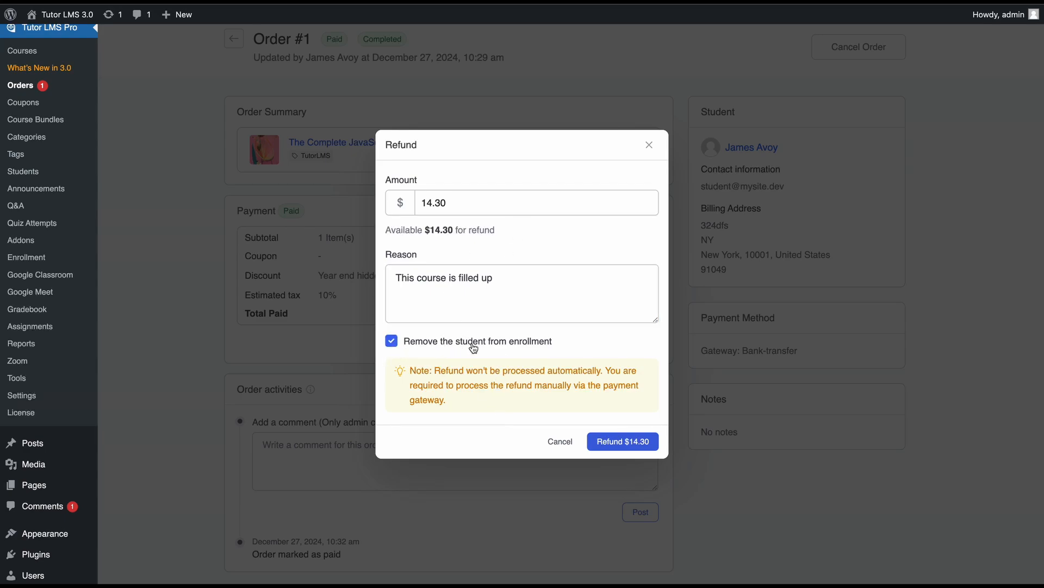
{"action": "mouse_move", "coordinate": [495, 341]}
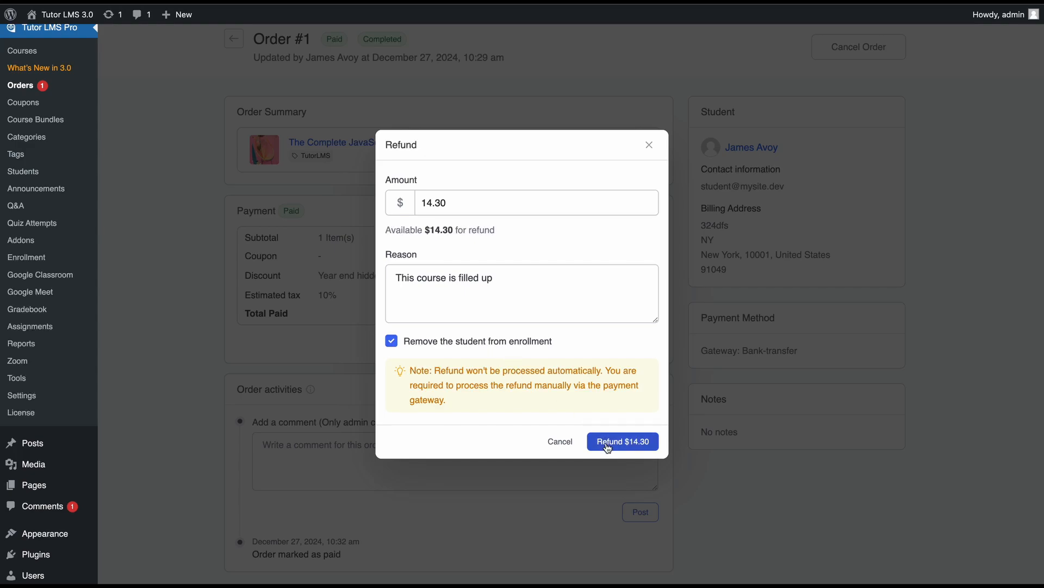
{"action": "mouse_move", "coordinate": [560, 441]}
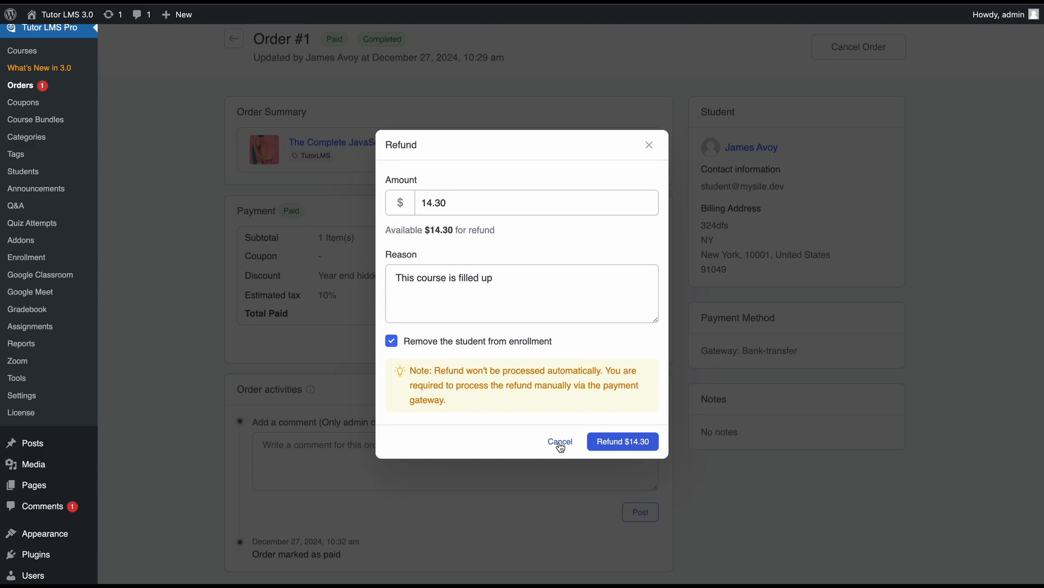
Cancel the refund form without refunding
{"action": "left_click", "coordinate": [560, 441]}
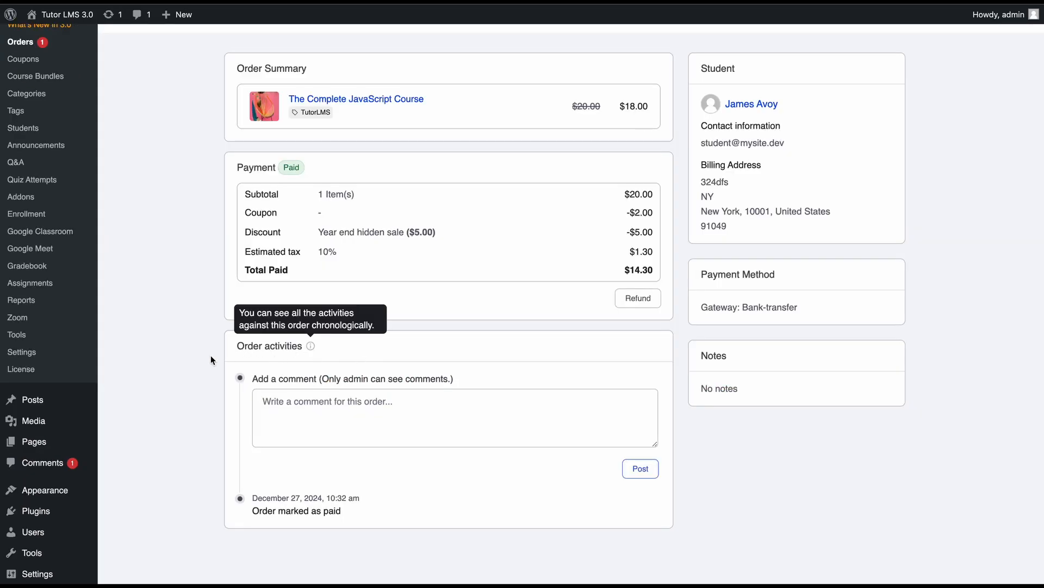
{"action": "mouse_move", "coordinate": [270, 363]}
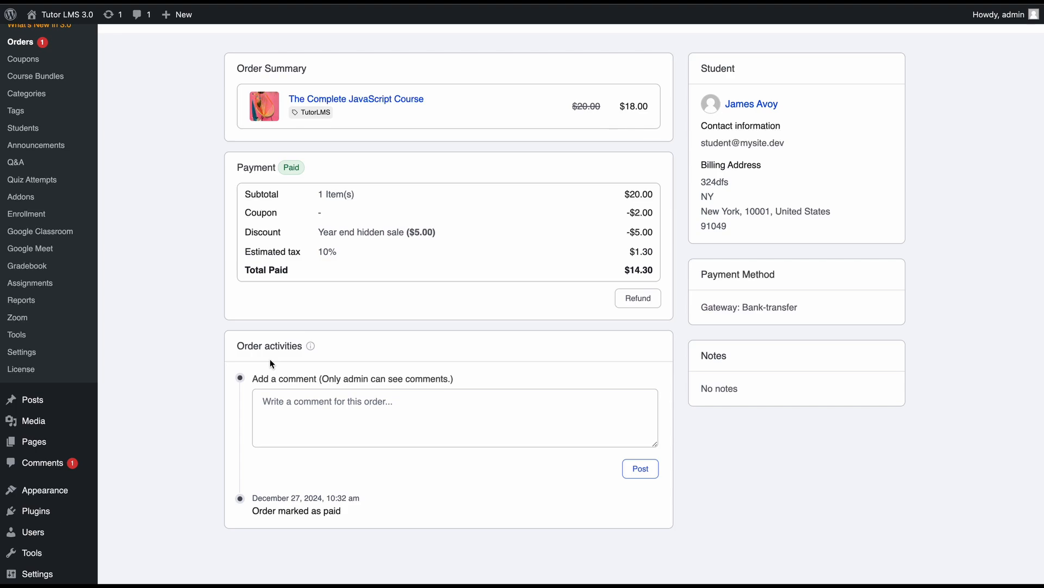
{"action": "mouse_move", "coordinate": [285, 406]}
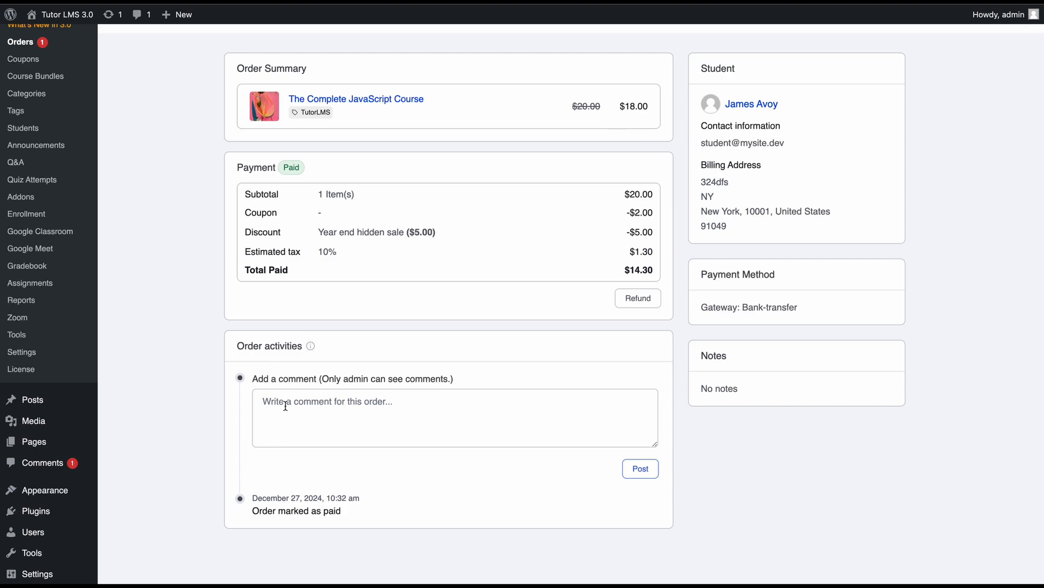
{"action": "mouse_move", "coordinate": [378, 404]}
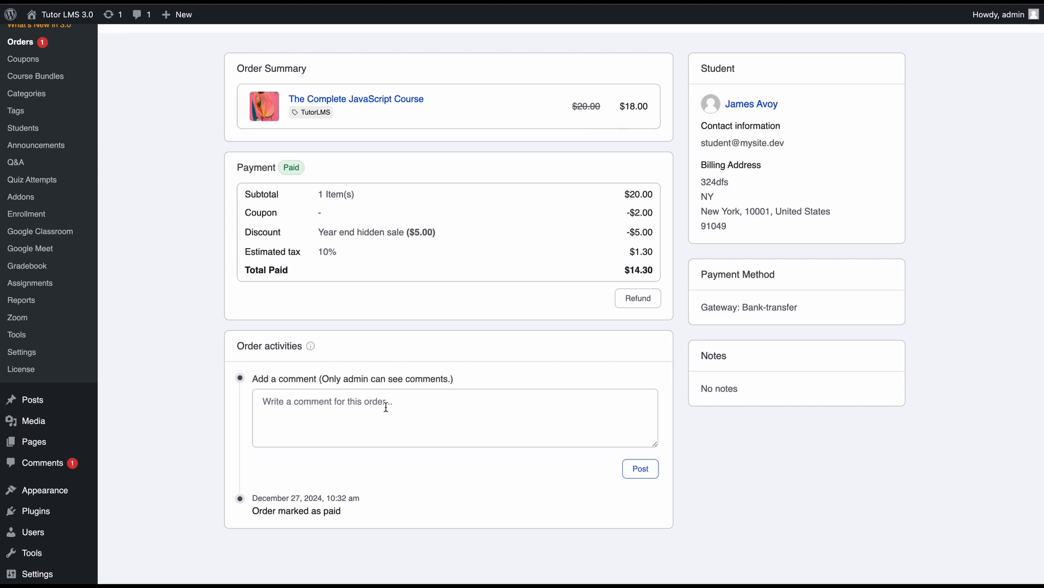
{"action": "mouse_move", "coordinate": [336, 400]}
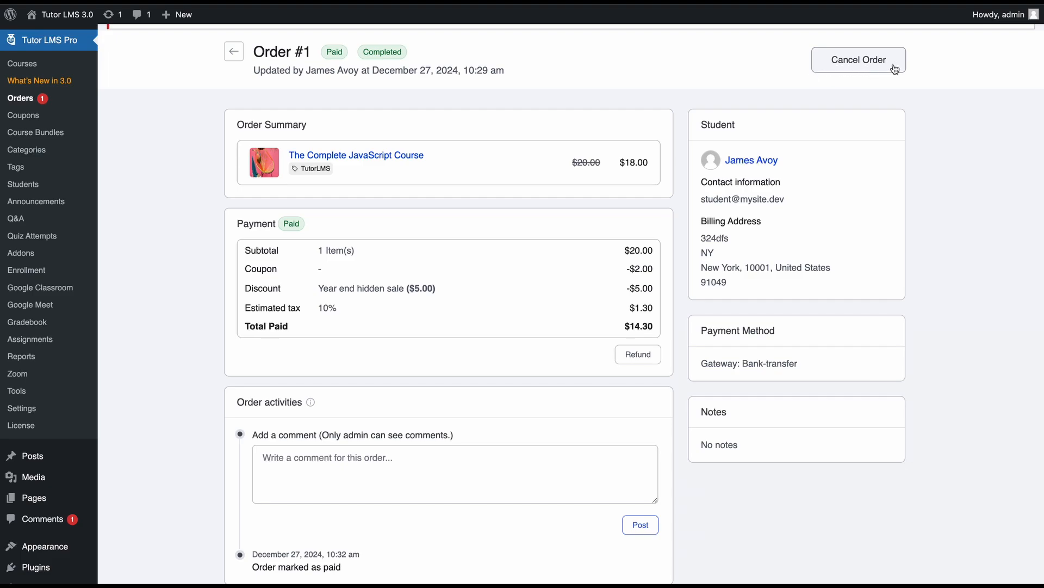
{"action": "left_click", "coordinate": [858, 59]}
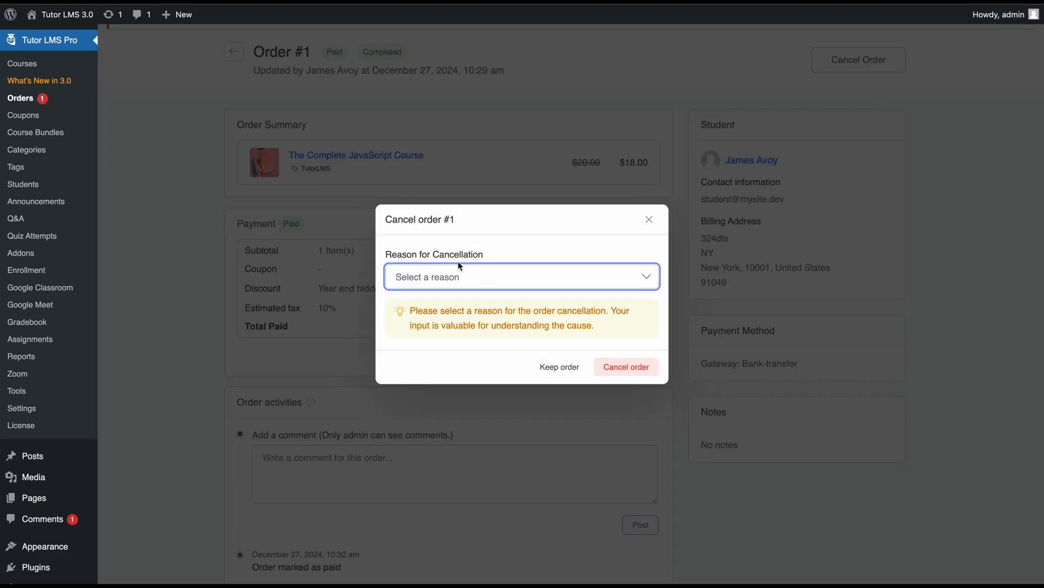
{"action": "left_click", "coordinate": [521, 276]}
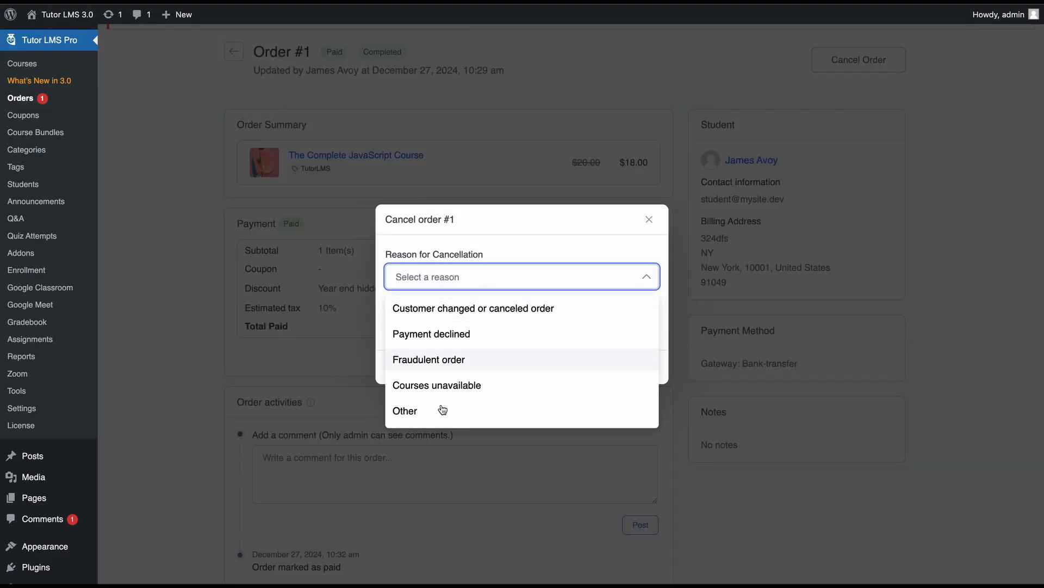
{"action": "left_click", "coordinate": [521, 276]}
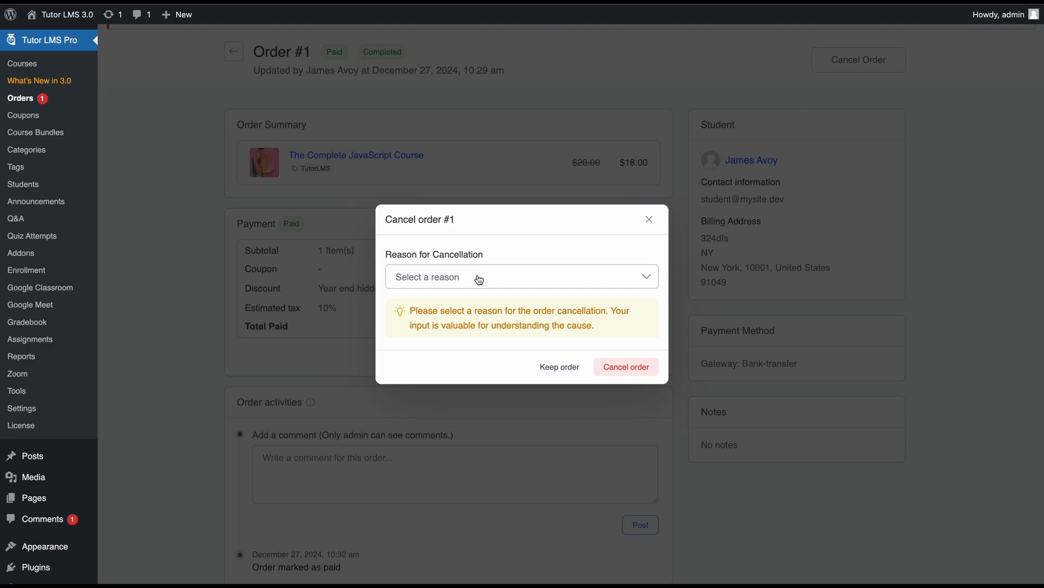
{"action": "left_click", "coordinate": [560, 366]}
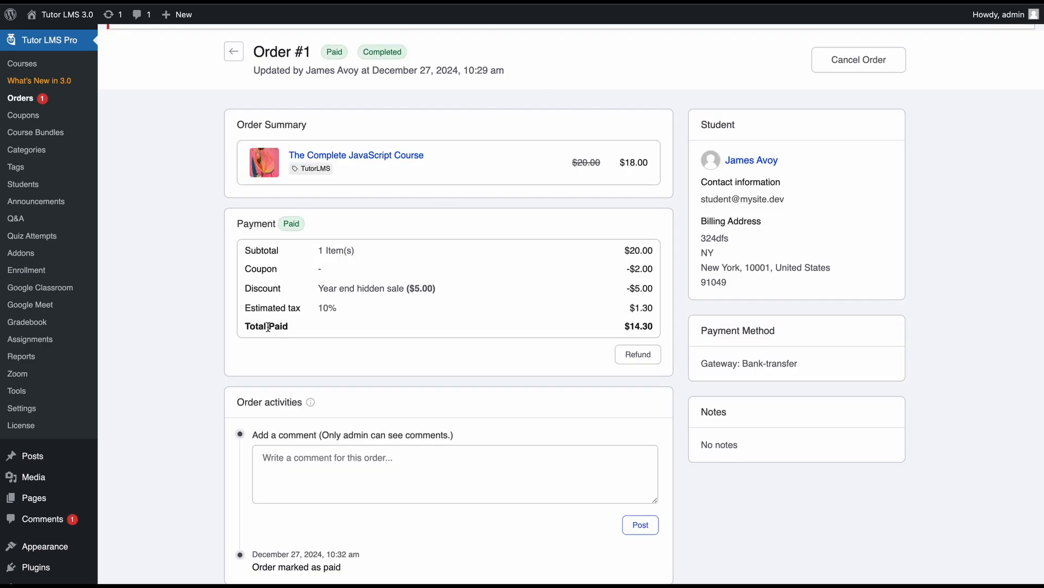
Go back from order #1 to the Orders list
{"action": "left_click", "coordinate": [234, 52]}
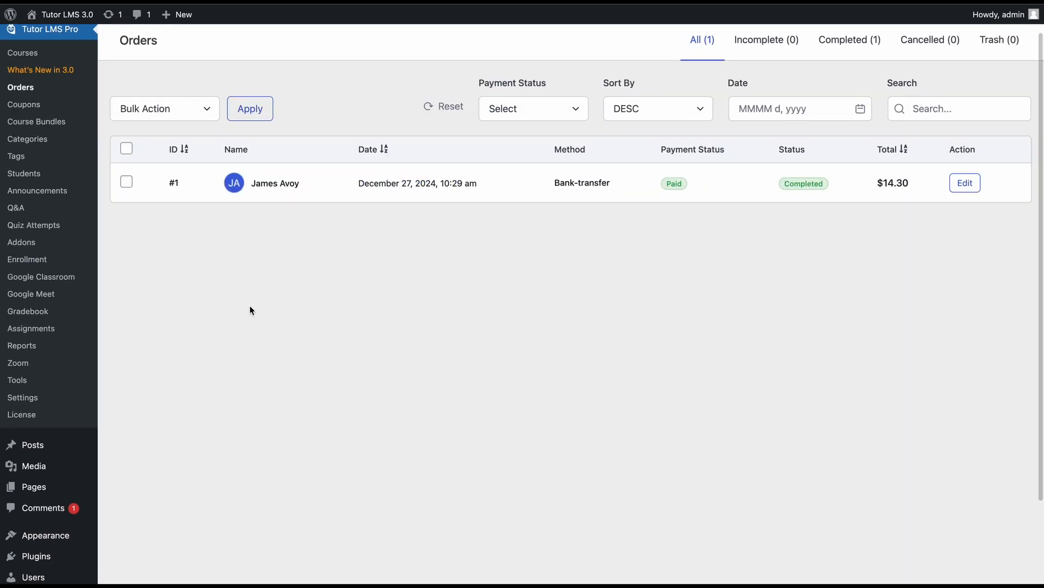
{"action": "mouse_move", "coordinate": [662, 158]}
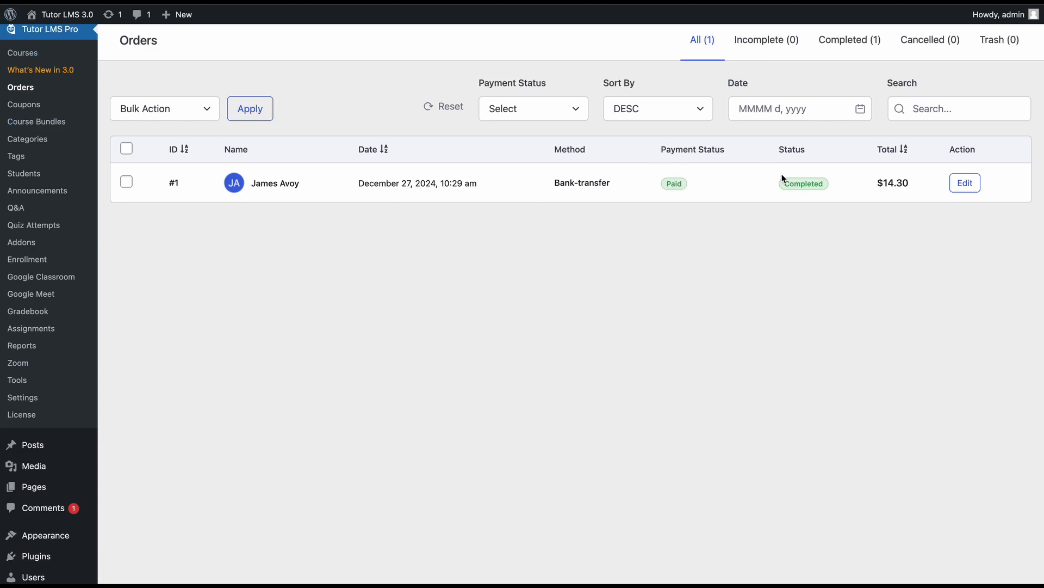
{"action": "mouse_move", "coordinate": [345, 258]}
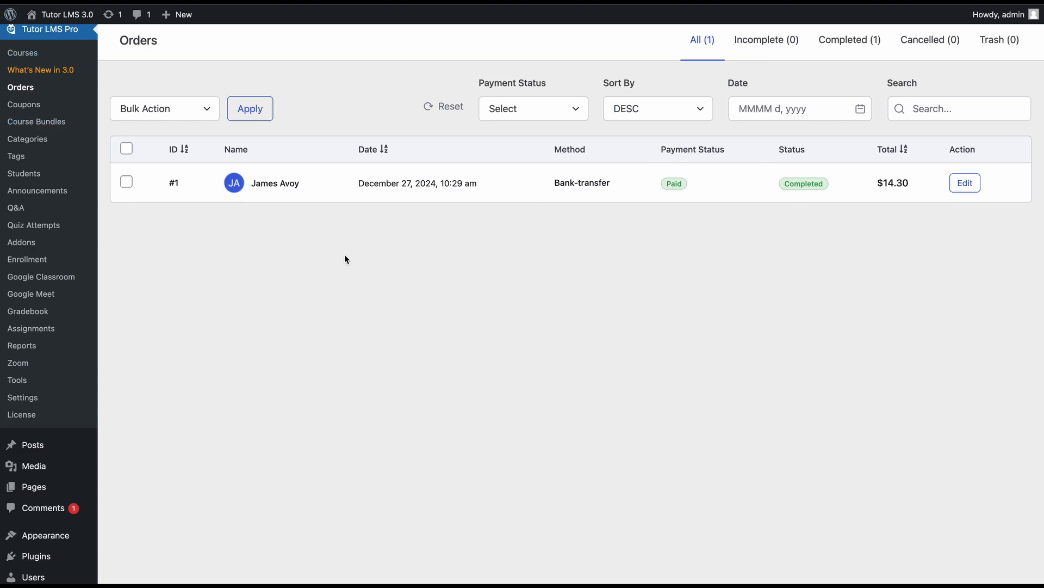
{"action": "mouse_move", "coordinate": [437, 295]}
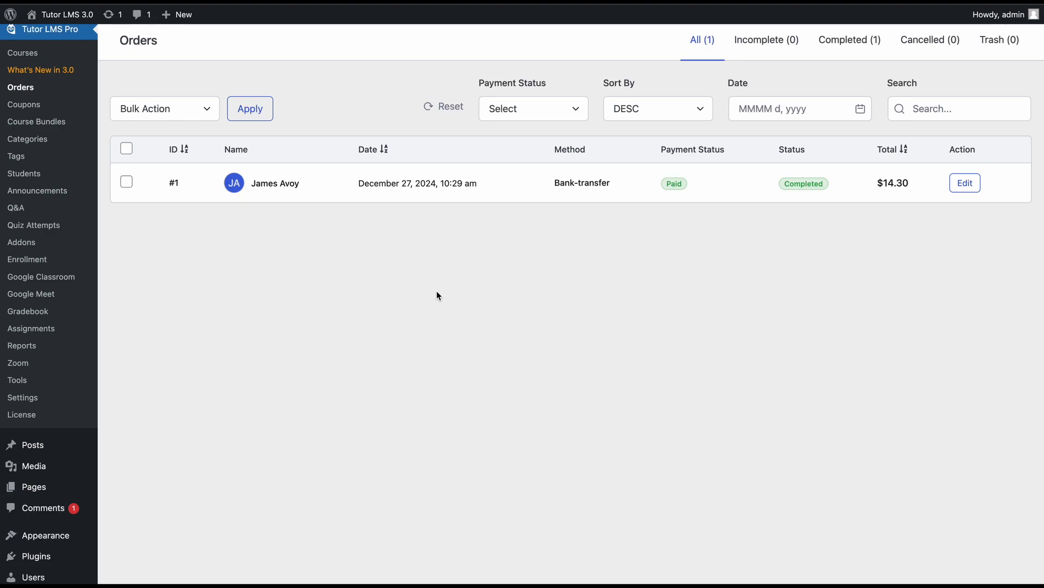
{"action": "mouse_move", "coordinate": [159, 352]}
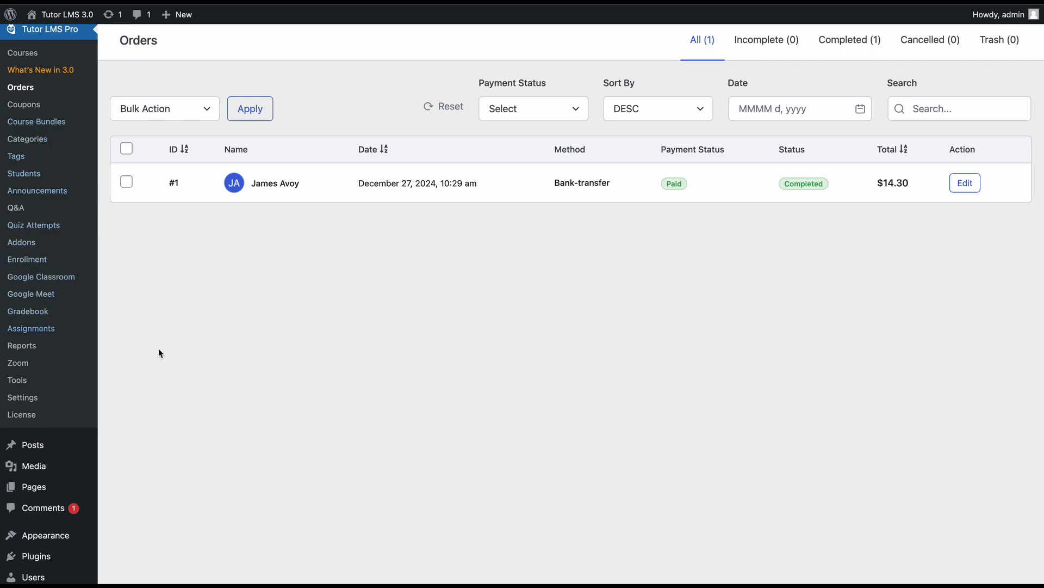
{"action": "mouse_move", "coordinate": [24, 104]}
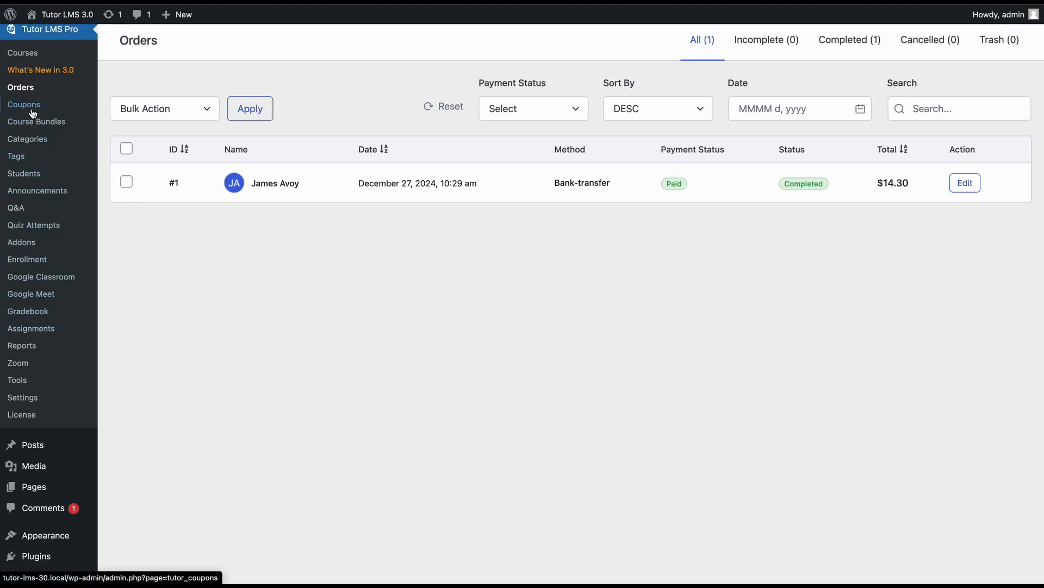
{"action": "mouse_move", "coordinate": [195, 401]}
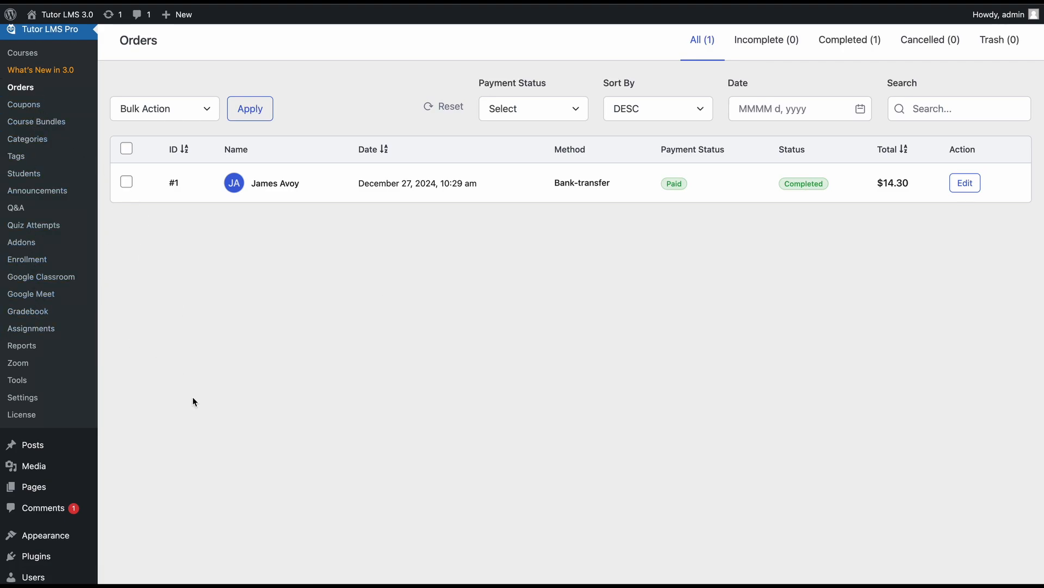